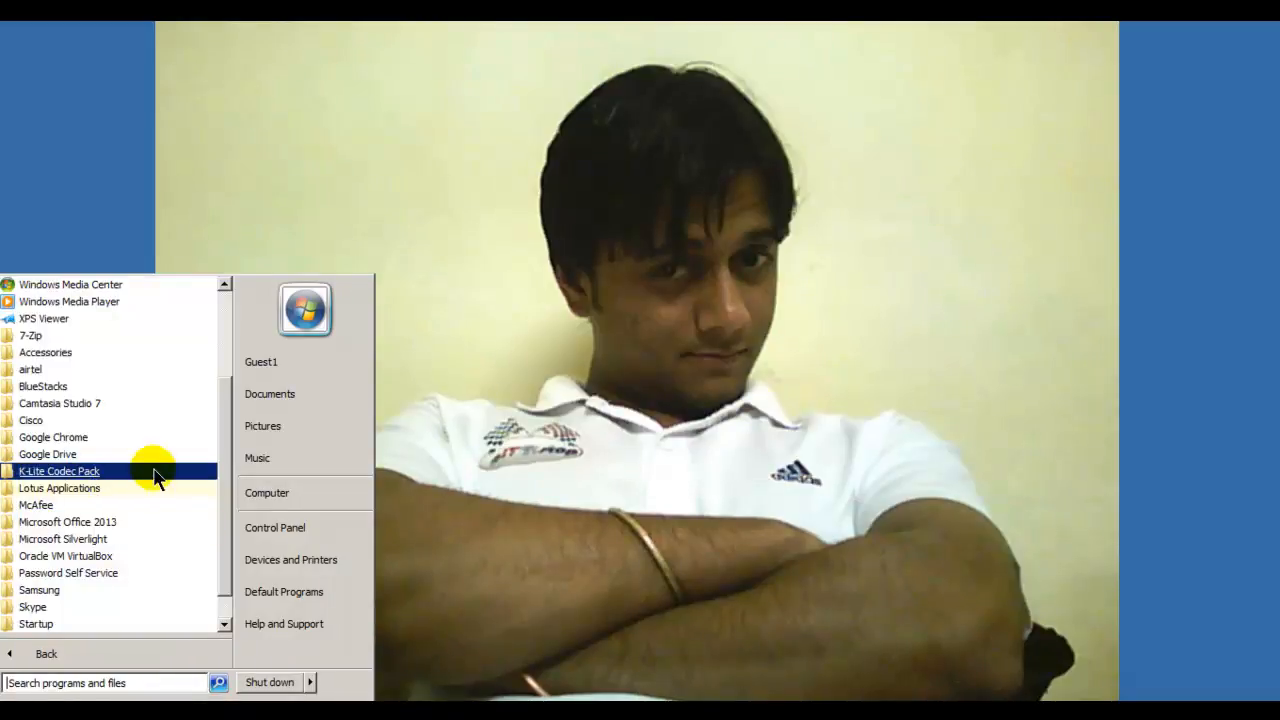
{"action": "mouse_move", "coordinate": [60, 488]}
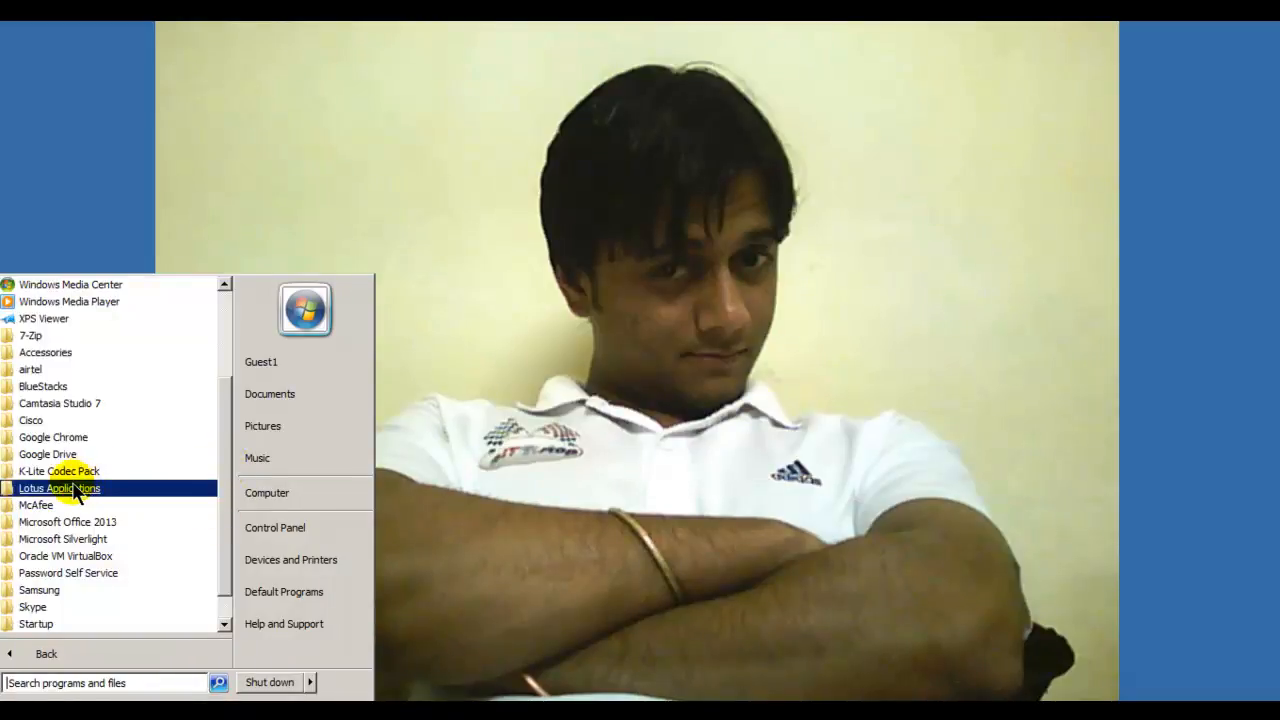
- Launch Lotus Notes 8.0.2 from the Lotus Applications folder in the Start menu
{"action": "left_click", "coordinate": [60, 488]}
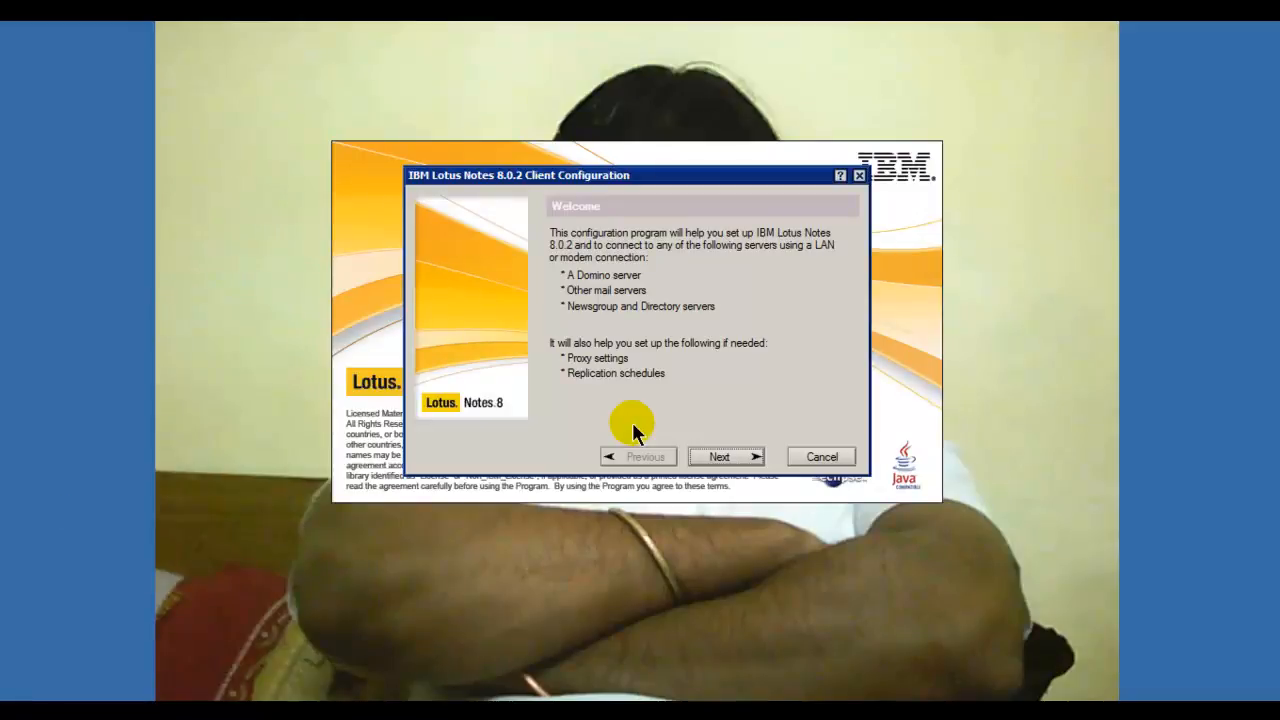
{"action": "mouse_move", "coordinate": [816, 420]}
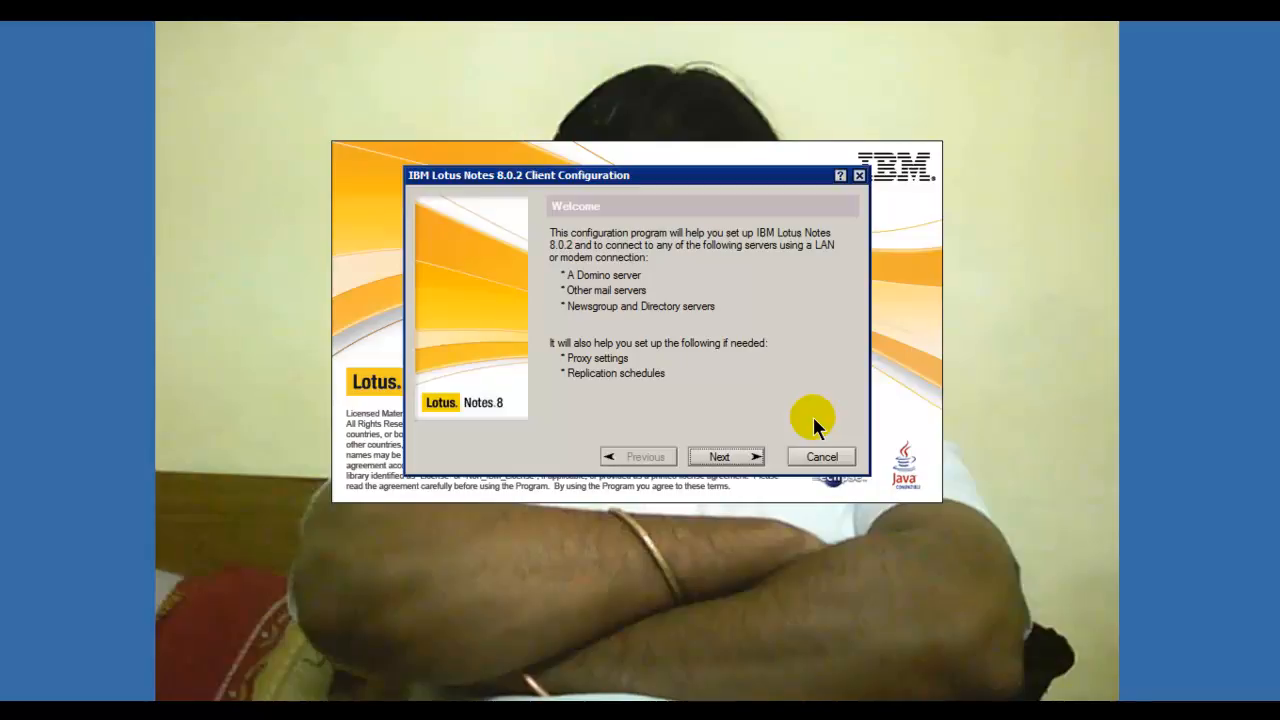
{"action": "mouse_move", "coordinate": [700, 436]}
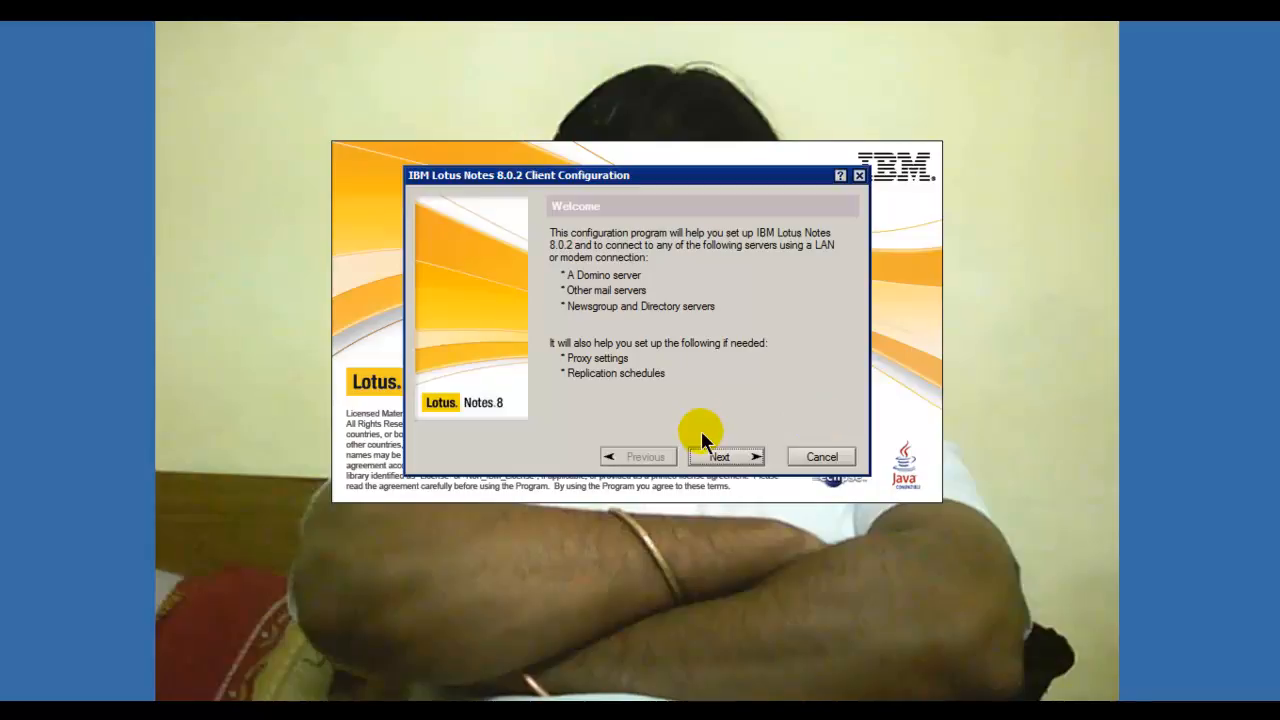
- Enter the user name 'test practicals' and decline connecting to a Domino server
{"action": "left_click", "coordinate": [720, 456]}
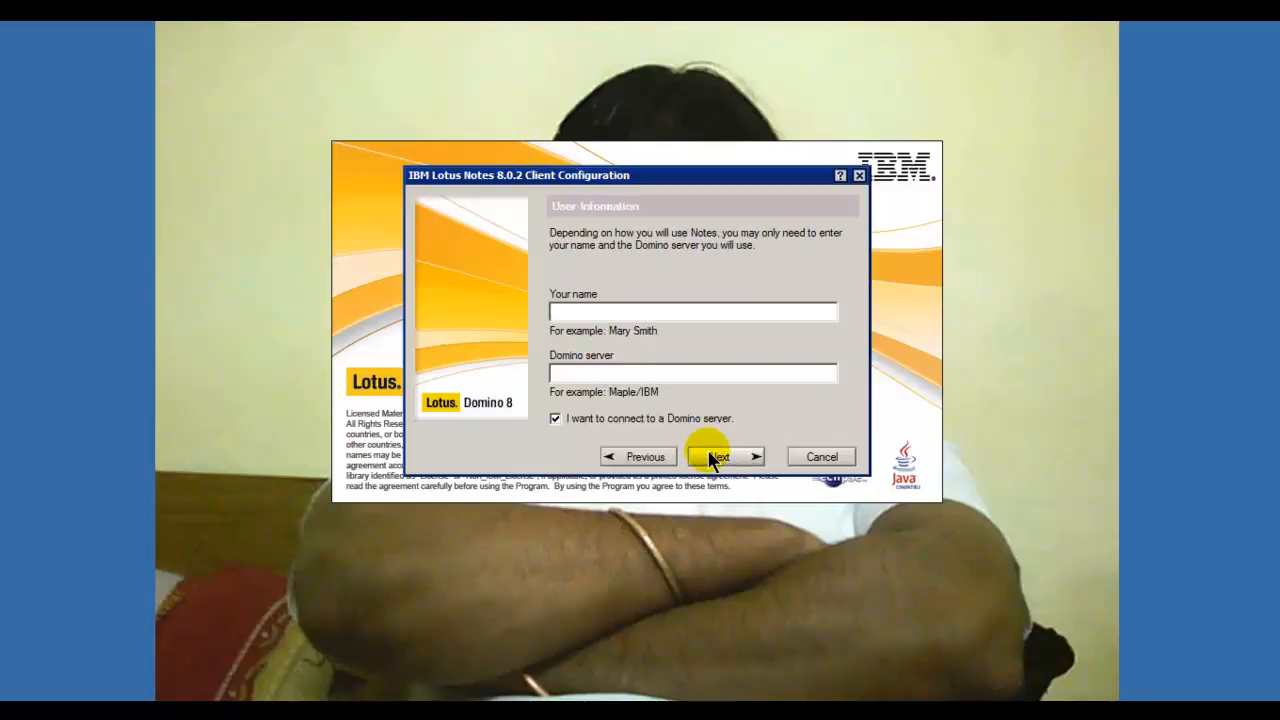
{"action": "mouse_move", "coordinate": [632, 324]}
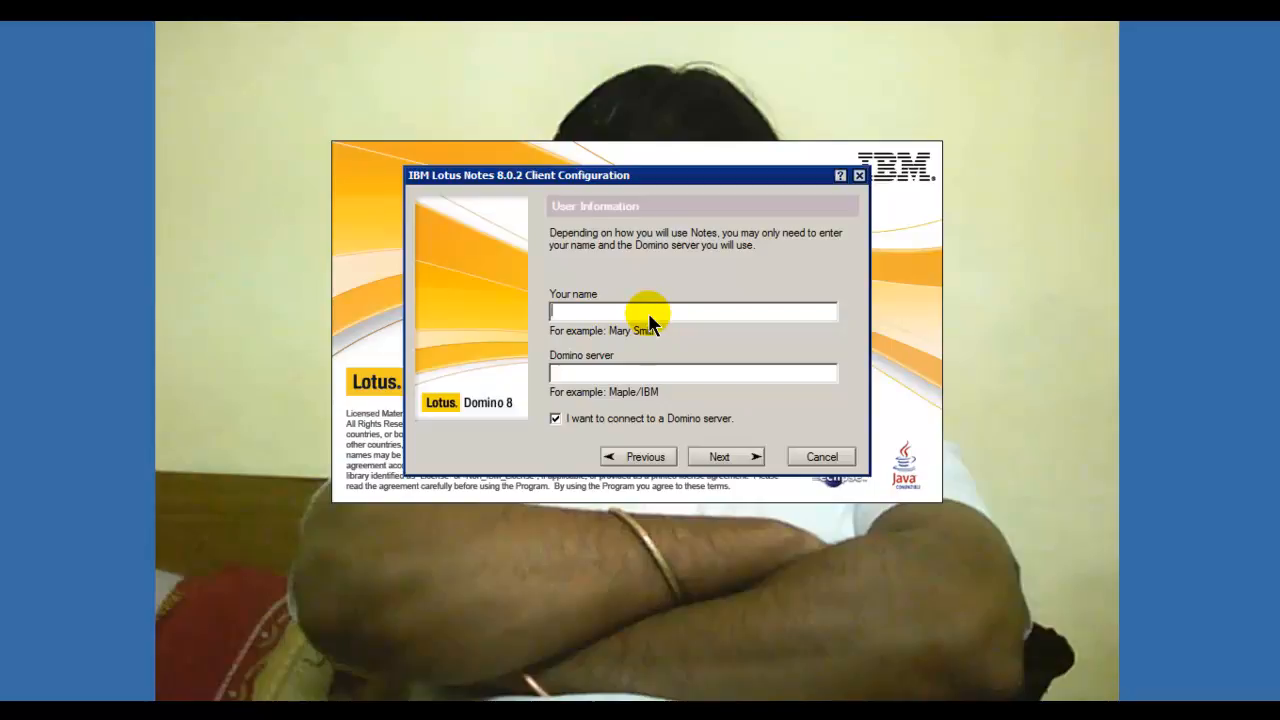
{"action": "type", "text": "test prac"}
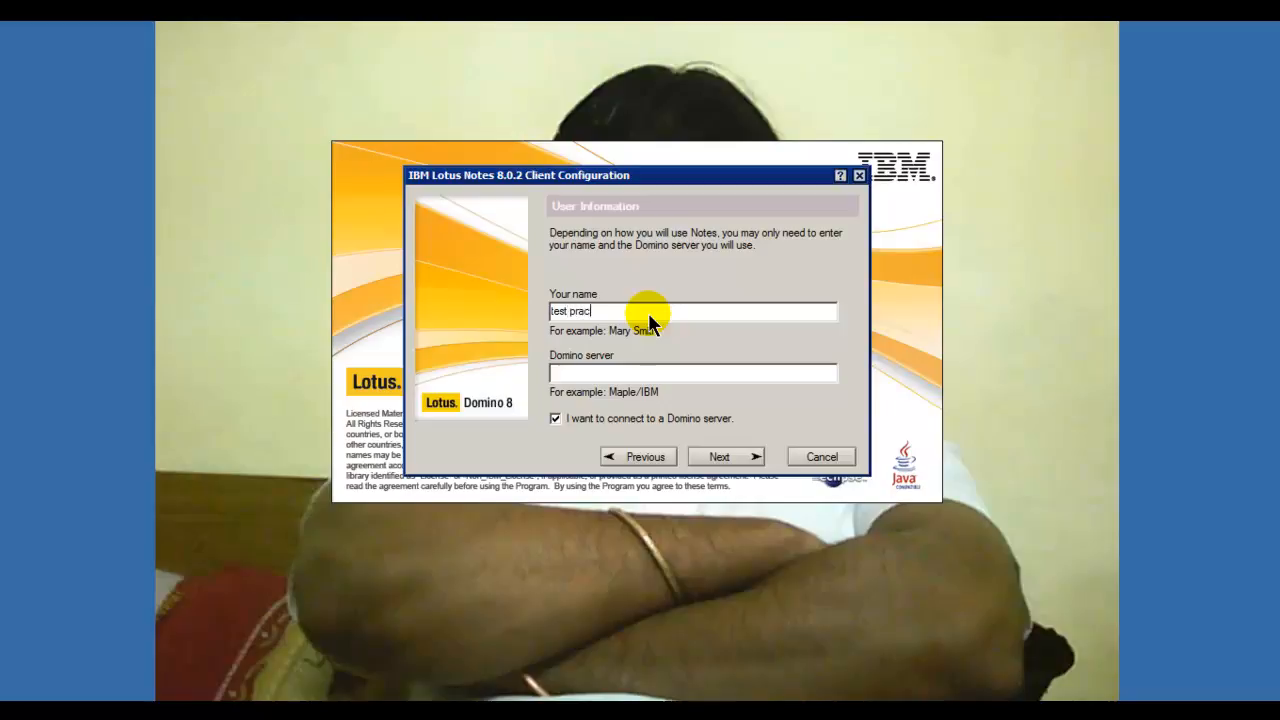
{"action": "type", "text": "icals"}
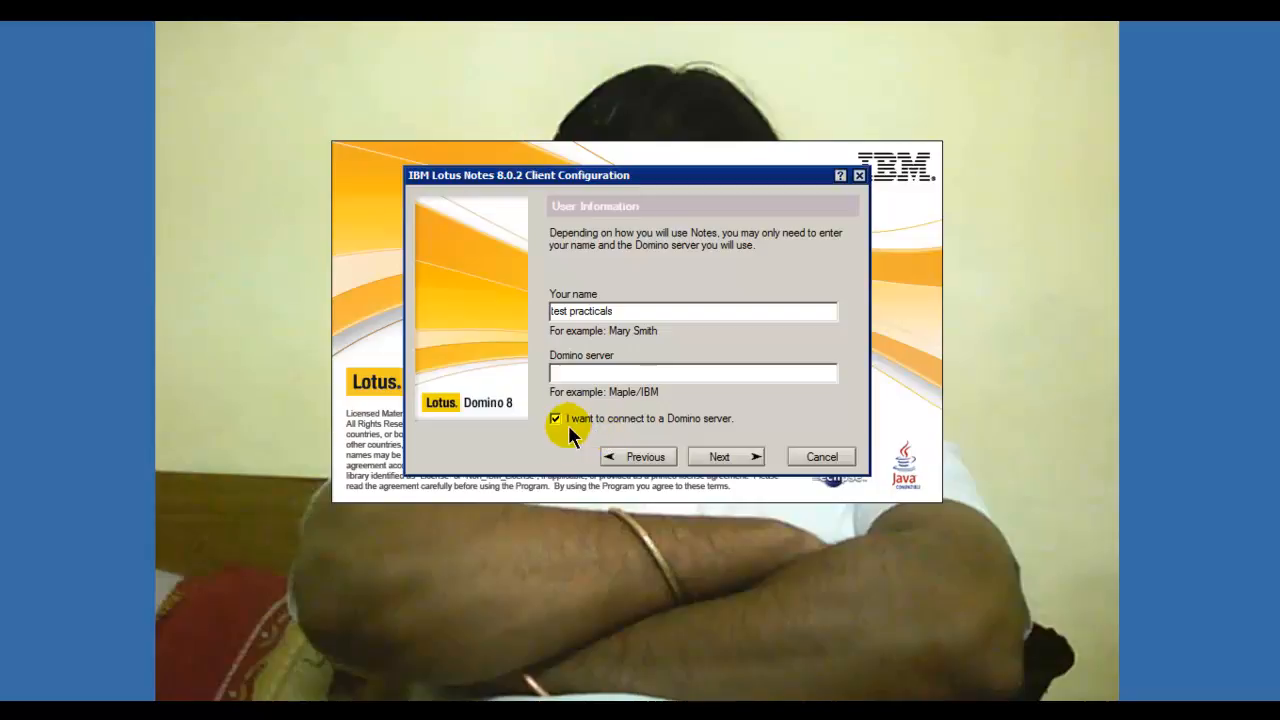
{"action": "left_click", "coordinate": [556, 418]}
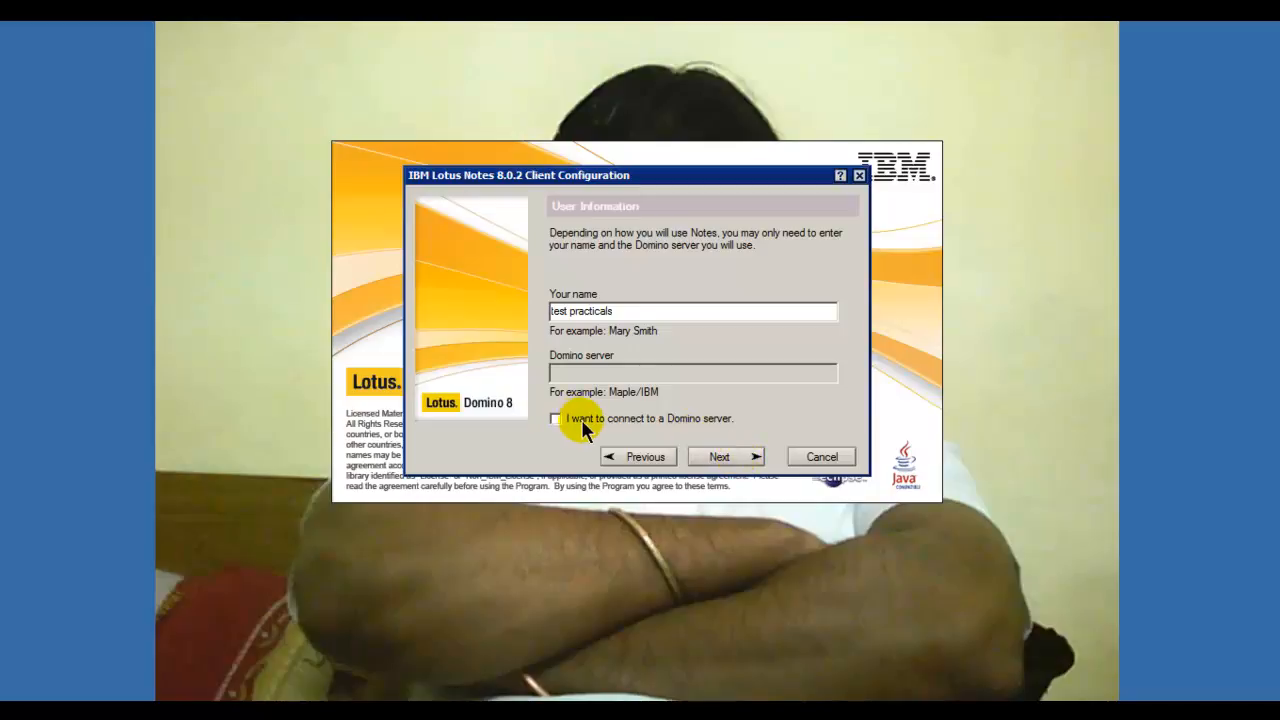
{"action": "left_click", "coordinate": [720, 456]}
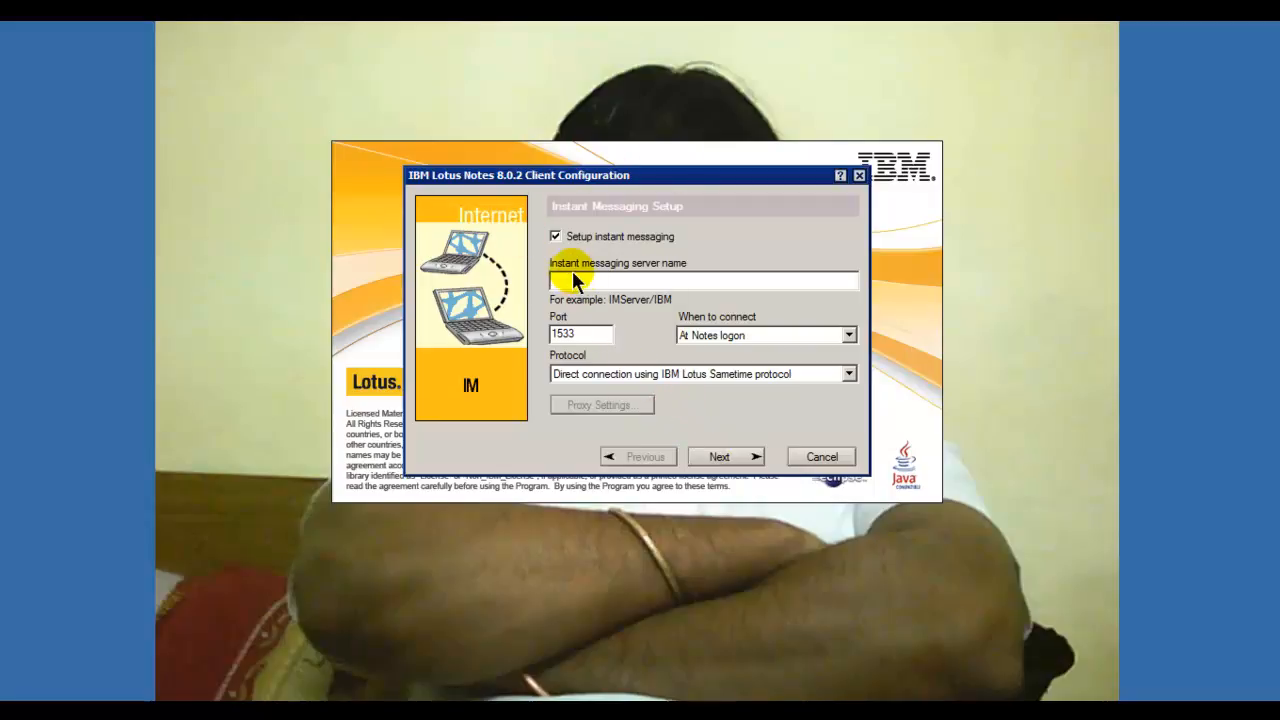
- Skip instant messaging and choose Internet mail servers (POP or IMAP, SMTP) as an additional service
{"action": "left_click", "coordinate": [556, 236]}
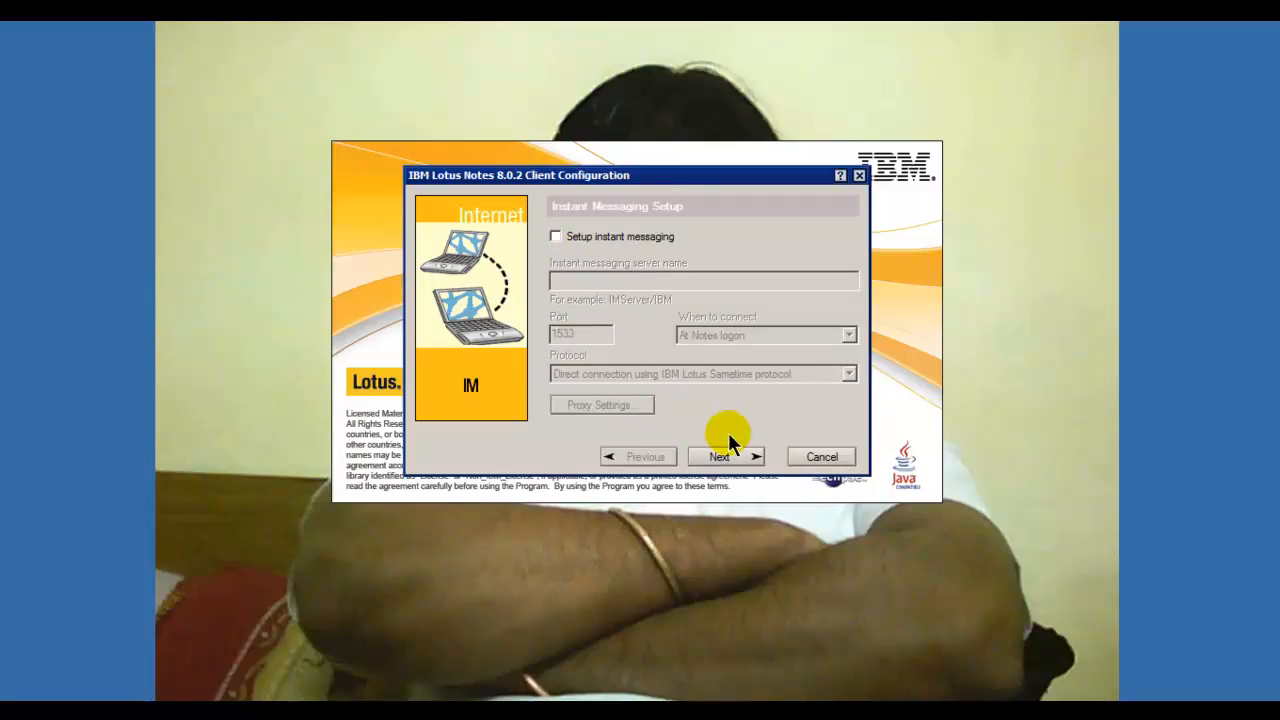
{"action": "left_click", "coordinate": [724, 456]}
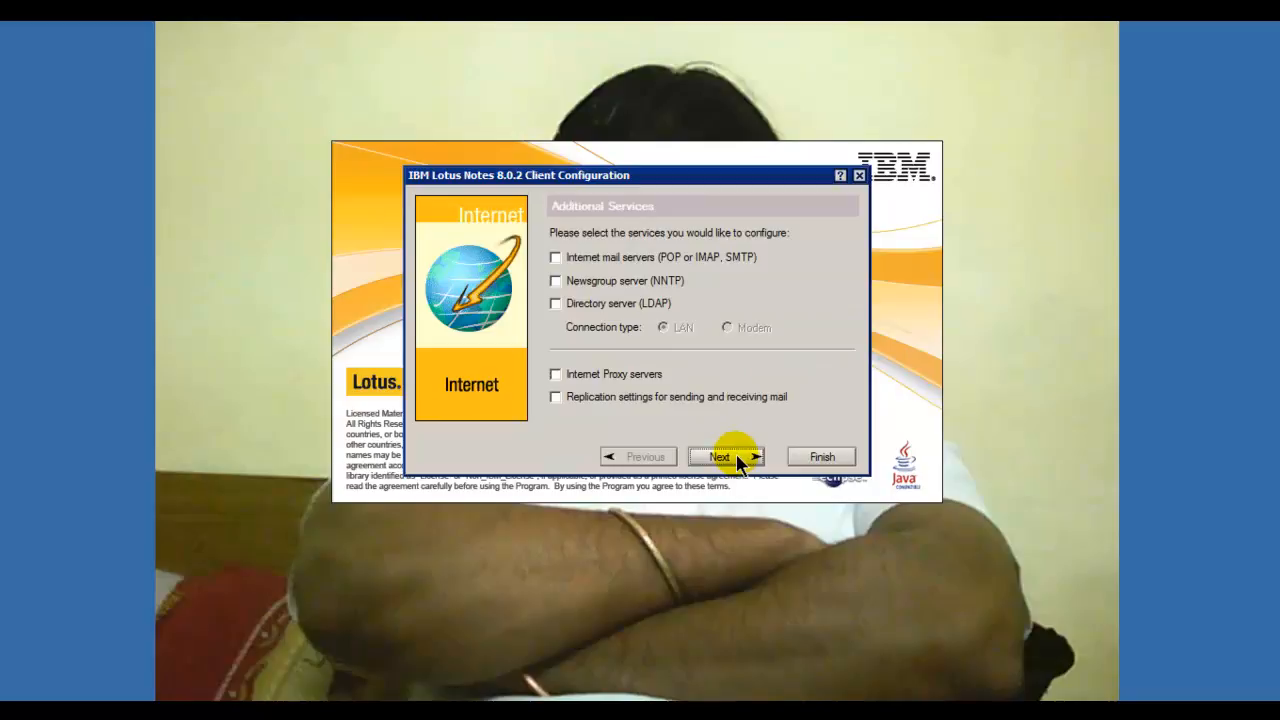
{"action": "mouse_move", "coordinate": [584, 328]}
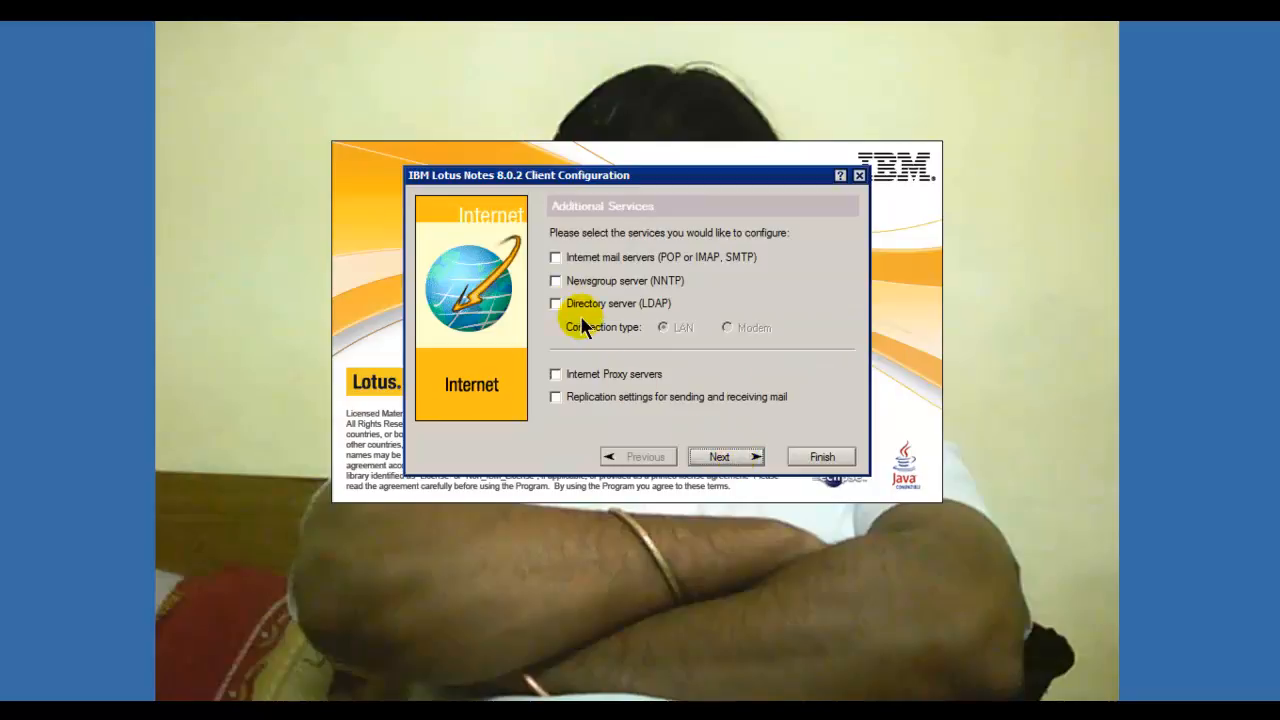
{"action": "mouse_move", "coordinate": [490, 236]}
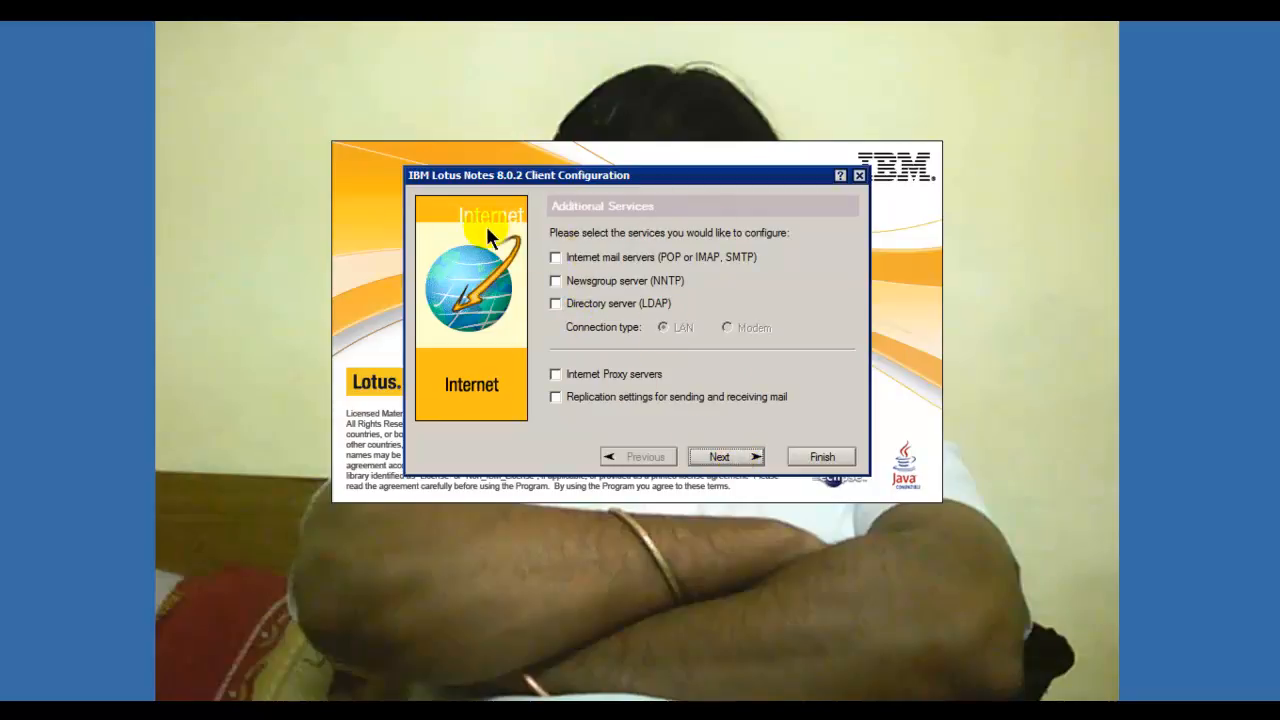
{"action": "left_click", "coordinate": [556, 256]}
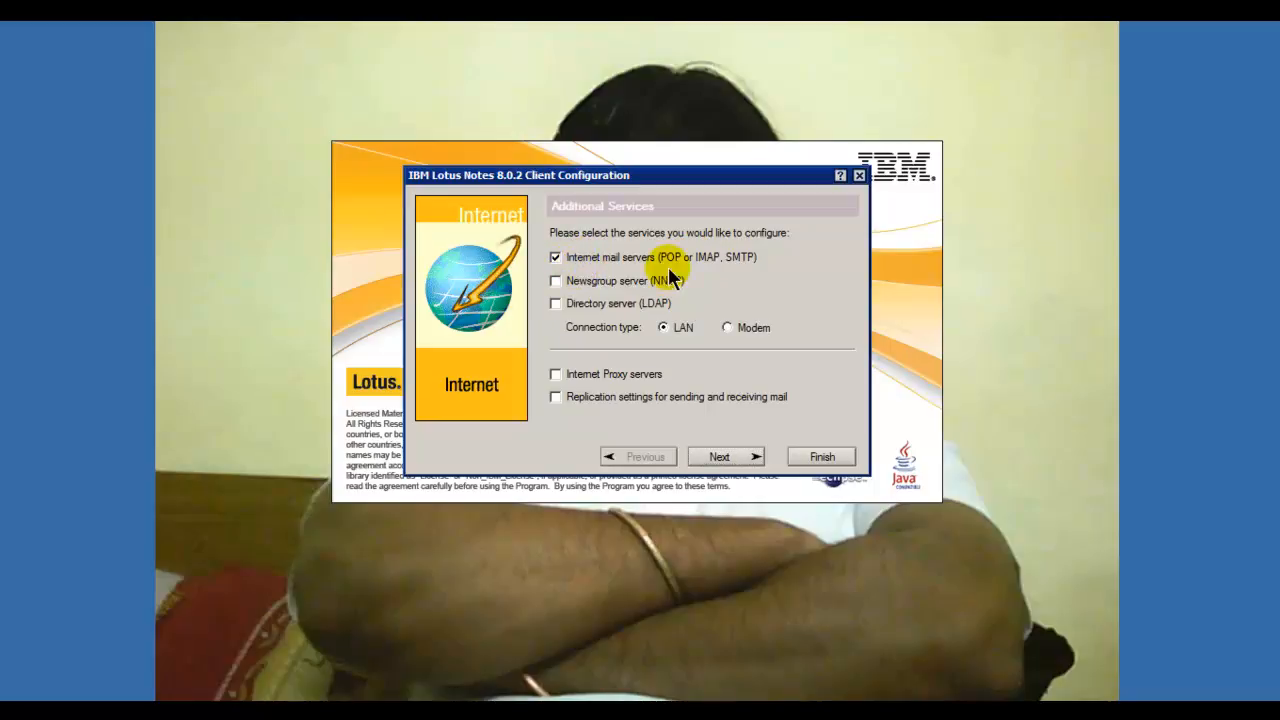
{"action": "mouse_move", "coordinate": [752, 276]}
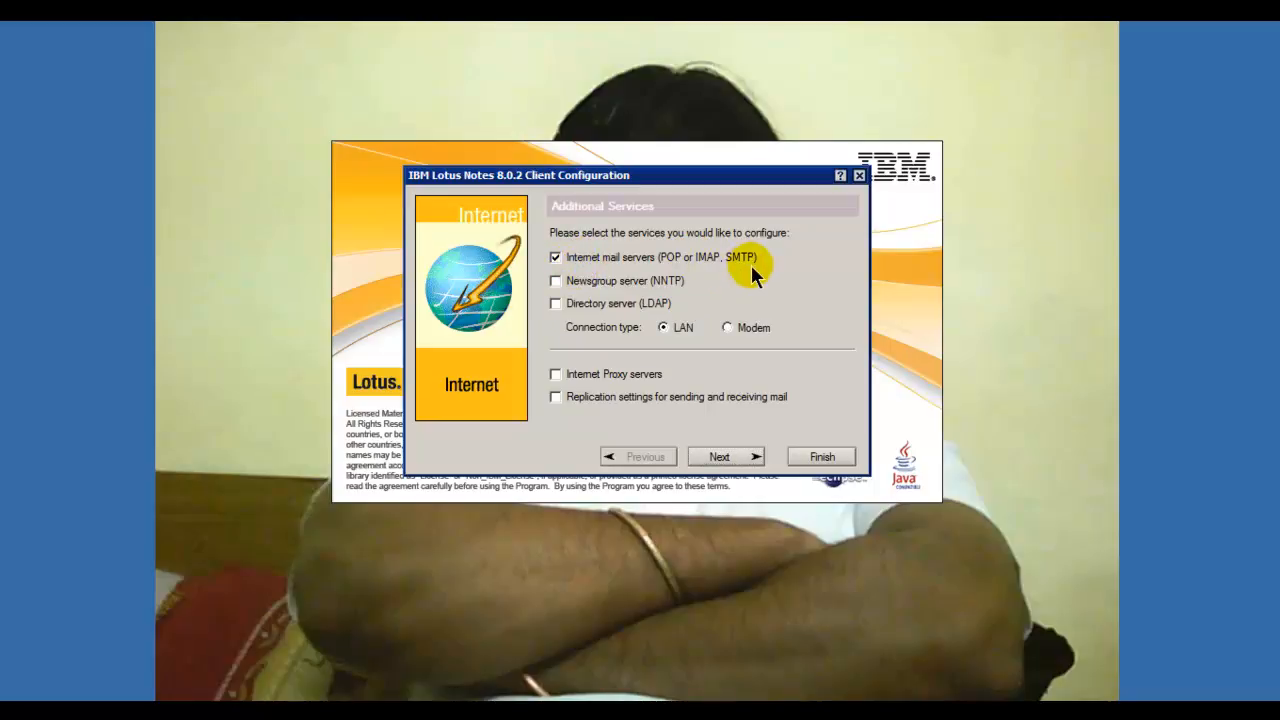
{"action": "mouse_move", "coordinate": [738, 420]}
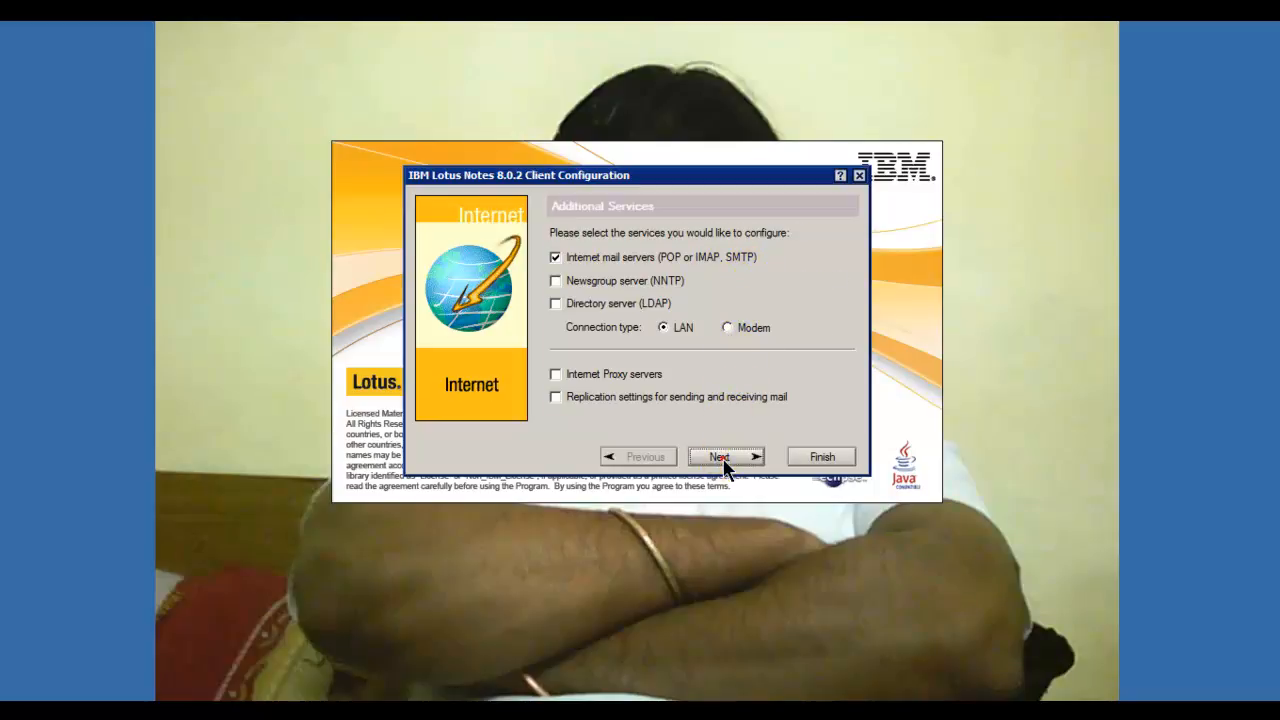
- Set incoming mail to IMAP with server imap.gmail.com
{"action": "left_click", "coordinate": [720, 456]}
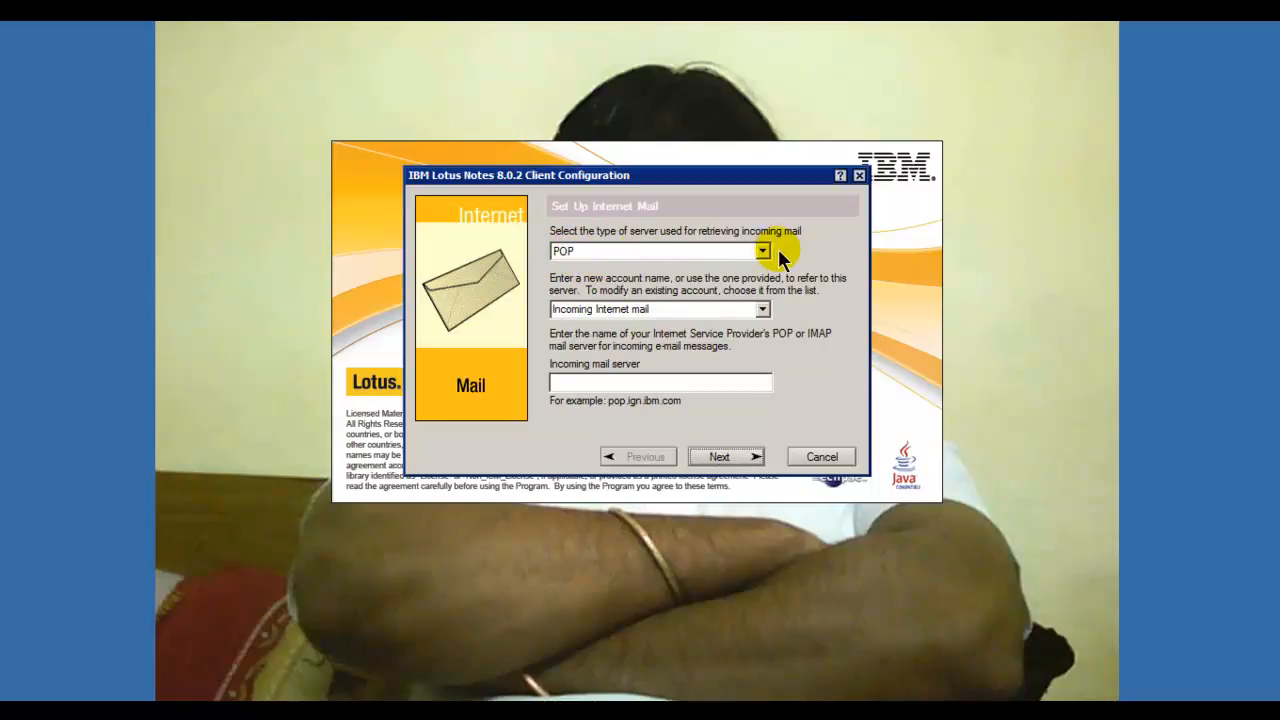
{"action": "left_click", "coordinate": [764, 250]}
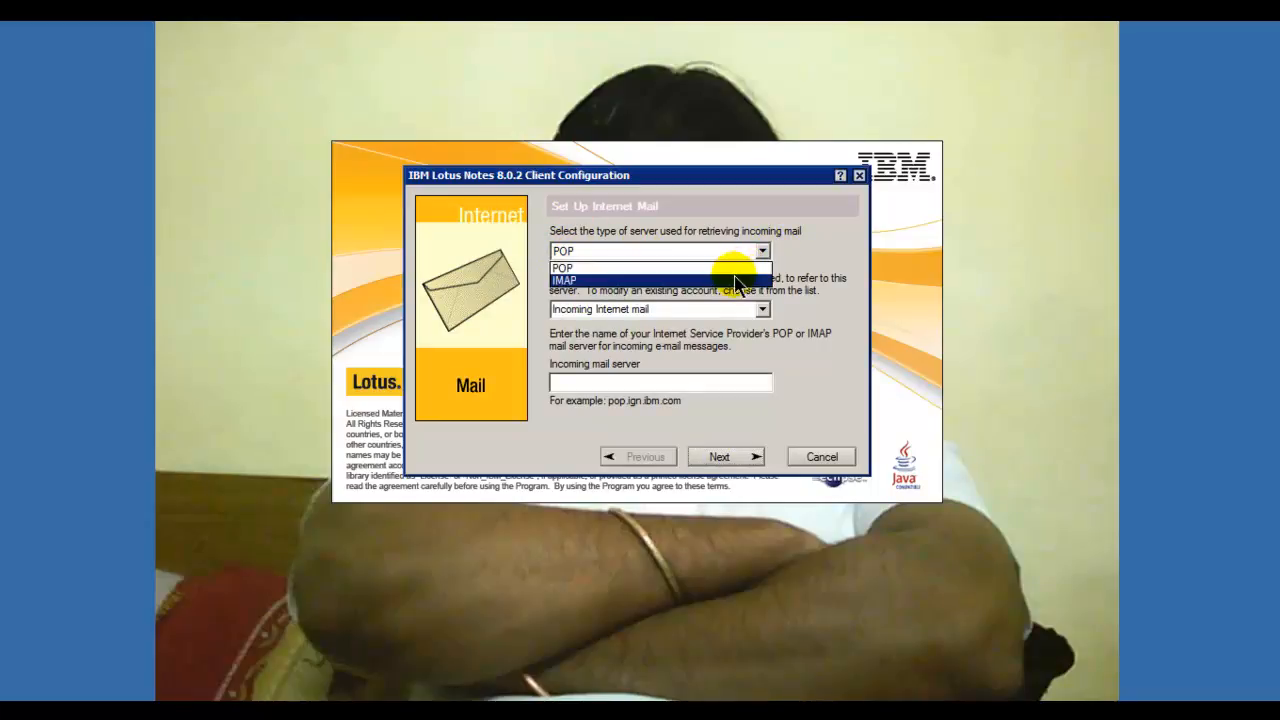
{"action": "left_click", "coordinate": [564, 280]}
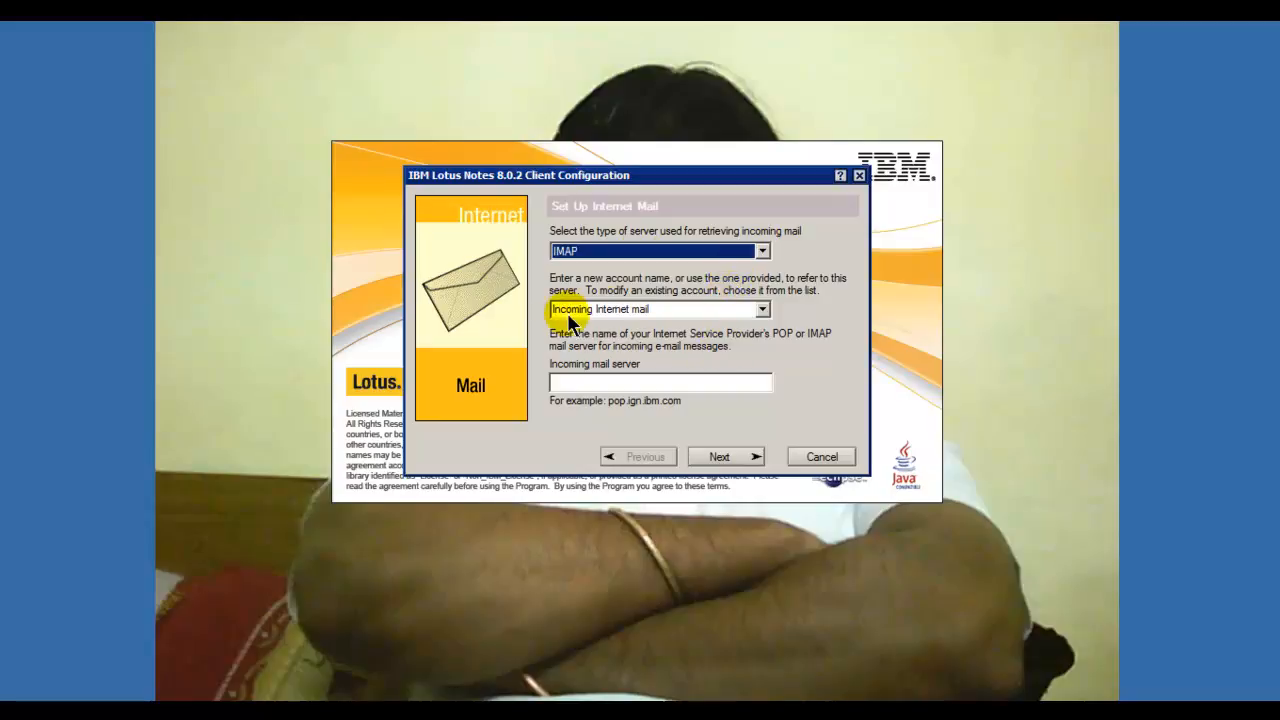
{"action": "mouse_move", "coordinate": [692, 318]}
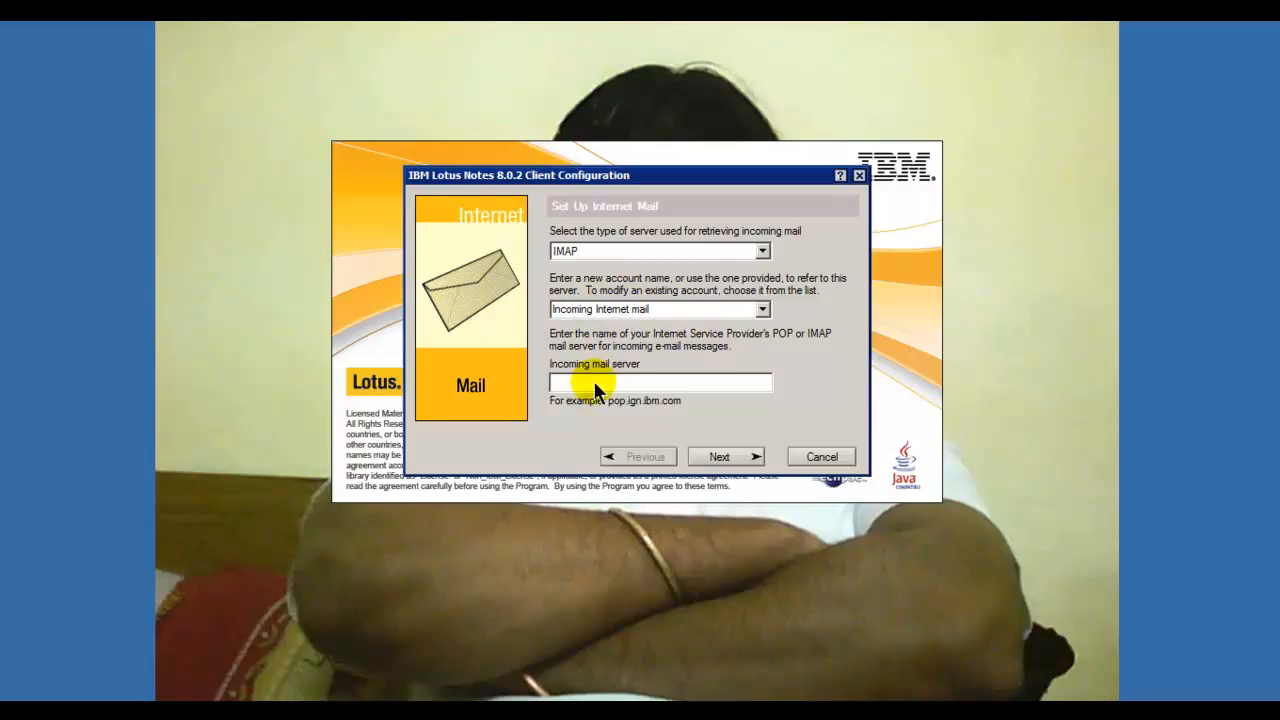
{"action": "type", "text": "imap."}
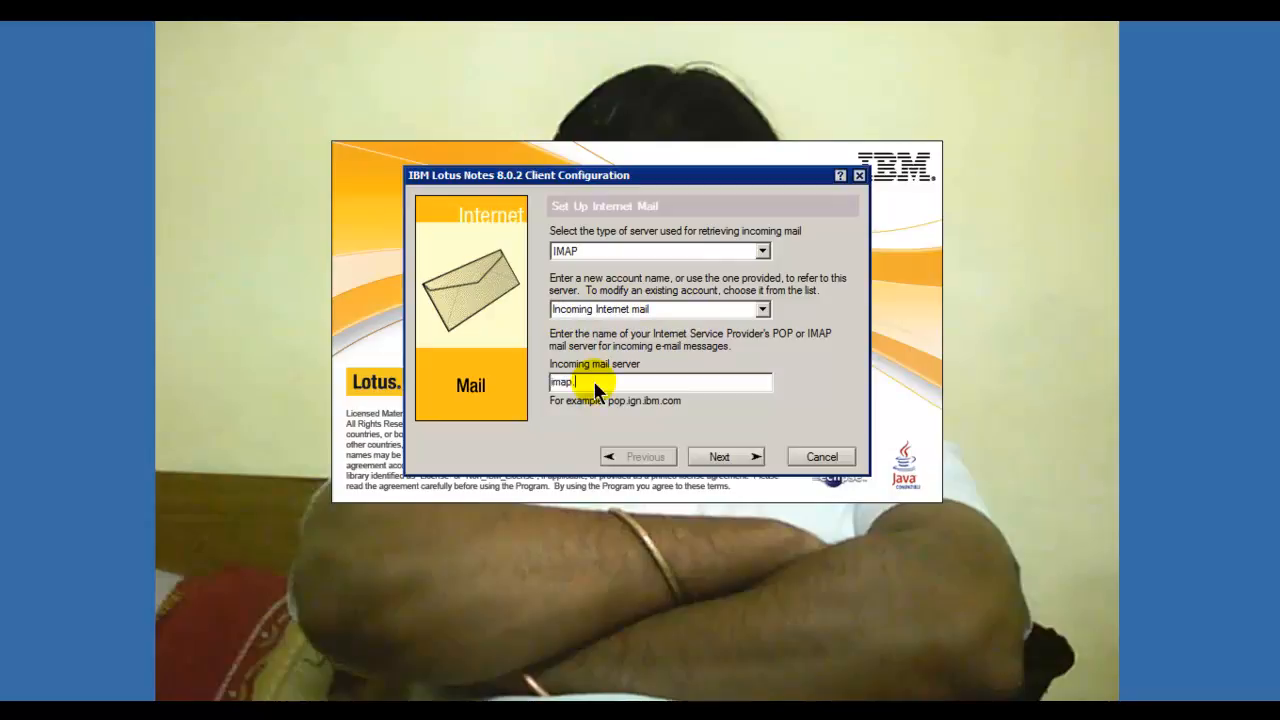
{"action": "type", "text": "gmai"}
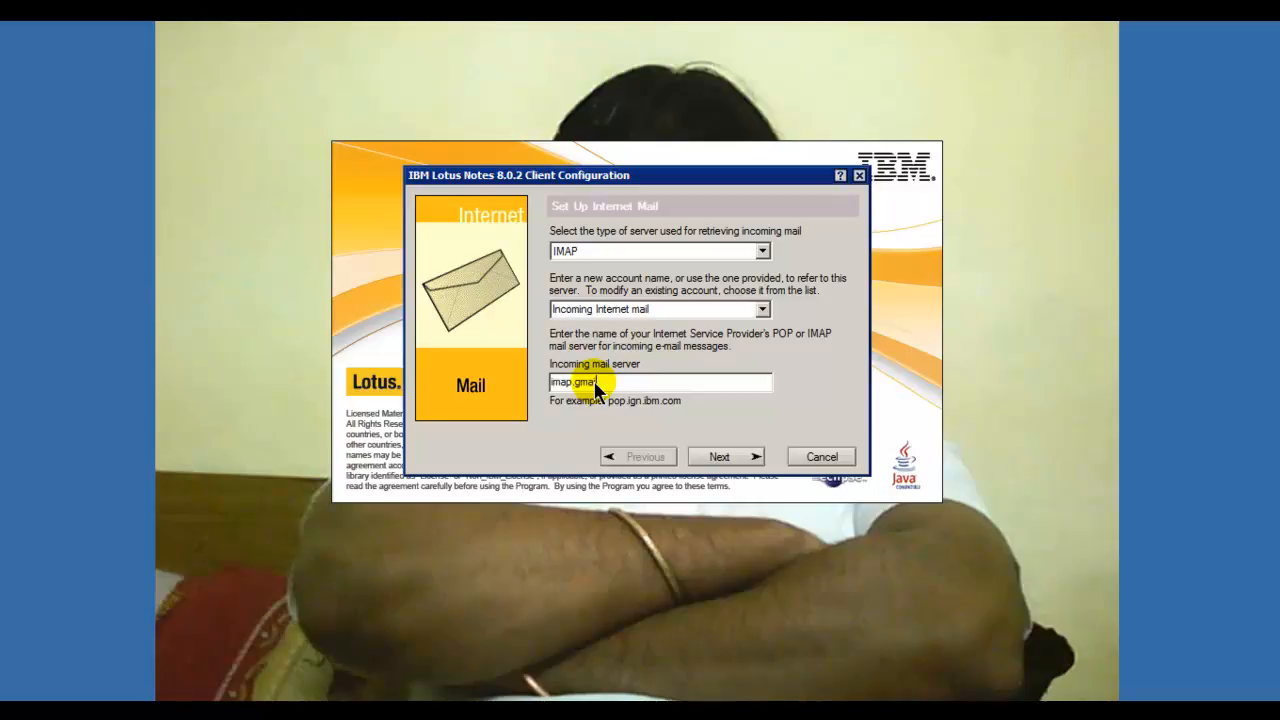
{"action": "type", "text": ".com"}
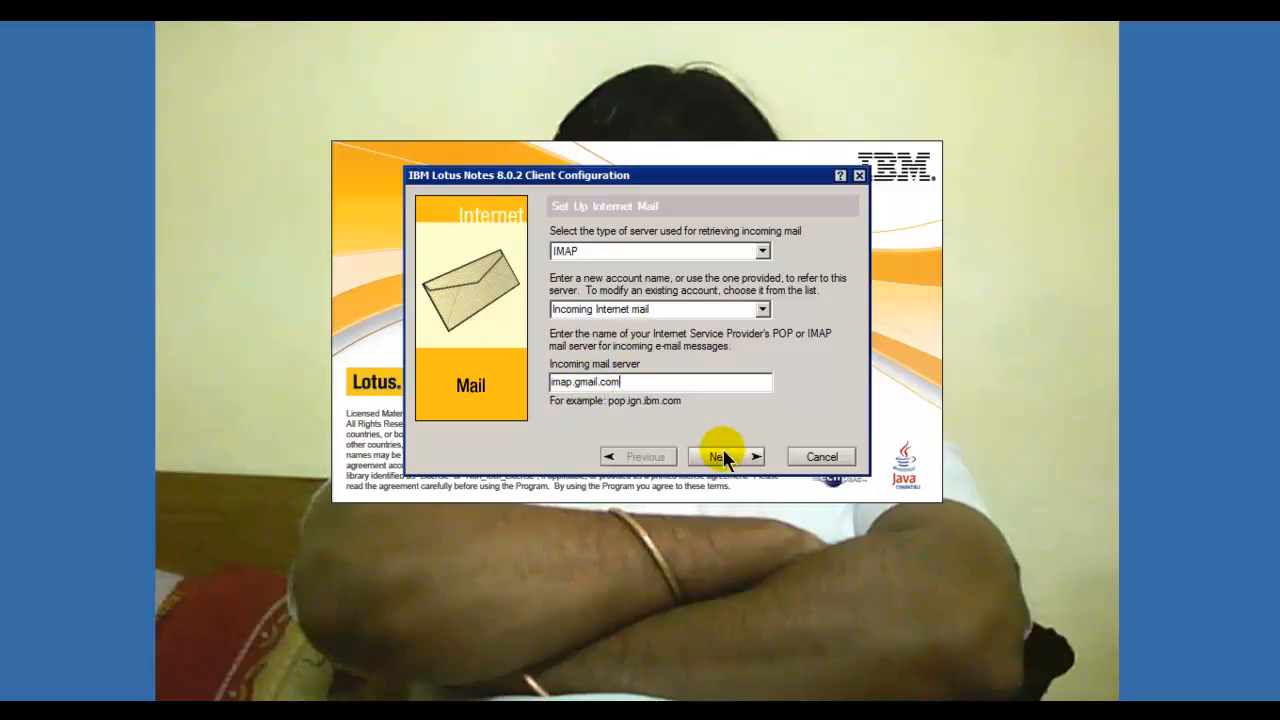
- Enter the Gmail account name and password and enable logging on using SSL
{"action": "left_click", "coordinate": [720, 456]}
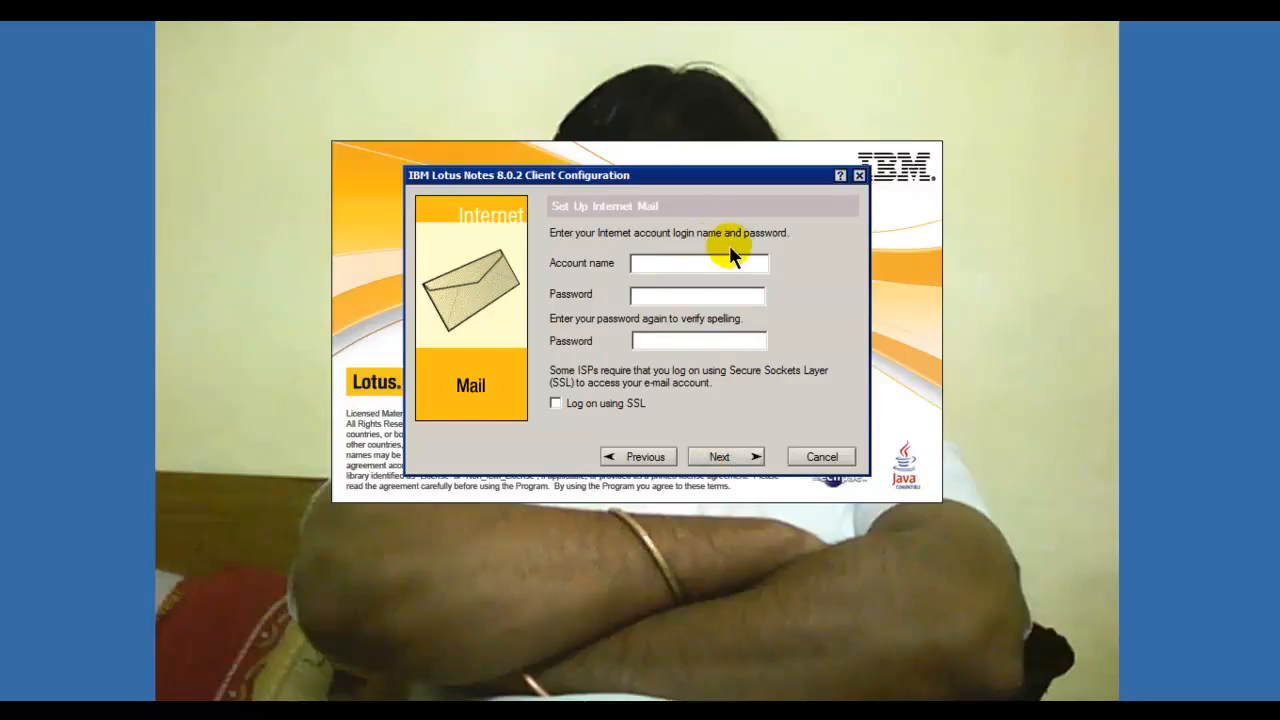
{"action": "left_click", "coordinate": [690, 264]}
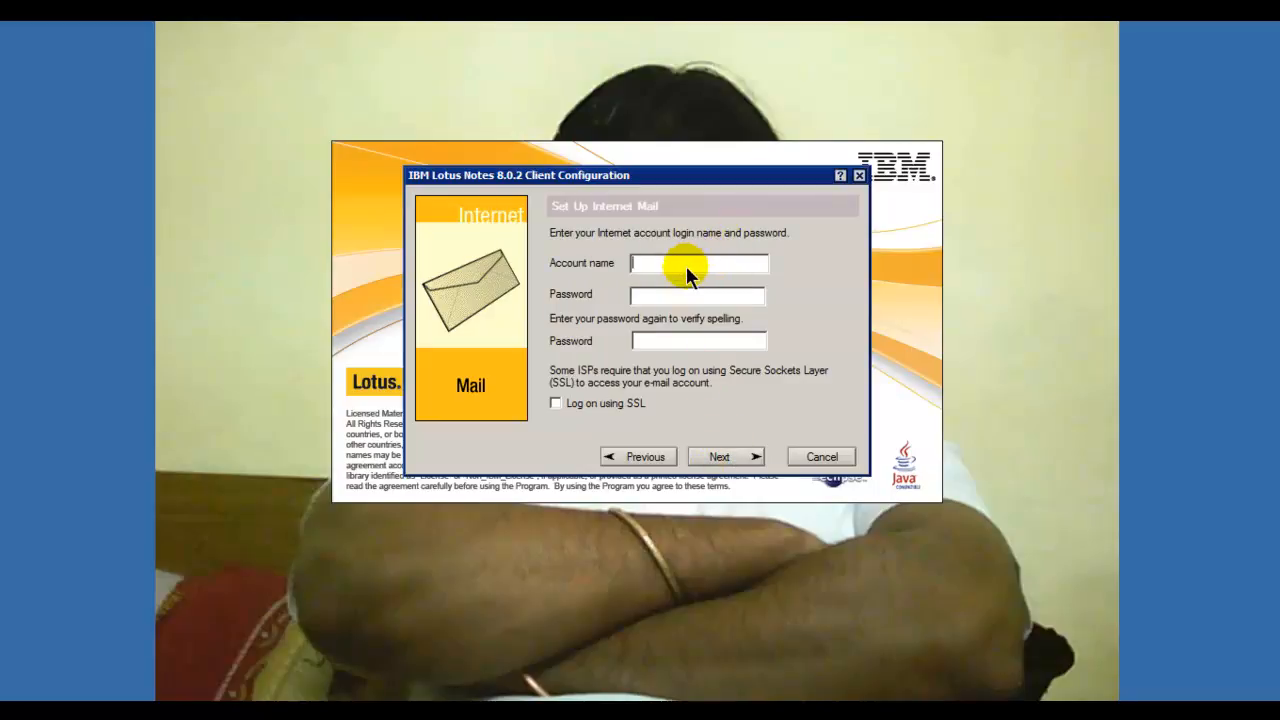
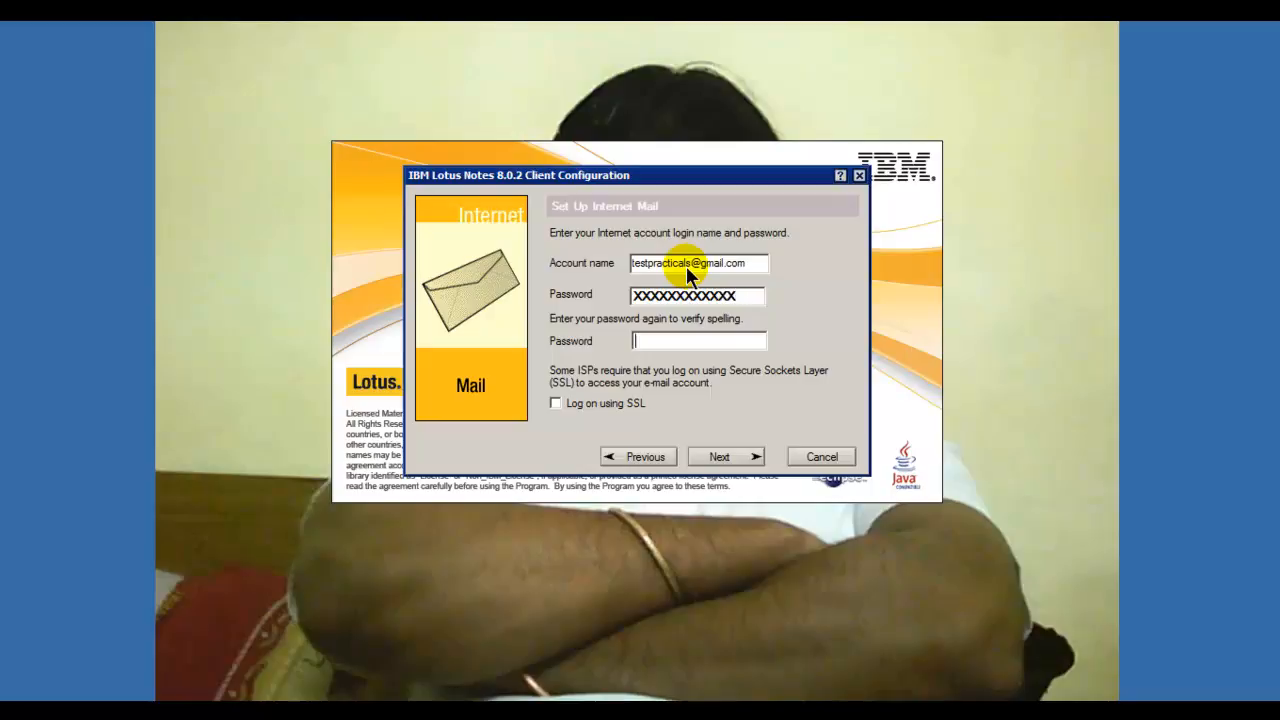
{"action": "type", "text": "XXXXXXXXXXXX"}
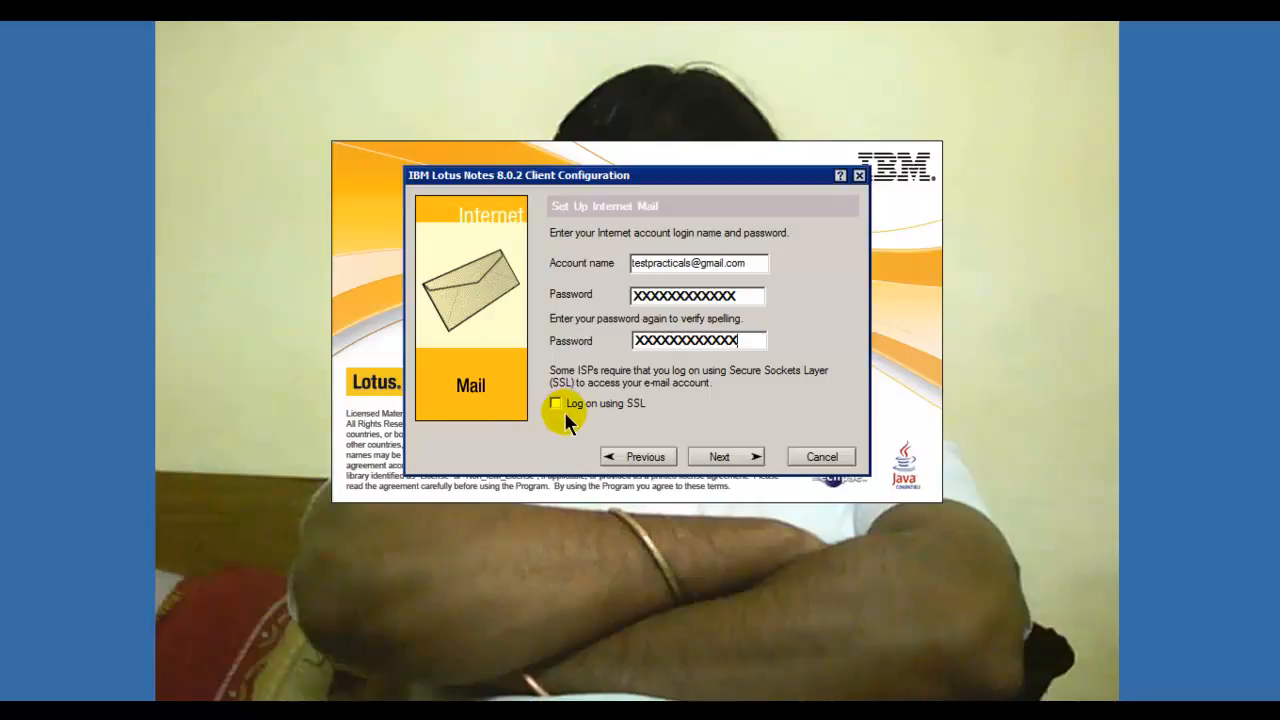
{"action": "left_click", "coordinate": [556, 404]}
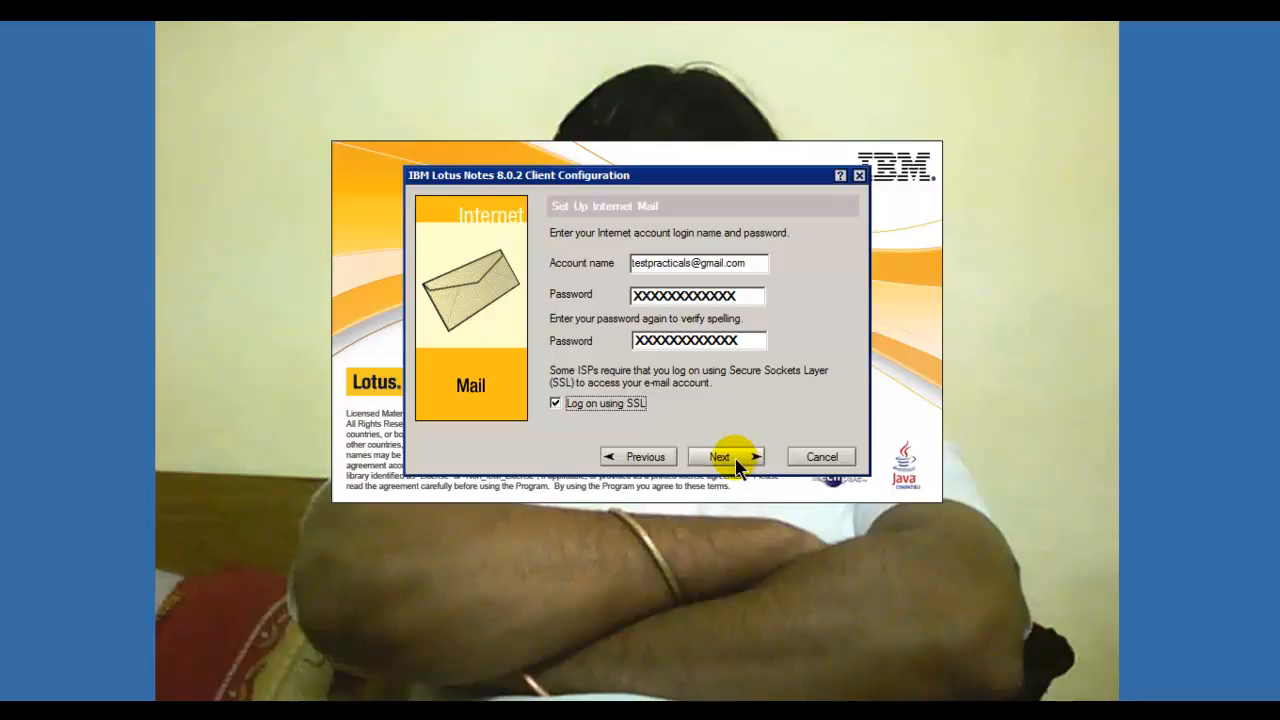
- Enter smtp.gmail.com as the outgoing SMTP mail server
{"action": "left_click", "coordinate": [720, 456]}
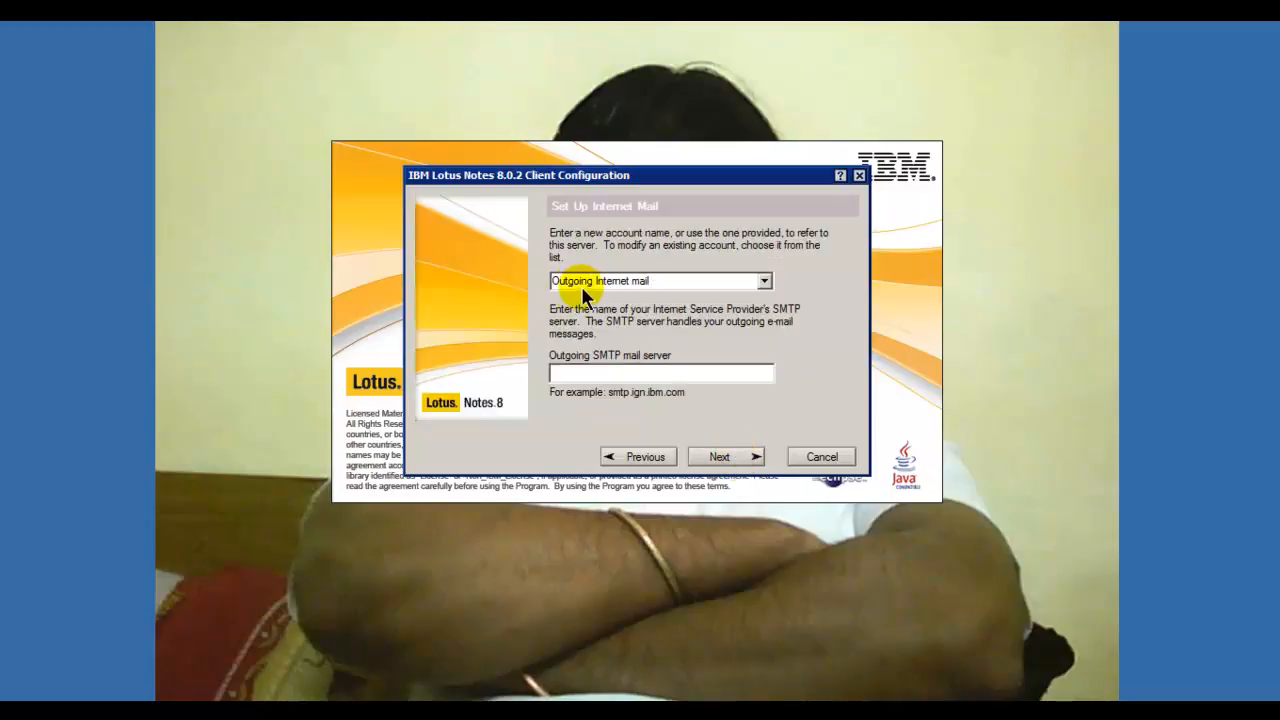
{"action": "mouse_move", "coordinate": [664, 372]}
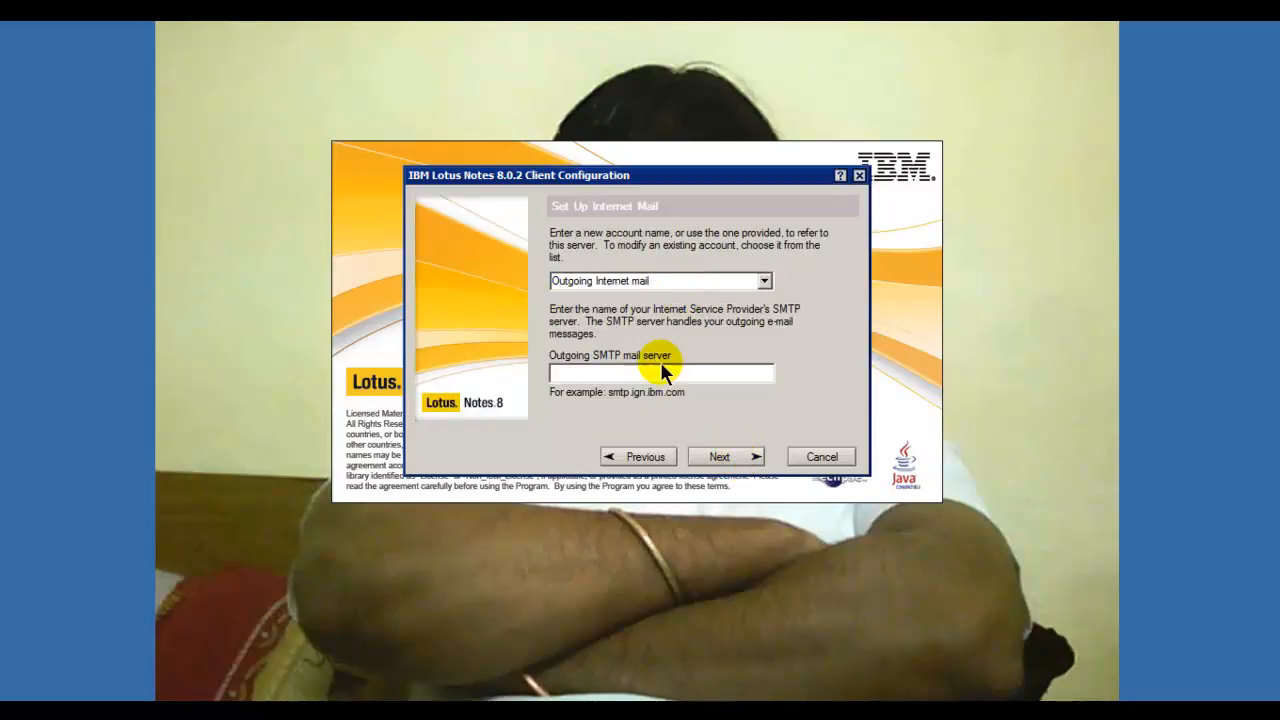
{"action": "left_click", "coordinate": [660, 374]}
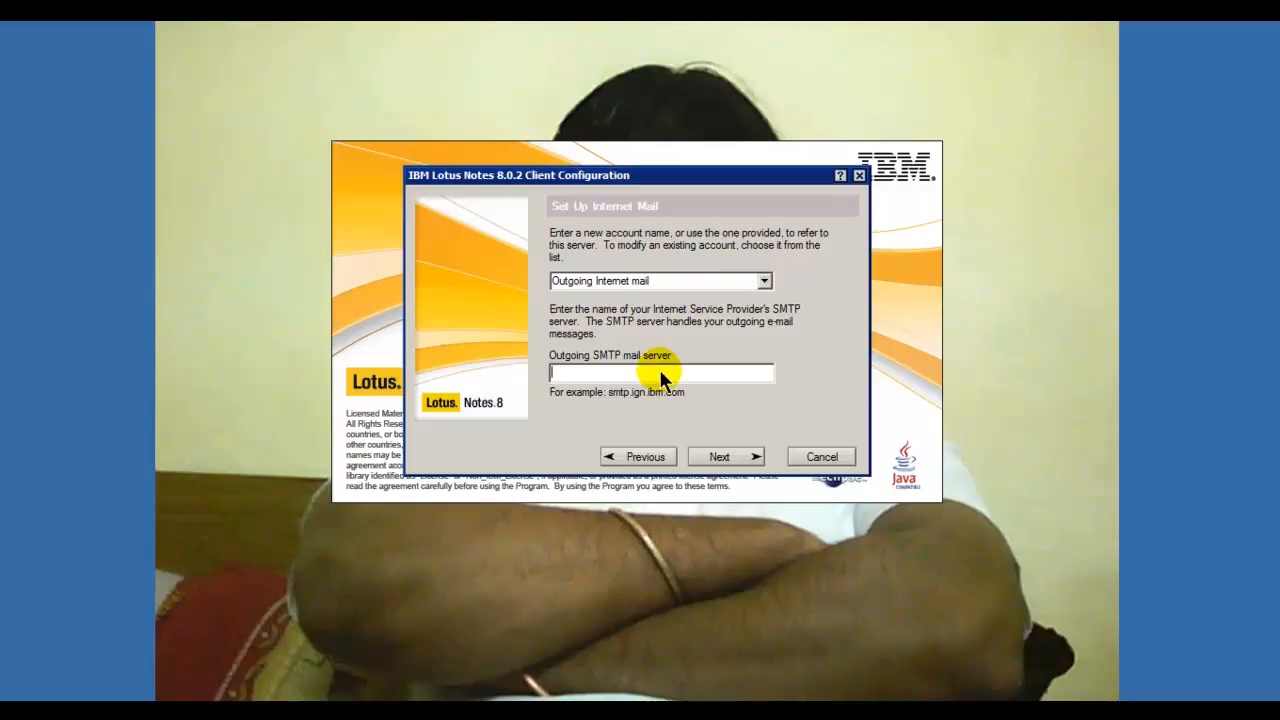
{"action": "type", "text": "smtp.gmail.com"}
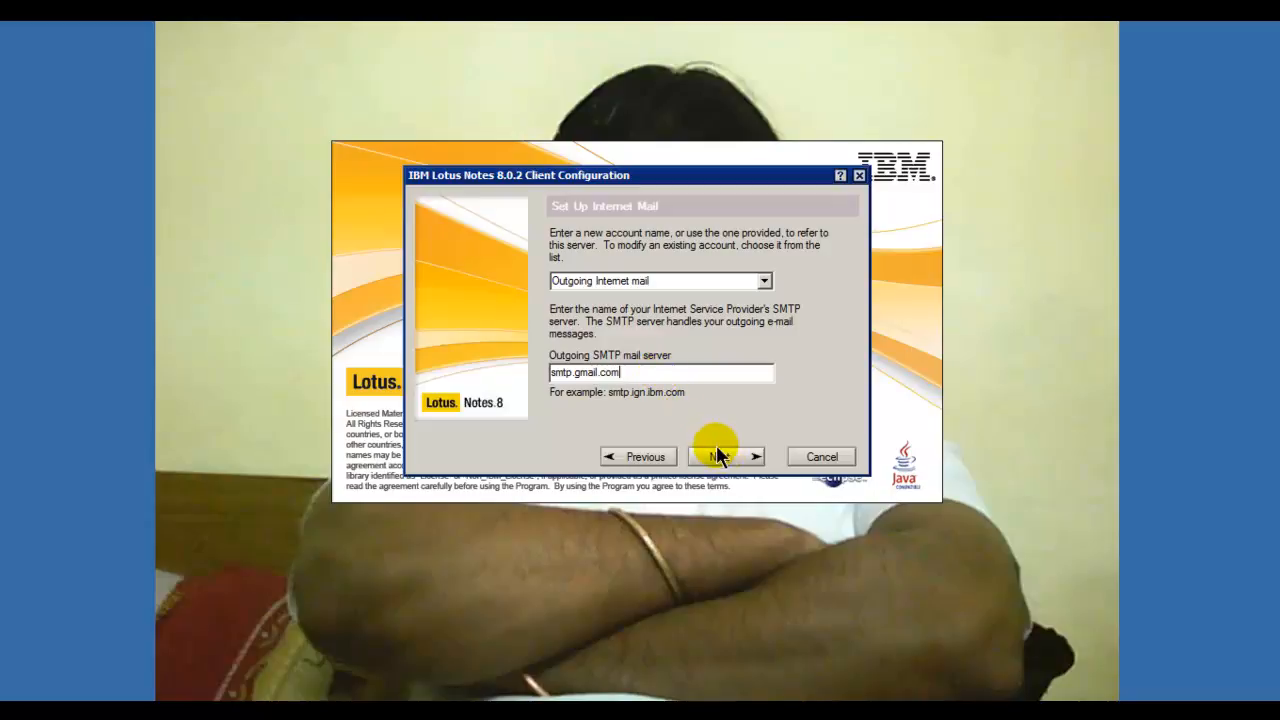
{"action": "left_click", "coordinate": [720, 456]}
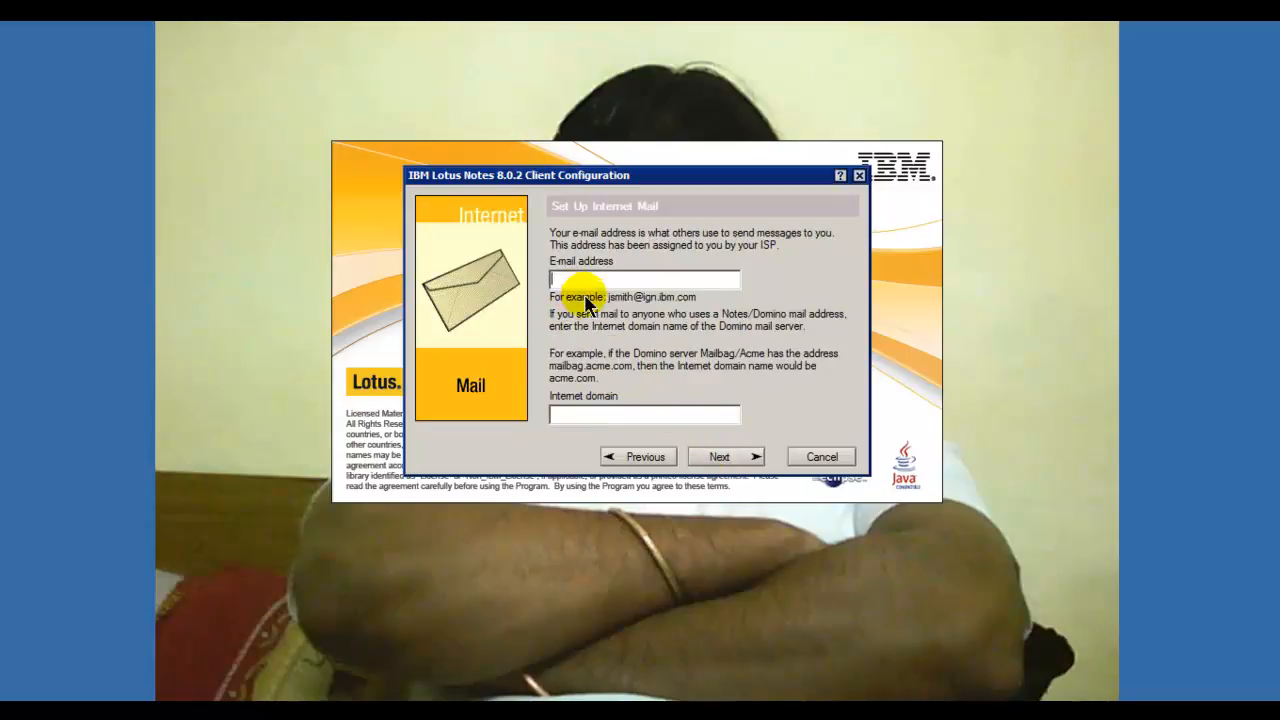
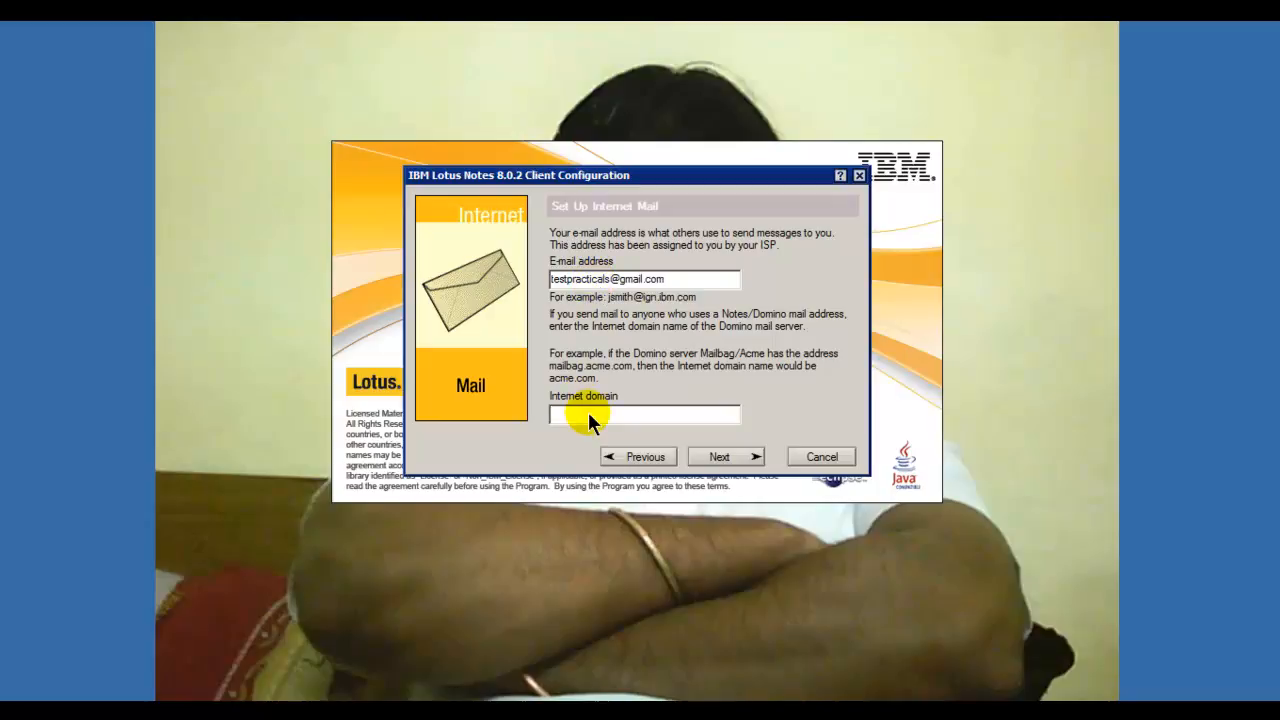
{"action": "type", "text": "gmail.com"}
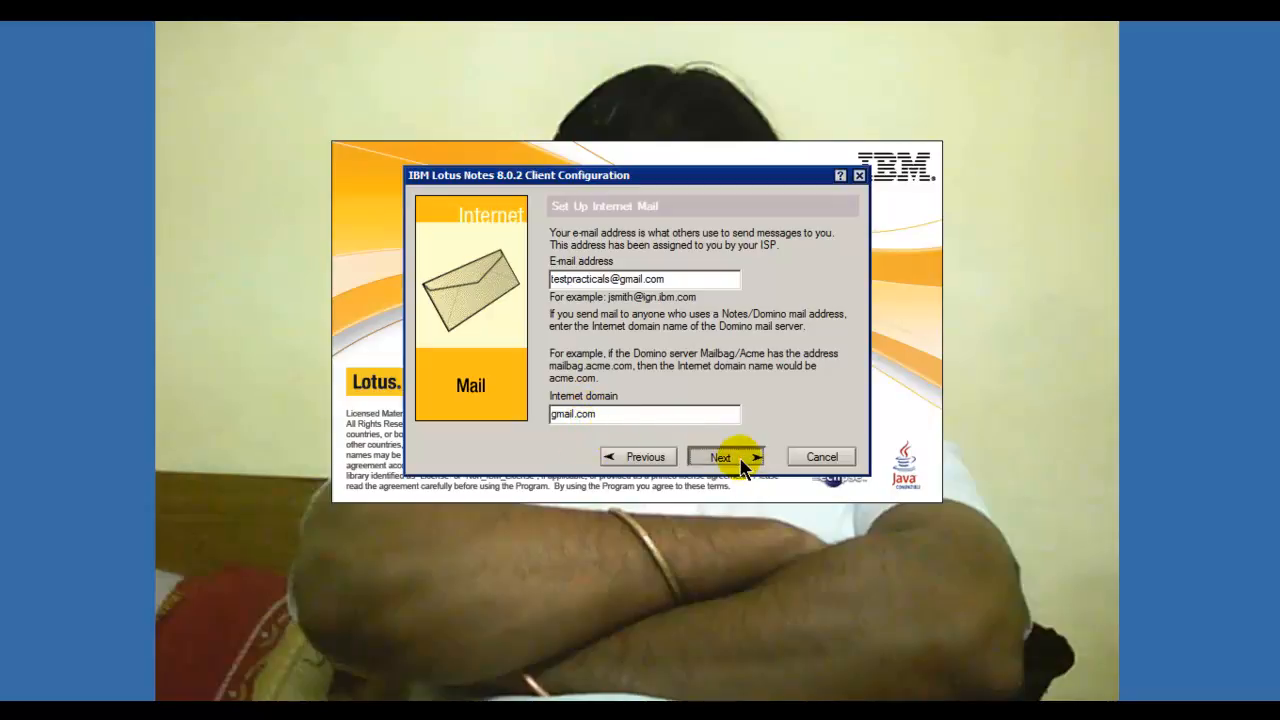
{"action": "left_click", "coordinate": [720, 456]}
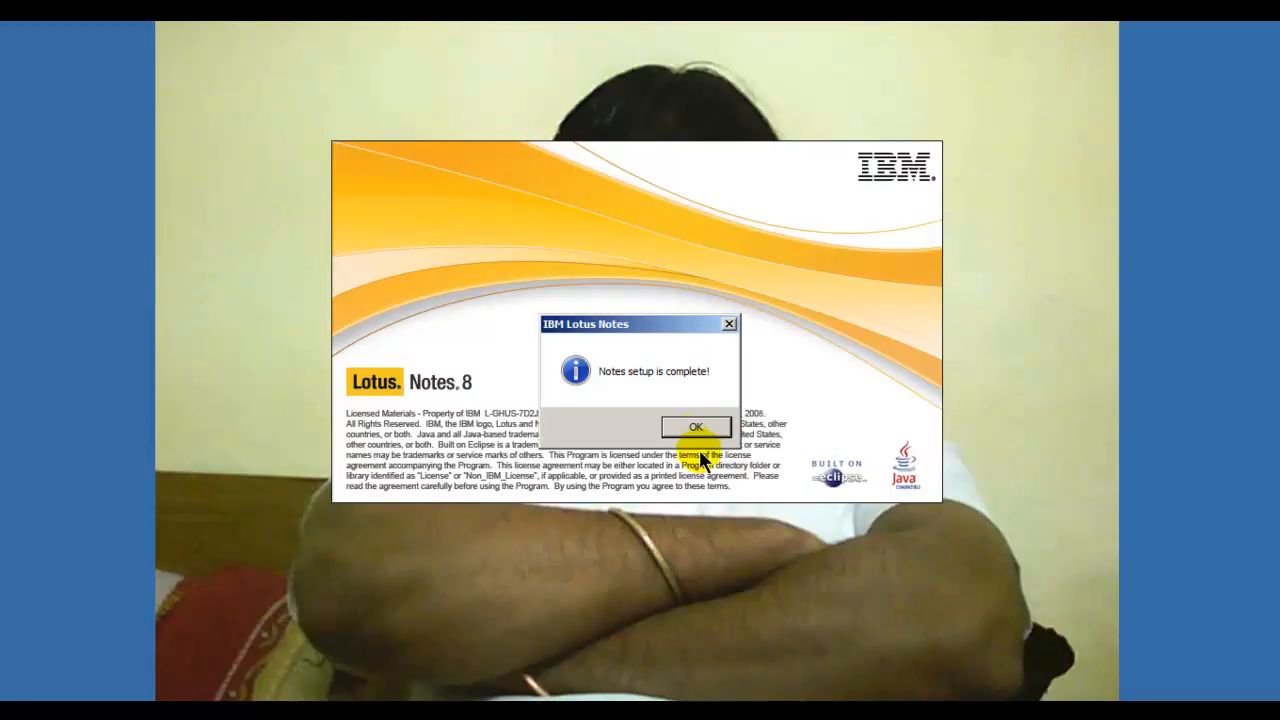
- Dismiss the 'Notes setup is complete!' message to reach the Getting Started page
{"action": "left_click", "coordinate": [696, 428]}
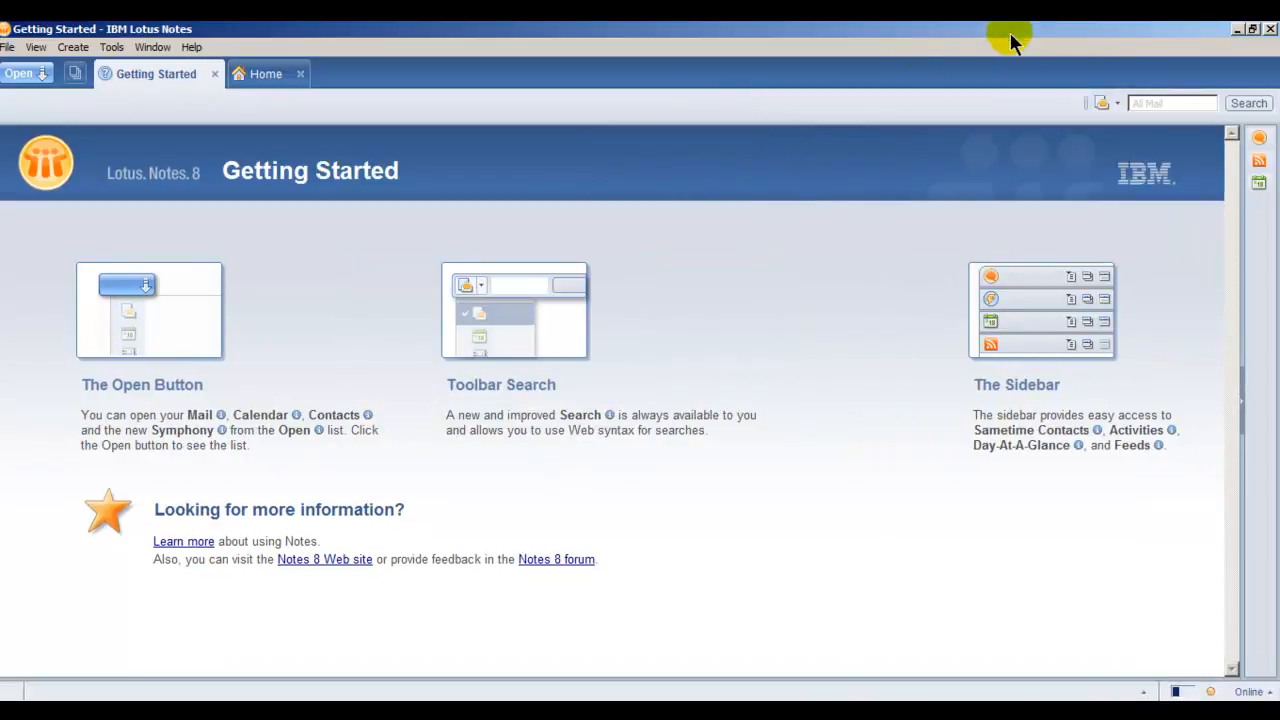
{"action": "mouse_move", "coordinate": [788, 464]}
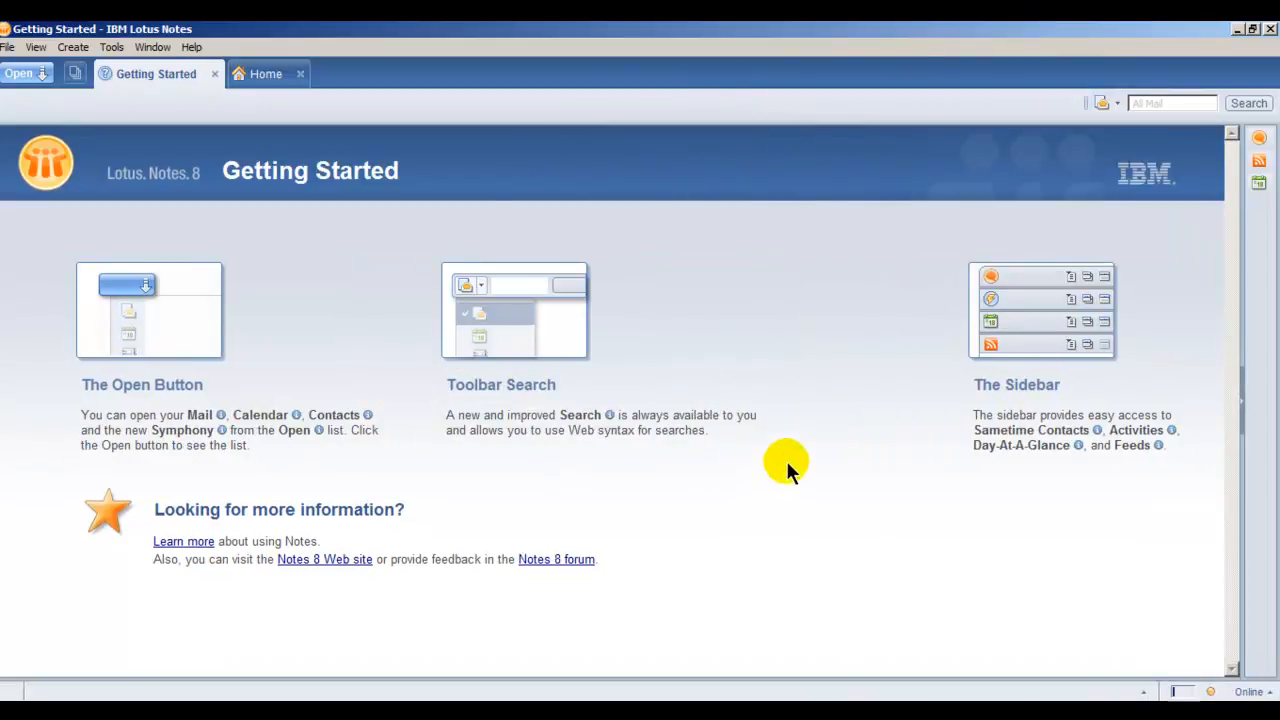
- Open the Contacts application and close the About Contacts document
{"action": "left_click", "coordinate": [20, 72]}
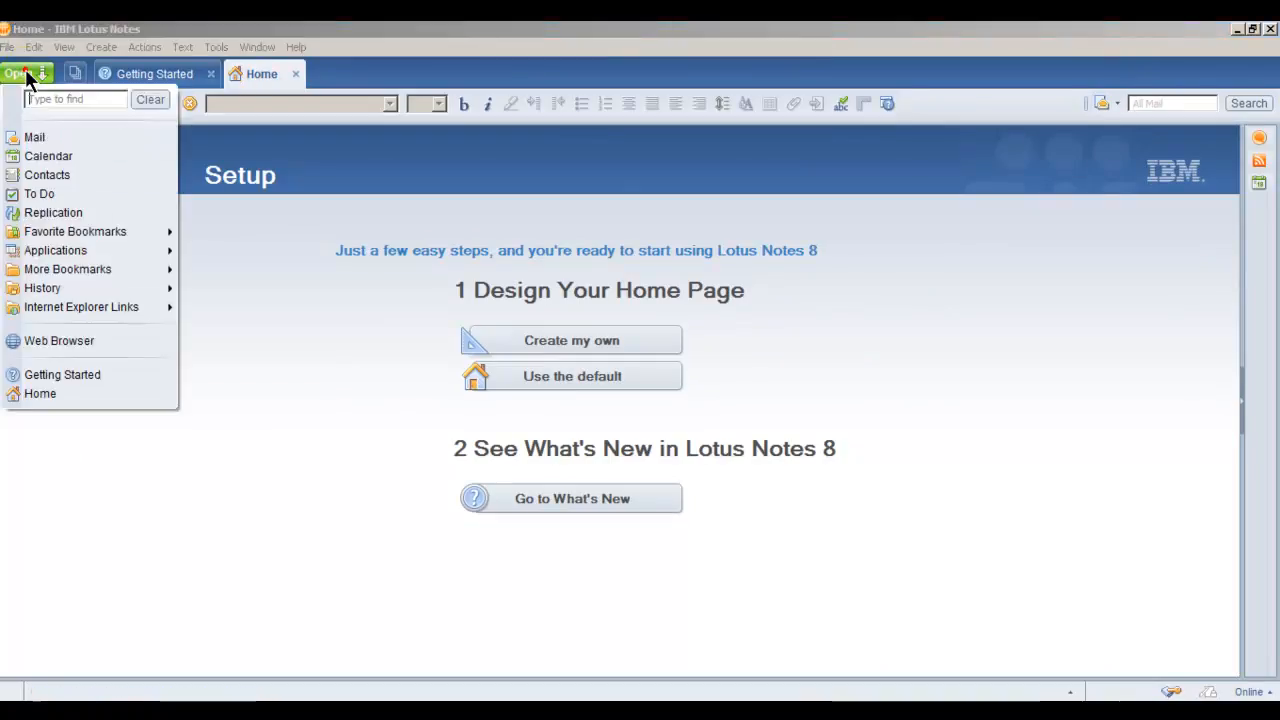
{"action": "mouse_move", "coordinate": [48, 174]}
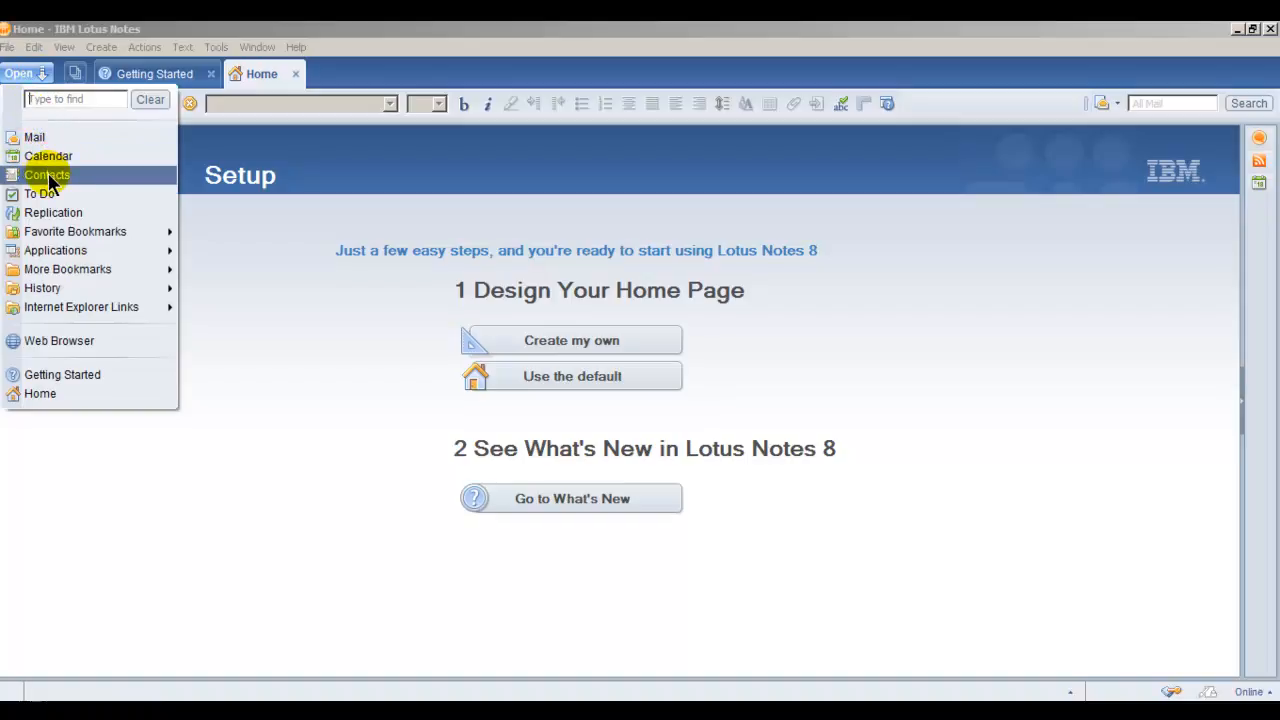
{"action": "left_click", "coordinate": [288, 324]}
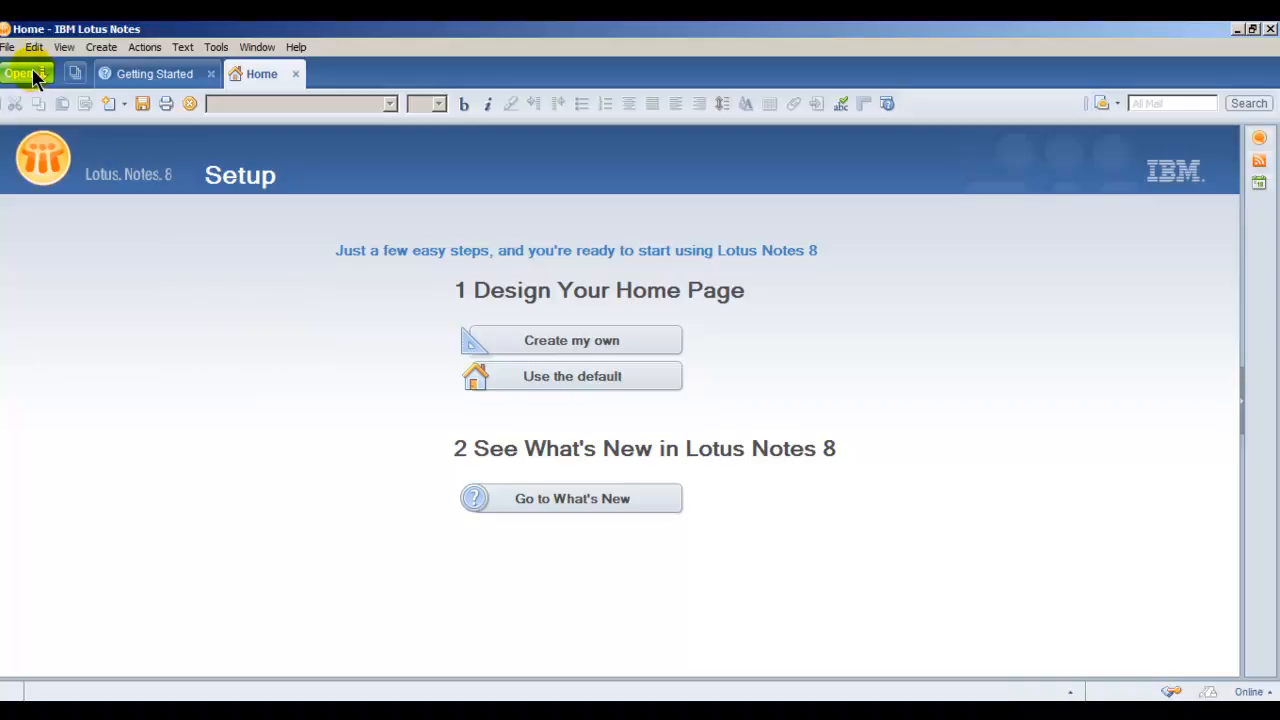
{"action": "left_click", "coordinate": [24, 72]}
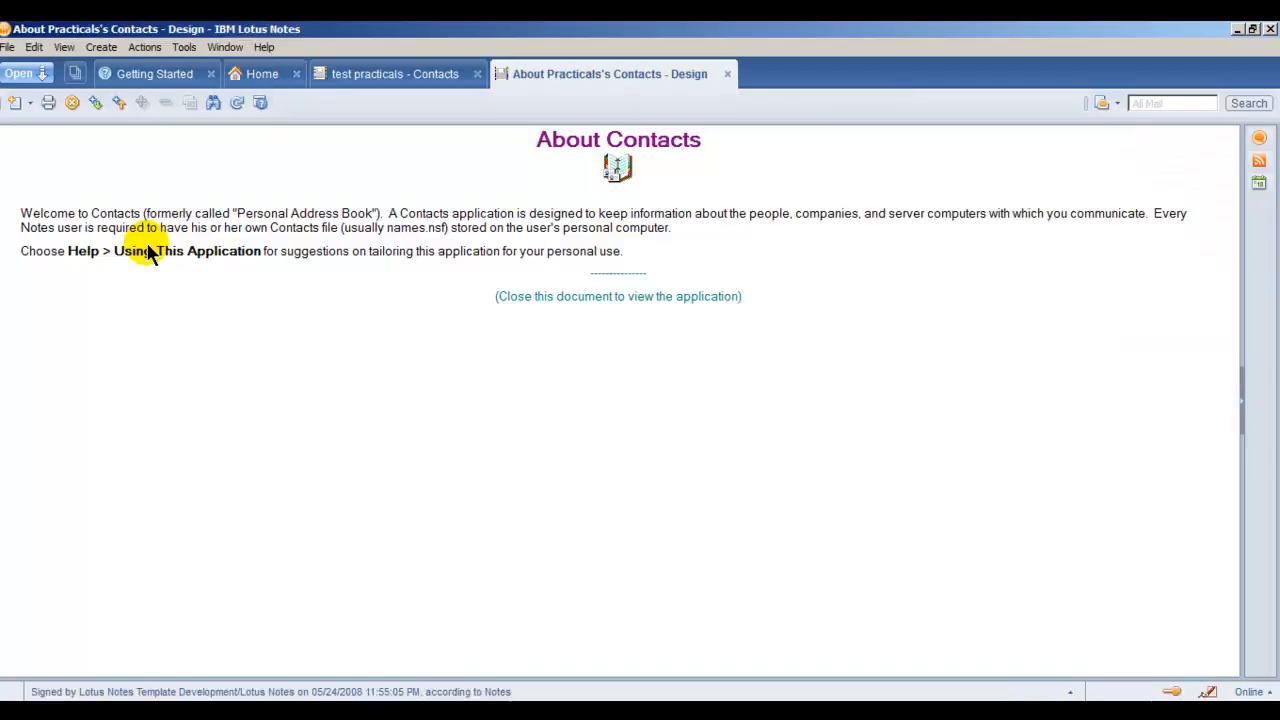
{"action": "mouse_move", "coordinate": [728, 74]}
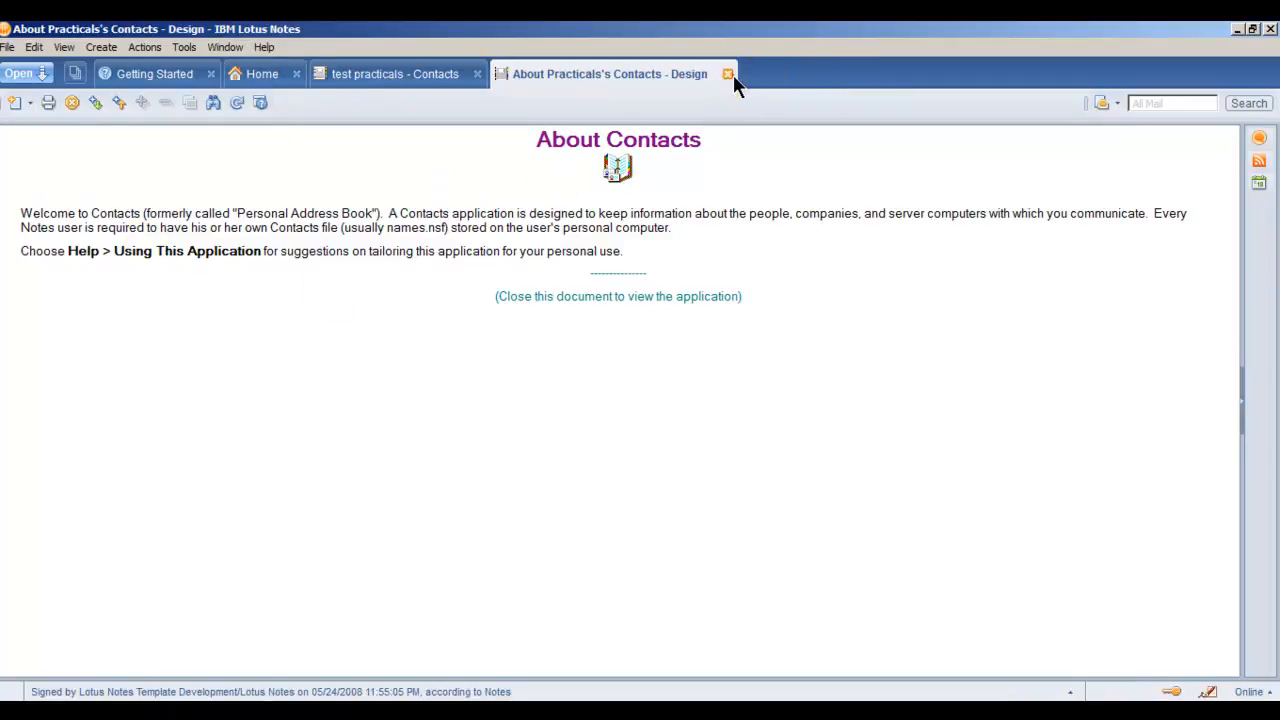
{"action": "left_click", "coordinate": [728, 72]}
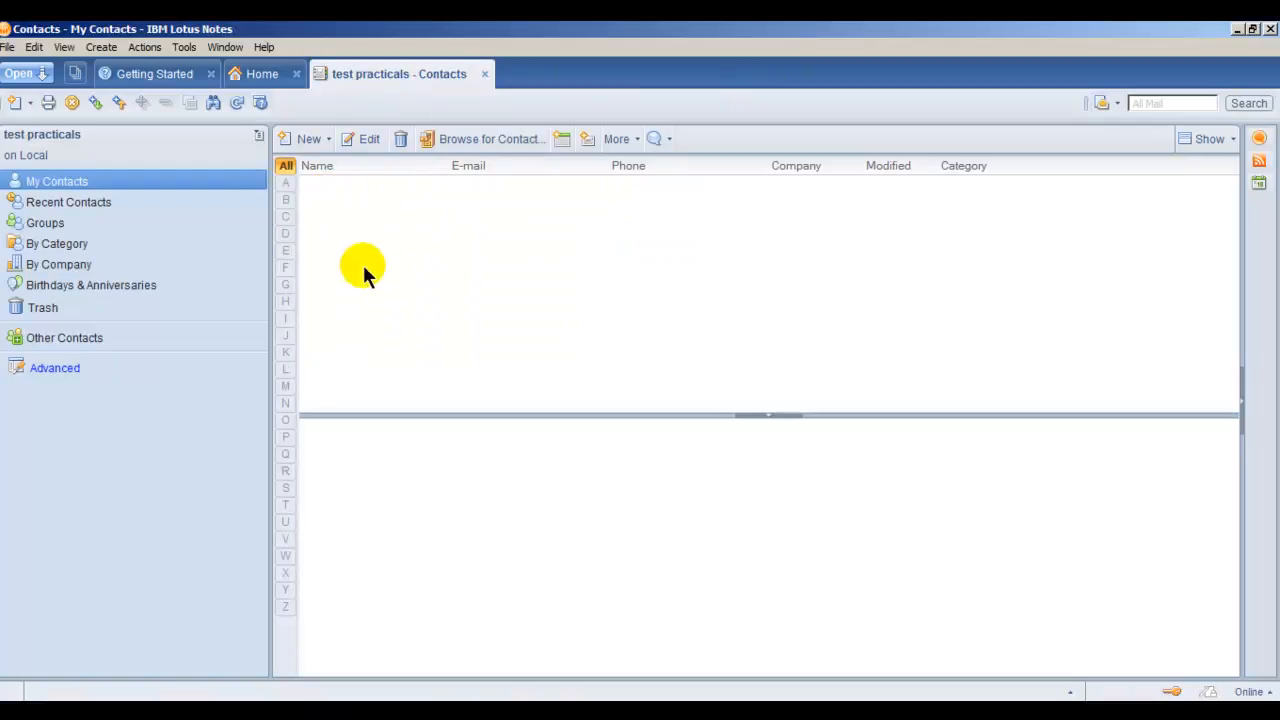
{"action": "mouse_move", "coordinate": [152, 352]}
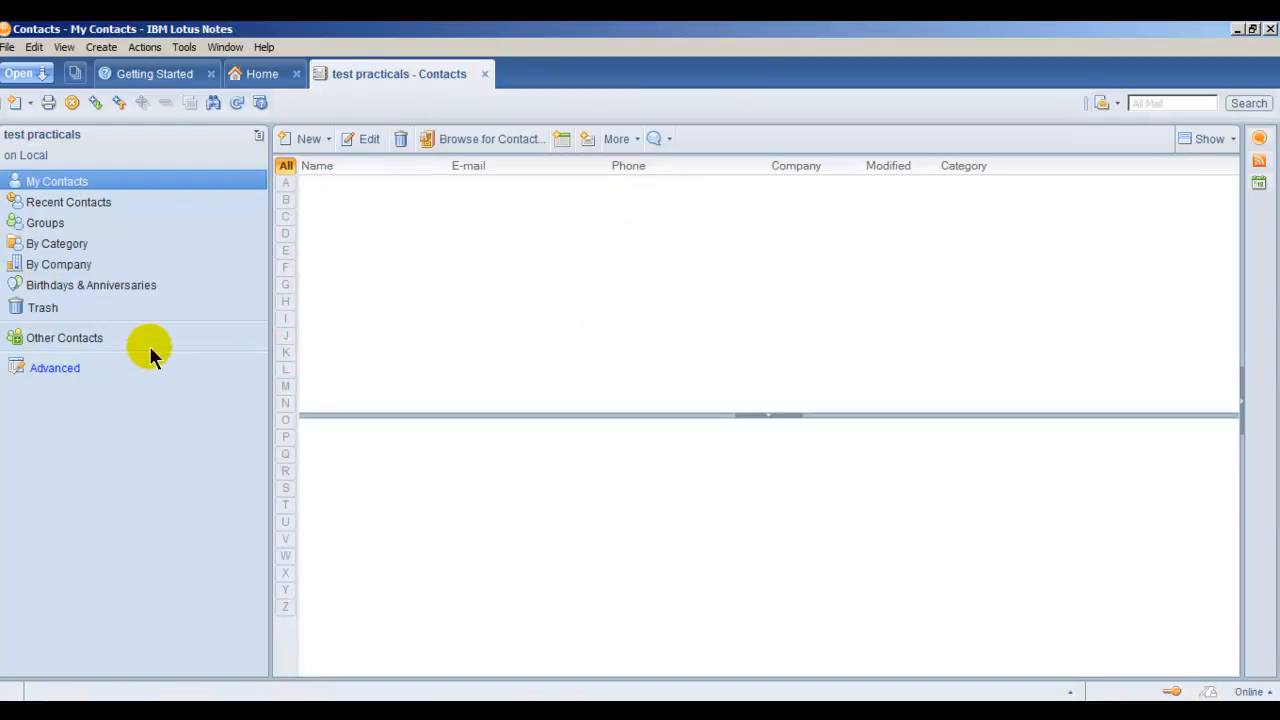
- Show the Advanced Accounts view listing the IMAP and SMTP Internet mail accounts
{"action": "left_click", "coordinate": [56, 368]}
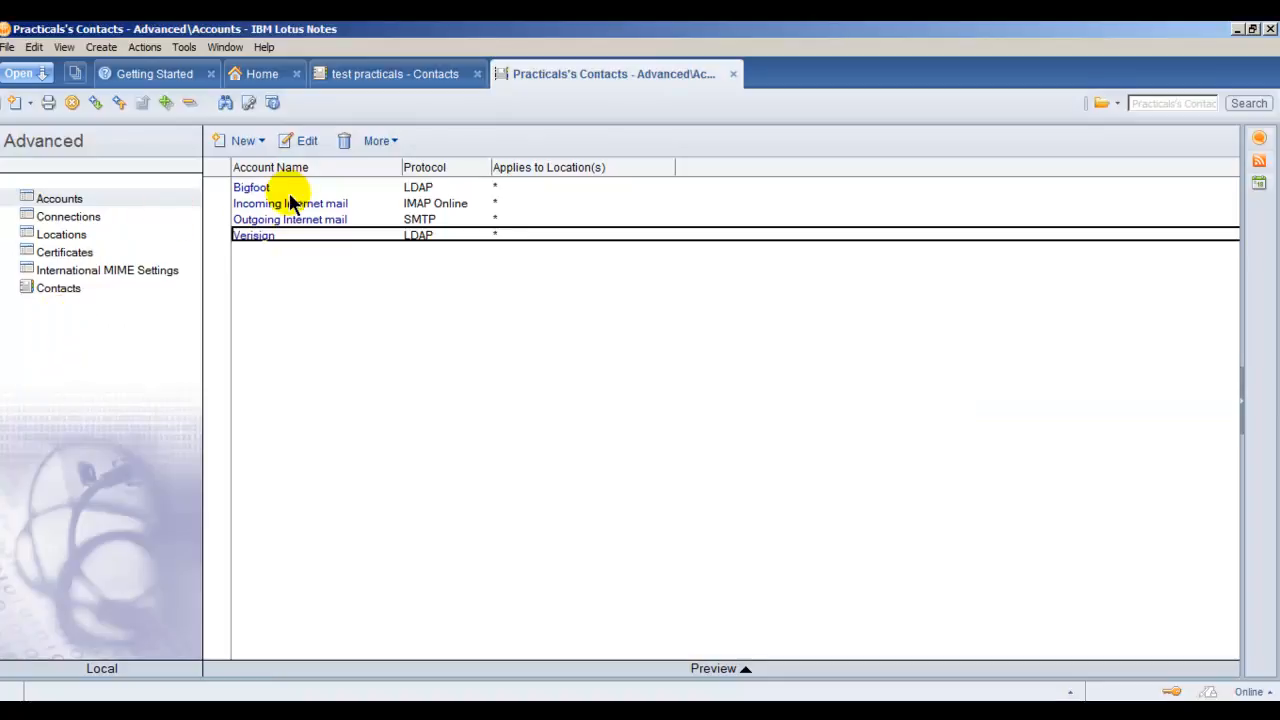
{"action": "mouse_move", "coordinate": [270, 196]}
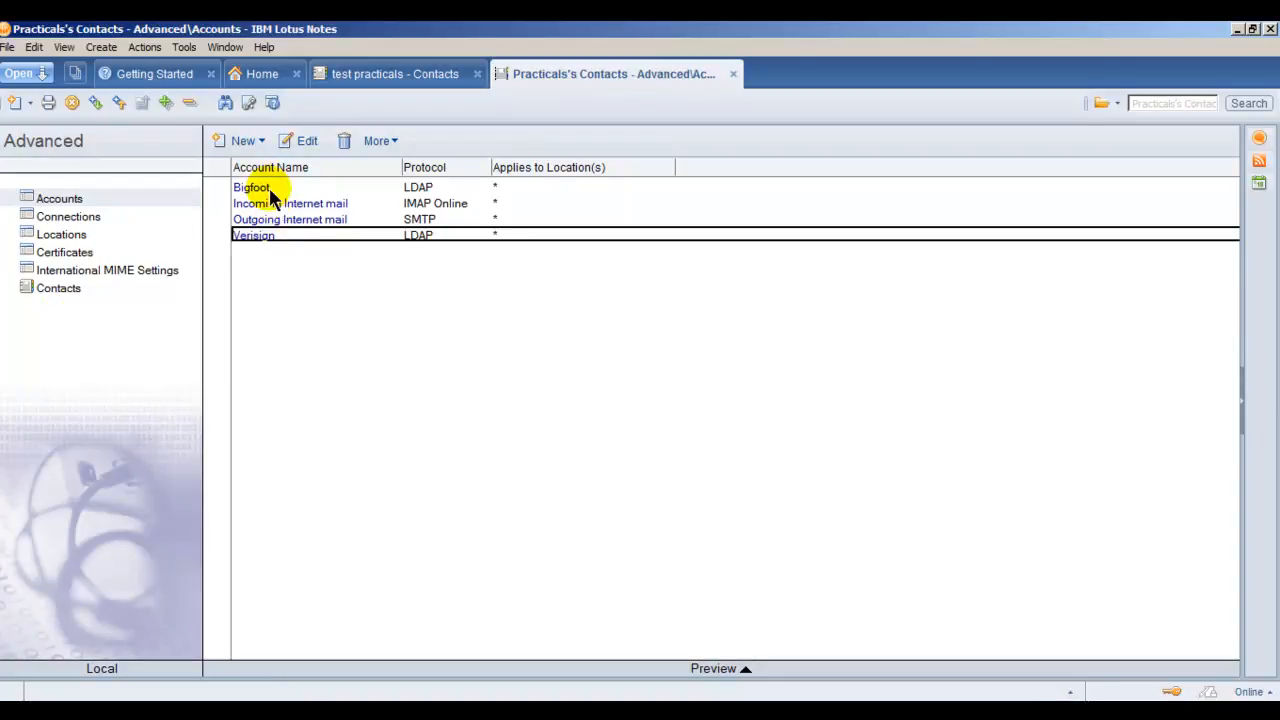
{"action": "mouse_move", "coordinate": [284, 172]}
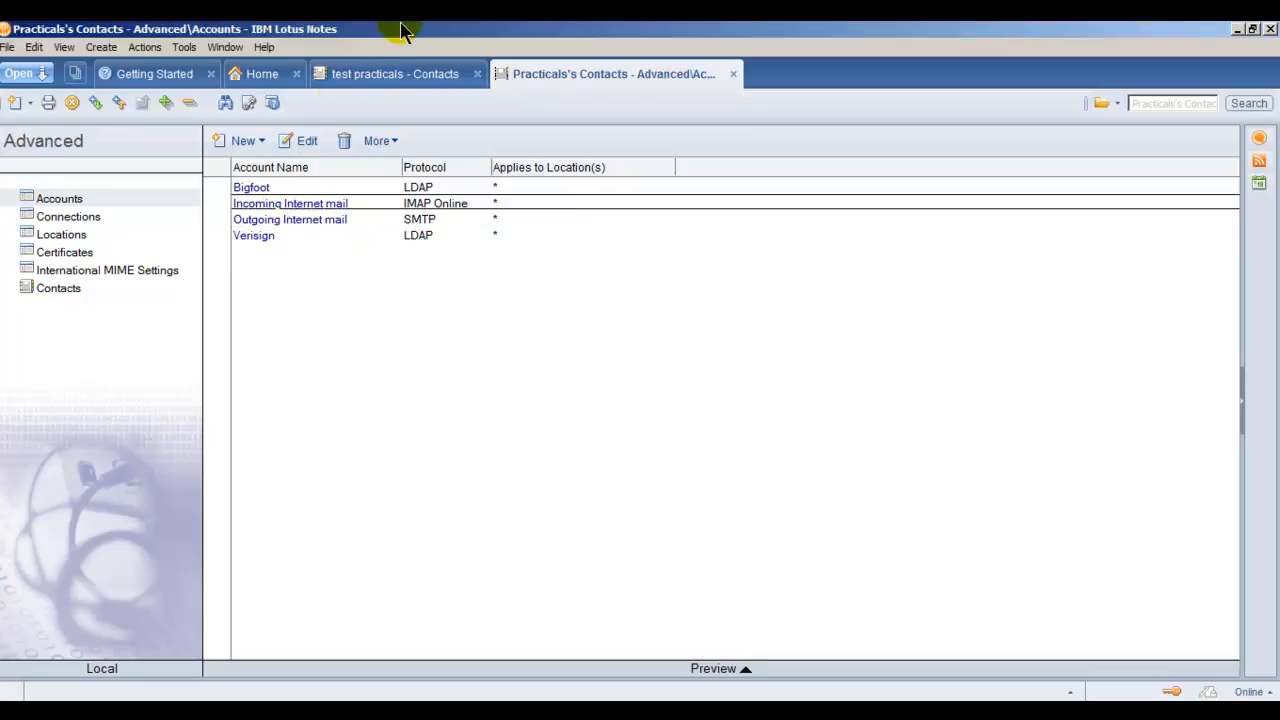
- Open the Incoming Internet mail account showing imap.gmail.com, IMAP Online and SSL enabled
{"action": "double_click", "coordinate": [290, 204]}
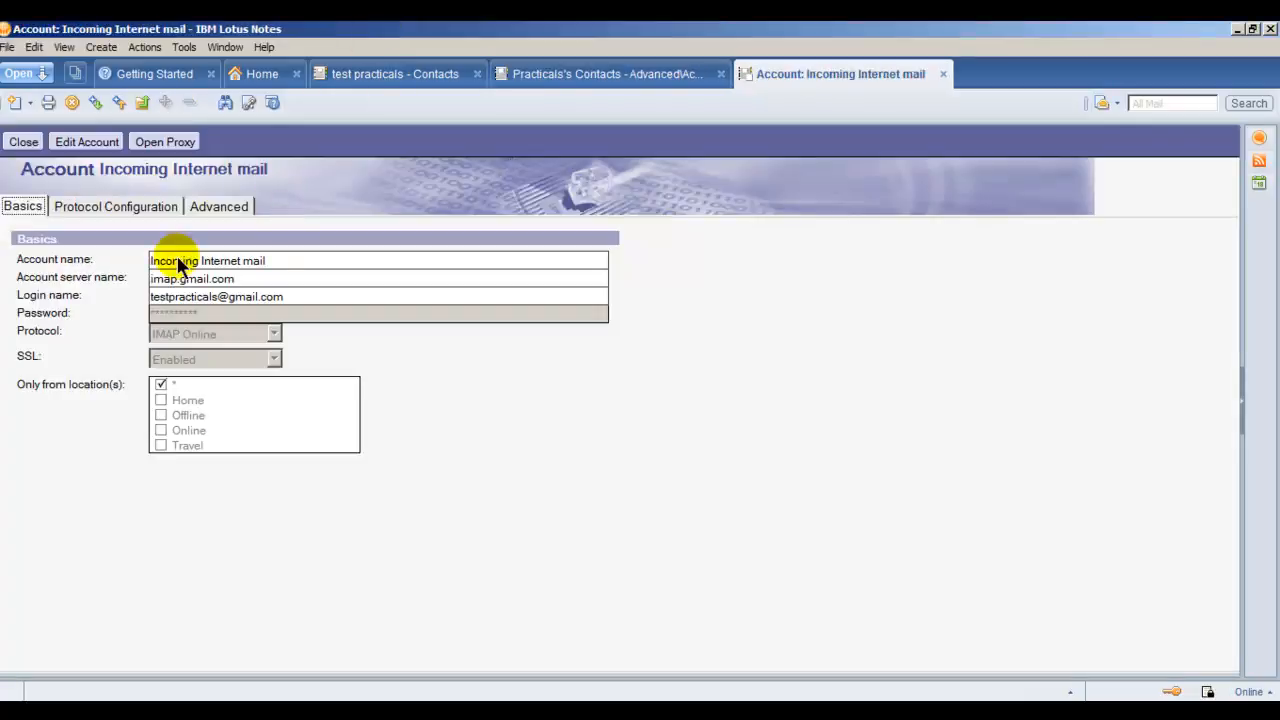
{"action": "mouse_move", "coordinate": [212, 368]}
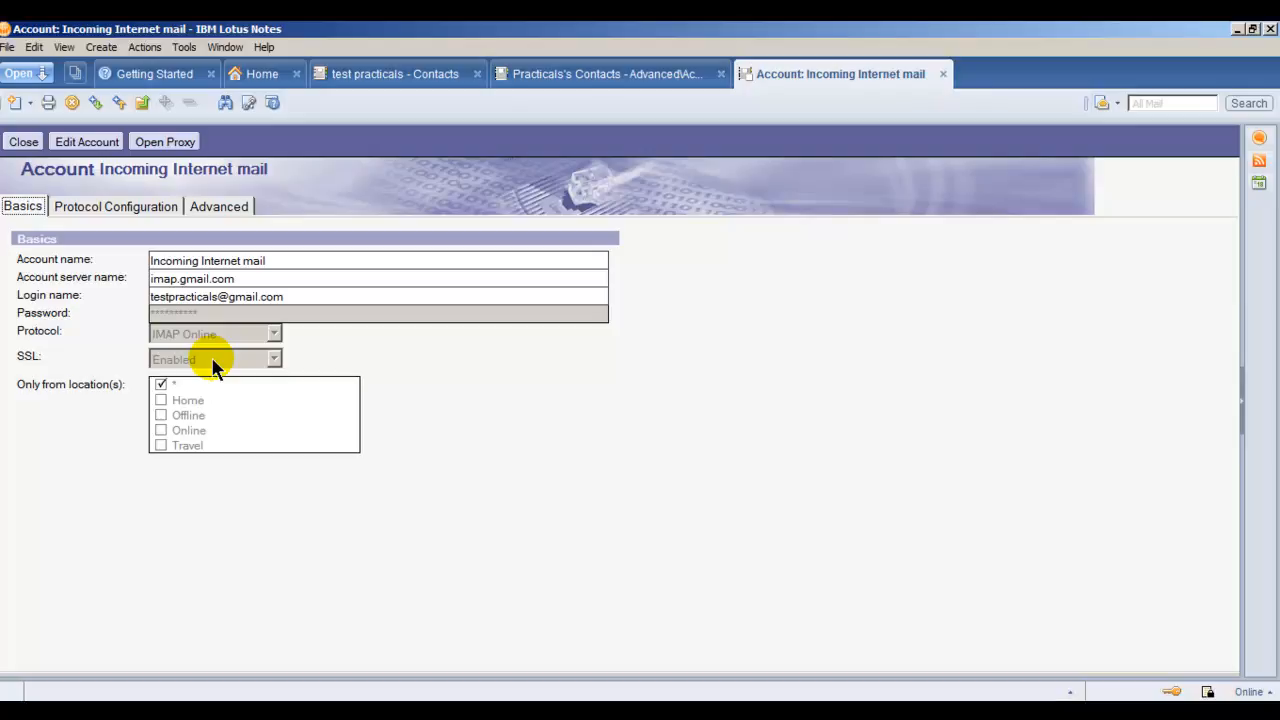
{"action": "mouse_move", "coordinate": [148, 296]}
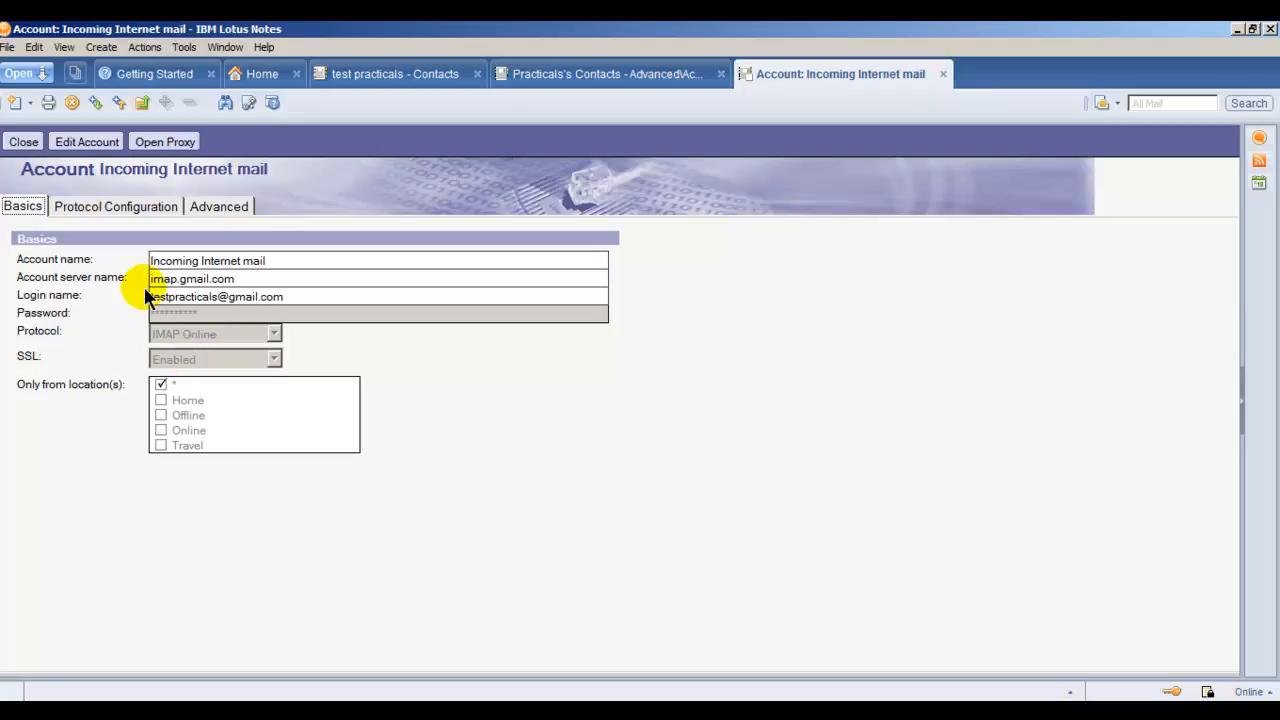
{"action": "mouse_move", "coordinate": [156, 292]}
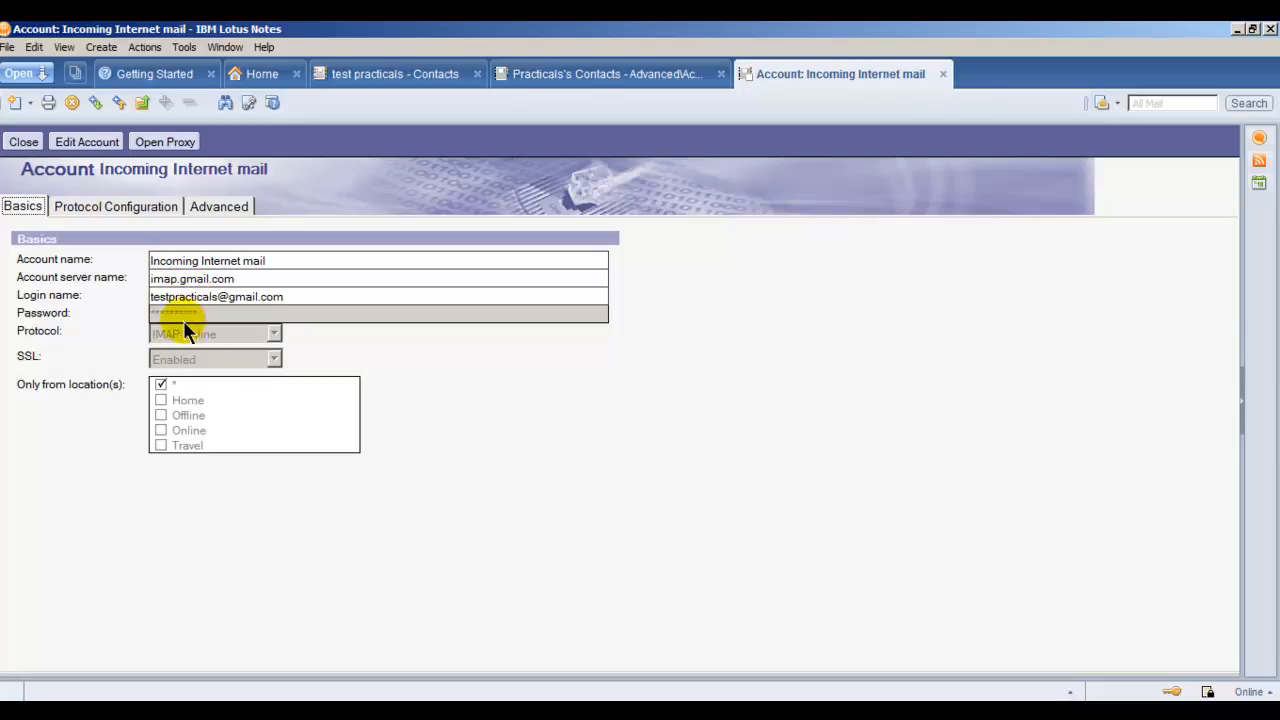
{"action": "mouse_move", "coordinate": [196, 220]}
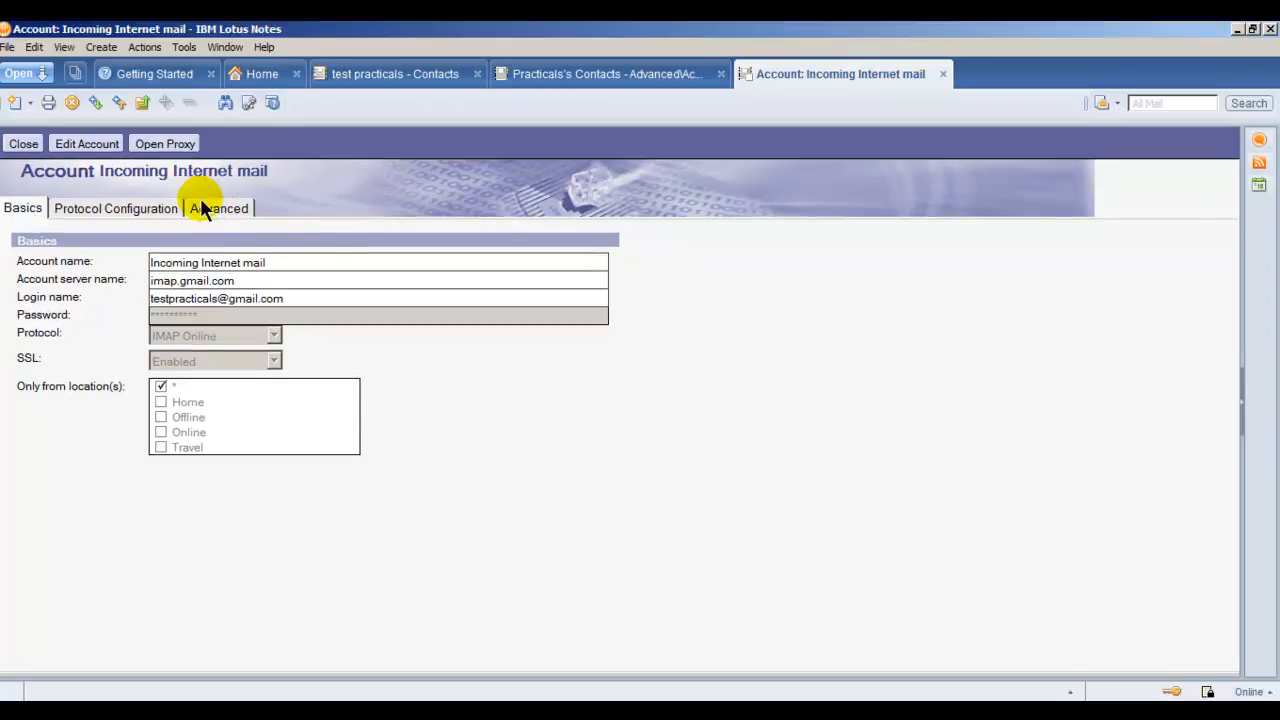
- Set the incoming account's SSL protocol to V3.0 with V2.0 handshake and save and close it
{"action": "left_click", "coordinate": [216, 208]}
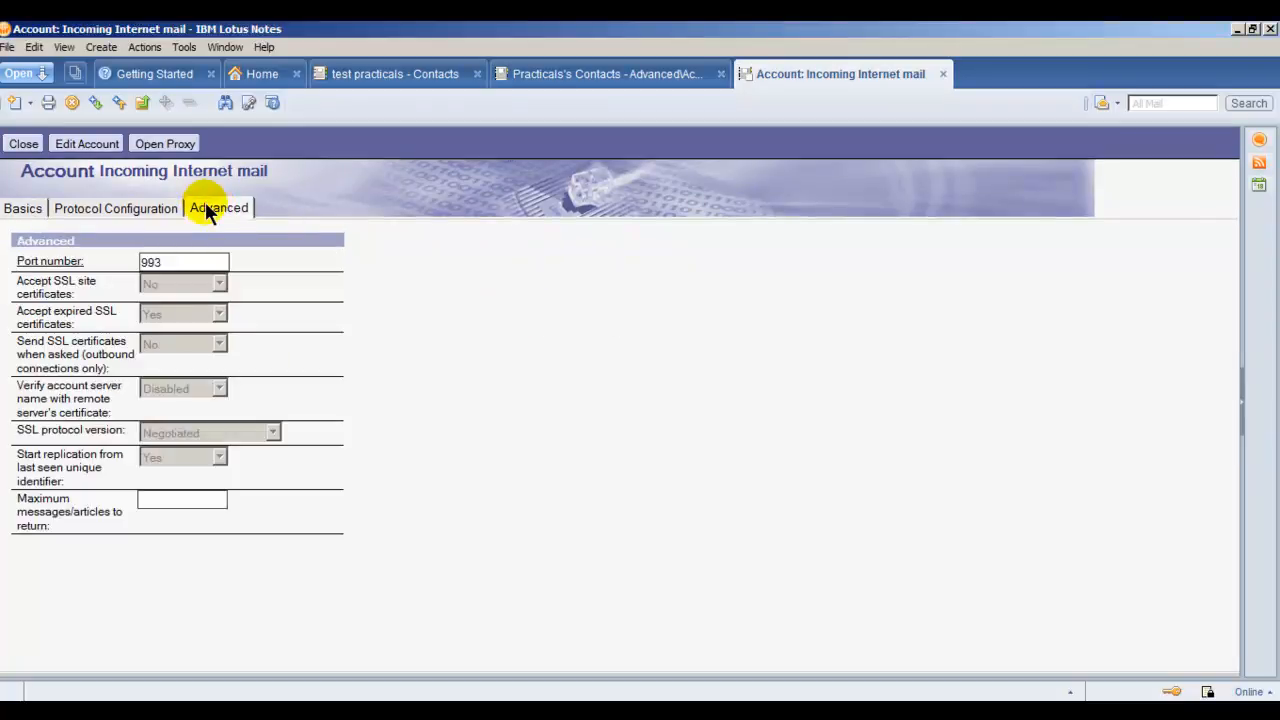
{"action": "mouse_move", "coordinate": [86, 144]}
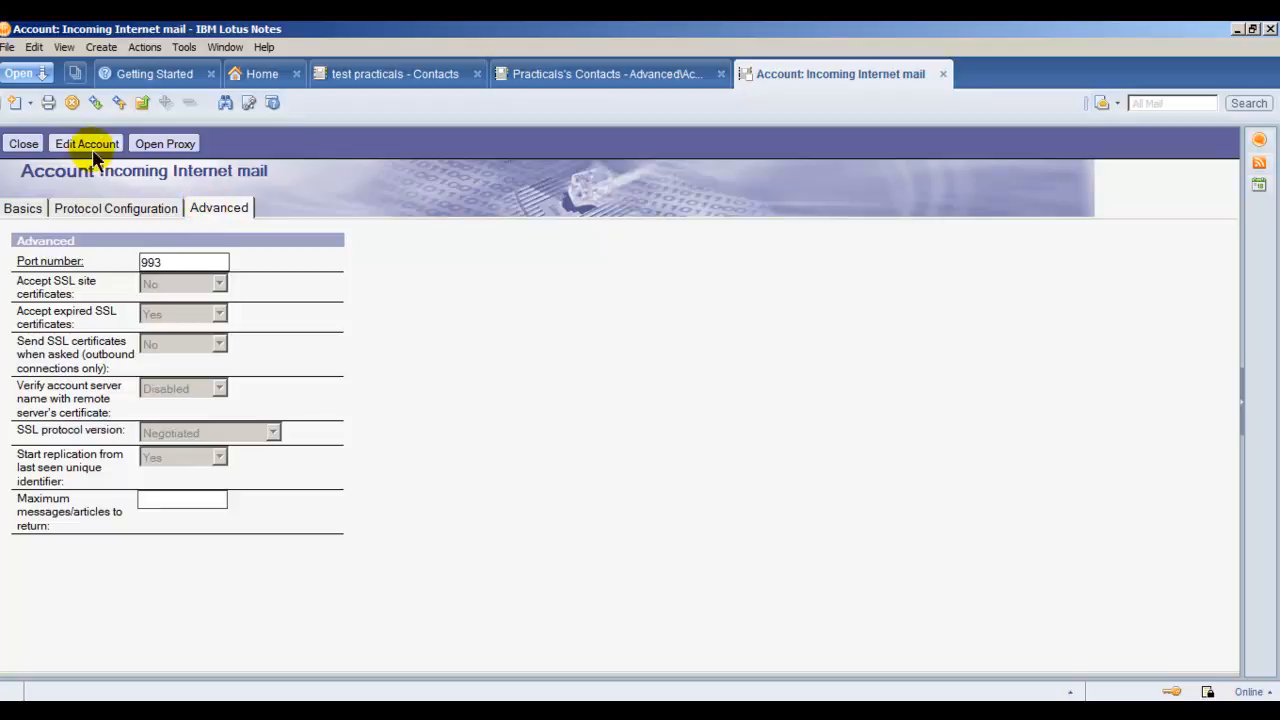
{"action": "left_click", "coordinate": [86, 144]}
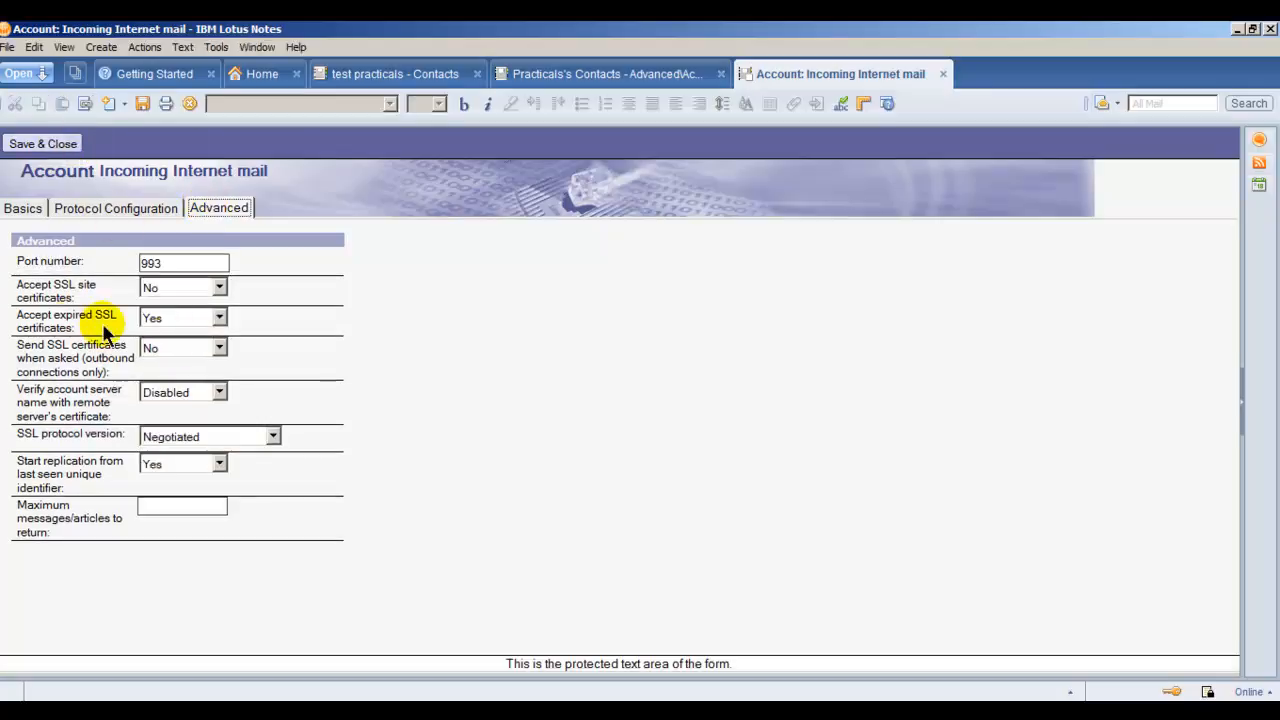
{"action": "mouse_move", "coordinate": [50, 292]}
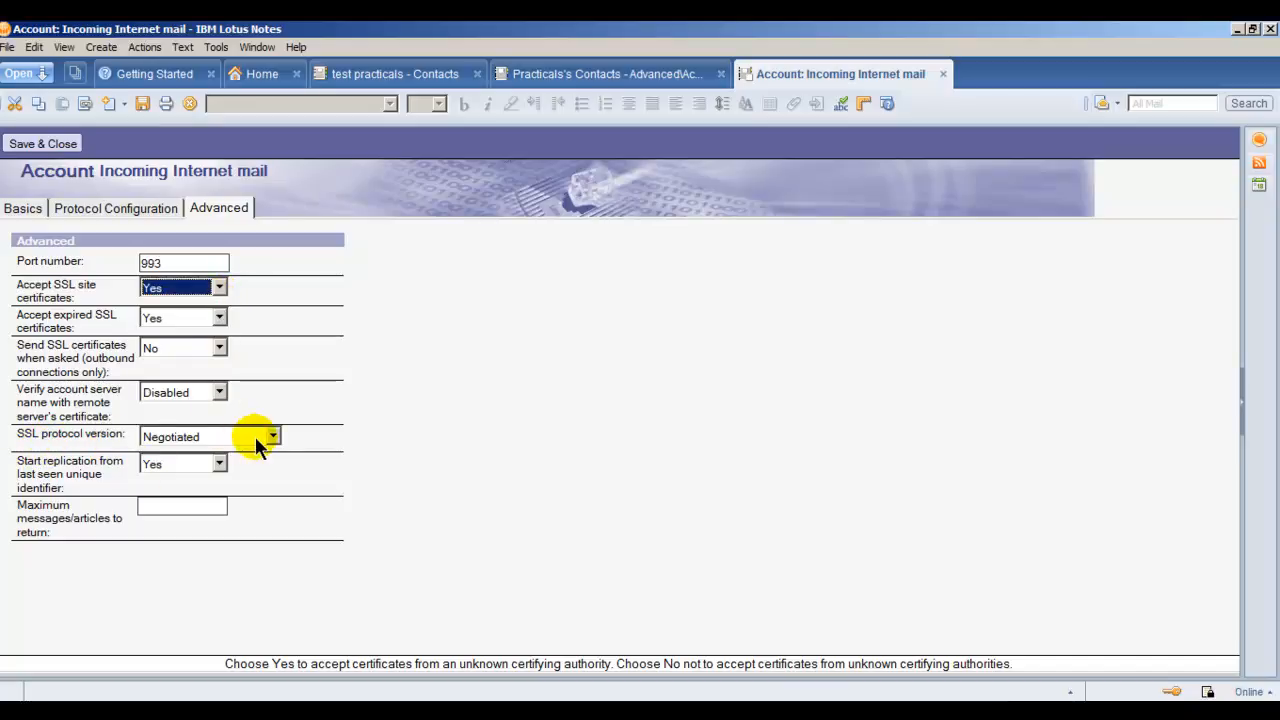
{"action": "left_click", "coordinate": [272, 436]}
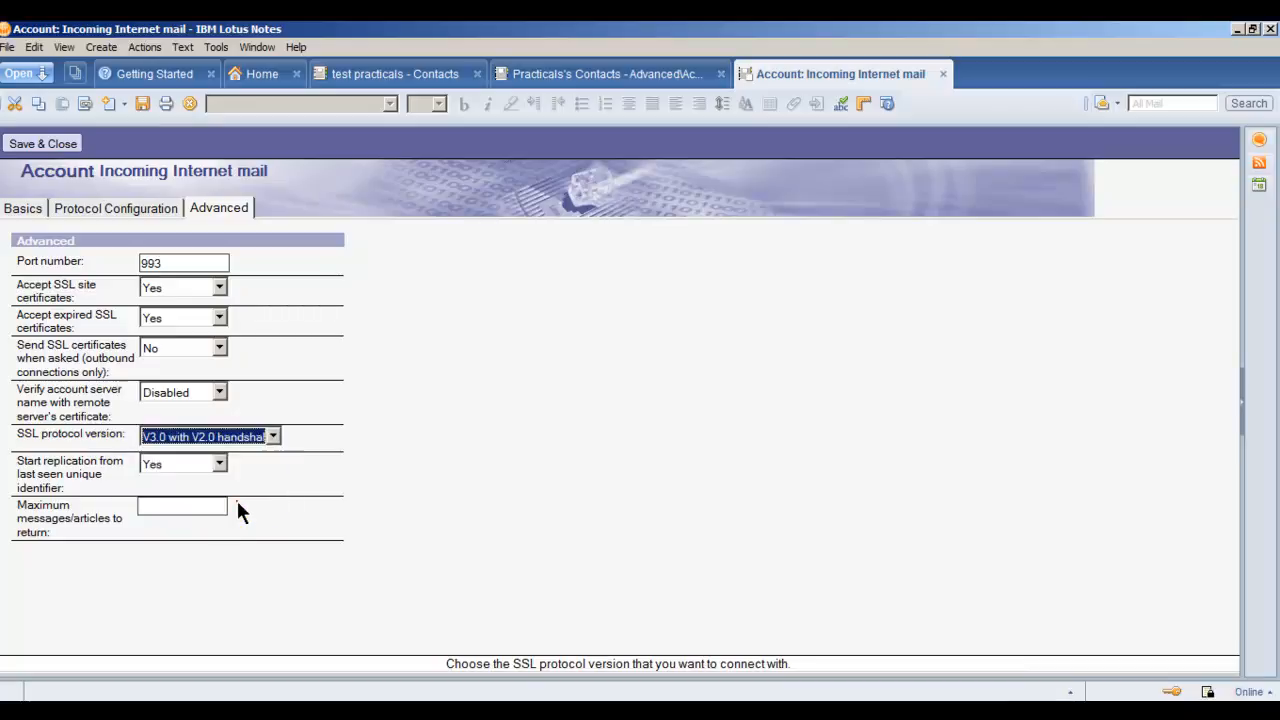
{"action": "left_click", "coordinate": [182, 504]}
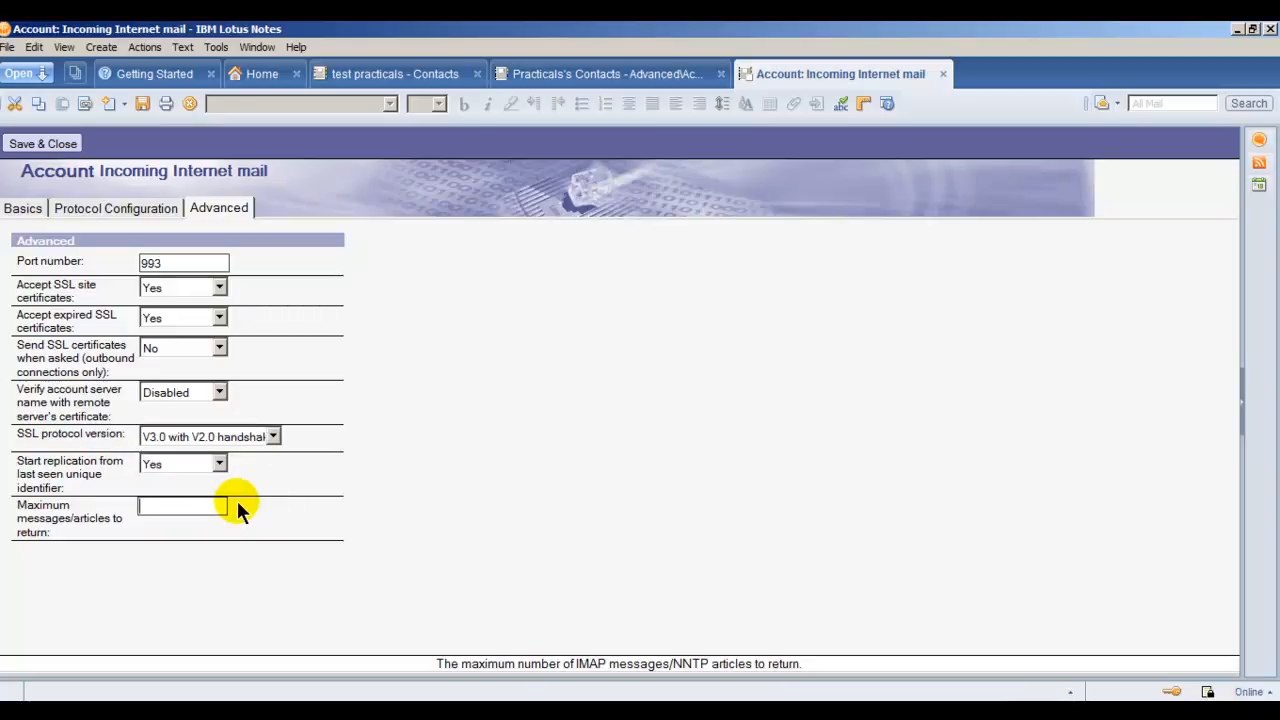
{"action": "left_click", "coordinate": [184, 504]}
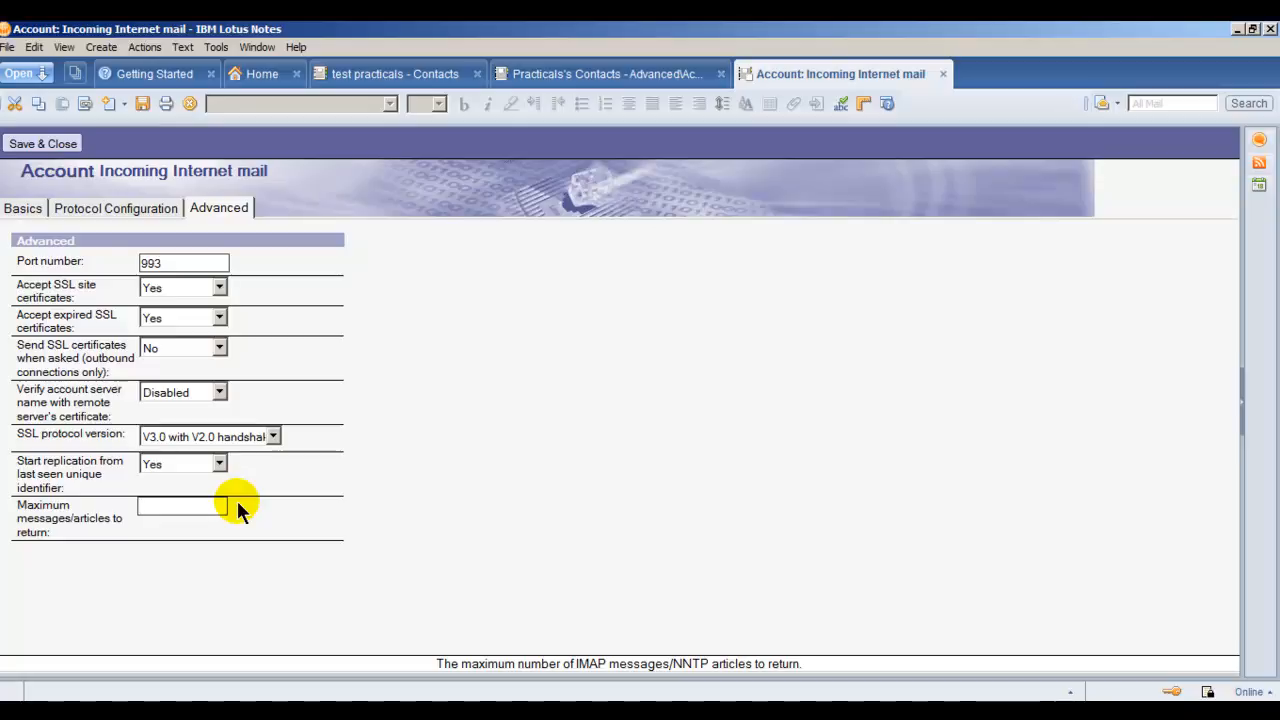
{"action": "left_click", "coordinate": [184, 262]}
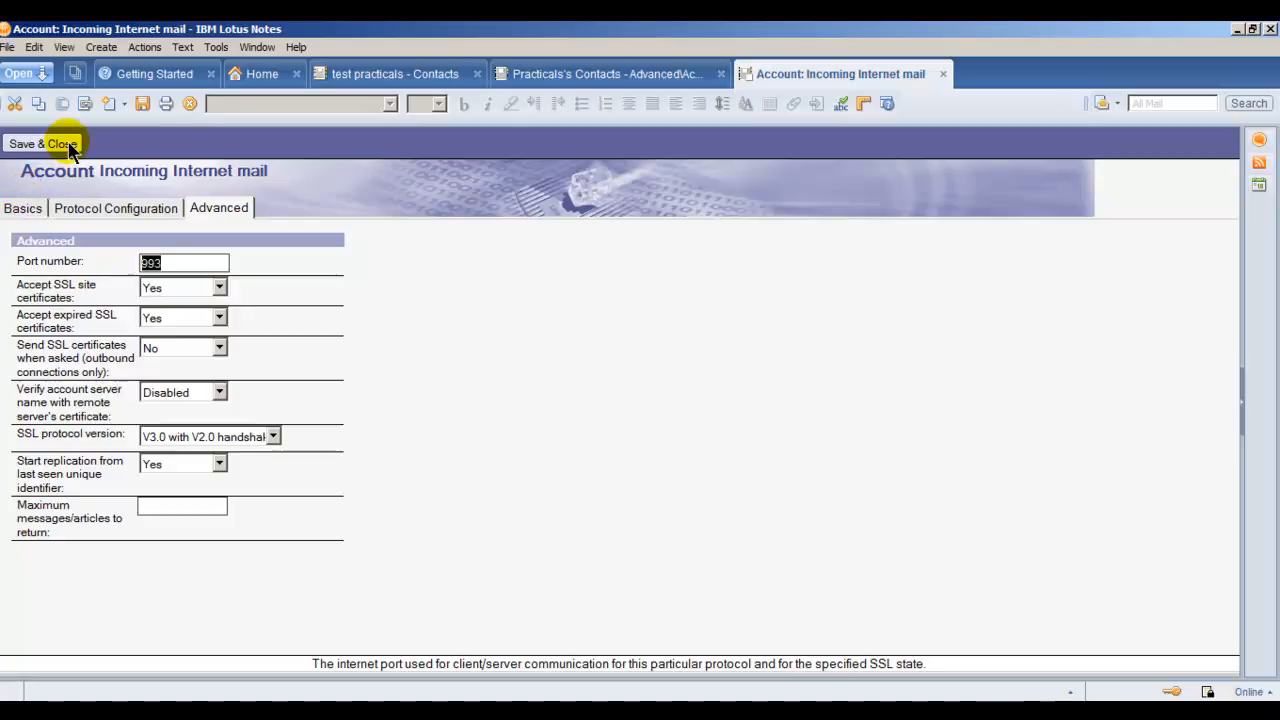
{"action": "left_click", "coordinate": [42, 144]}
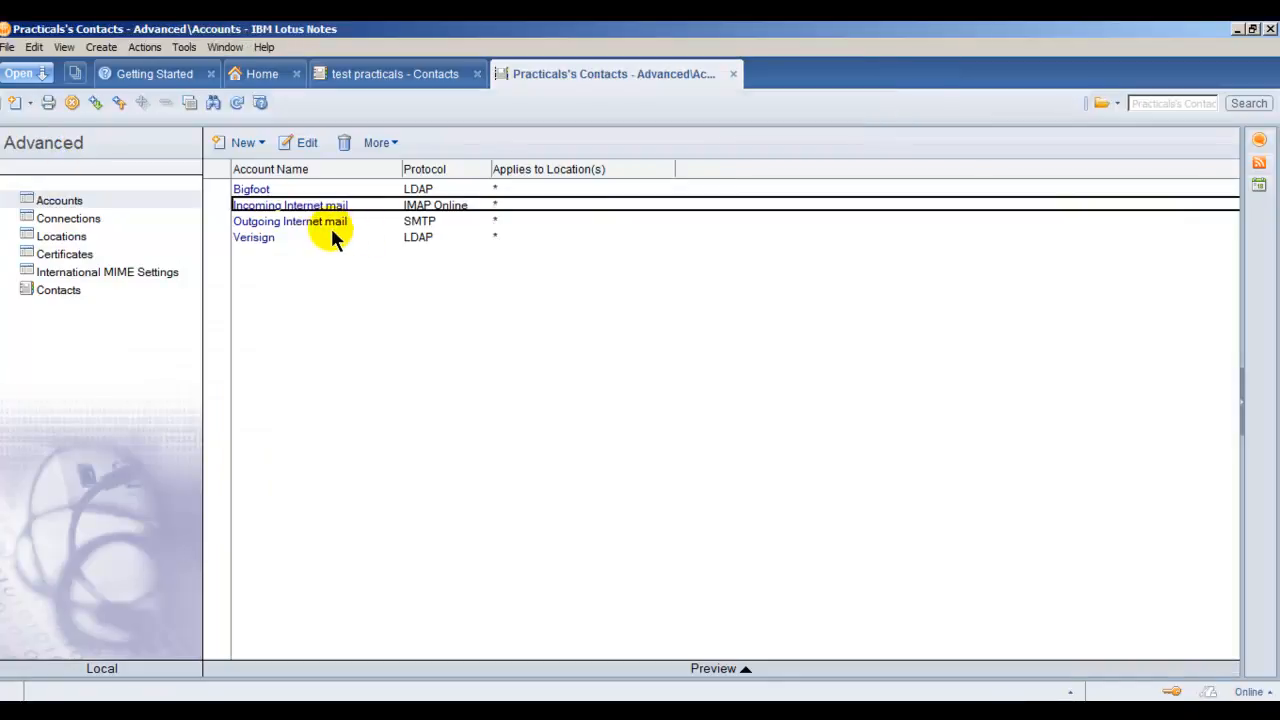
{"action": "mouse_move", "coordinate": [270, 238]}
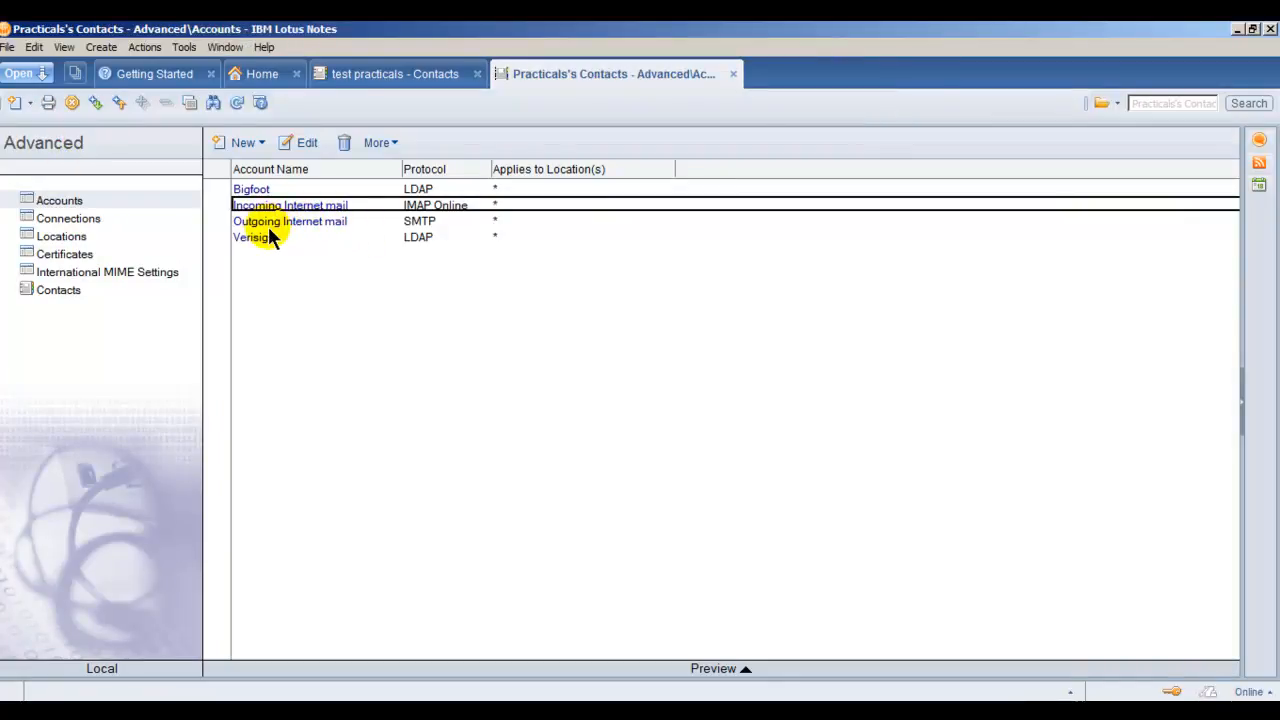
{"action": "mouse_move", "coordinate": [284, 236]}
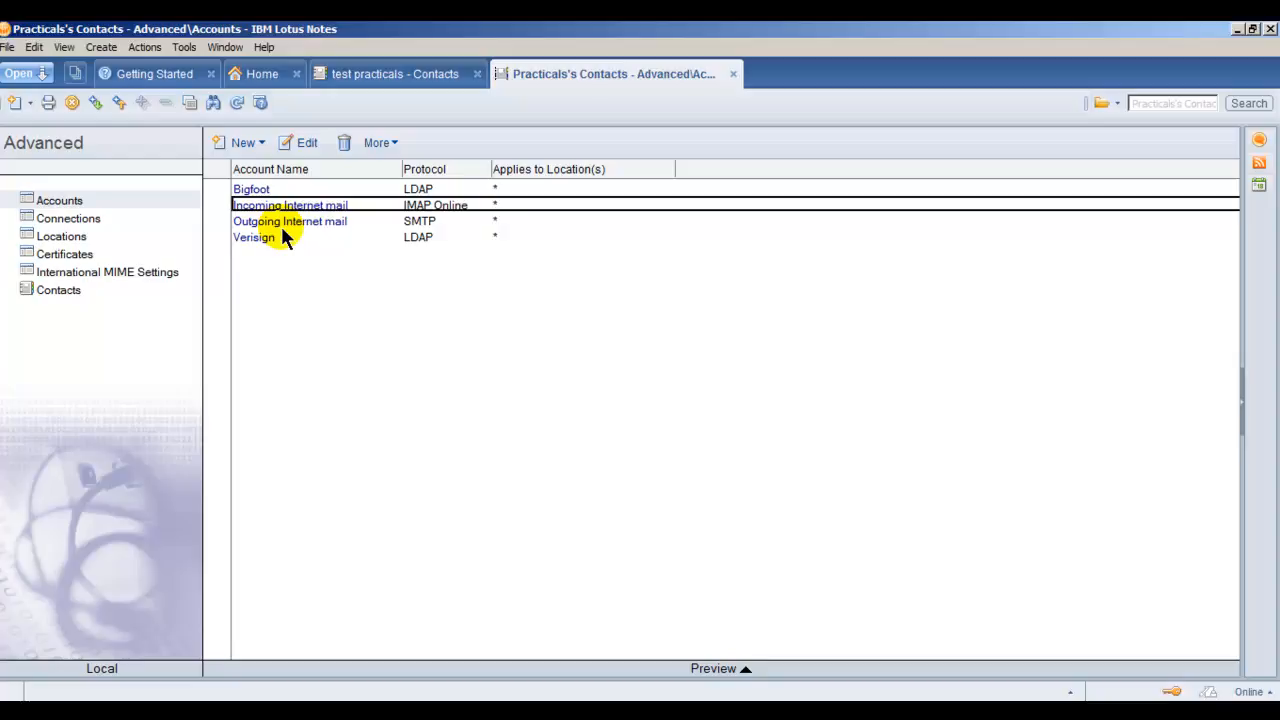
- Edit the Outgoing Internet mail account with the Gmail login name, password and SSL Enabled
{"action": "double_click", "coordinate": [288, 220]}
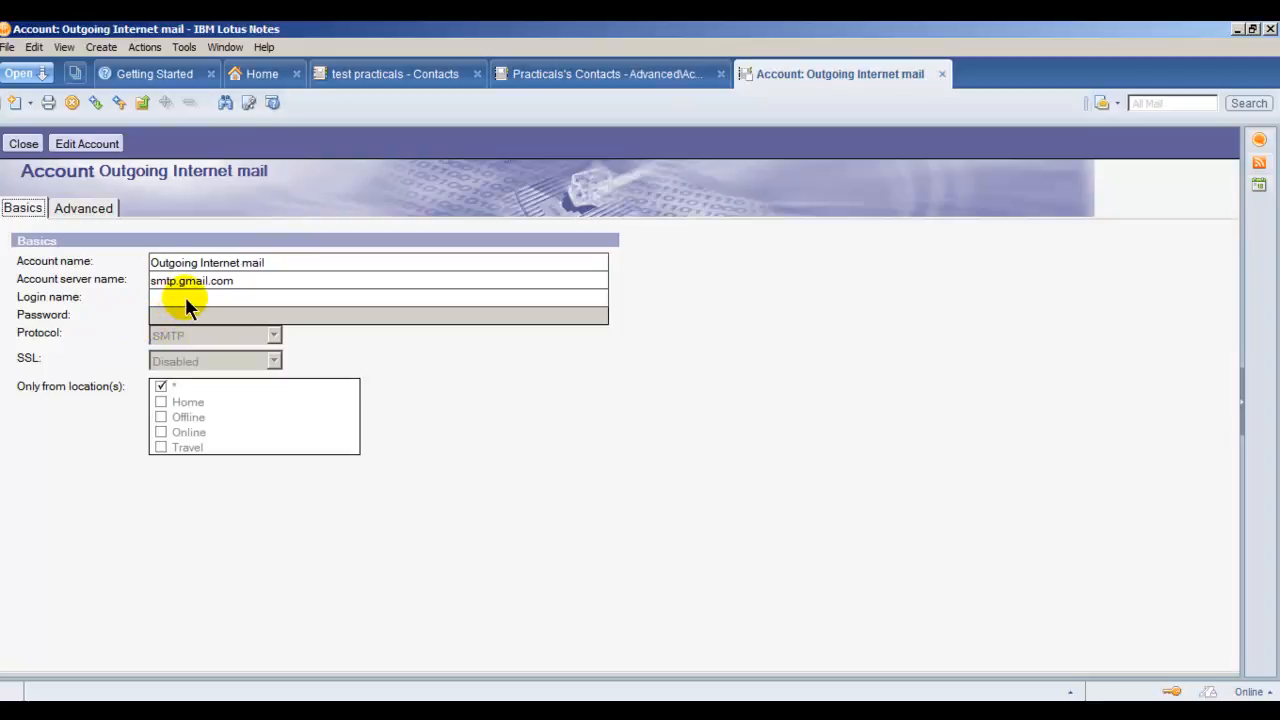
{"action": "mouse_move", "coordinate": [182, 332]}
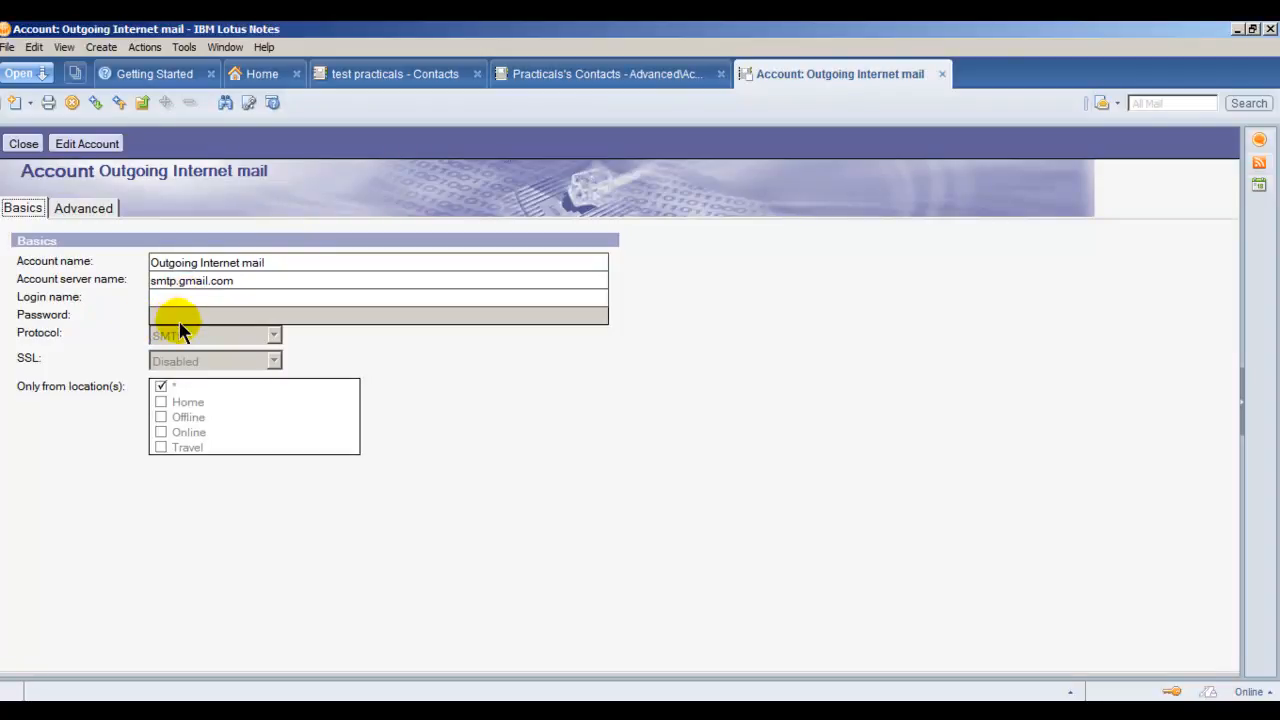
{"action": "left_click", "coordinate": [86, 144]}
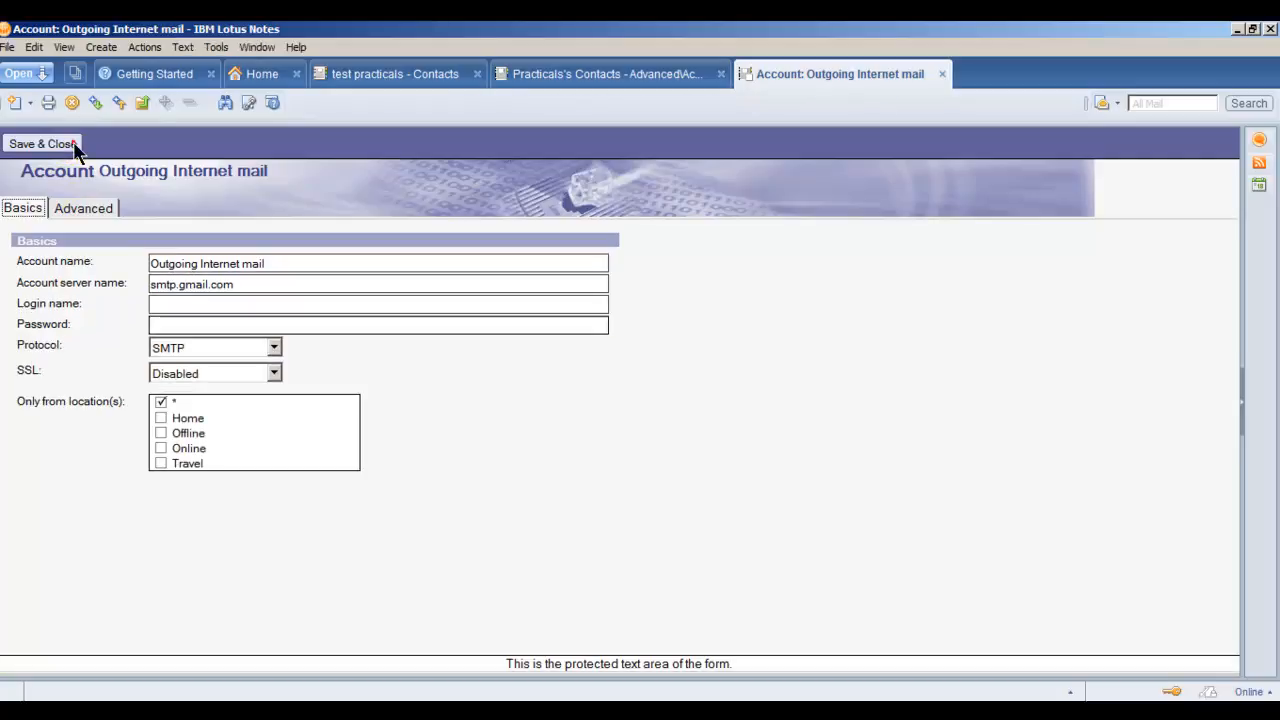
{"action": "left_click", "coordinate": [378, 304]}
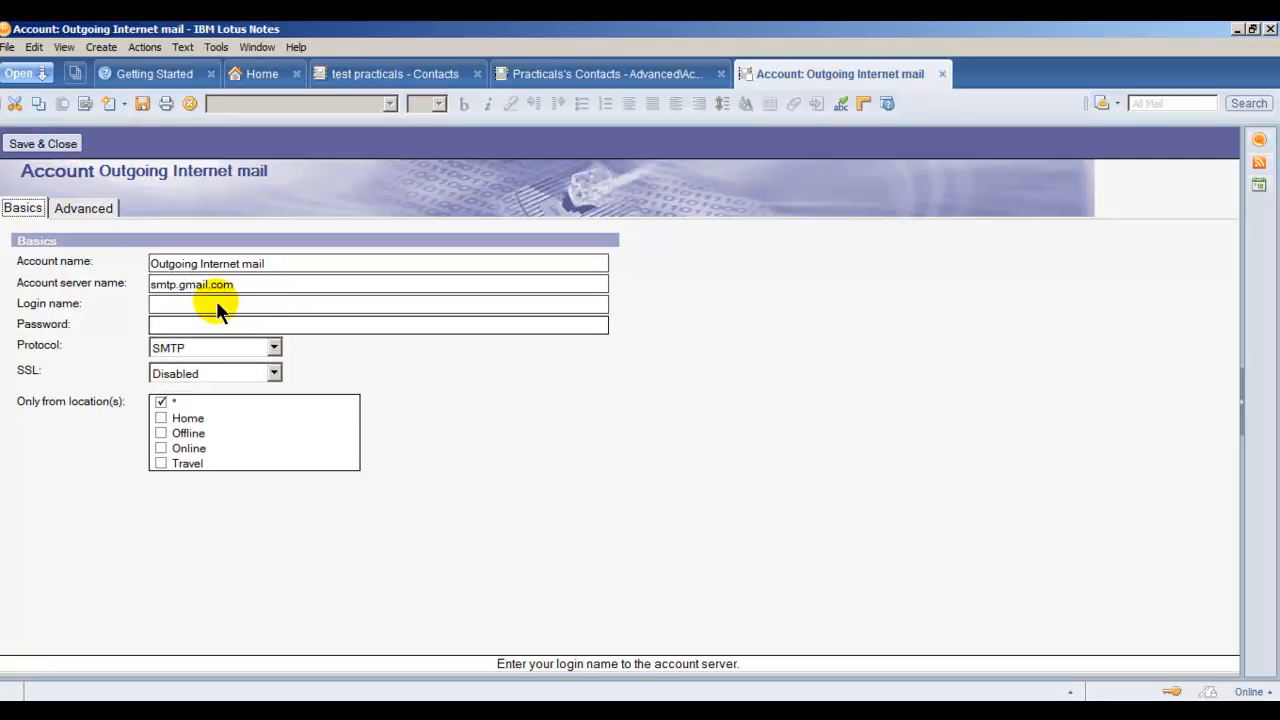
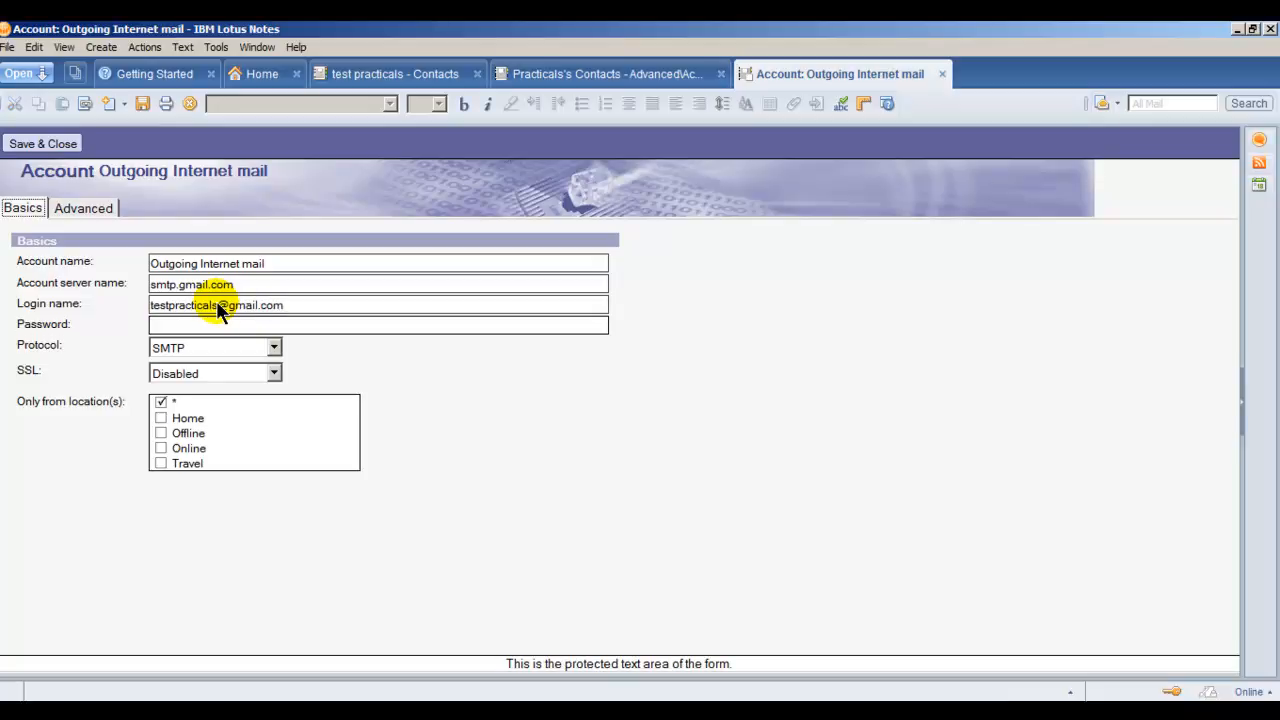
{"action": "left_click", "coordinate": [378, 324]}
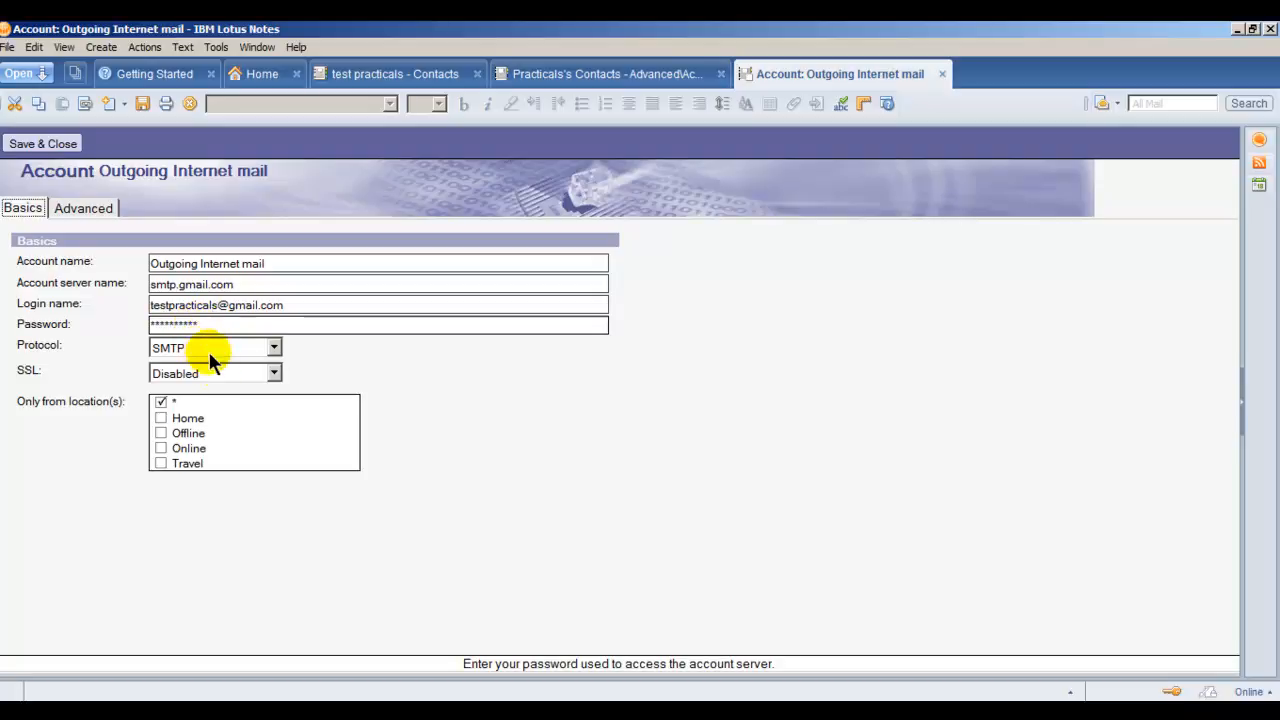
{"action": "mouse_move", "coordinate": [200, 380]}
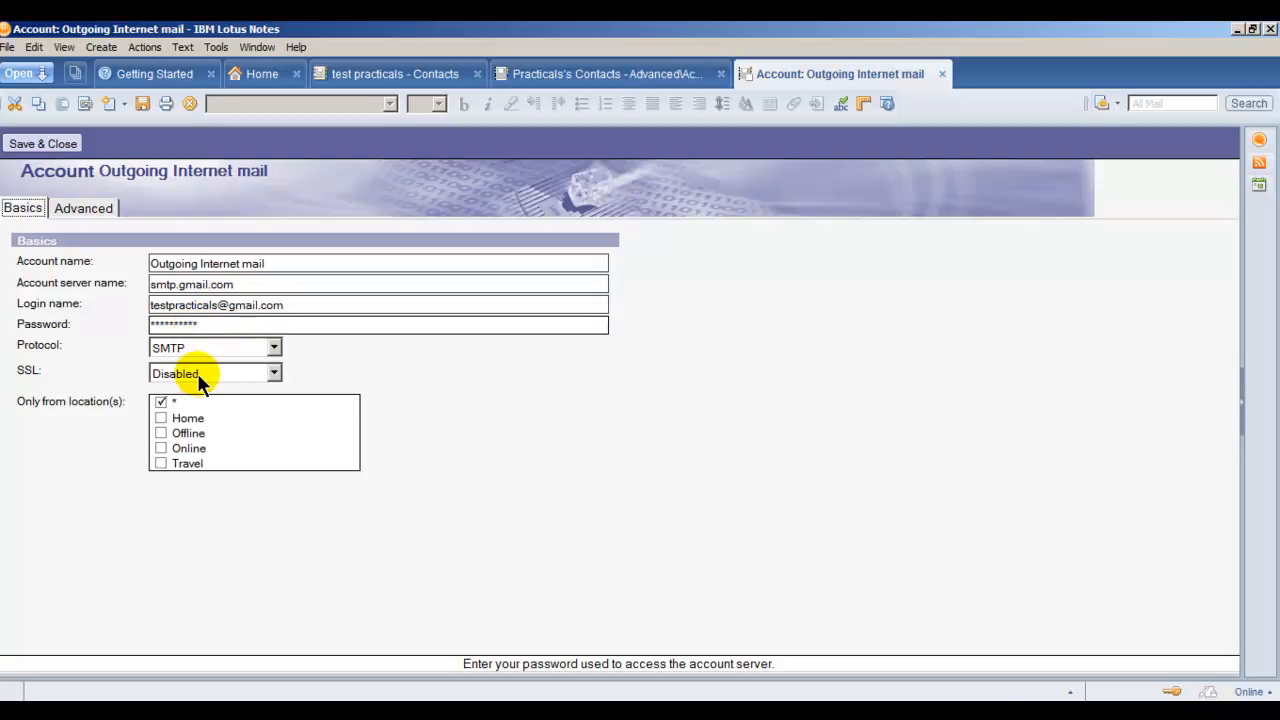
{"action": "left_click", "coordinate": [212, 374]}
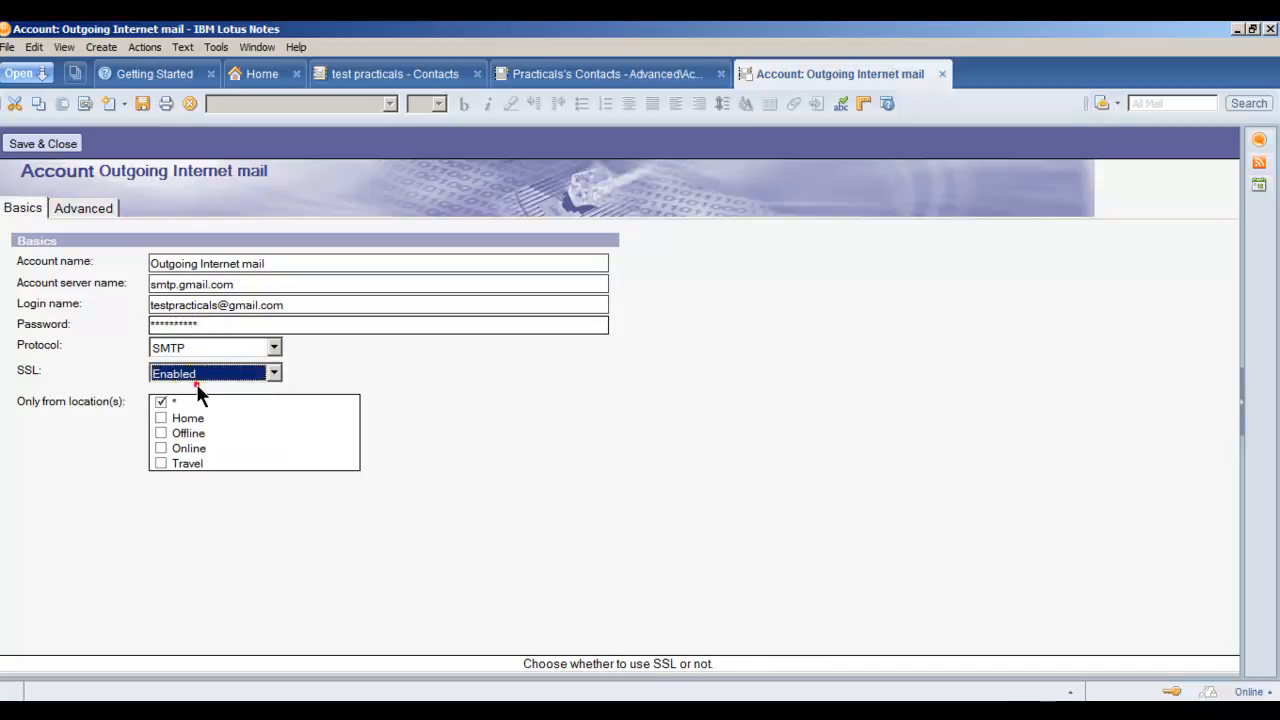
- On Advanced, accept SSL site certificates, use V3.0 with V2.0 handshake, and set port 465
{"action": "left_click", "coordinate": [84, 208]}
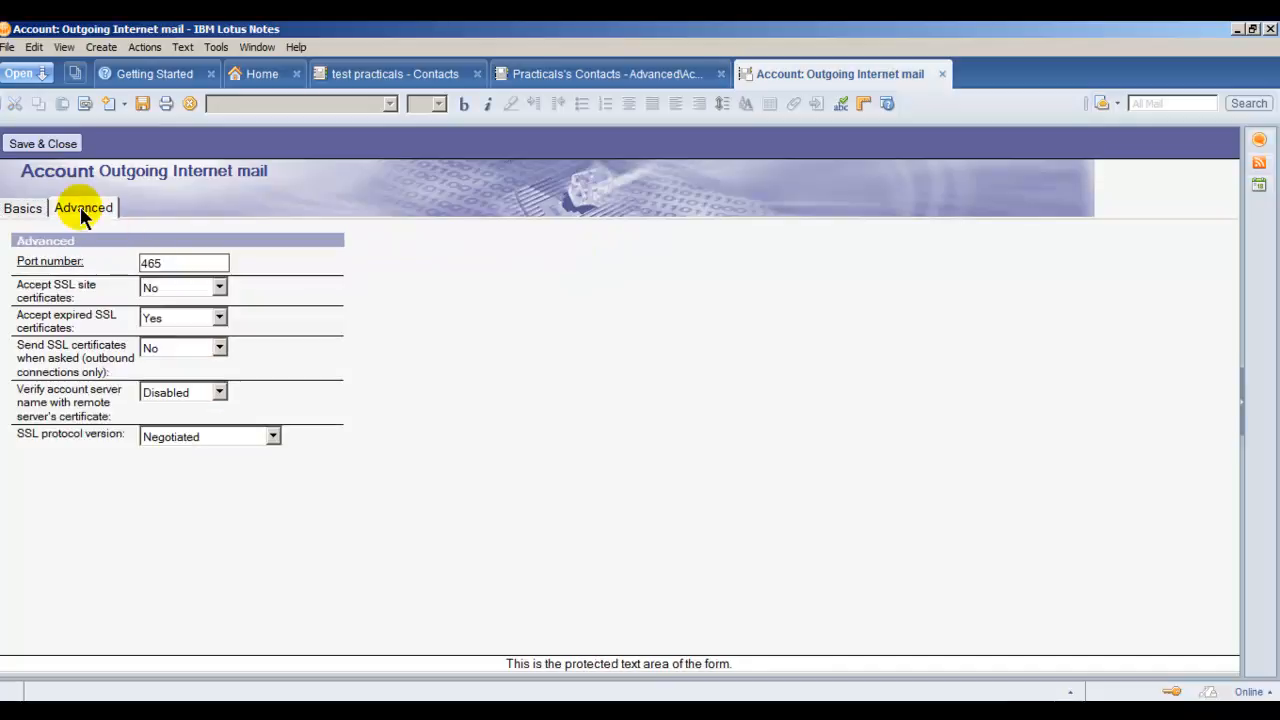
{"action": "mouse_move", "coordinate": [108, 246]}
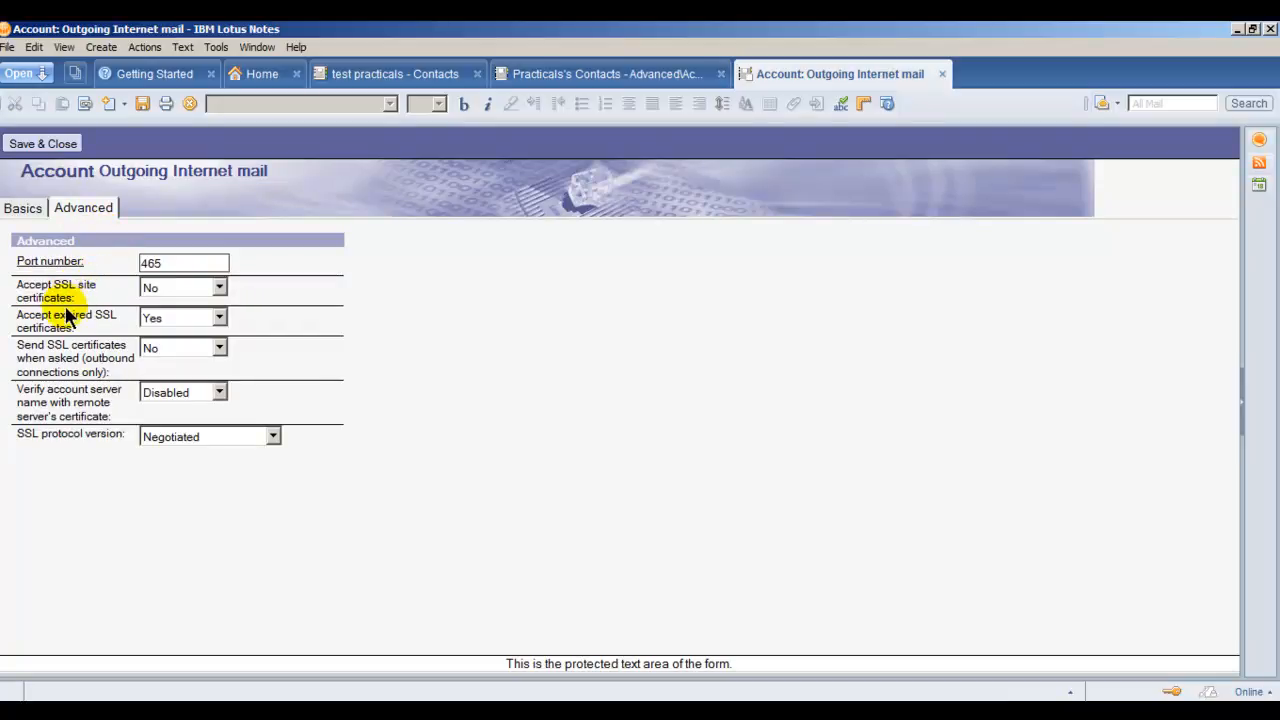
{"action": "left_click", "coordinate": [220, 288]}
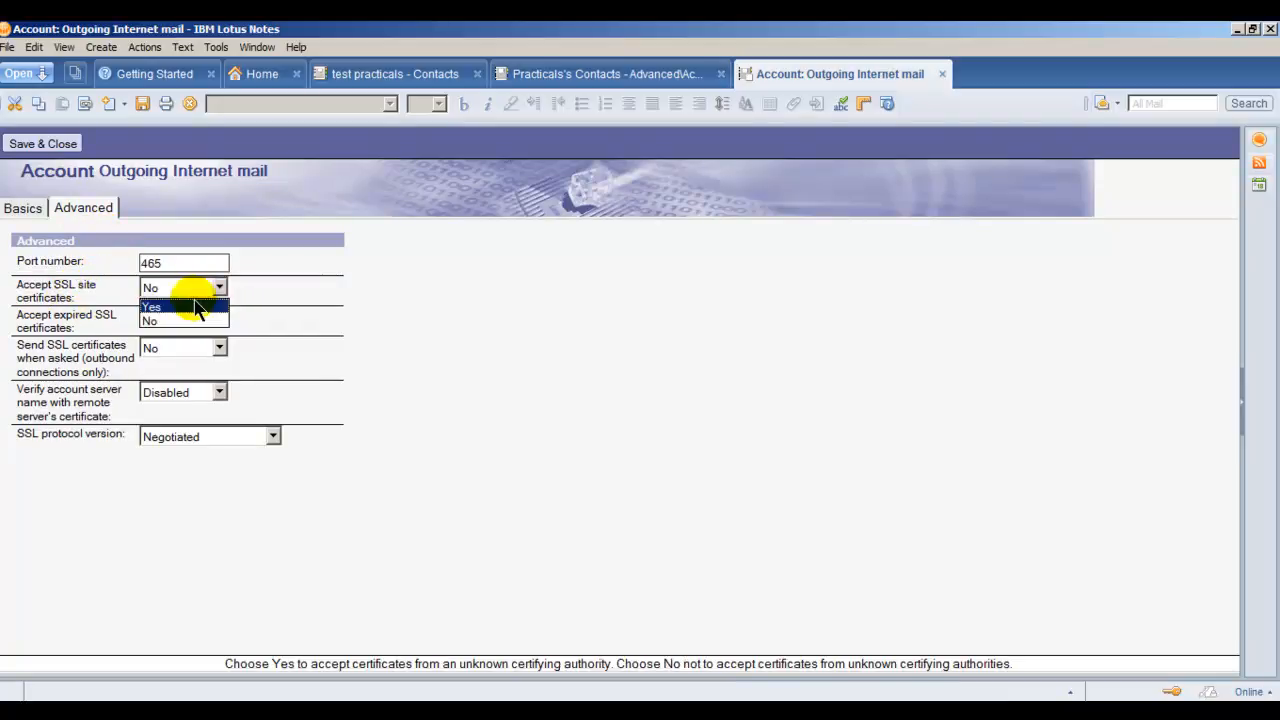
{"action": "left_click", "coordinate": [152, 308]}
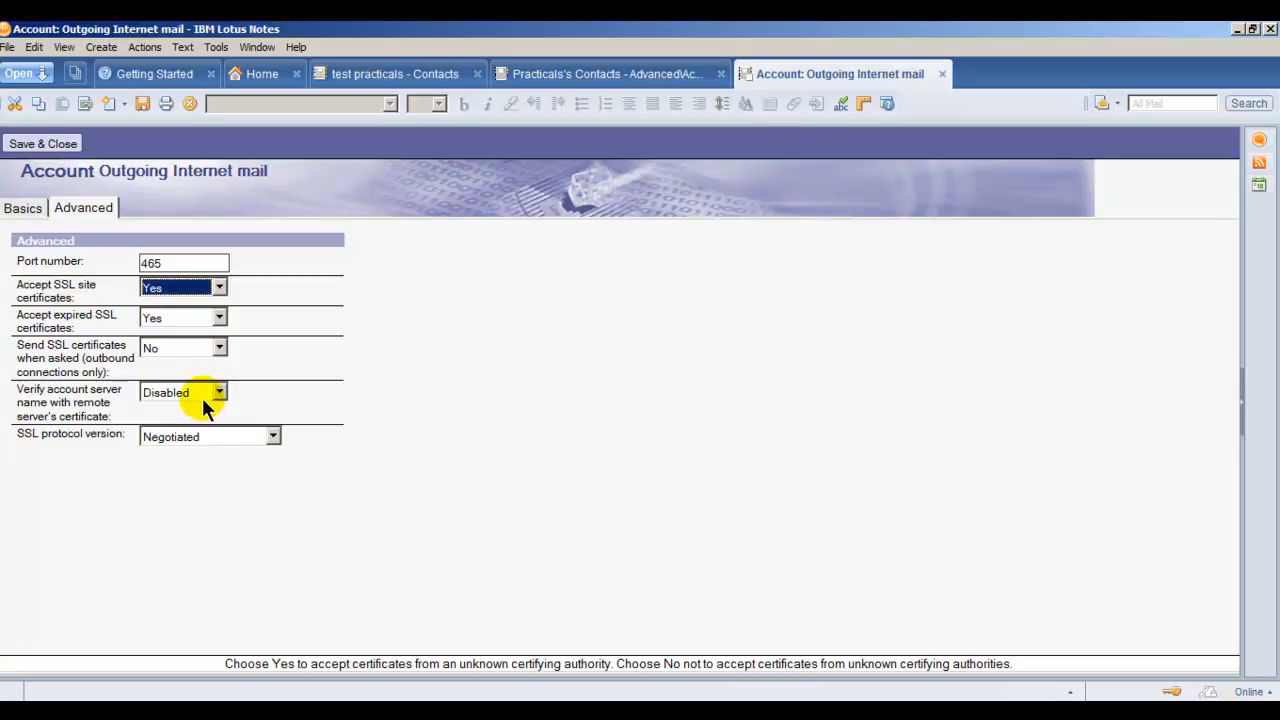
{"action": "left_click", "coordinate": [220, 390]}
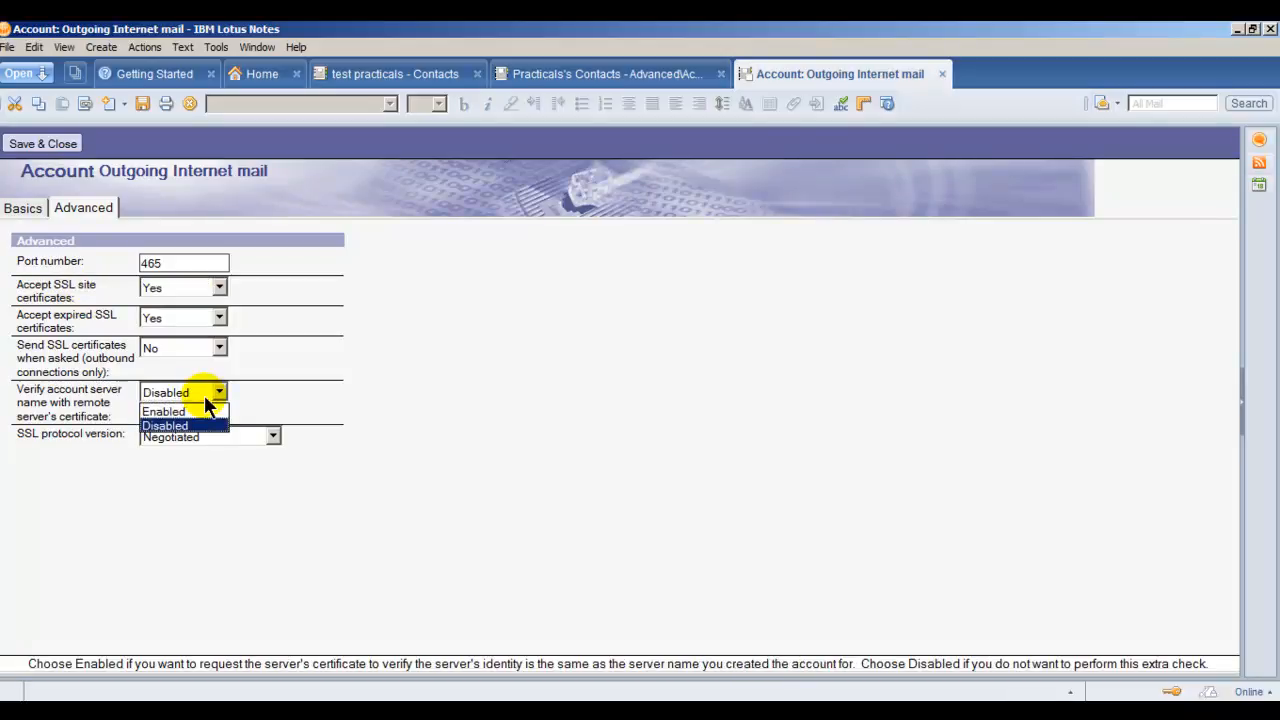
{"action": "left_click", "coordinate": [272, 436]}
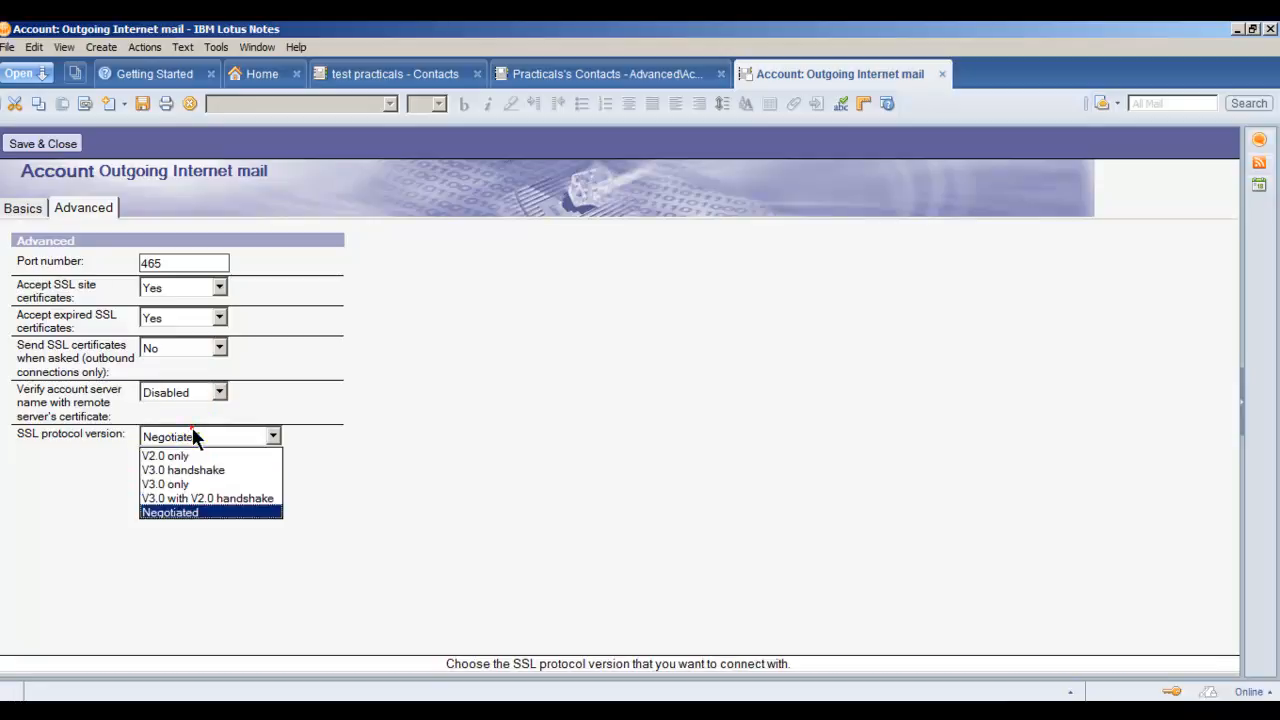
{"action": "left_click", "coordinate": [208, 498]}
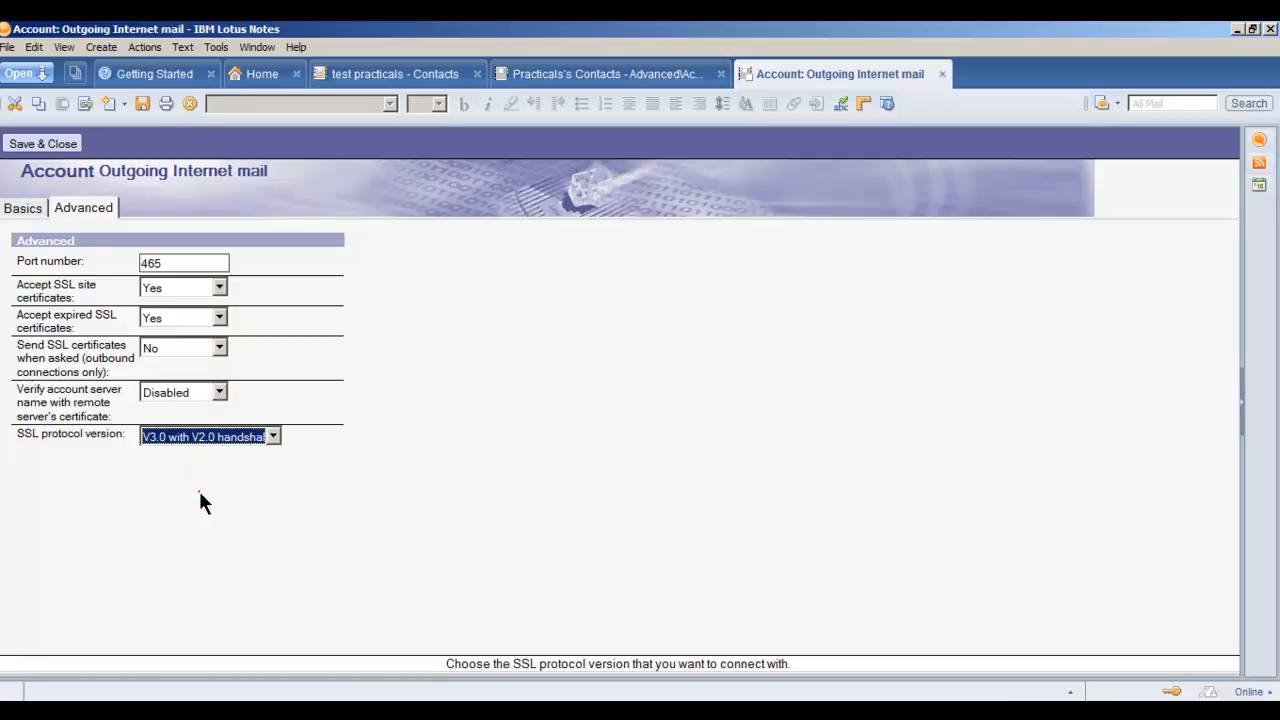
{"action": "mouse_move", "coordinate": [200, 496]}
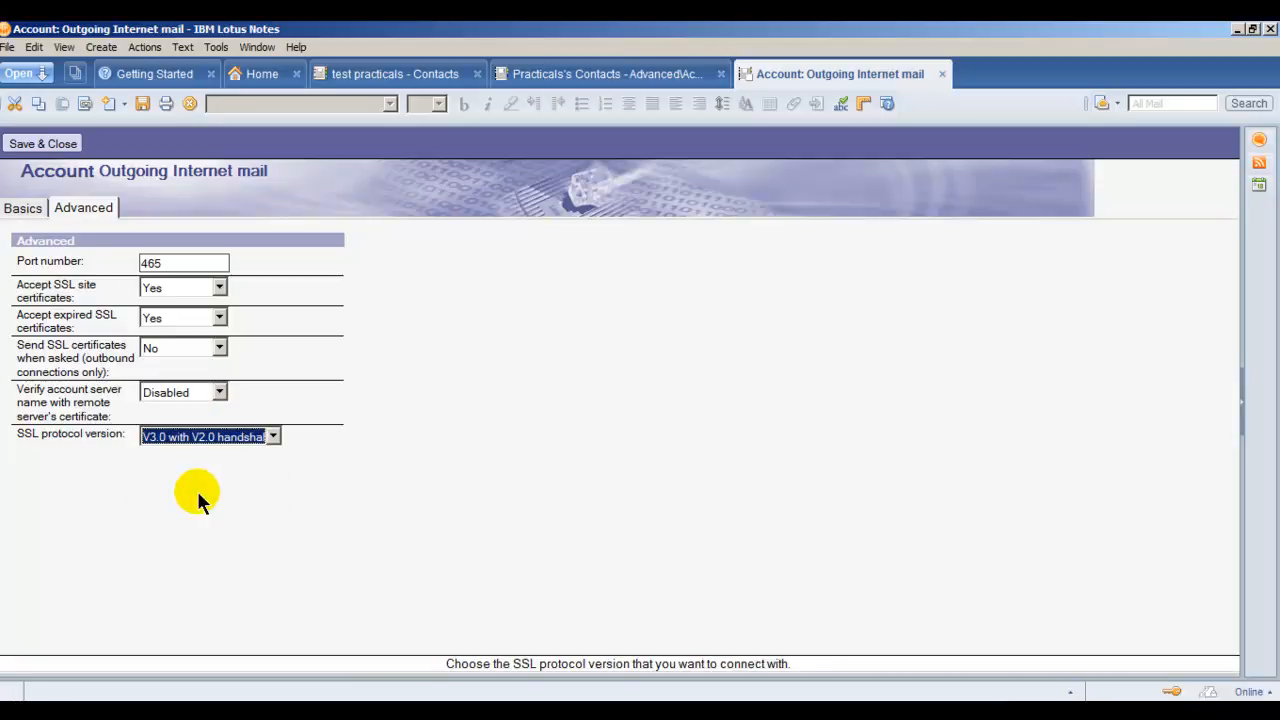
{"action": "mouse_move", "coordinate": [96, 264]}
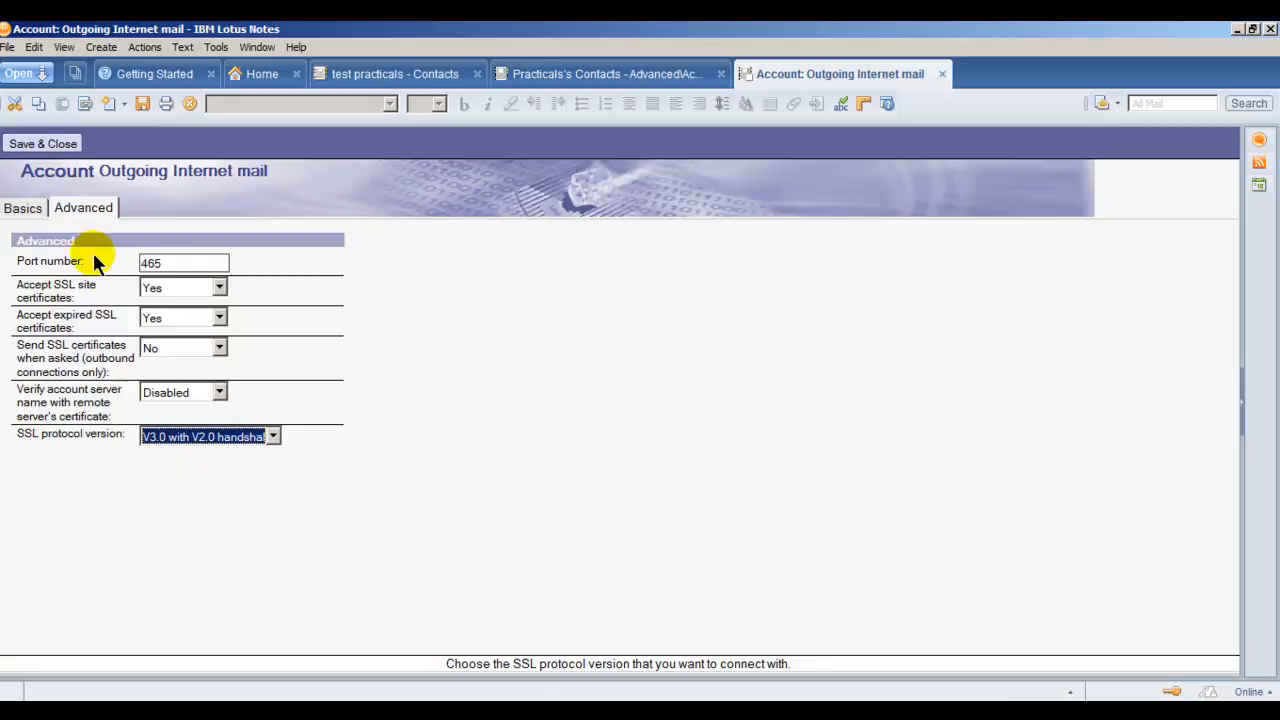
{"action": "left_click", "coordinate": [184, 262]}
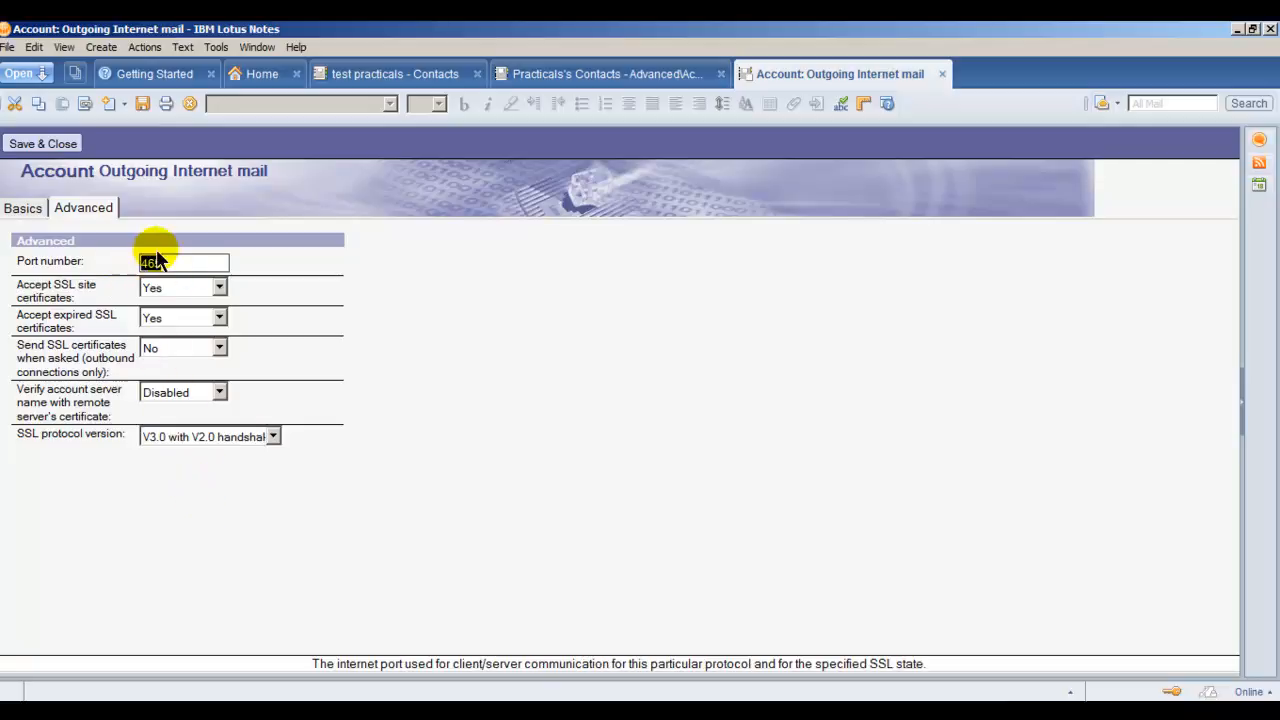
{"action": "type", "text": "465"}
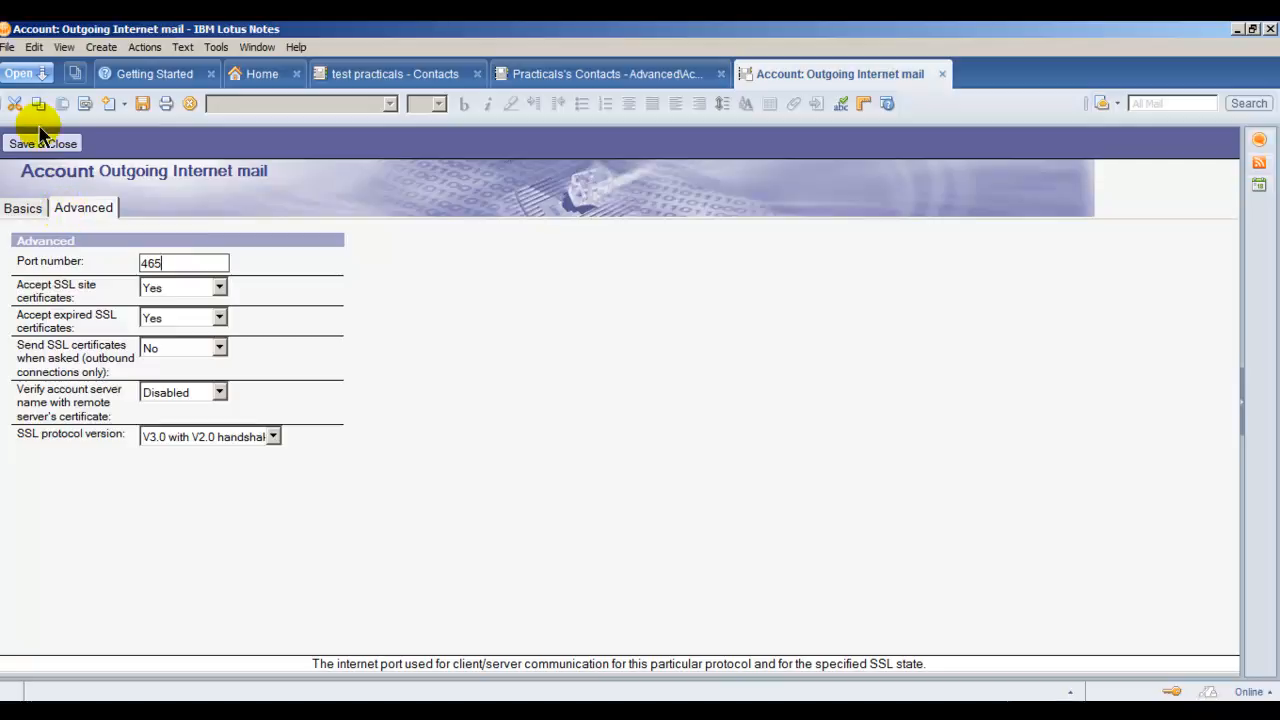
- Save and close the outgoing account and select the Online location in the Locations list
{"action": "left_click", "coordinate": [42, 142]}
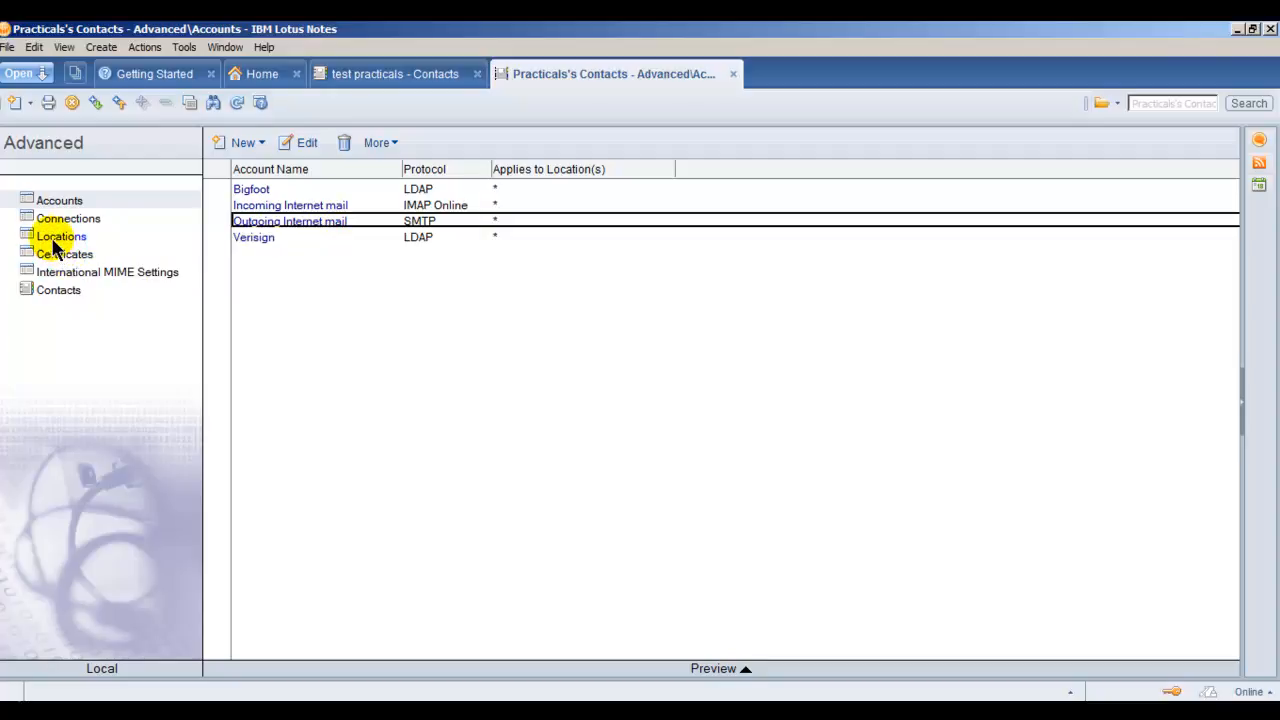
{"action": "left_click", "coordinate": [60, 236]}
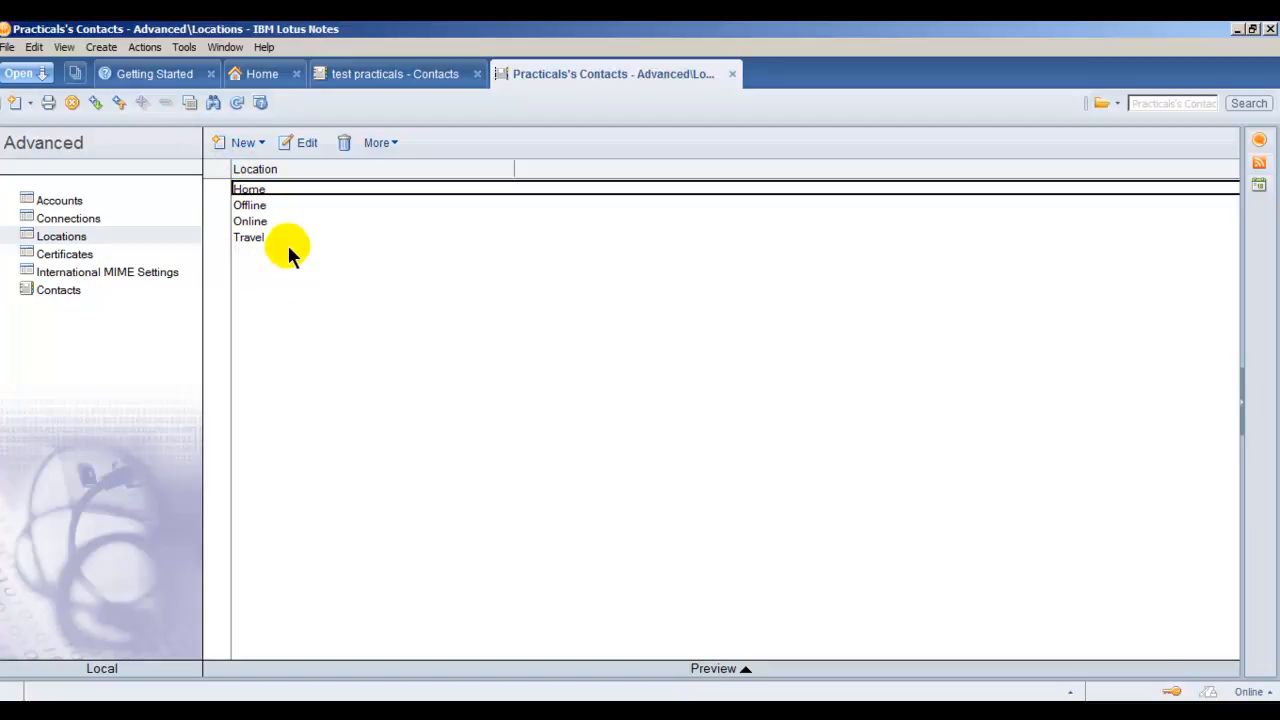
{"action": "left_click", "coordinate": [250, 220]}
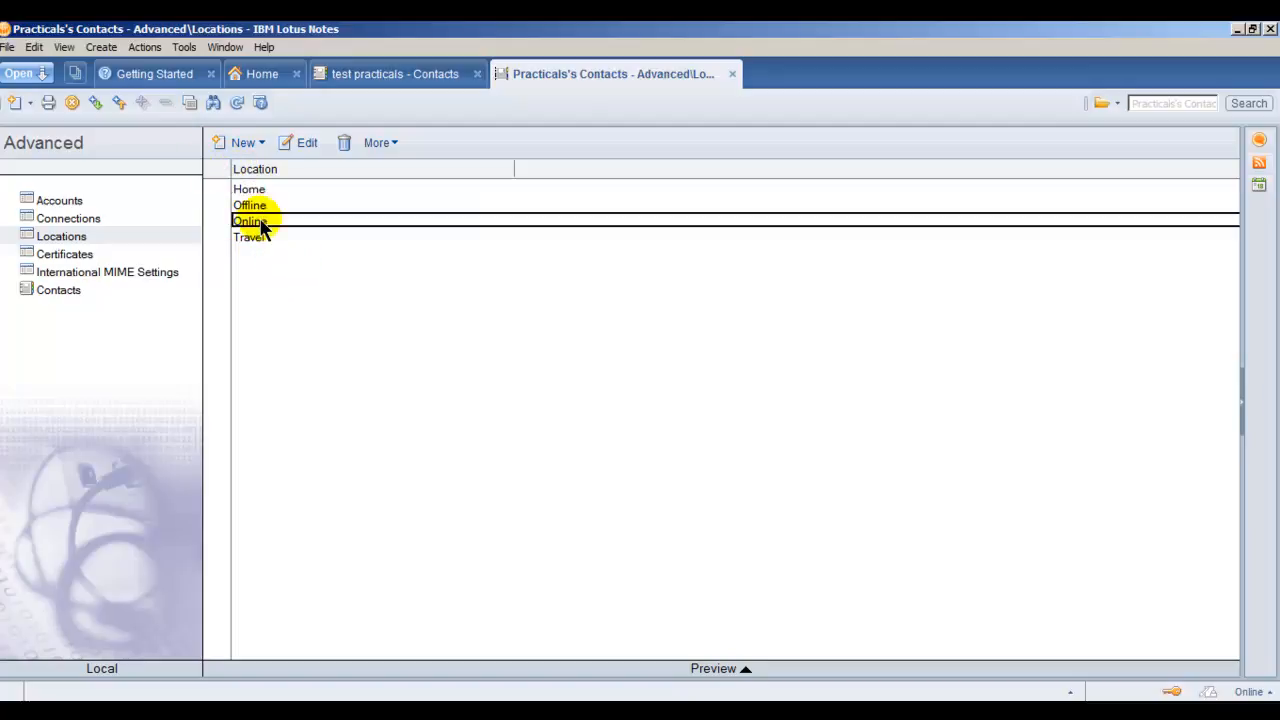
- Edit the Online location's Servers settings with imap.gmail.com as the Home/mail server
{"action": "double_click", "coordinate": [250, 220]}
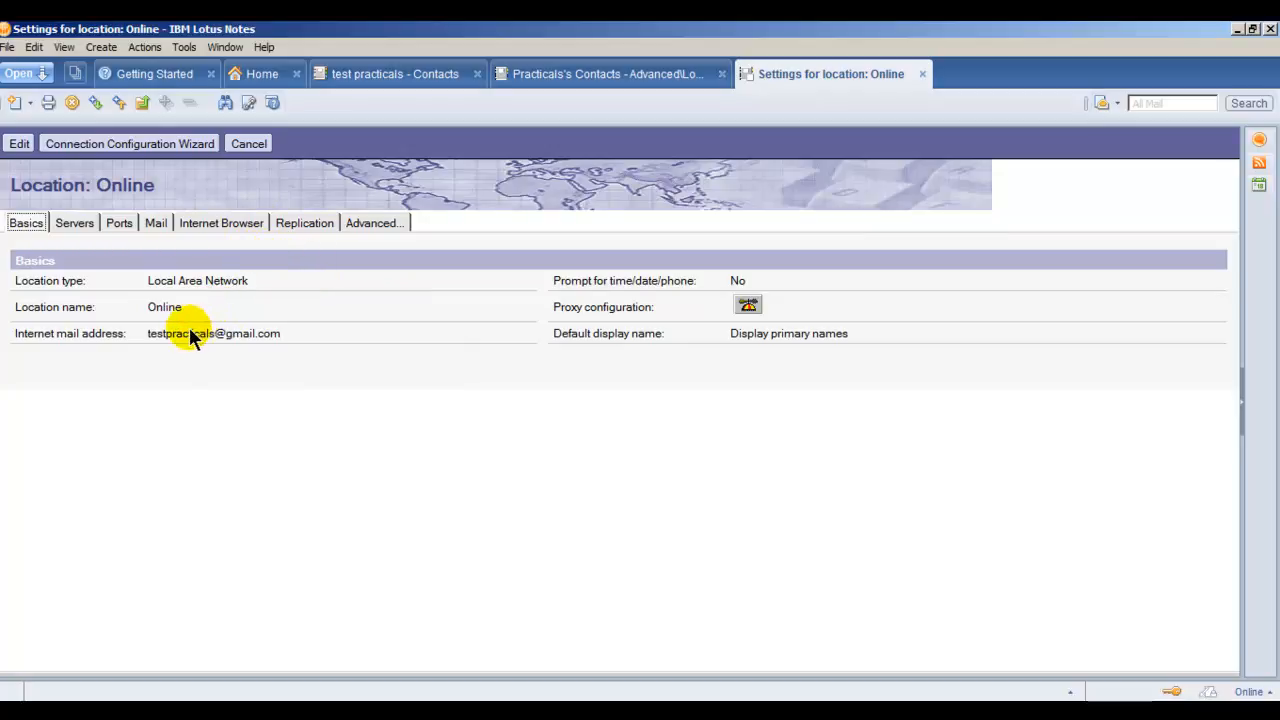
{"action": "mouse_move", "coordinate": [180, 290]}
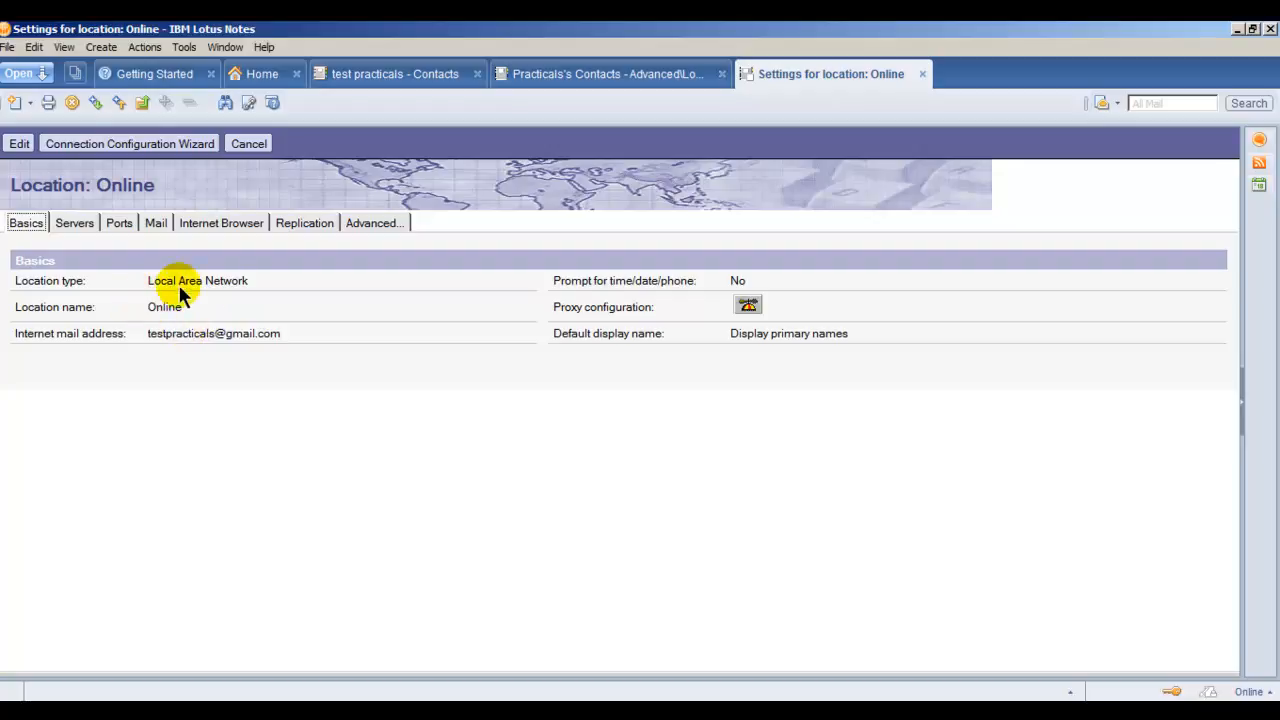
{"action": "mouse_move", "coordinate": [192, 322]}
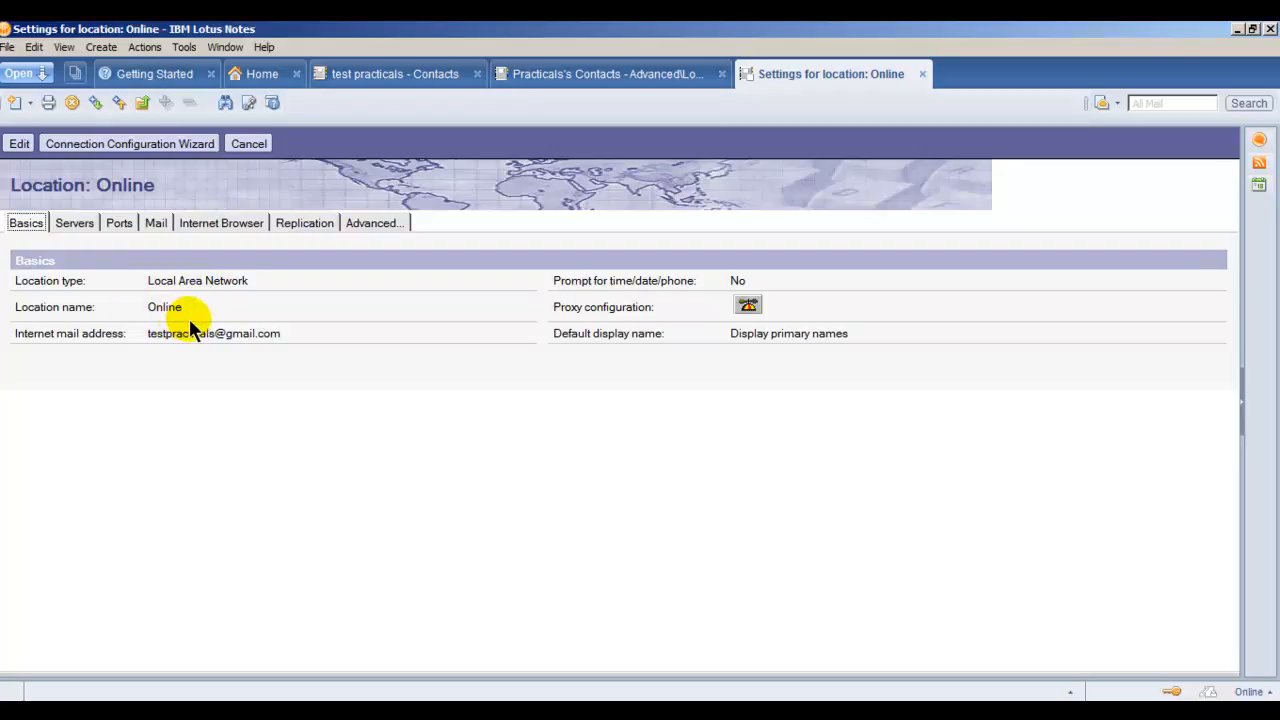
{"action": "mouse_move", "coordinate": [278, 356]}
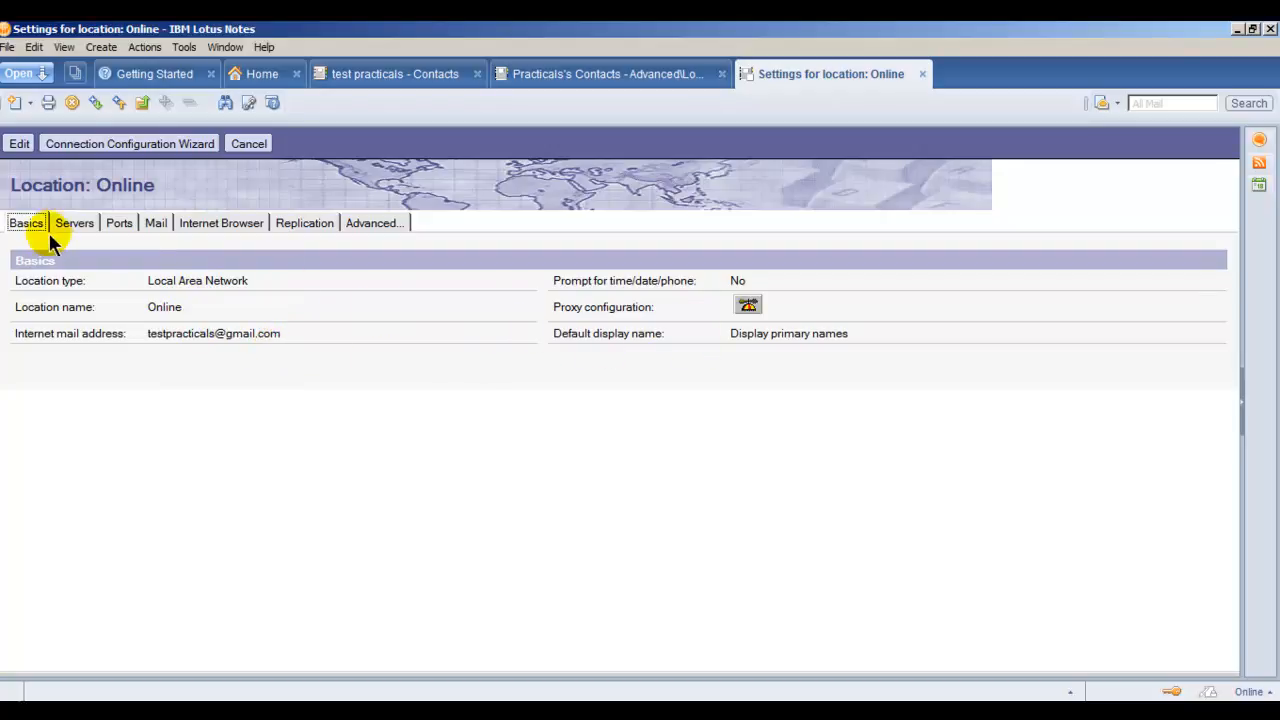
{"action": "left_click", "coordinate": [74, 222]}
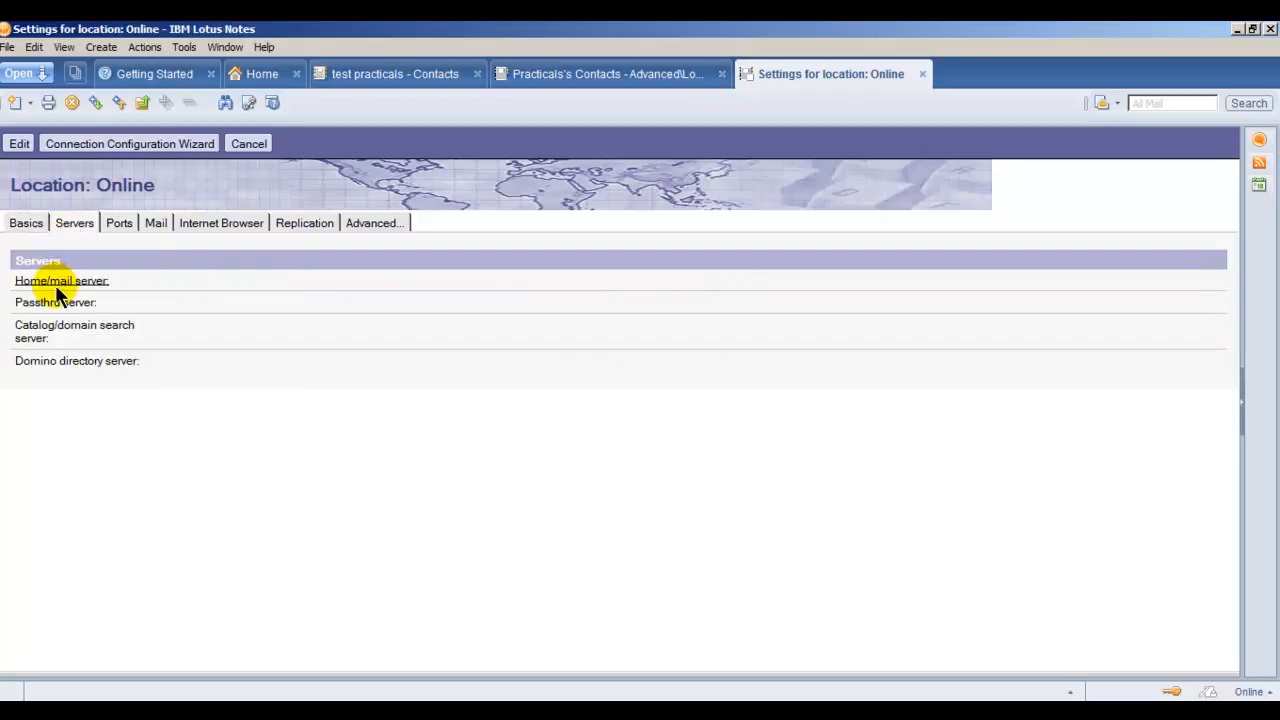
{"action": "mouse_move", "coordinate": [92, 304]}
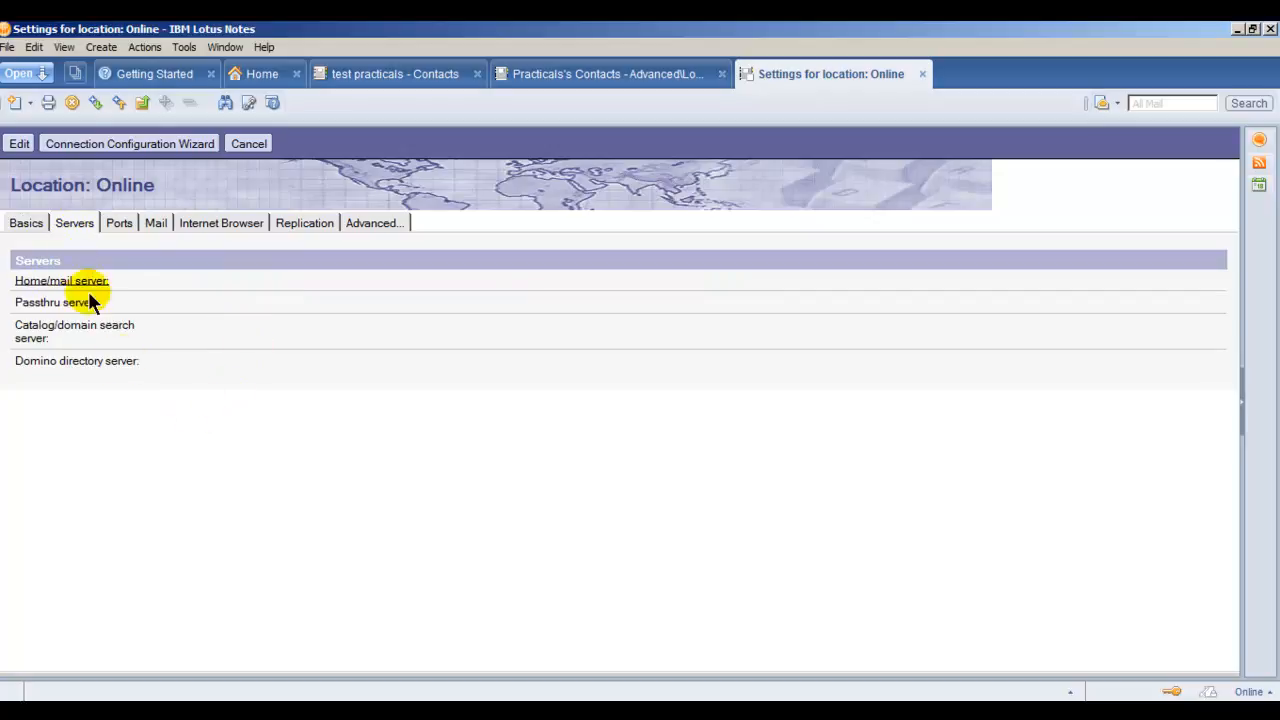
{"action": "left_click", "coordinate": [18, 144]}
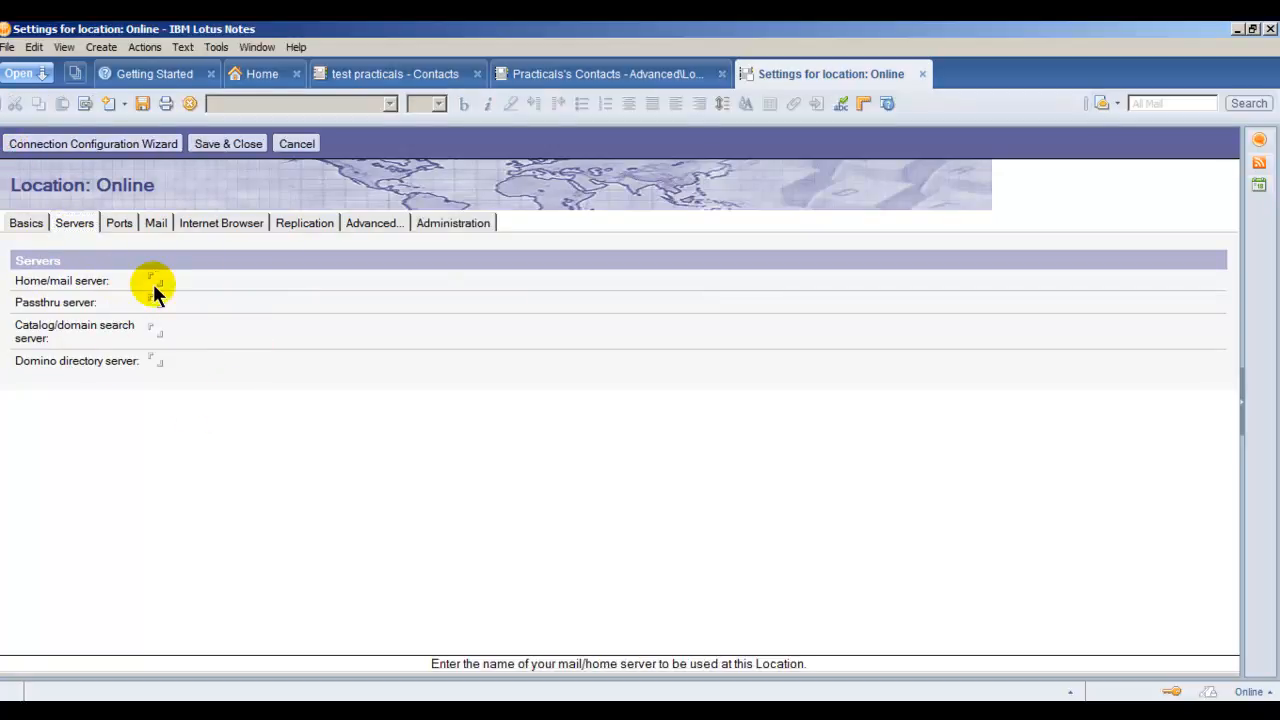
{"action": "type", "text": "imap.gml"}
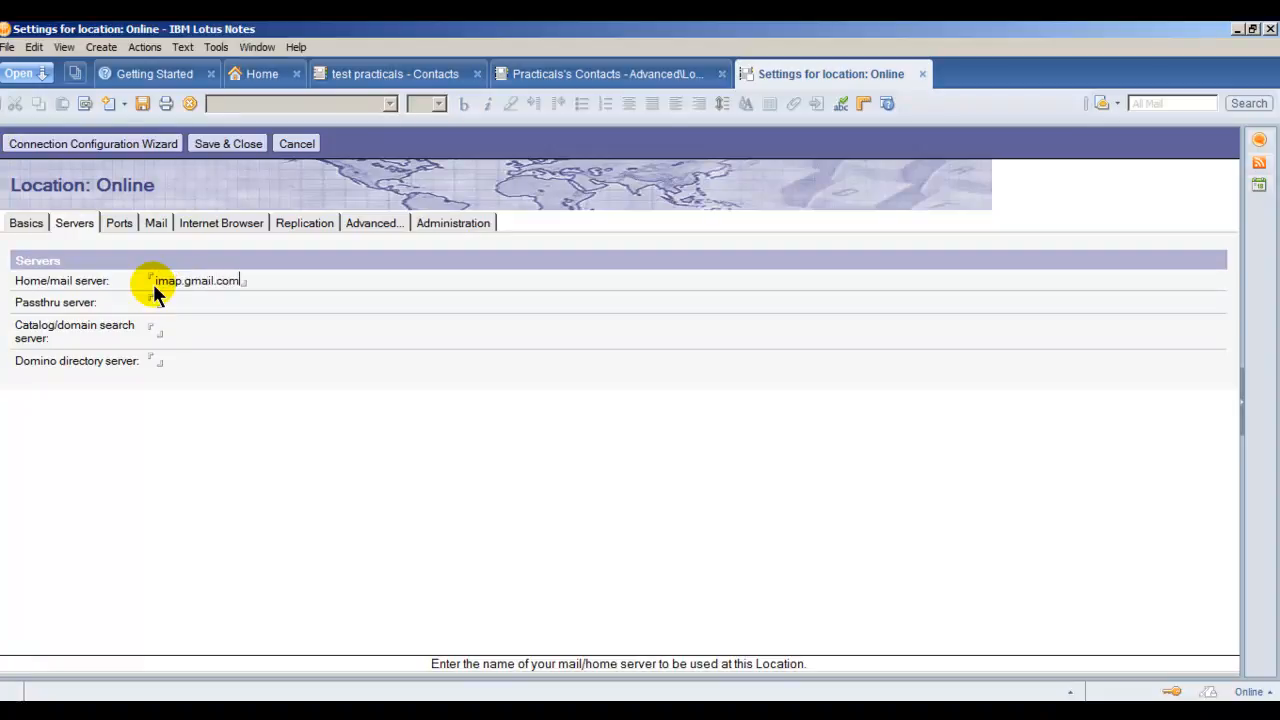
{"action": "mouse_move", "coordinate": [156, 340]}
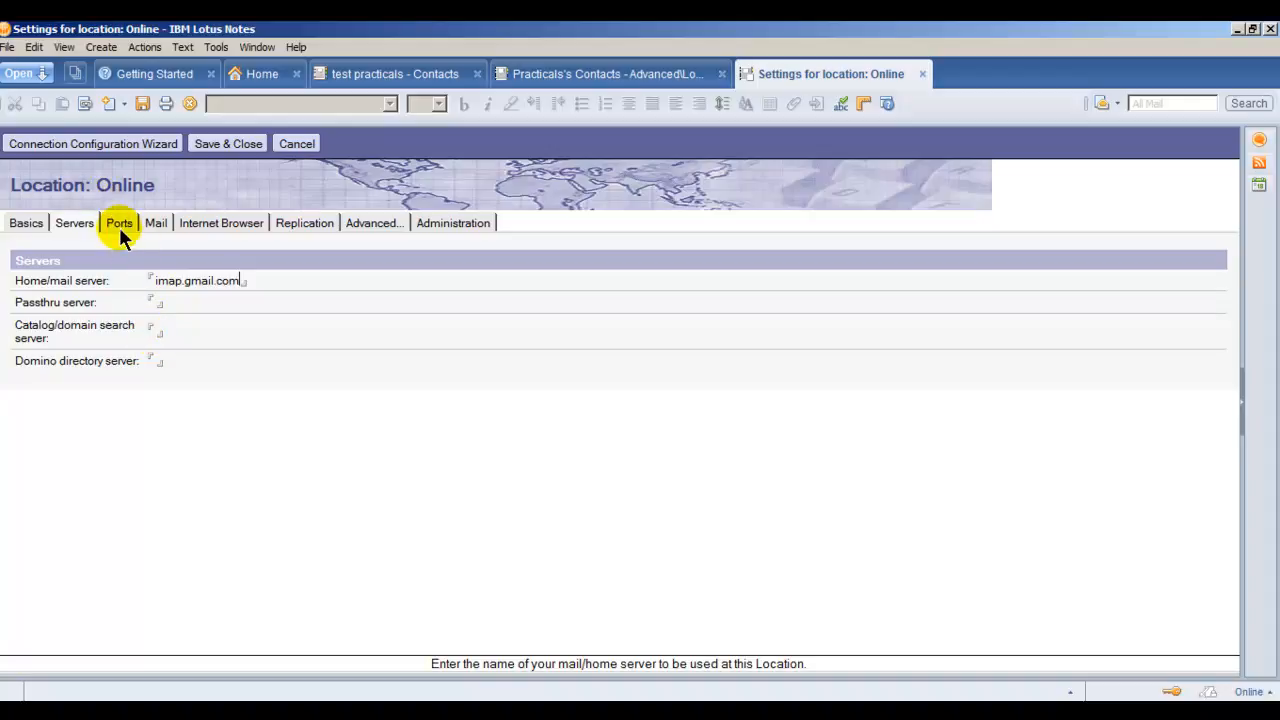
- On Mail, set mail file location Local, domain gmail.com, and outgoing mail directly to Internet
{"action": "left_click", "coordinate": [120, 222]}
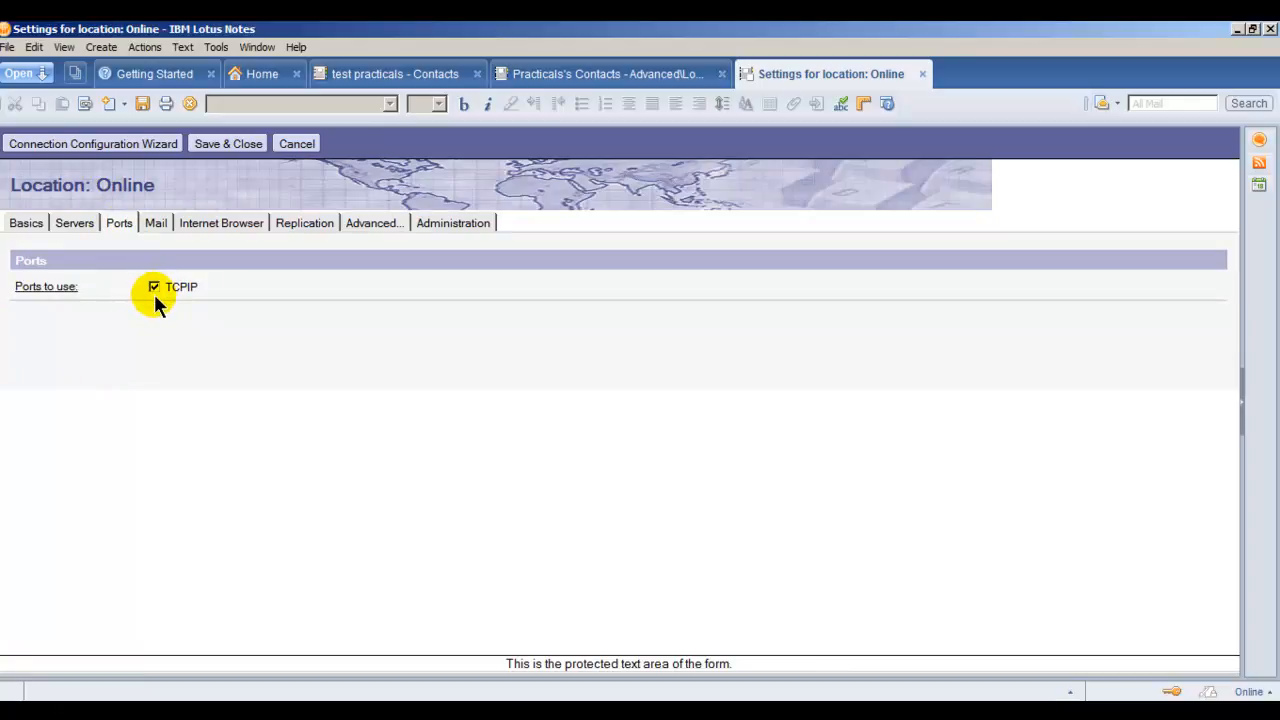
{"action": "mouse_move", "coordinate": [140, 282]}
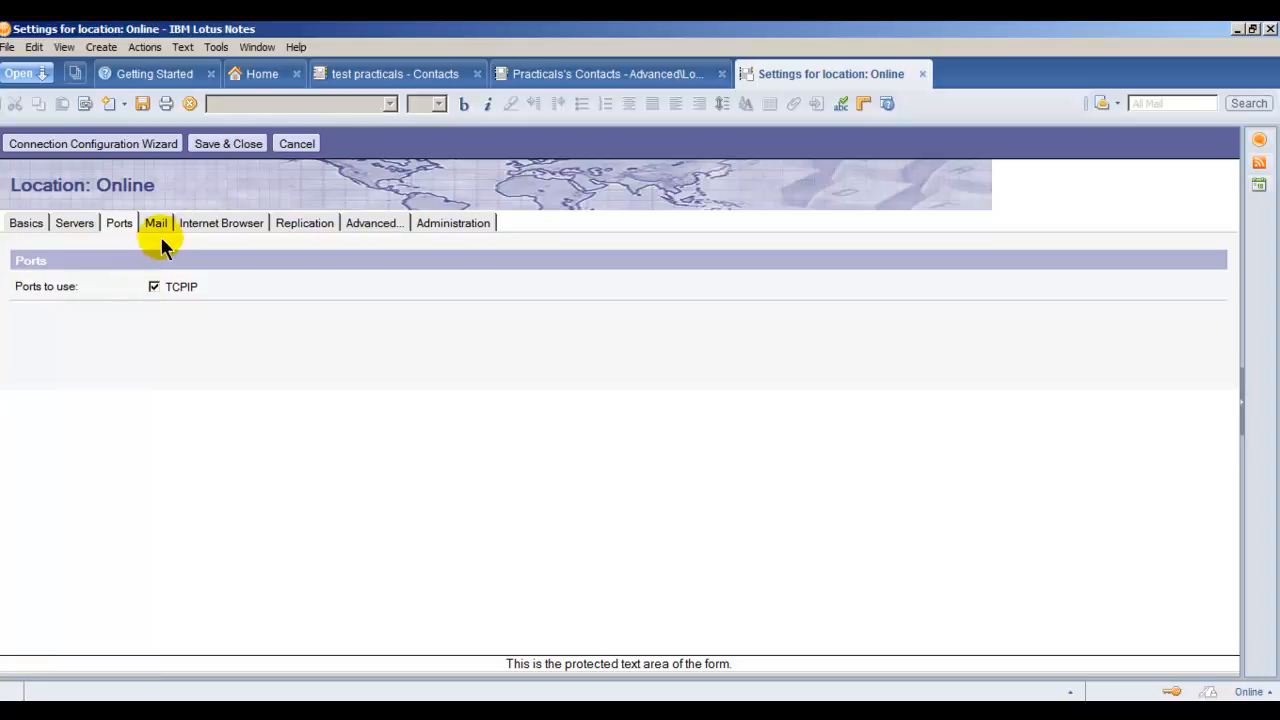
{"action": "left_click", "coordinate": [156, 222]}
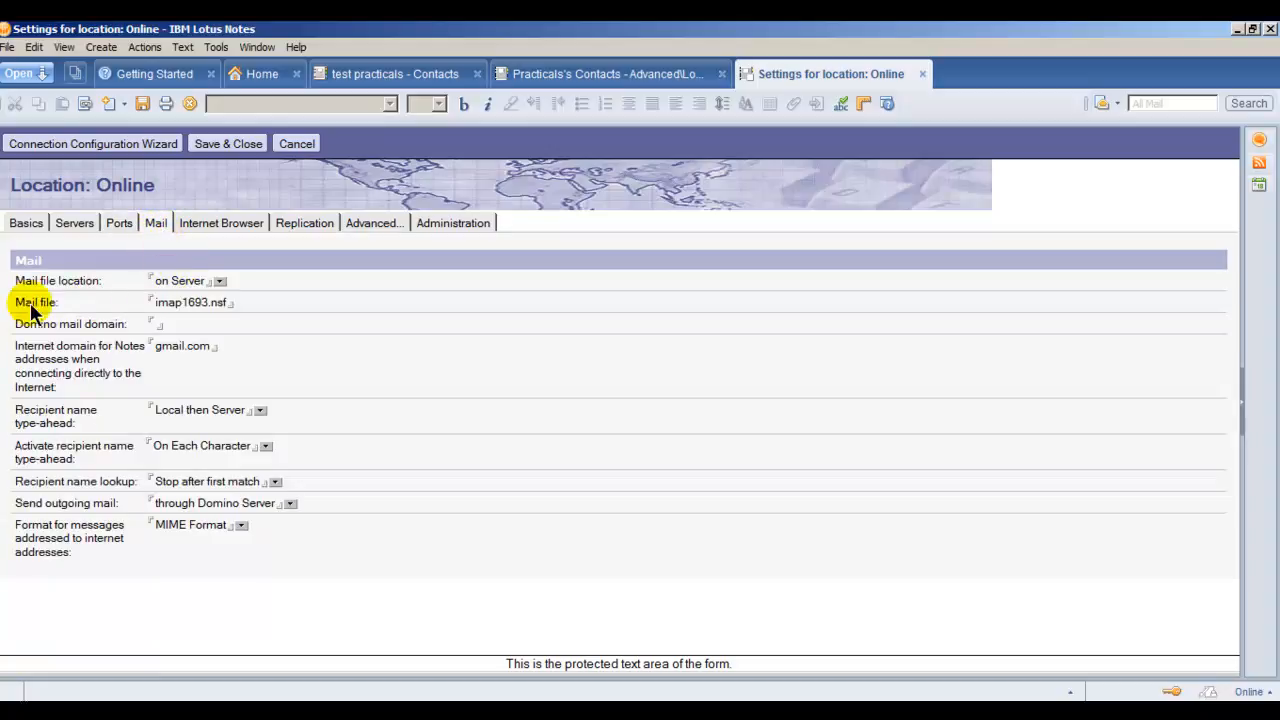
{"action": "mouse_move", "coordinate": [56, 290]}
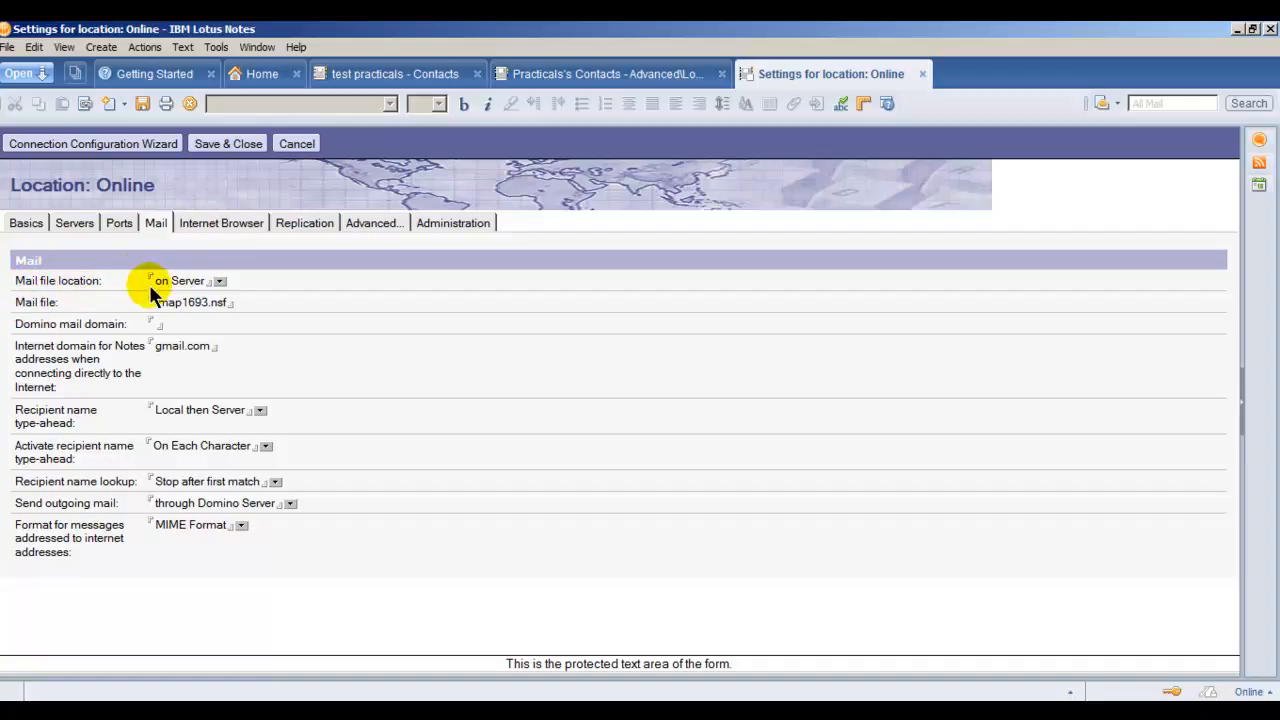
{"action": "left_click", "coordinate": [218, 280]}
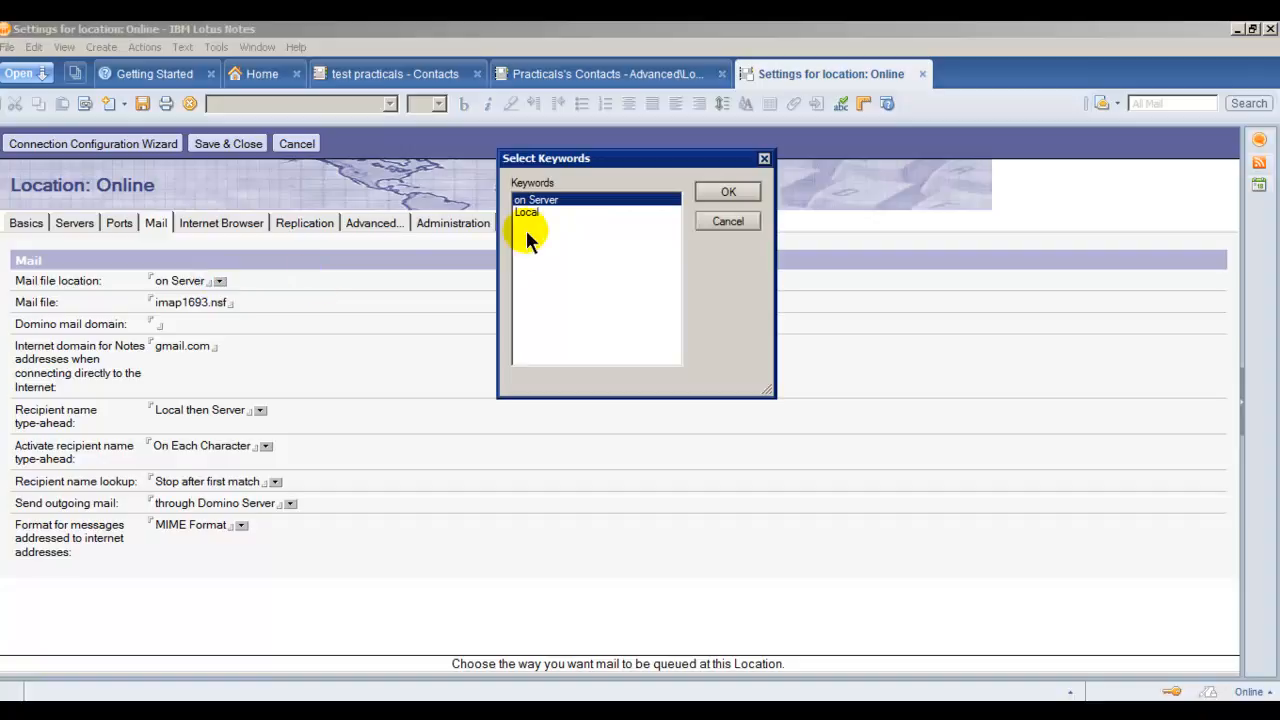
{"action": "left_click", "coordinate": [728, 192]}
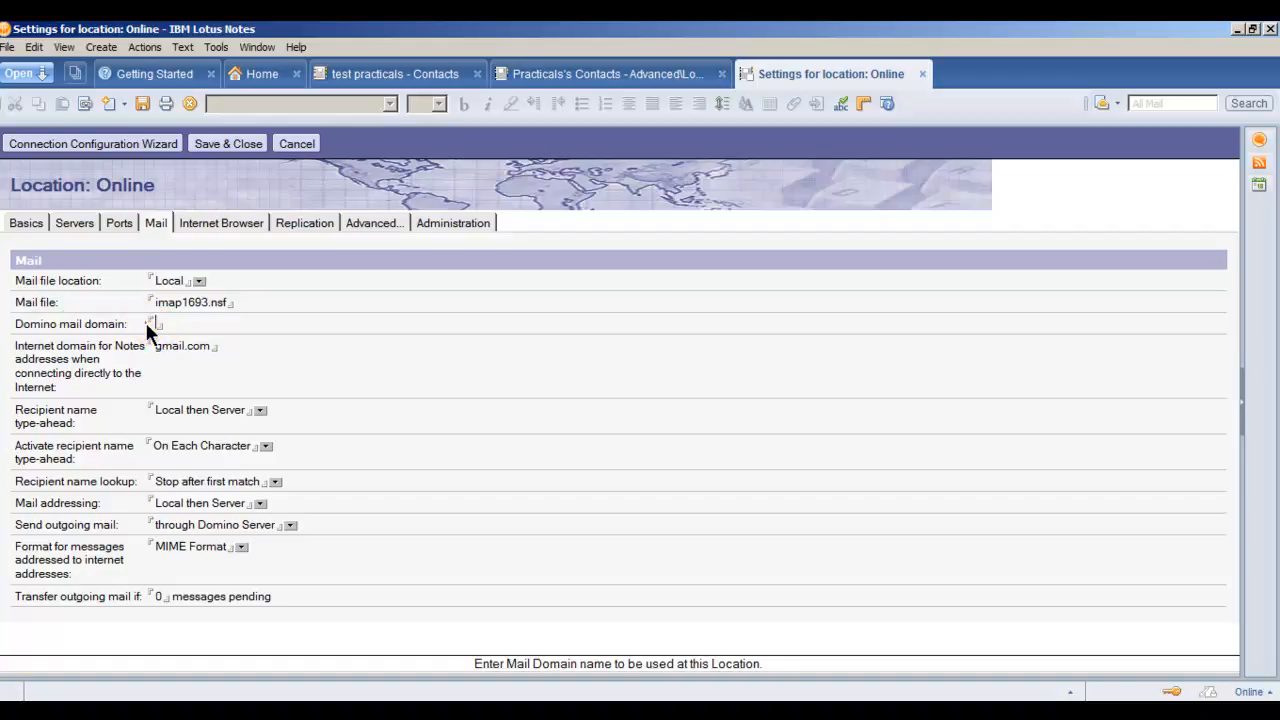
{"action": "type", "text": "gmail.com"}
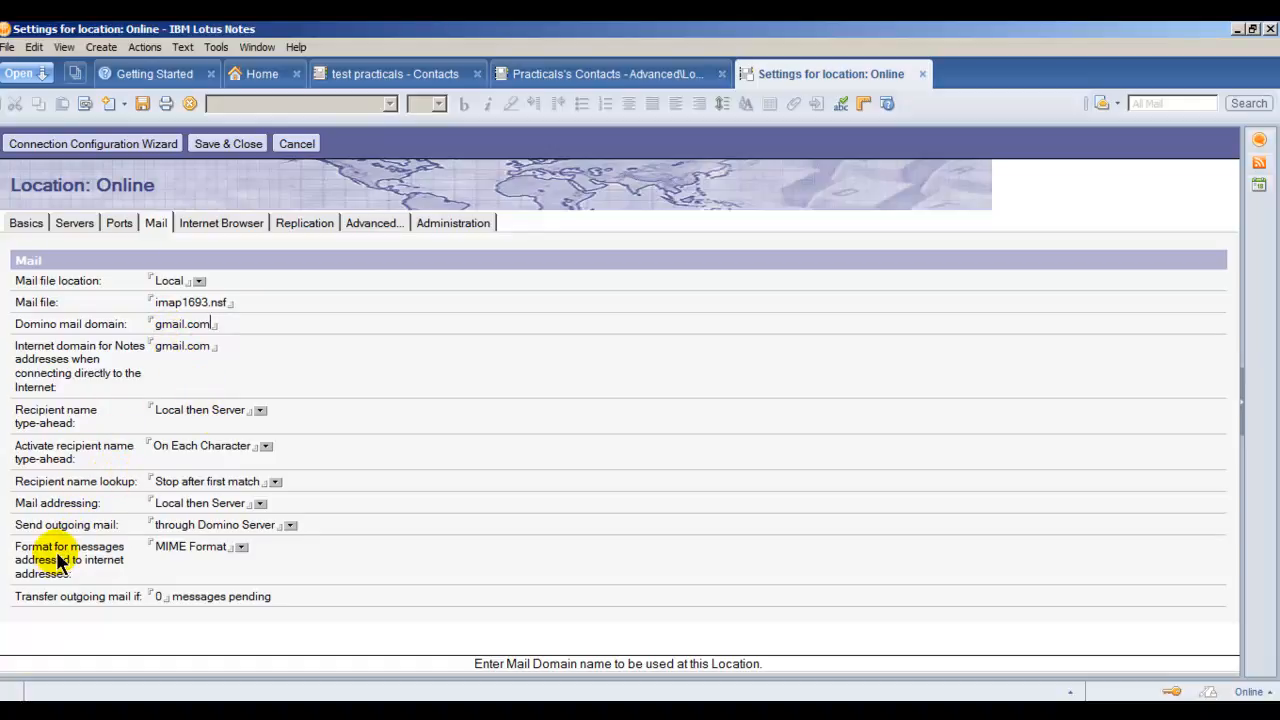
{"action": "mouse_move", "coordinate": [122, 534]}
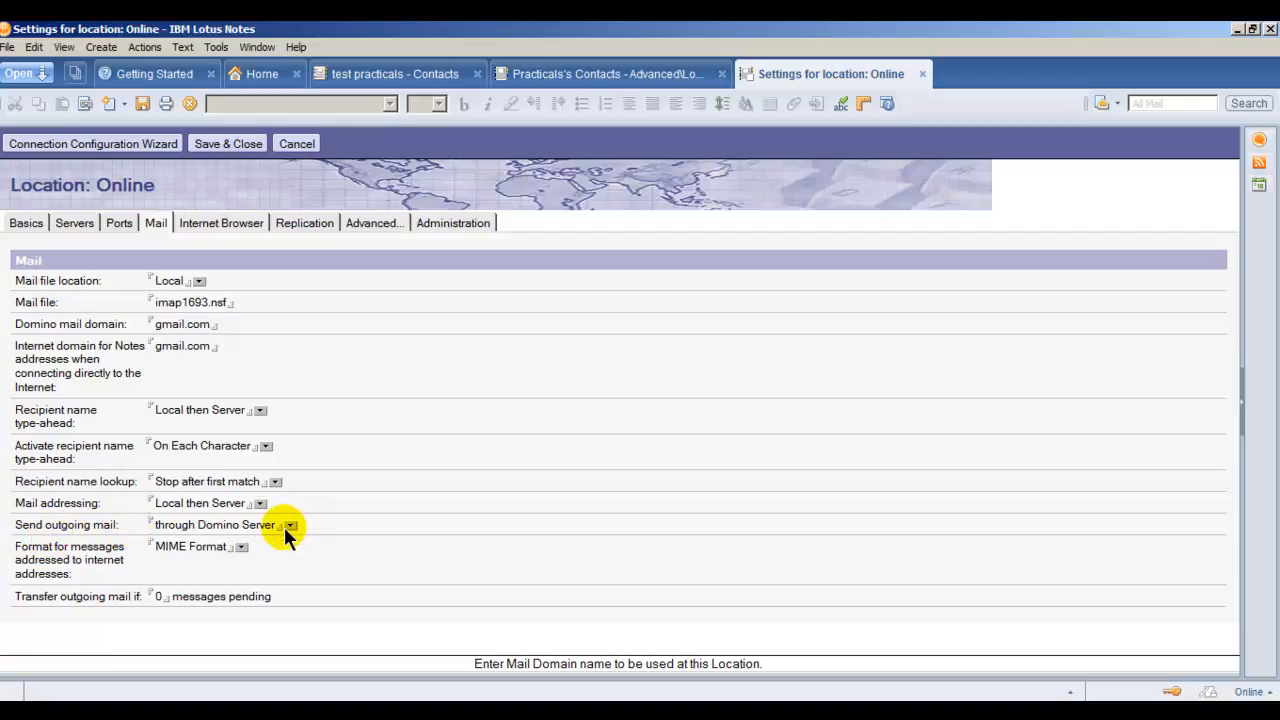
{"action": "left_click", "coordinate": [292, 524]}
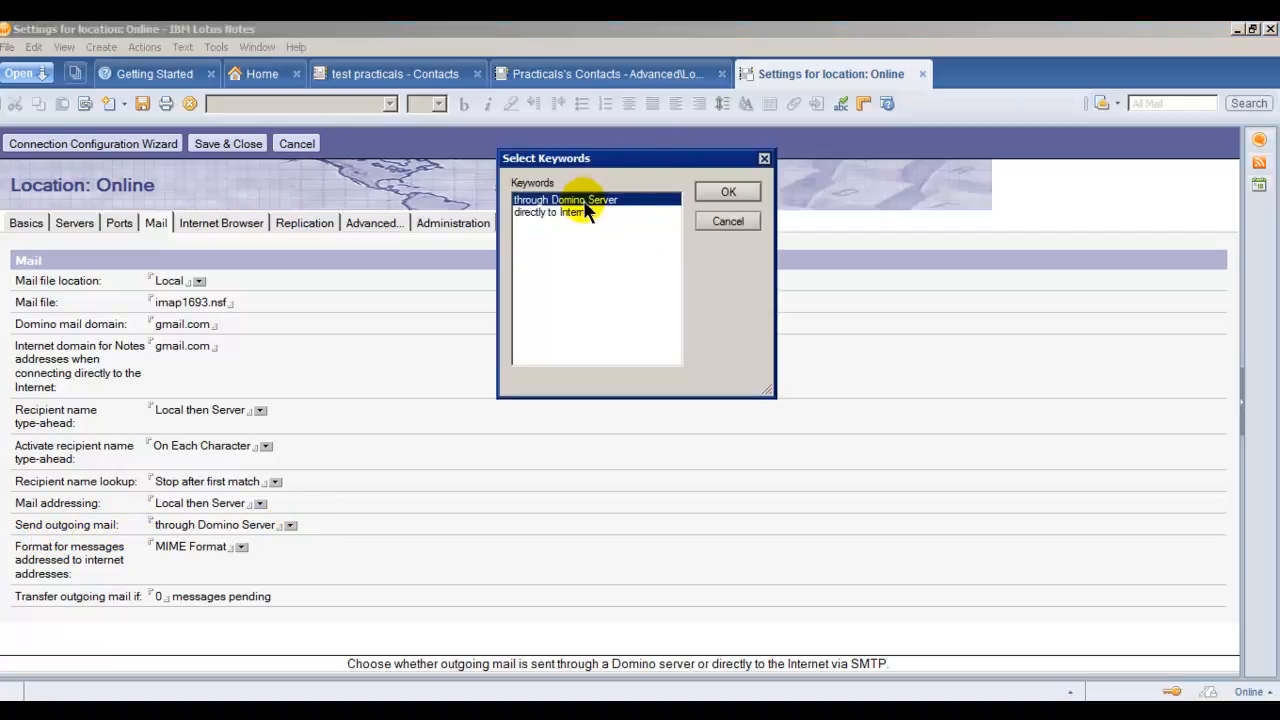
{"action": "left_click", "coordinate": [552, 212]}
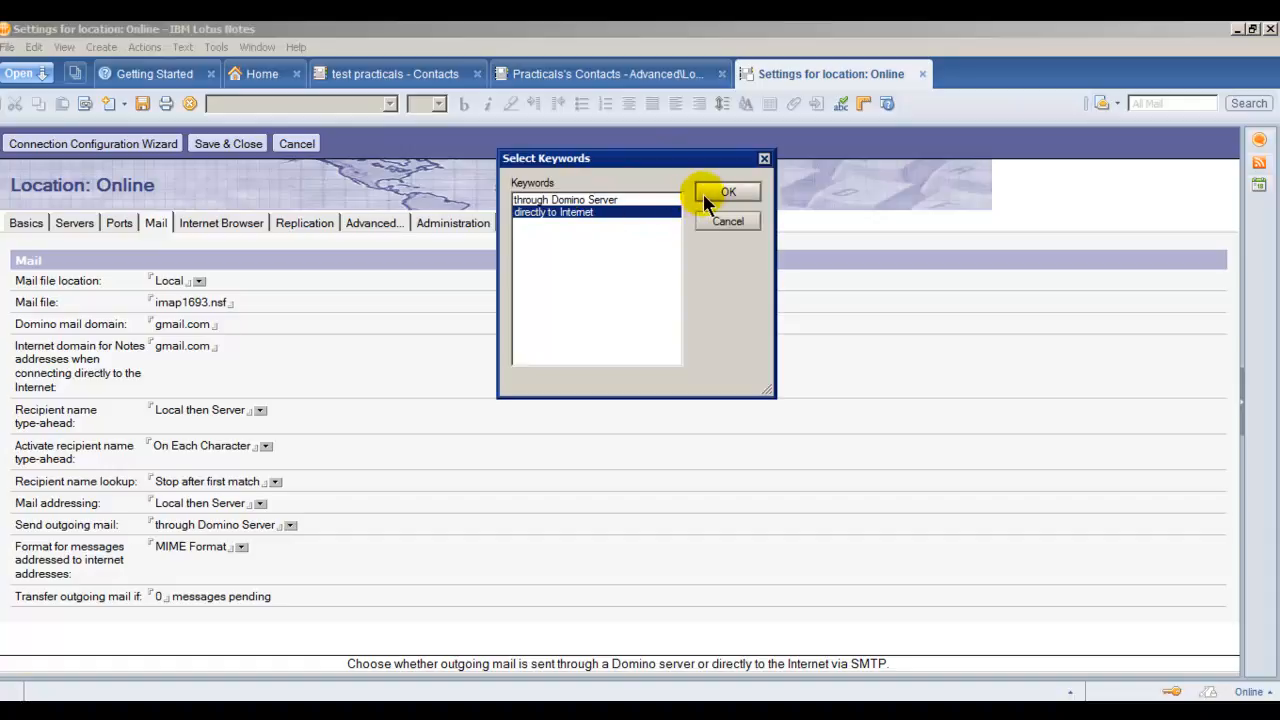
{"action": "left_click", "coordinate": [728, 192]}
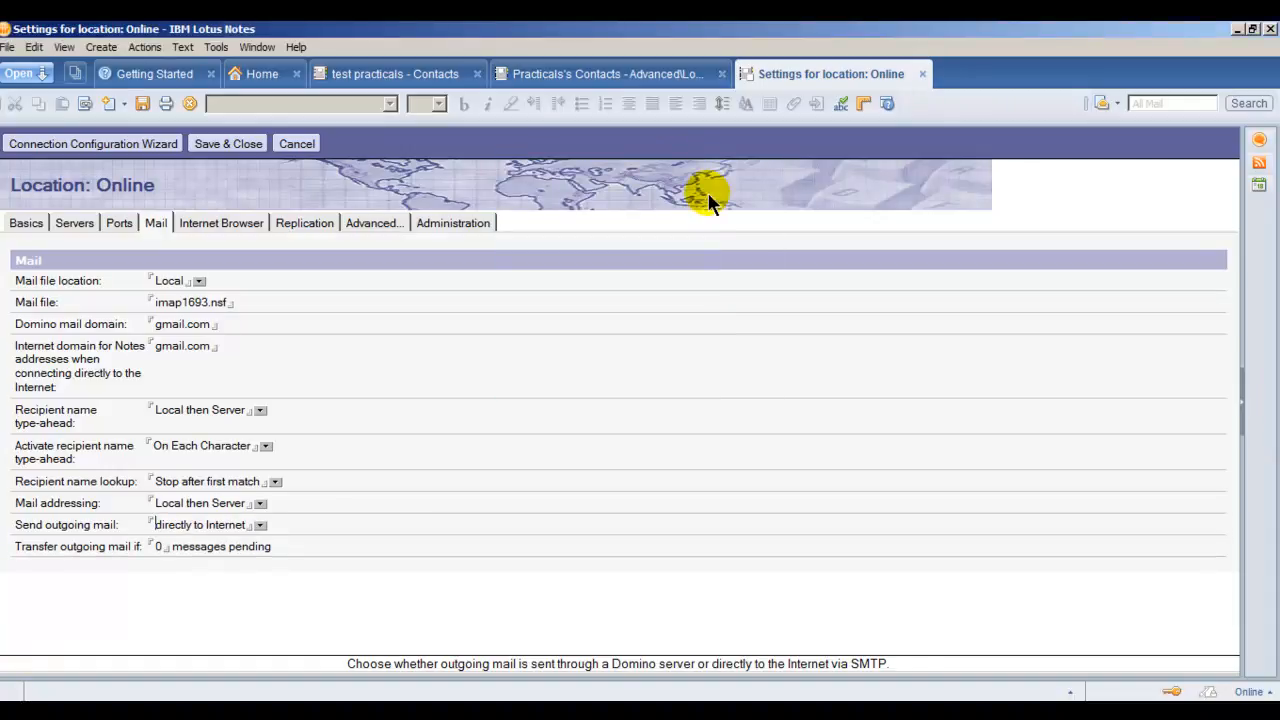
{"action": "mouse_move", "coordinate": [290, 490]}
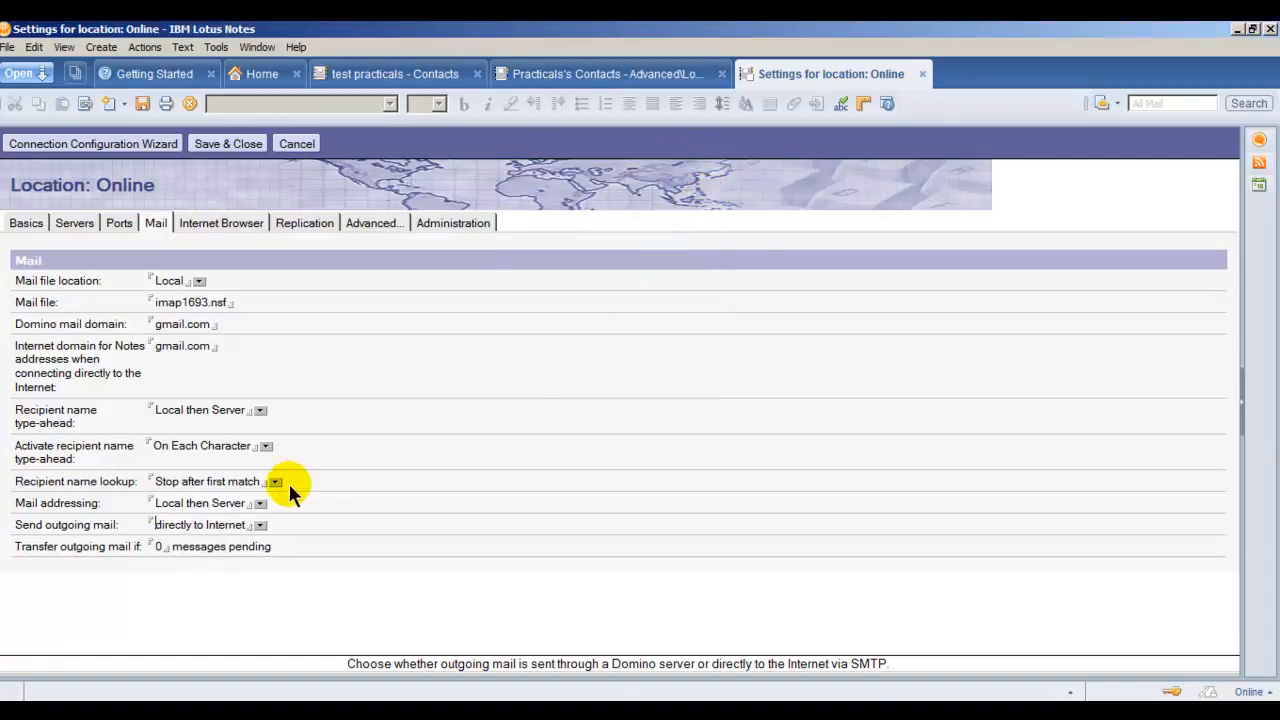
{"action": "mouse_move", "coordinate": [264, 544]}
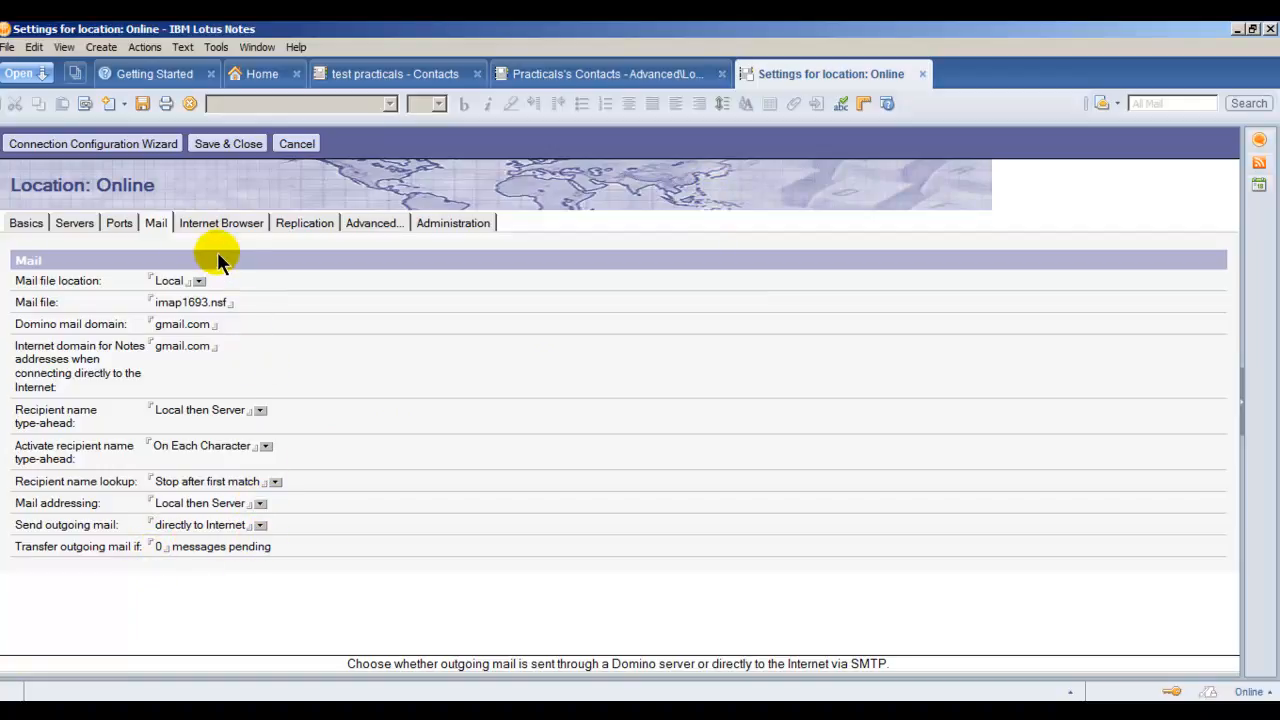
- Enable replication for the Online location, creating replicas immediately and replicating at Notes startup
{"action": "left_click", "coordinate": [220, 222]}
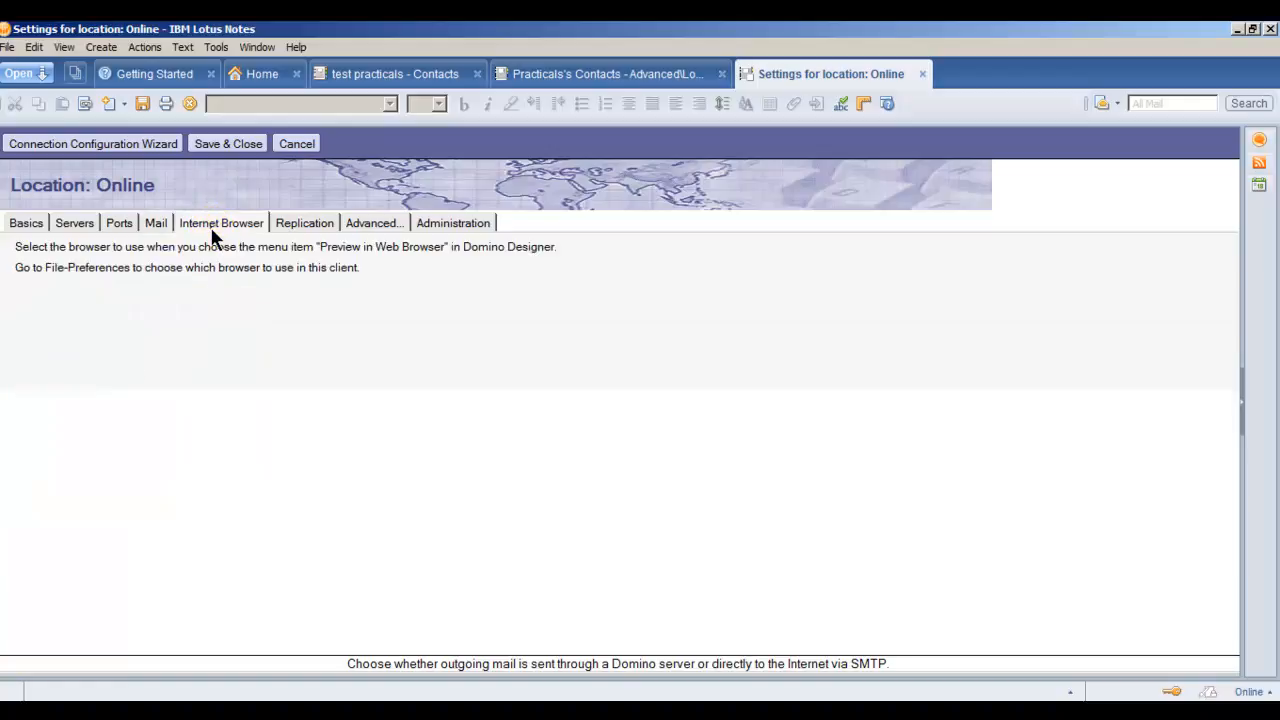
{"action": "left_click", "coordinate": [304, 224]}
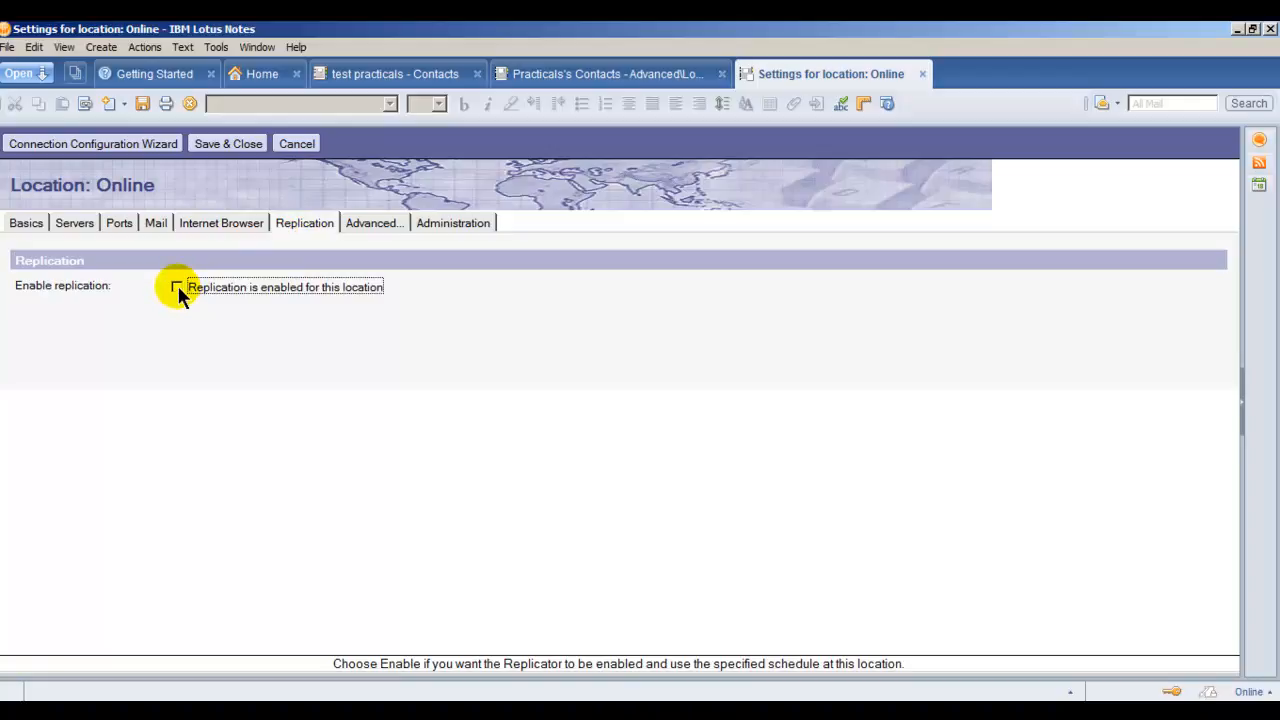
{"action": "left_click", "coordinate": [176, 286]}
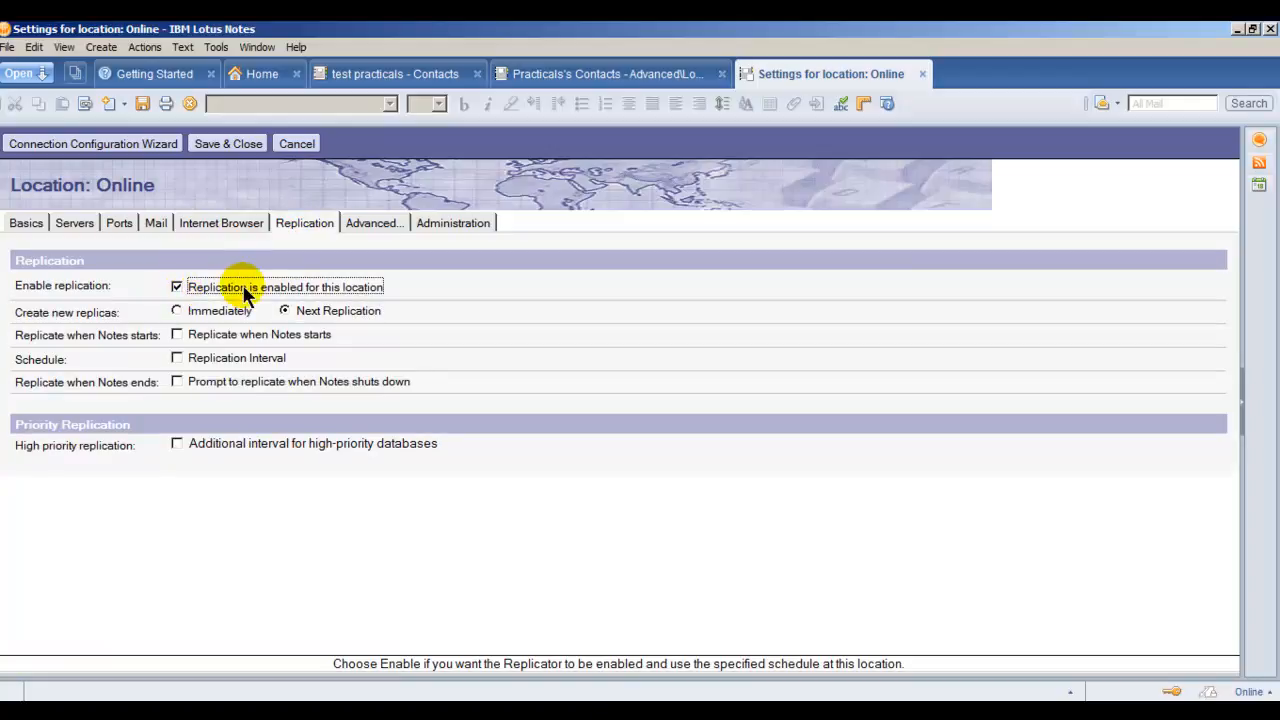
{"action": "mouse_move", "coordinate": [178, 328]}
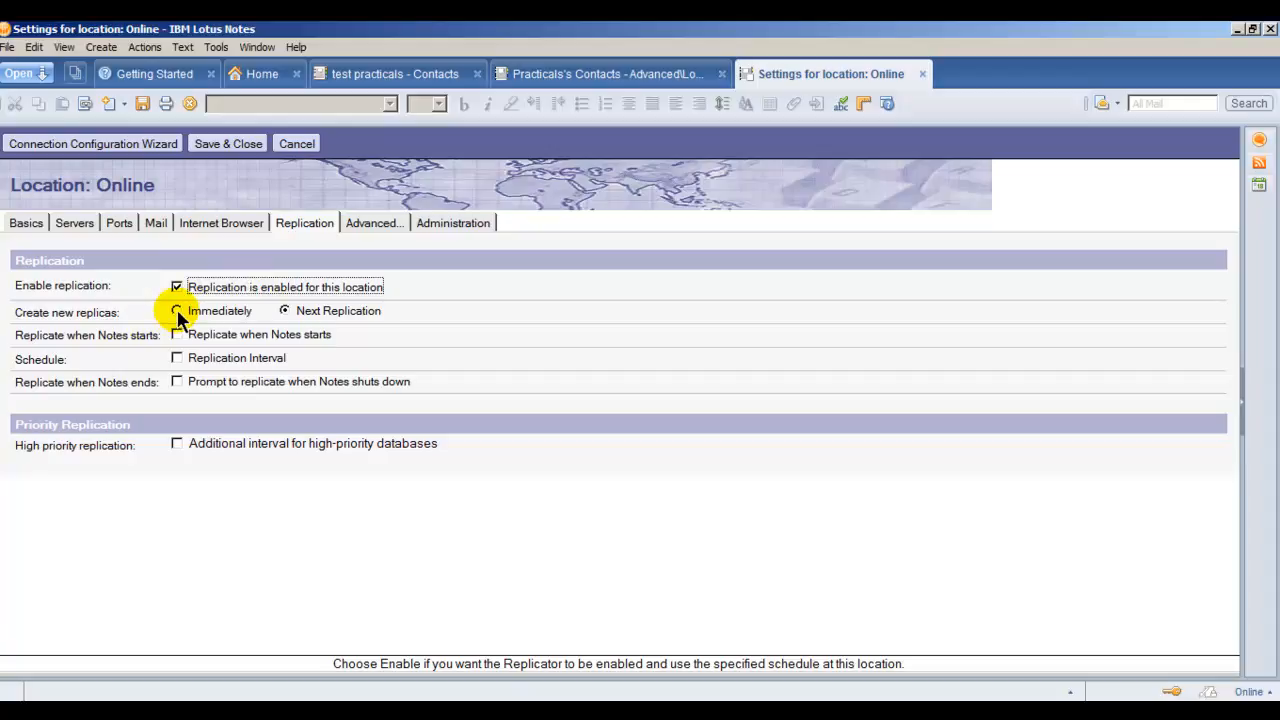
{"action": "left_click", "coordinate": [176, 312]}
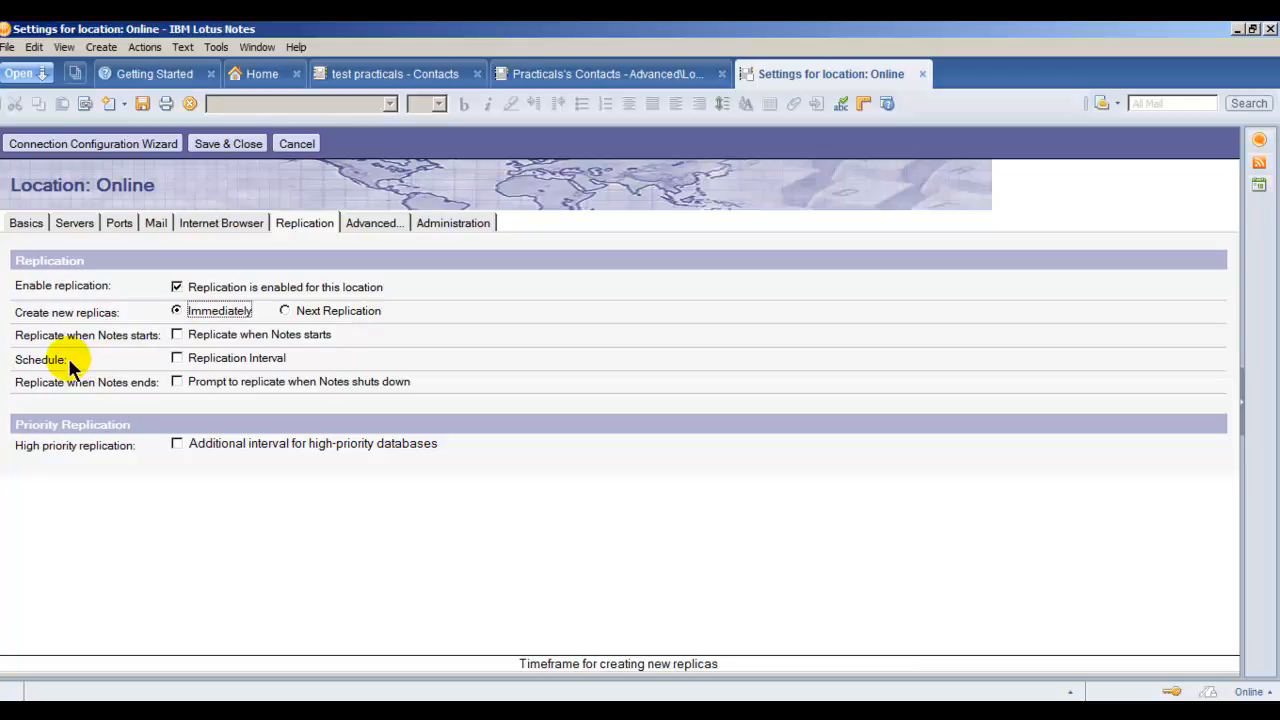
{"action": "mouse_move", "coordinate": [32, 344]}
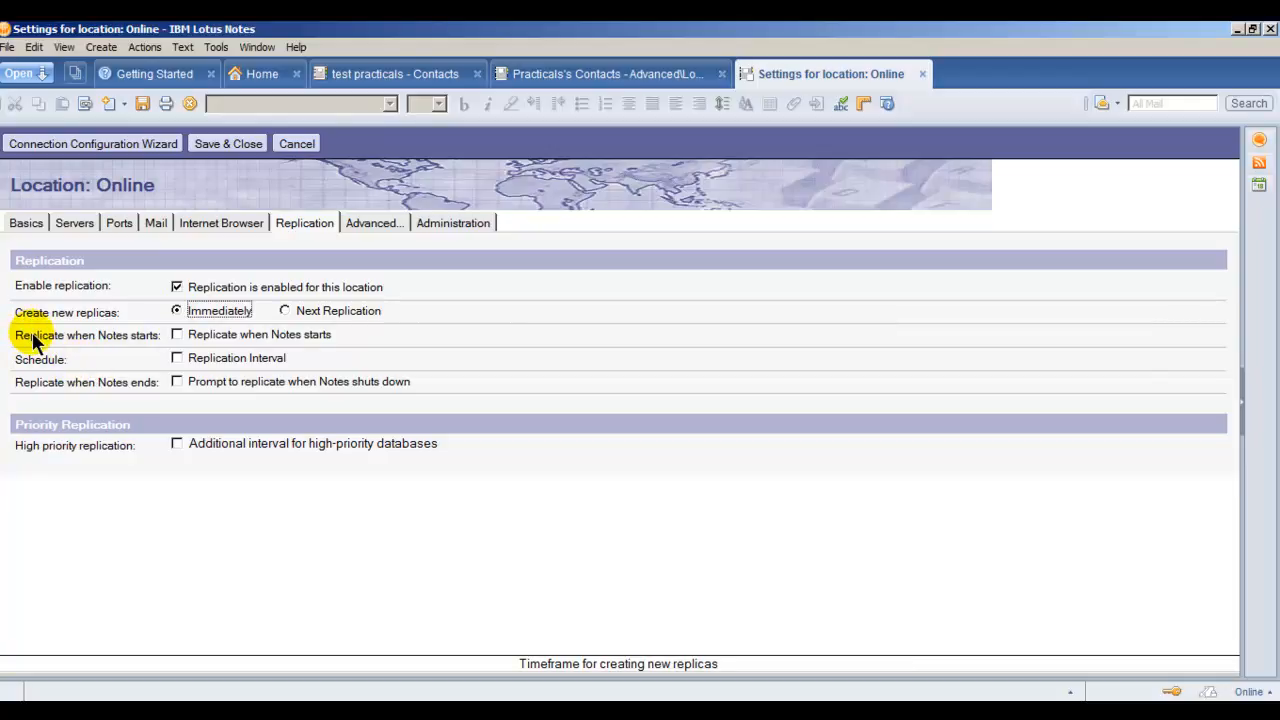
{"action": "mouse_move", "coordinate": [84, 338]}
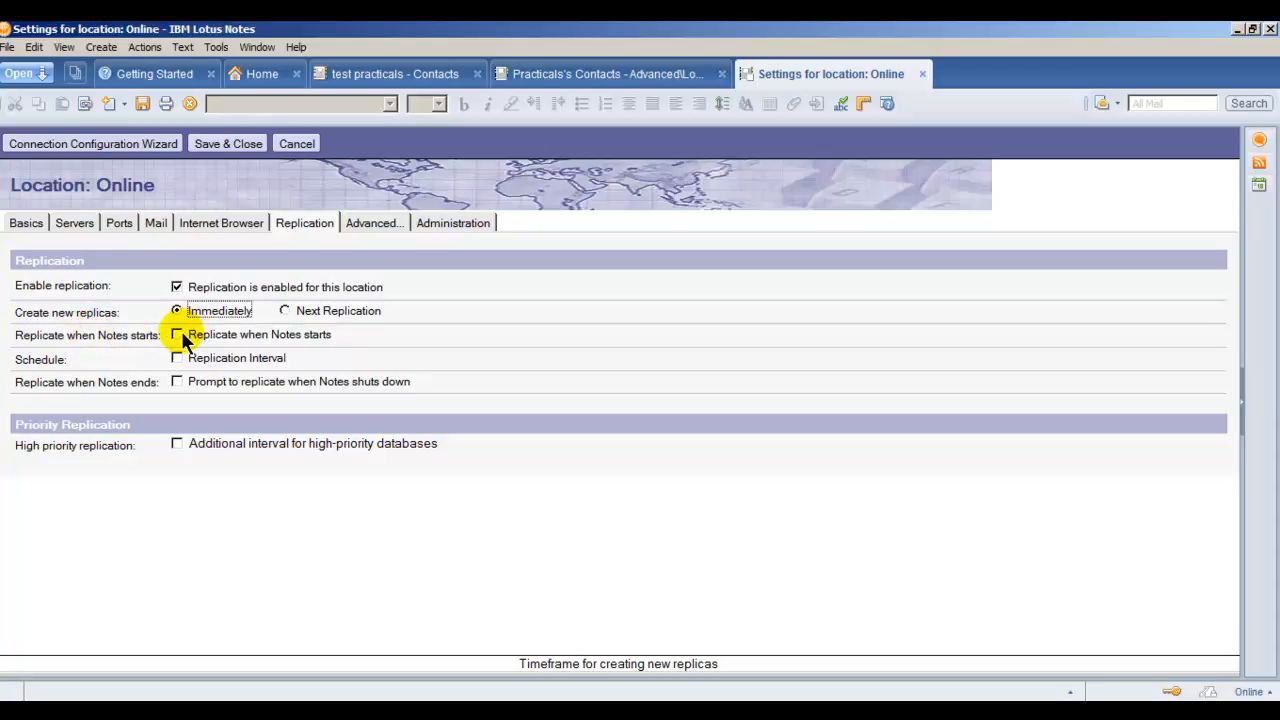
{"action": "left_click", "coordinate": [176, 334]}
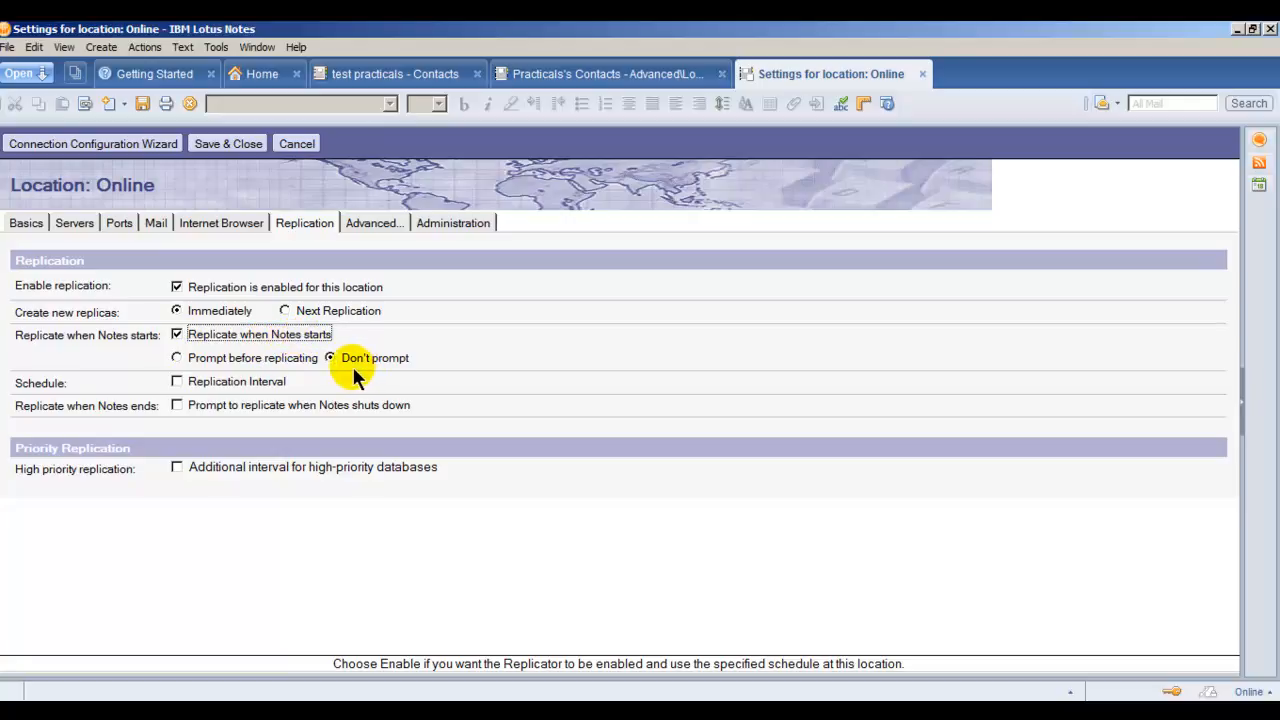
{"action": "mouse_move", "coordinate": [344, 374]}
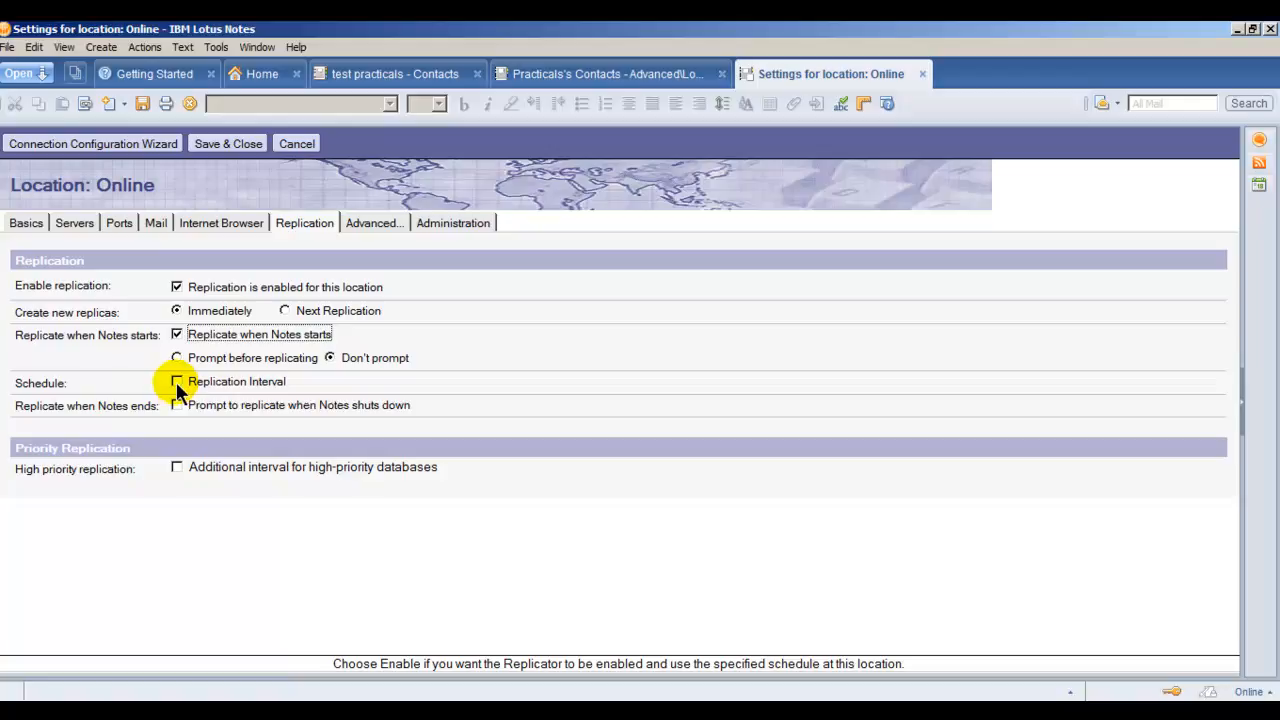
- Turn on the replication interval schedule repeating every 5 minutes
{"action": "left_click", "coordinate": [176, 380]}
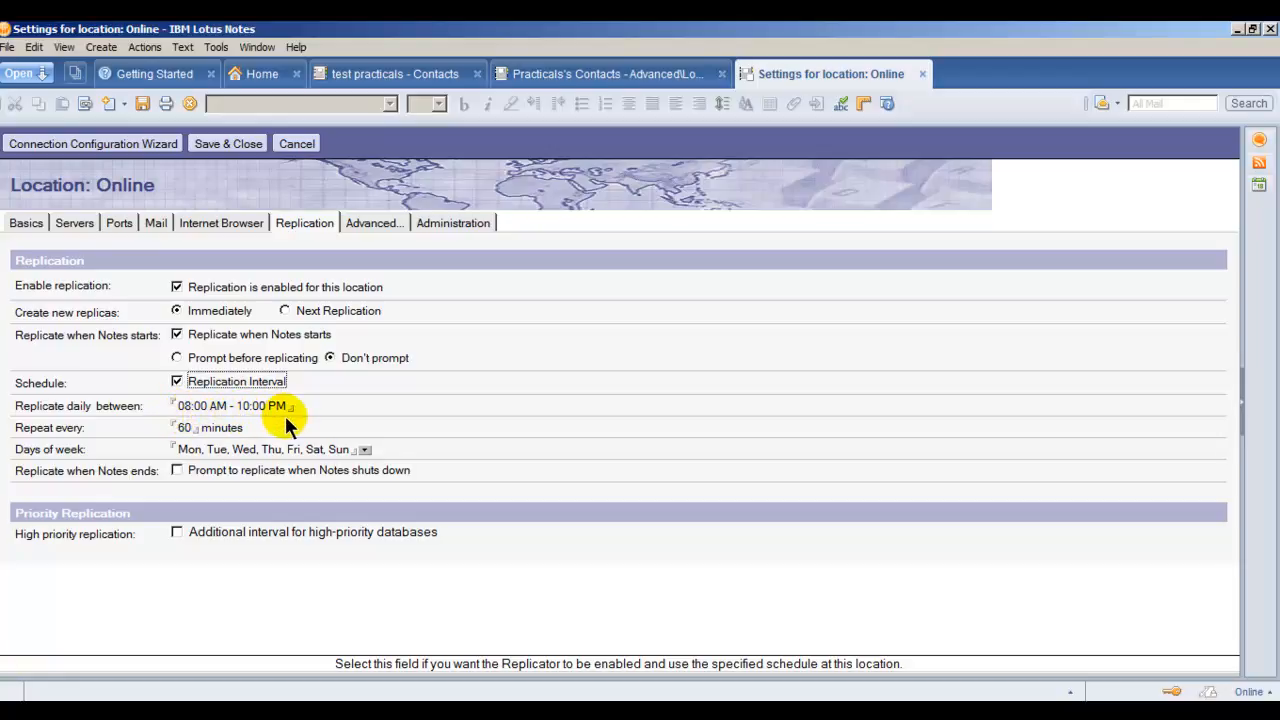
{"action": "mouse_move", "coordinate": [140, 440]}
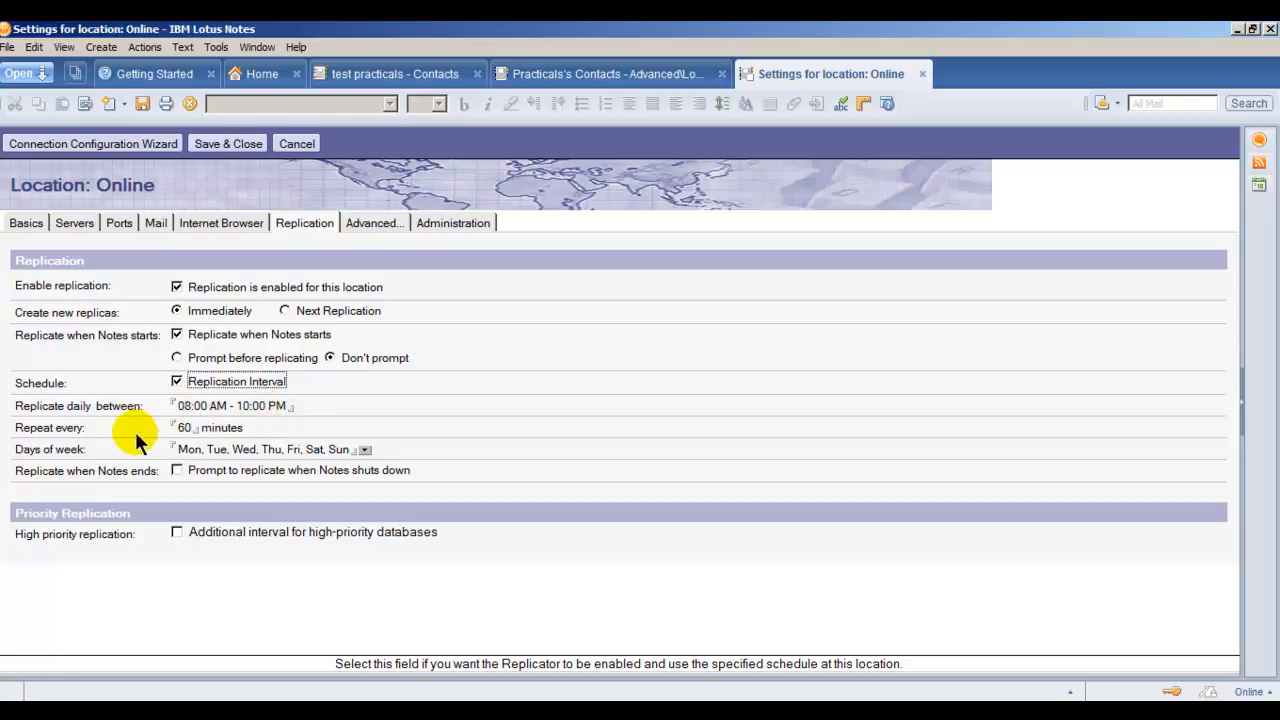
{"action": "mouse_move", "coordinate": [180, 436]}
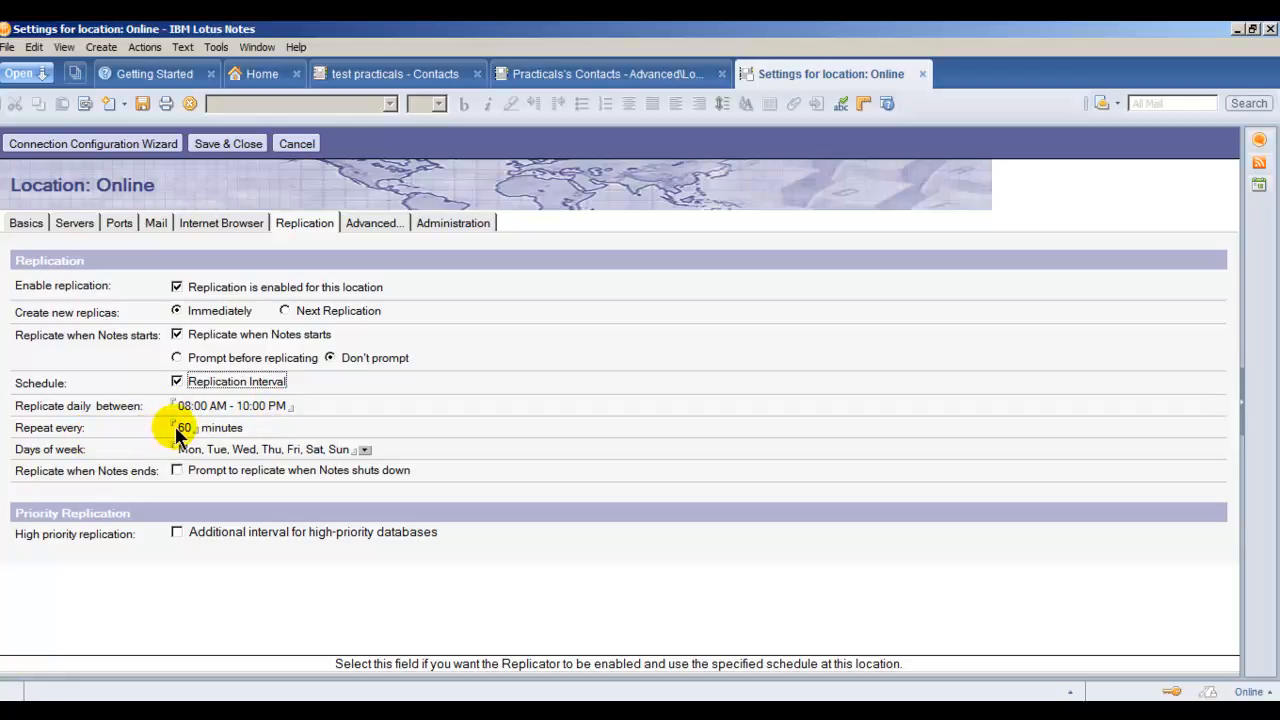
{"action": "left_click", "coordinate": [184, 428]}
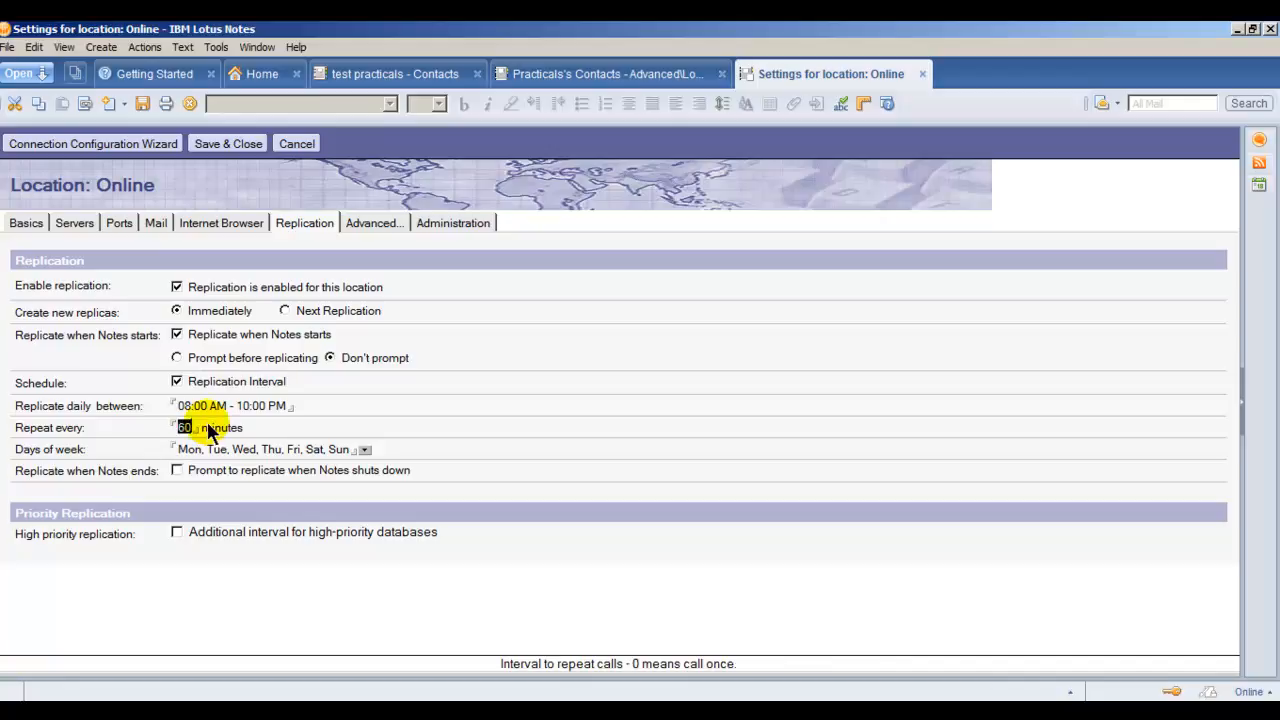
{"action": "type", "text": "5"}
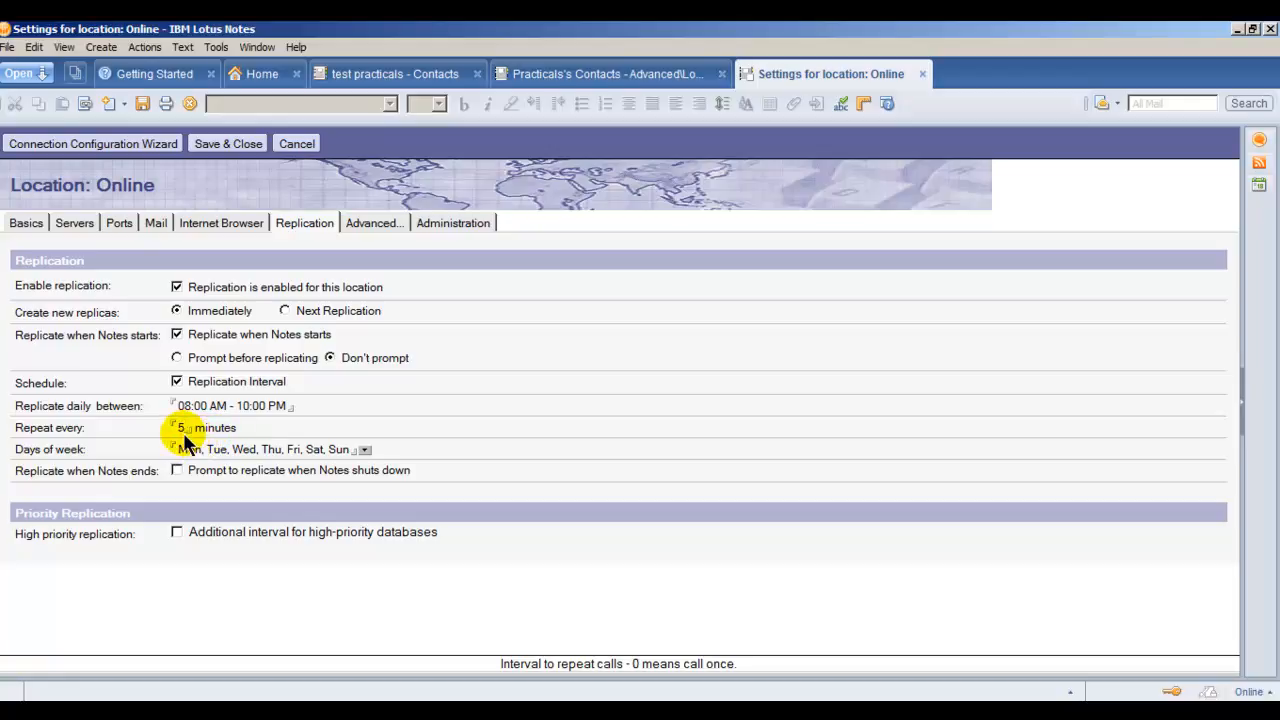
{"action": "mouse_move", "coordinate": [222, 488]}
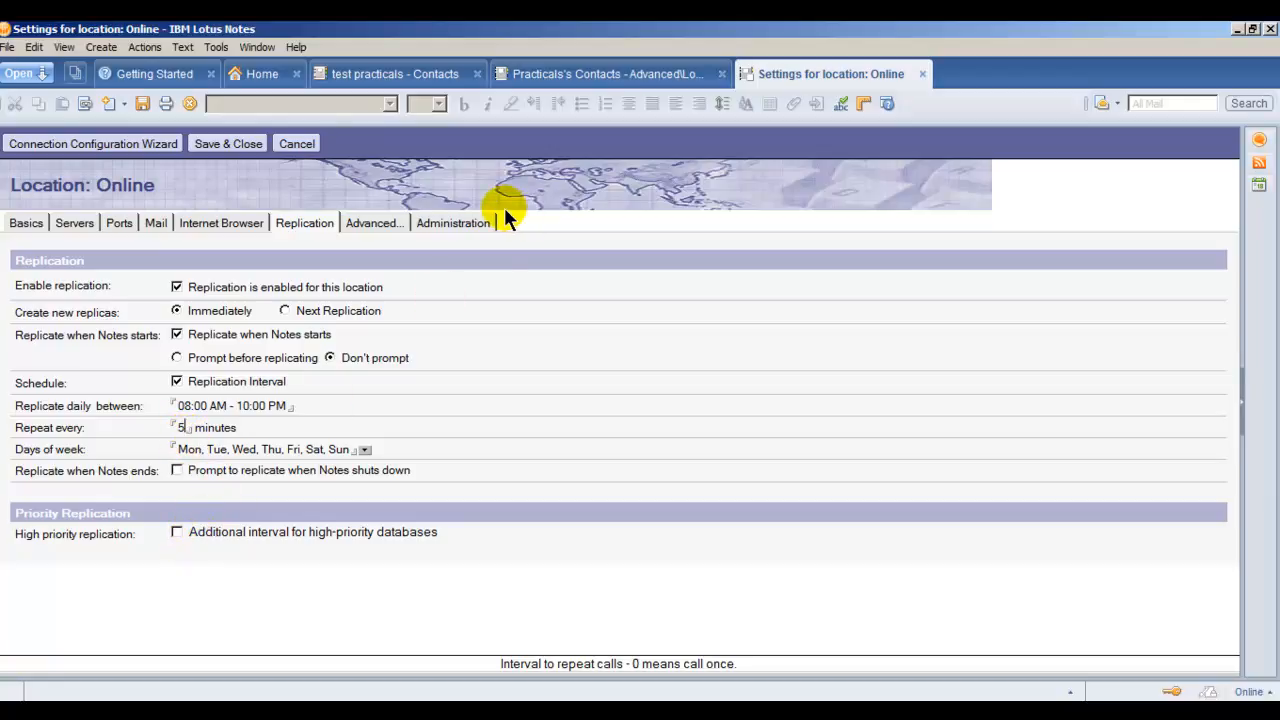
{"action": "mouse_move", "coordinate": [496, 232]}
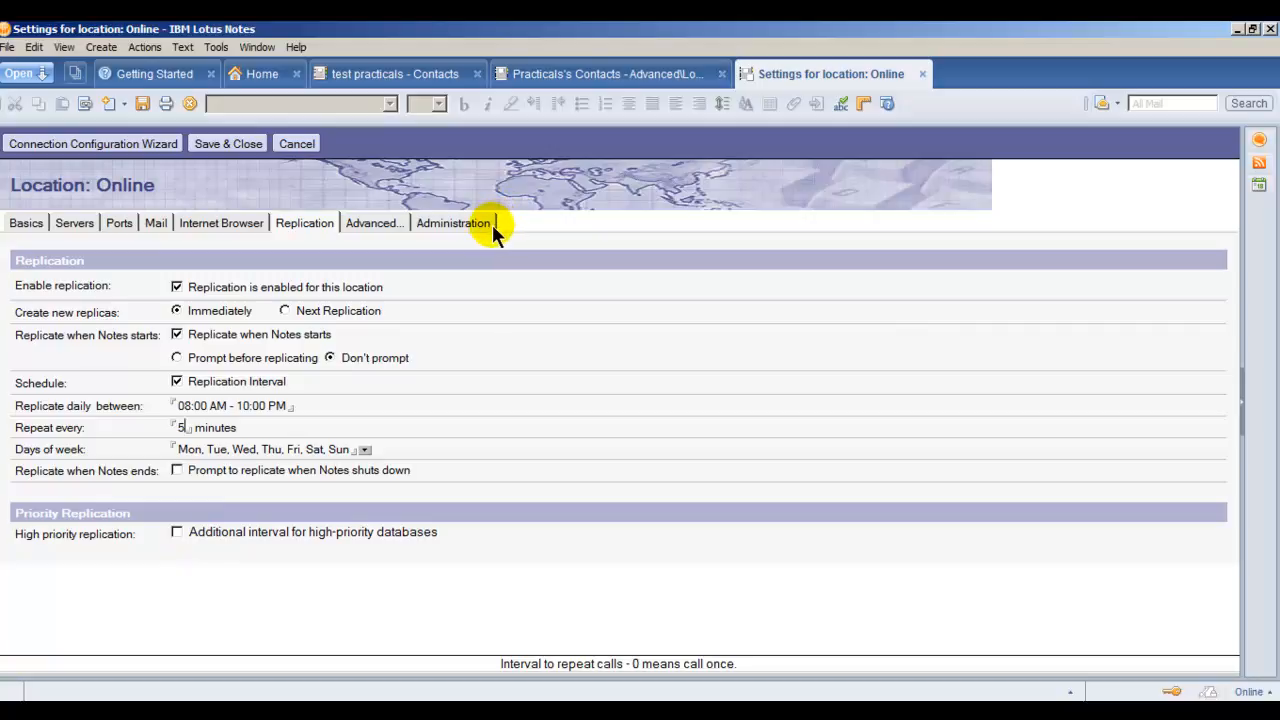
- Save and close the Online location and return to the Accounts list via Connections
{"action": "left_click", "coordinate": [372, 222]}
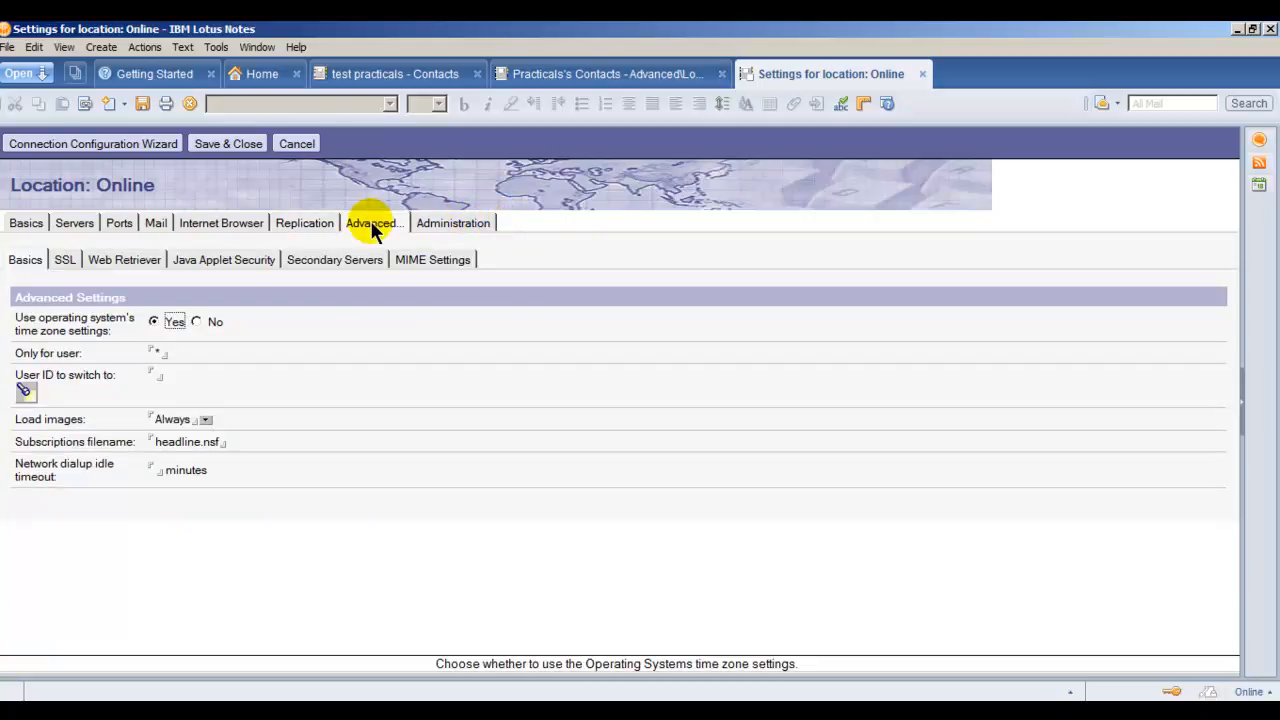
{"action": "left_click", "coordinate": [452, 224]}
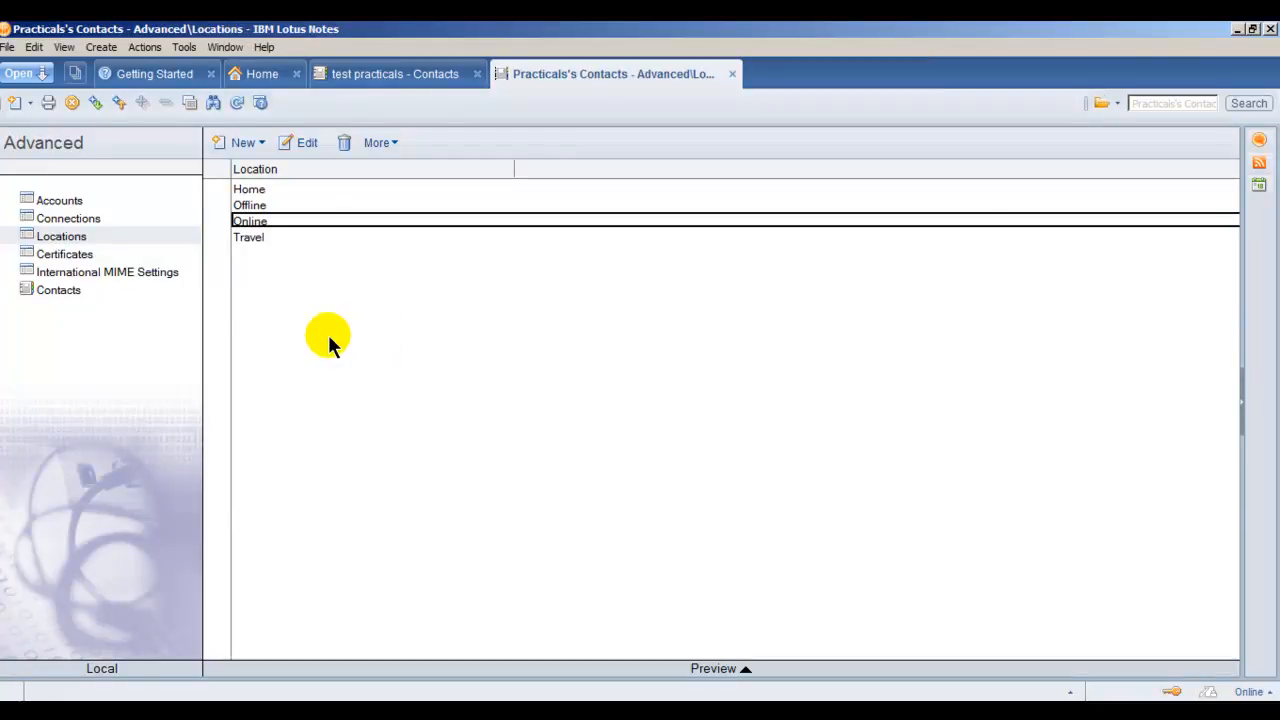
{"action": "mouse_move", "coordinate": [190, 320]}
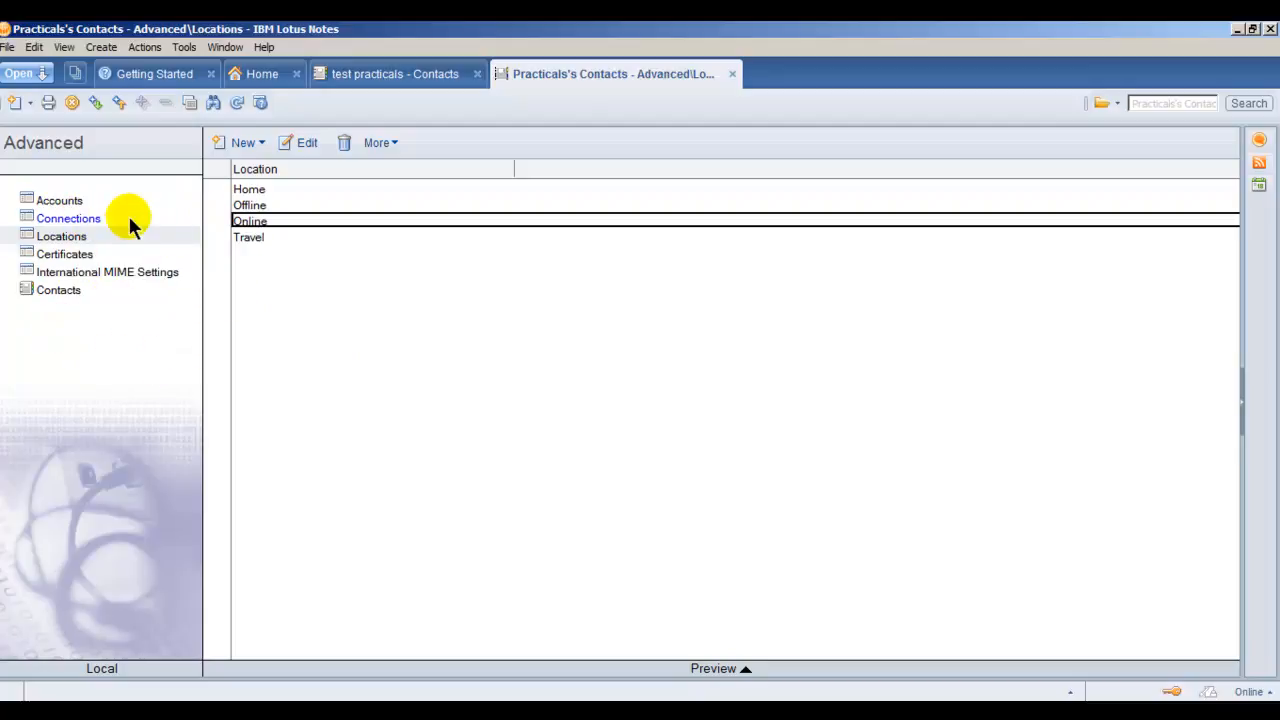
{"action": "mouse_move", "coordinate": [160, 330]}
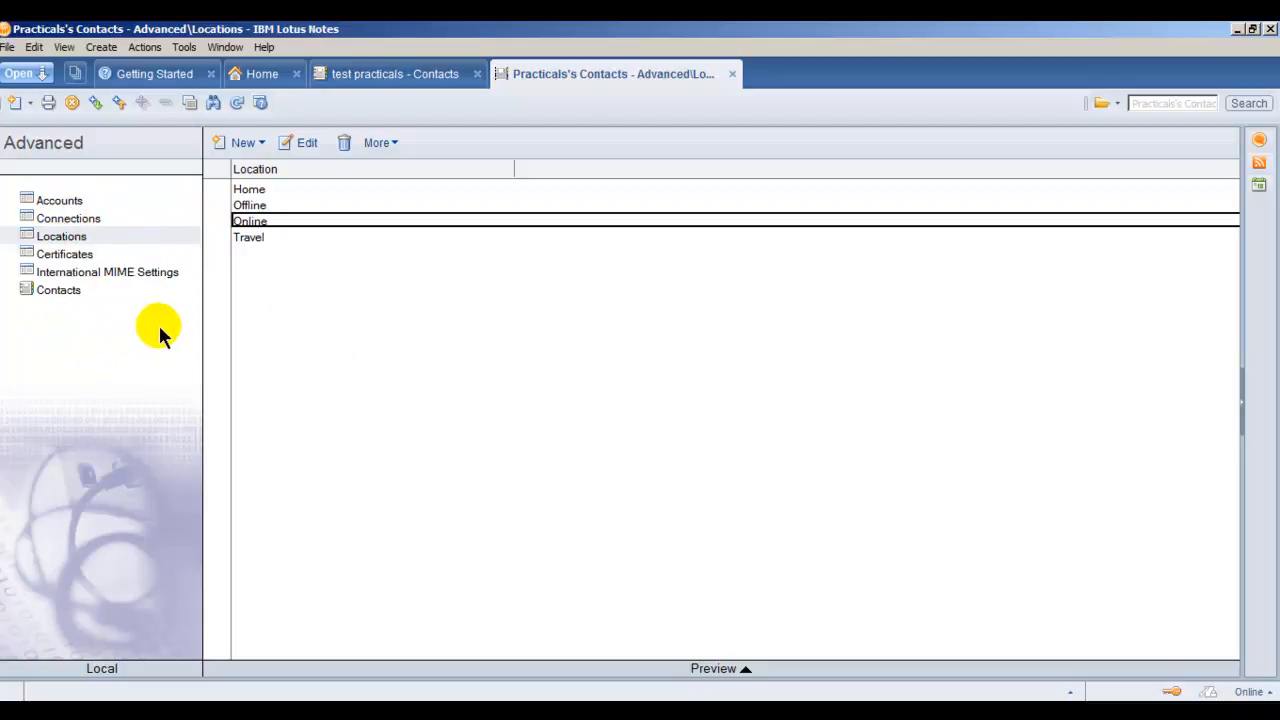
{"action": "left_click", "coordinate": [60, 200]}
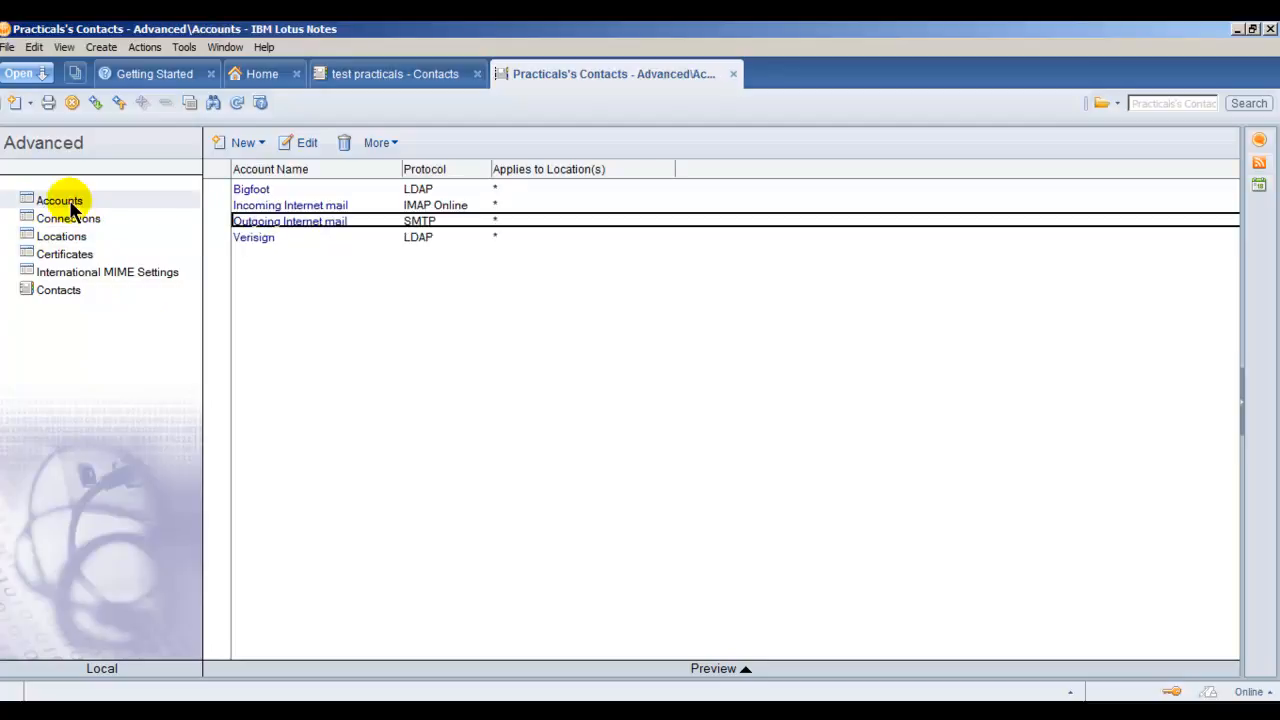
{"action": "mouse_move", "coordinate": [62, 236]}
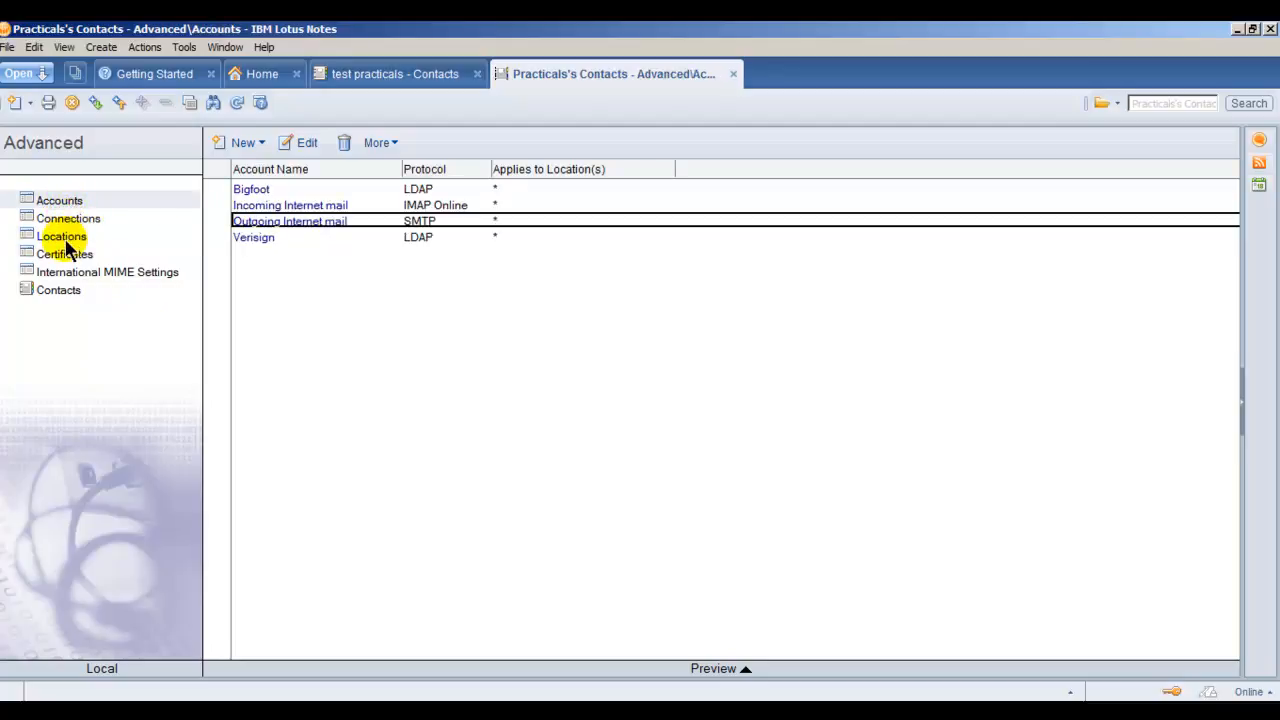
{"action": "left_click", "coordinate": [68, 218]}
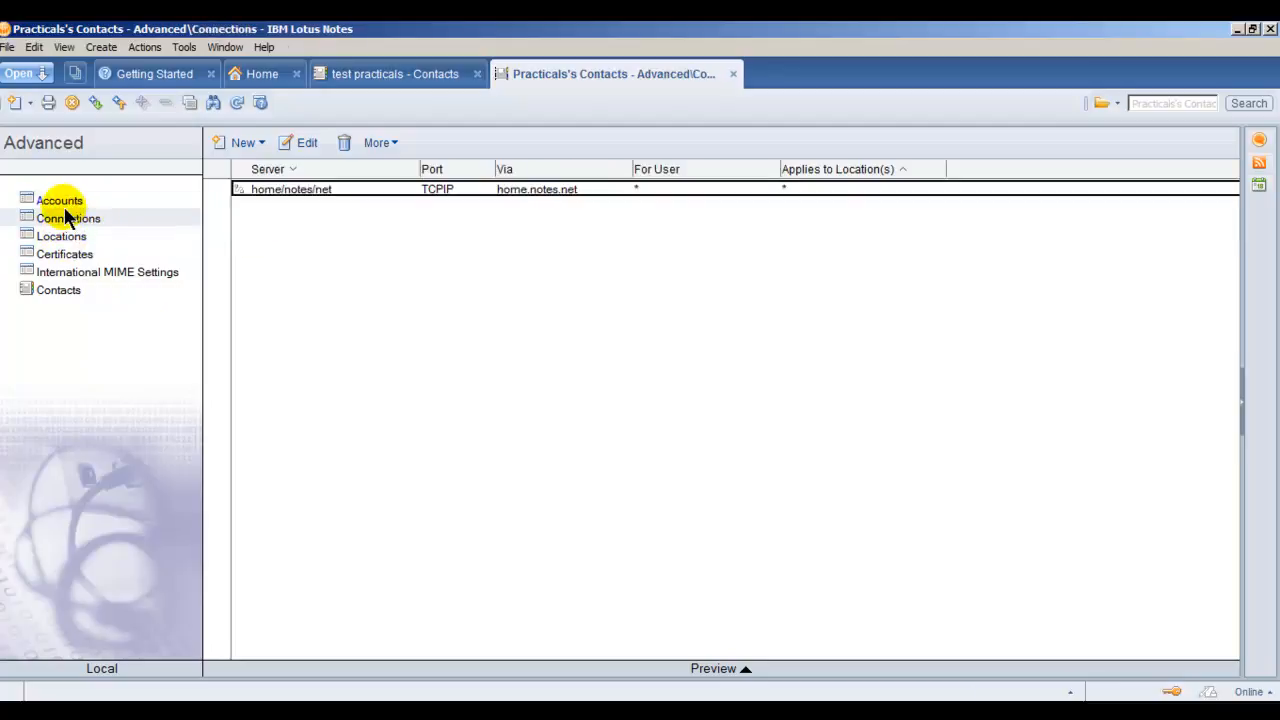
{"action": "left_click", "coordinate": [60, 200]}
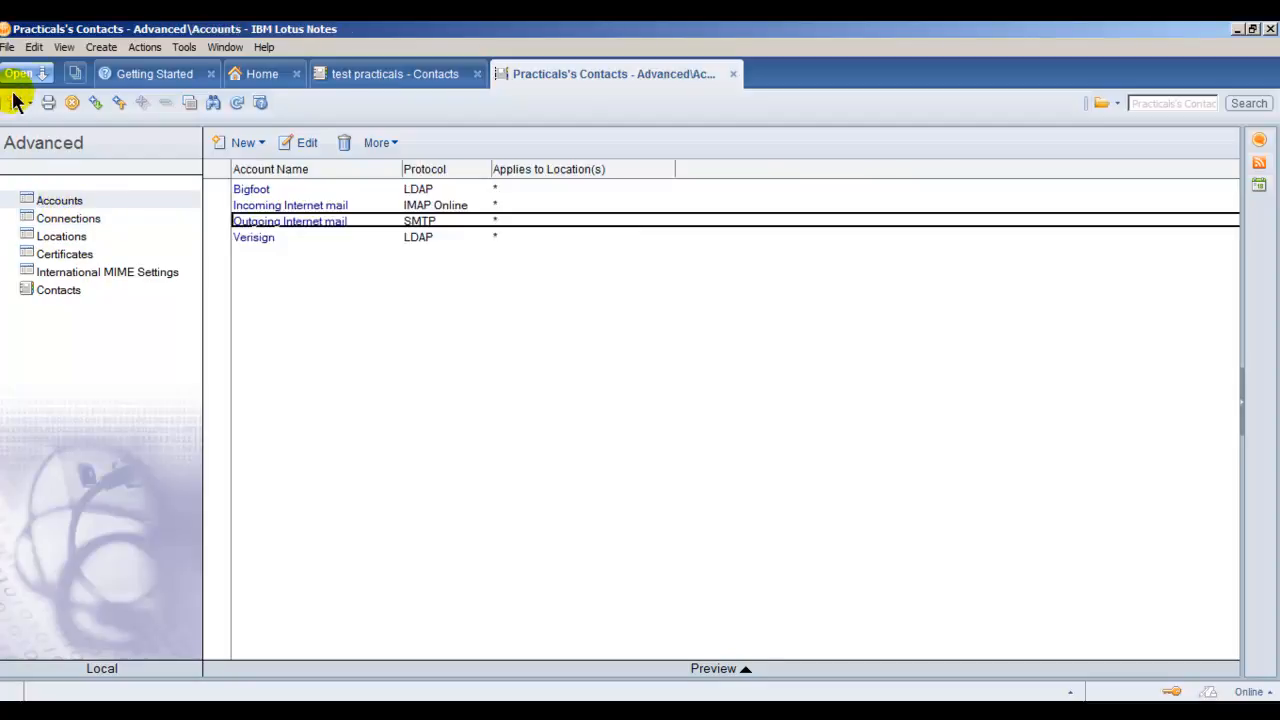
- Open the Replication page and run replication with Start Now
{"action": "left_click", "coordinate": [20, 72]}
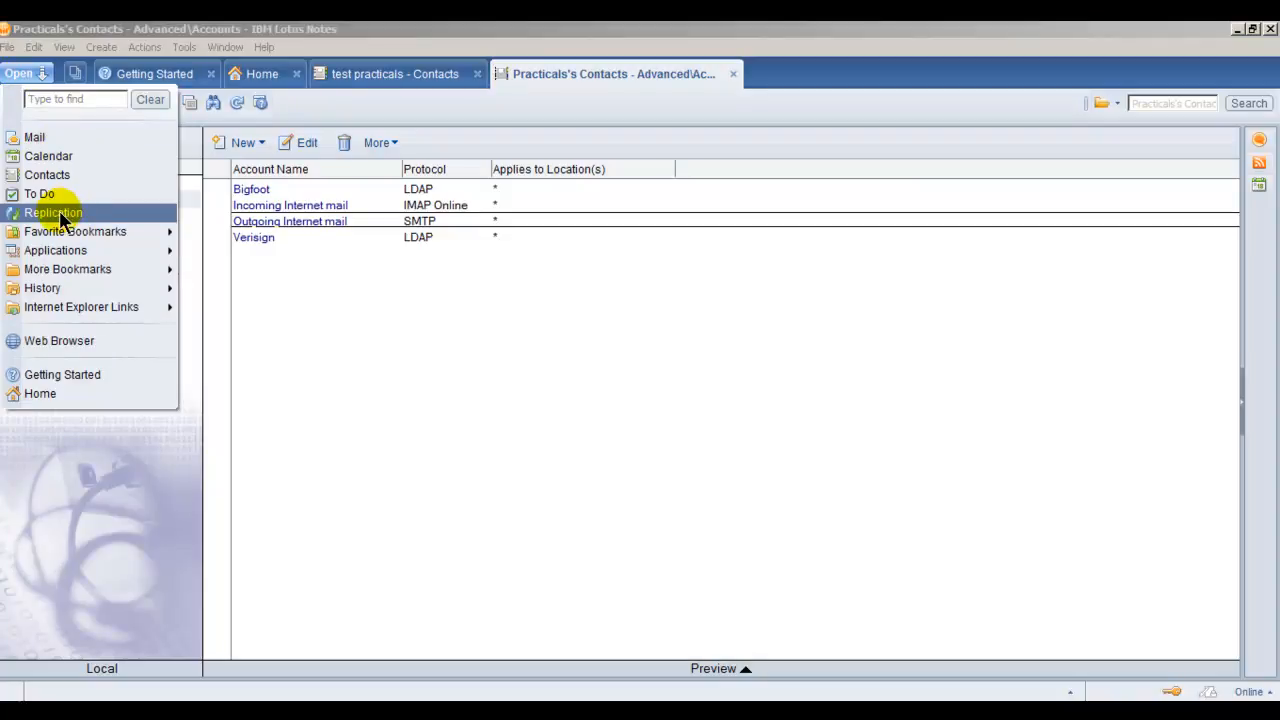
{"action": "left_click", "coordinate": [52, 212]}
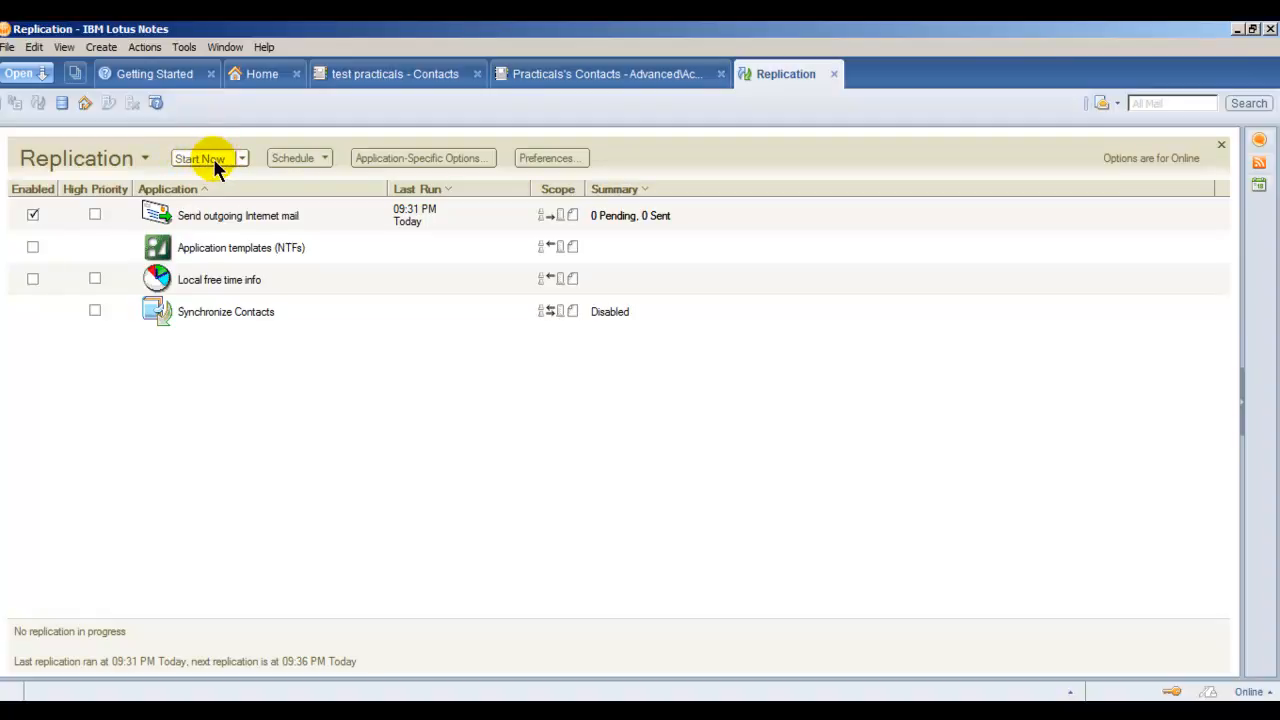
{"action": "left_click", "coordinate": [200, 158]}
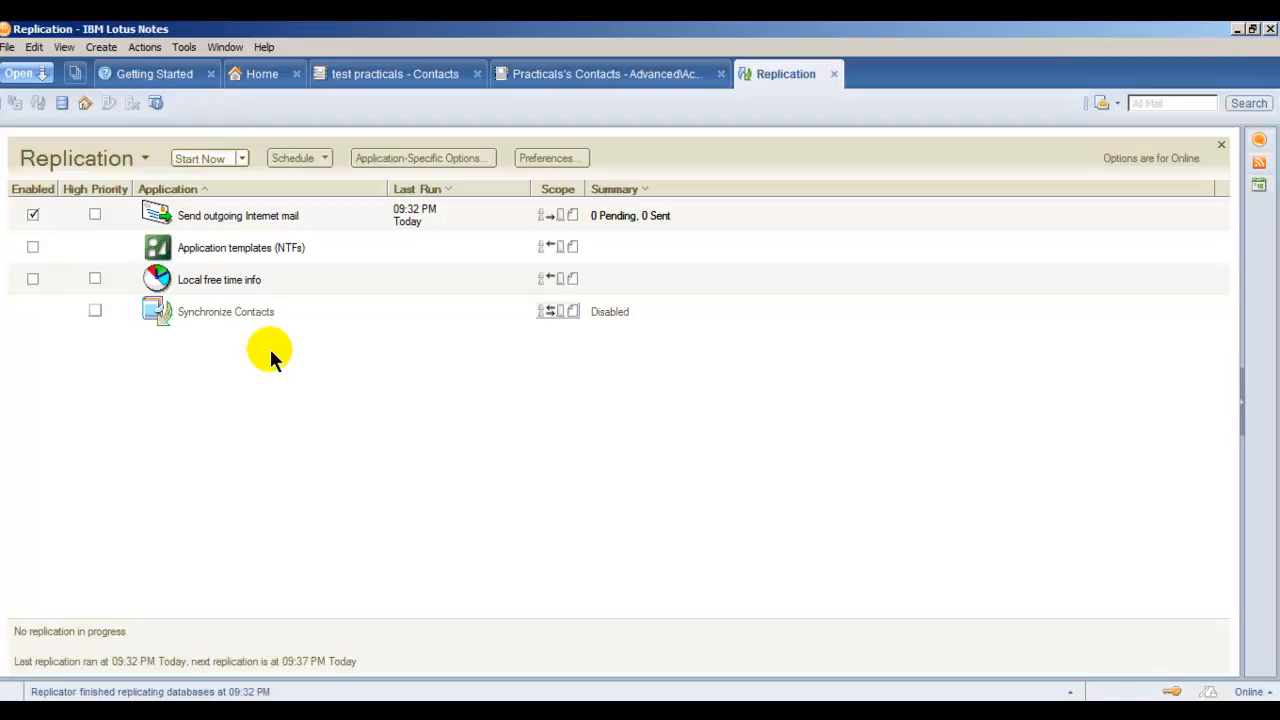
{"action": "mouse_move", "coordinate": [210, 158]}
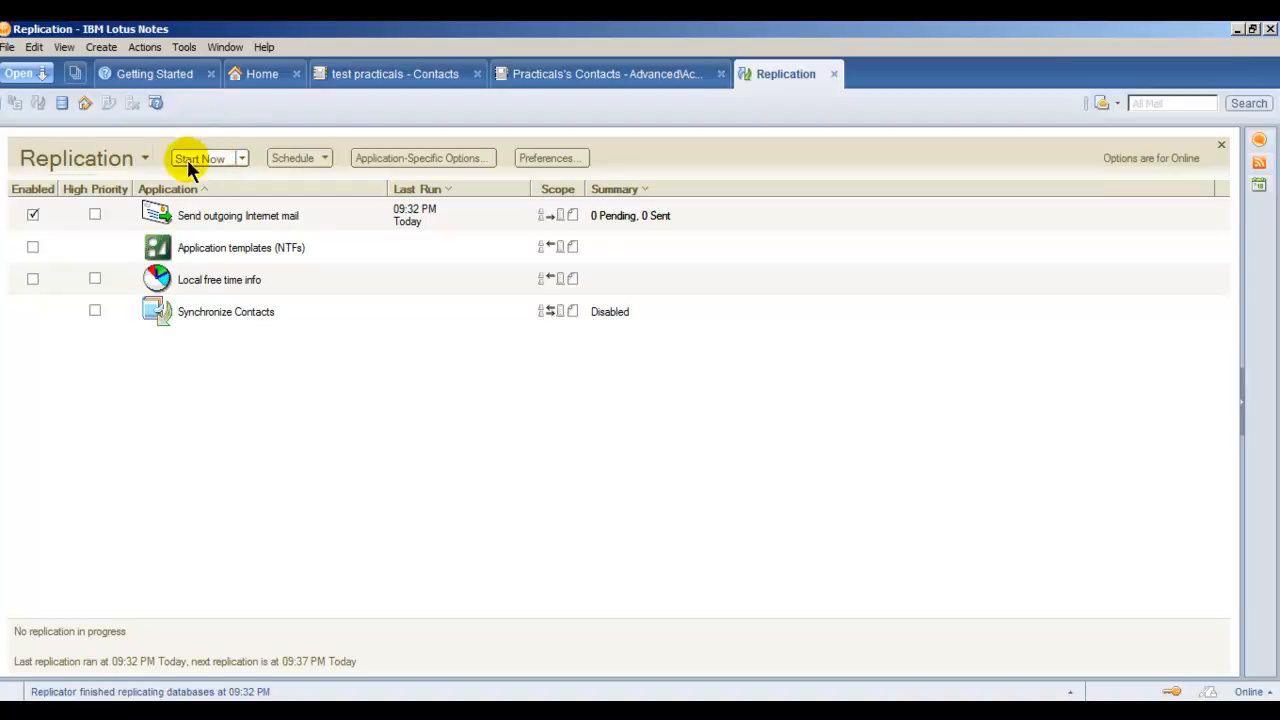
{"action": "left_click", "coordinate": [18, 72]}
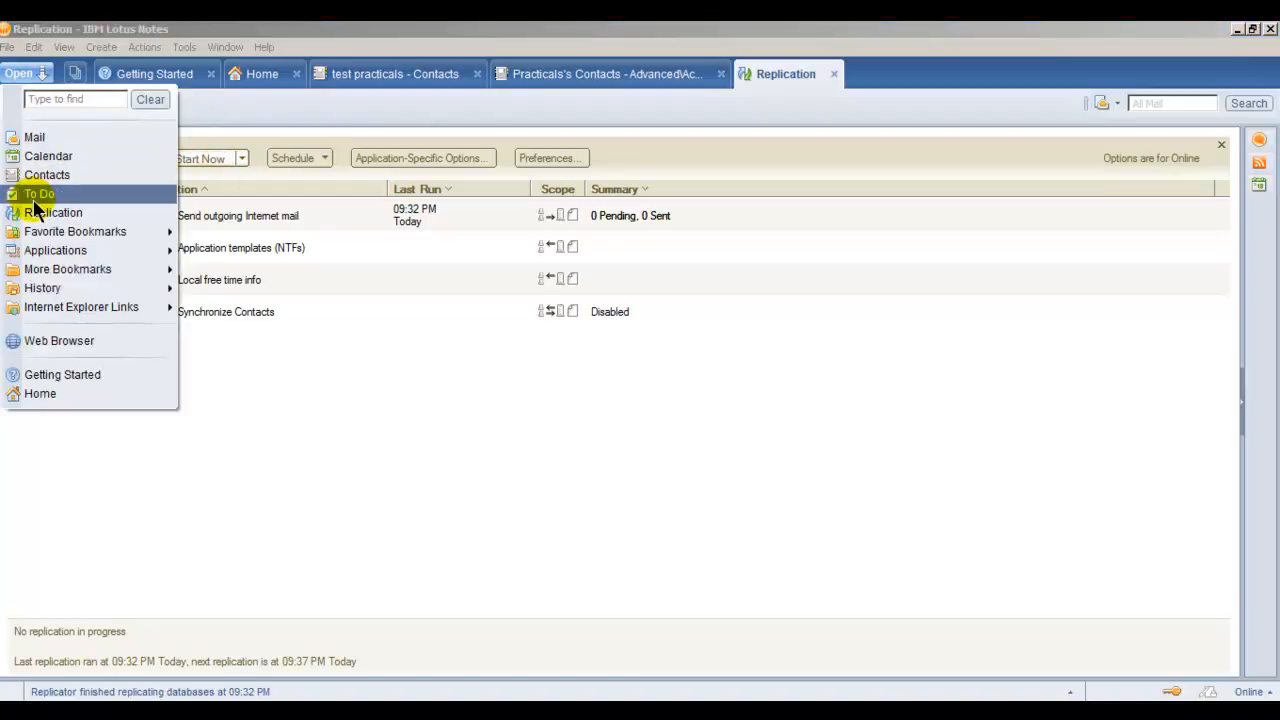
{"action": "mouse_move", "coordinate": [34, 136]}
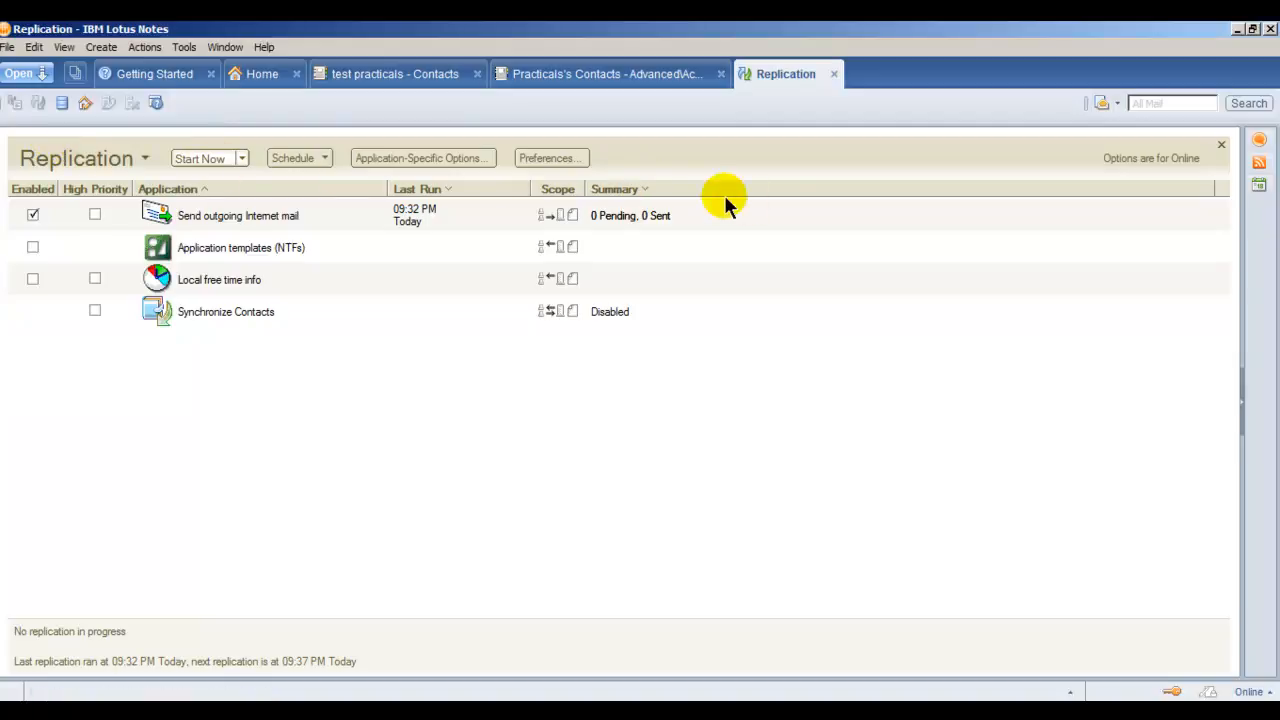
{"action": "mouse_move", "coordinate": [588, 118]}
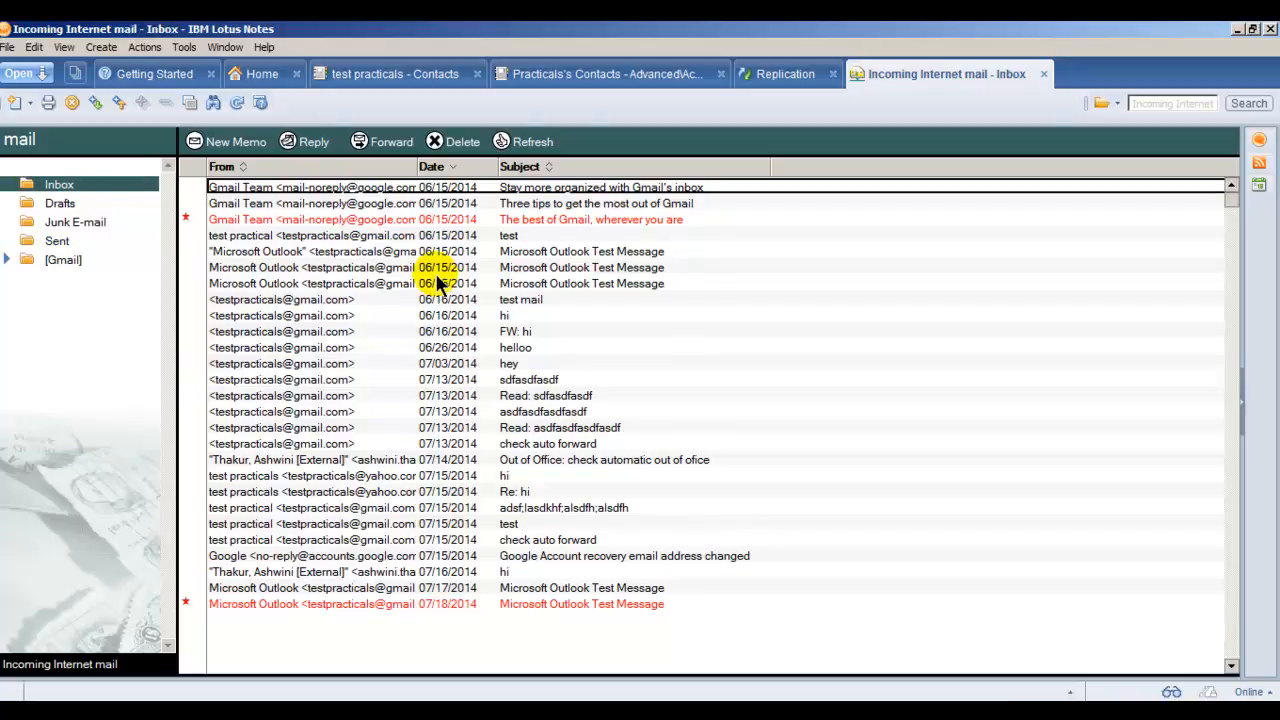
{"action": "mouse_move", "coordinate": [944, 296]}
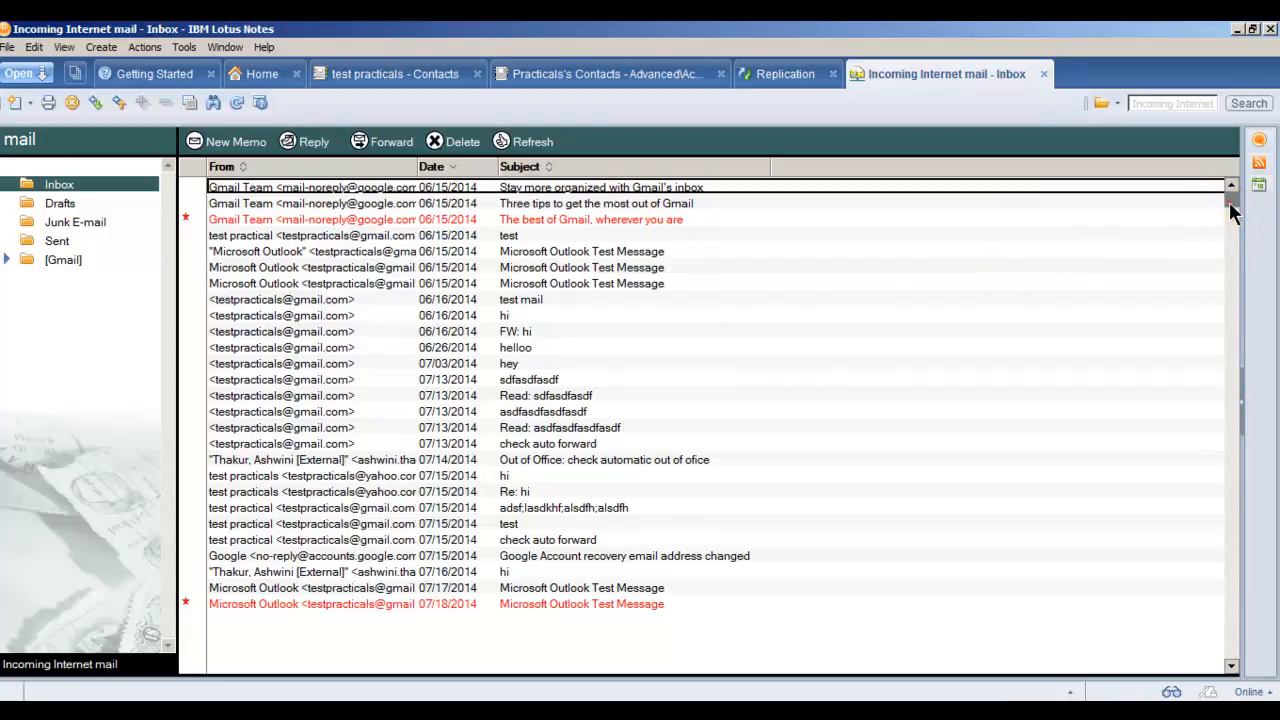
- Scroll the Incoming Internet mail message list and select a Gmail message
{"action": "scroll", "scroll_direction": "down", "scroll_amount": 3}
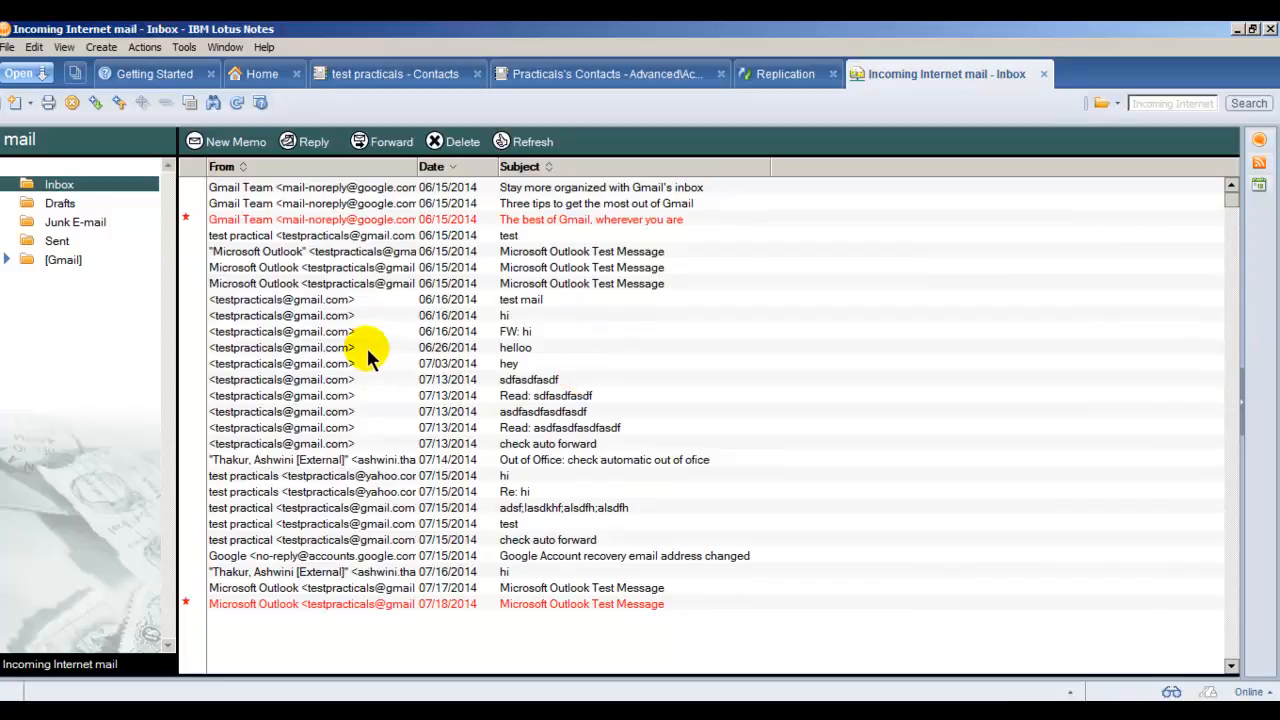
{"action": "left_click", "coordinate": [340, 364]}
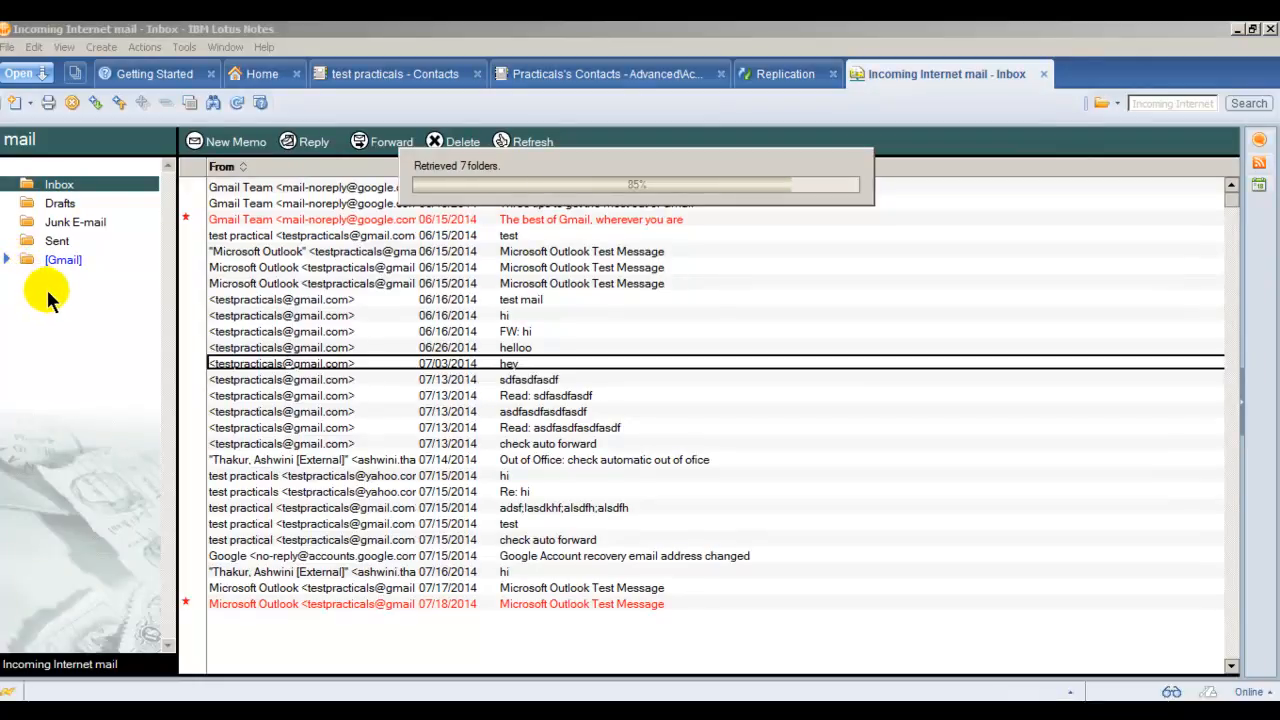
- Expand [Gmail] to show its subfolders and browse the Sent Mail folder
{"action": "left_click", "coordinate": [6, 260]}
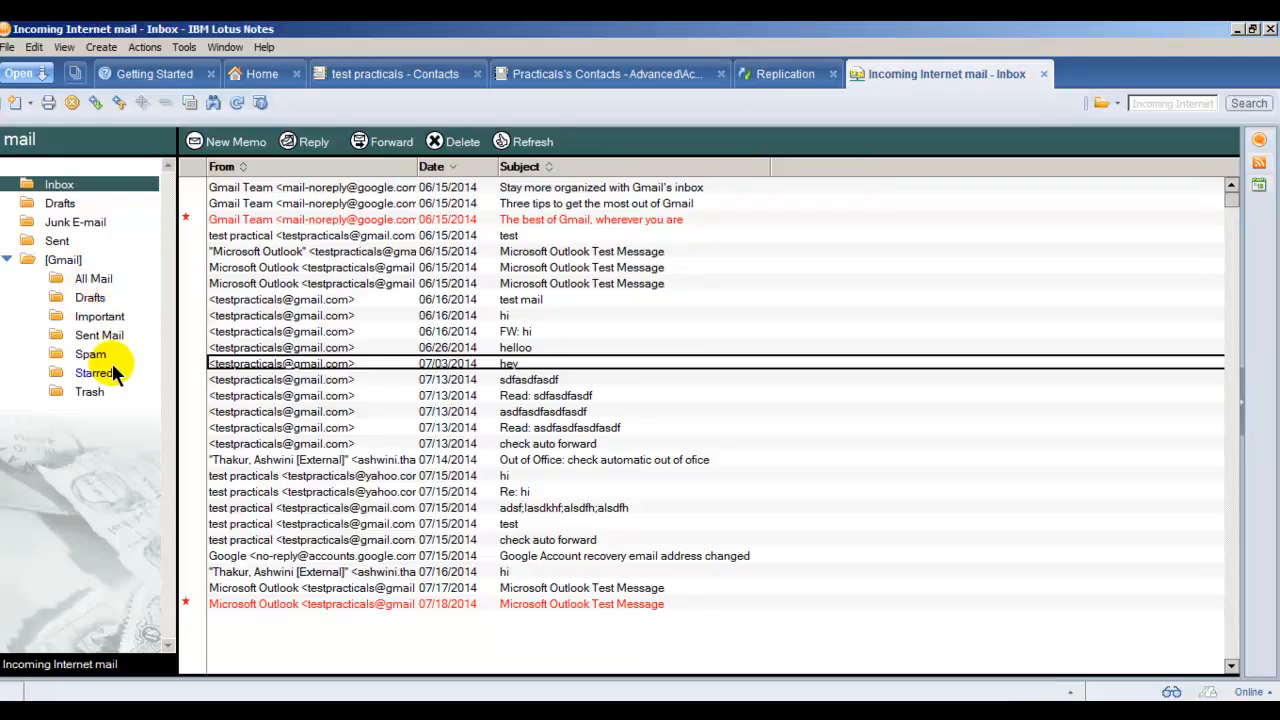
{"action": "left_click", "coordinate": [100, 336]}
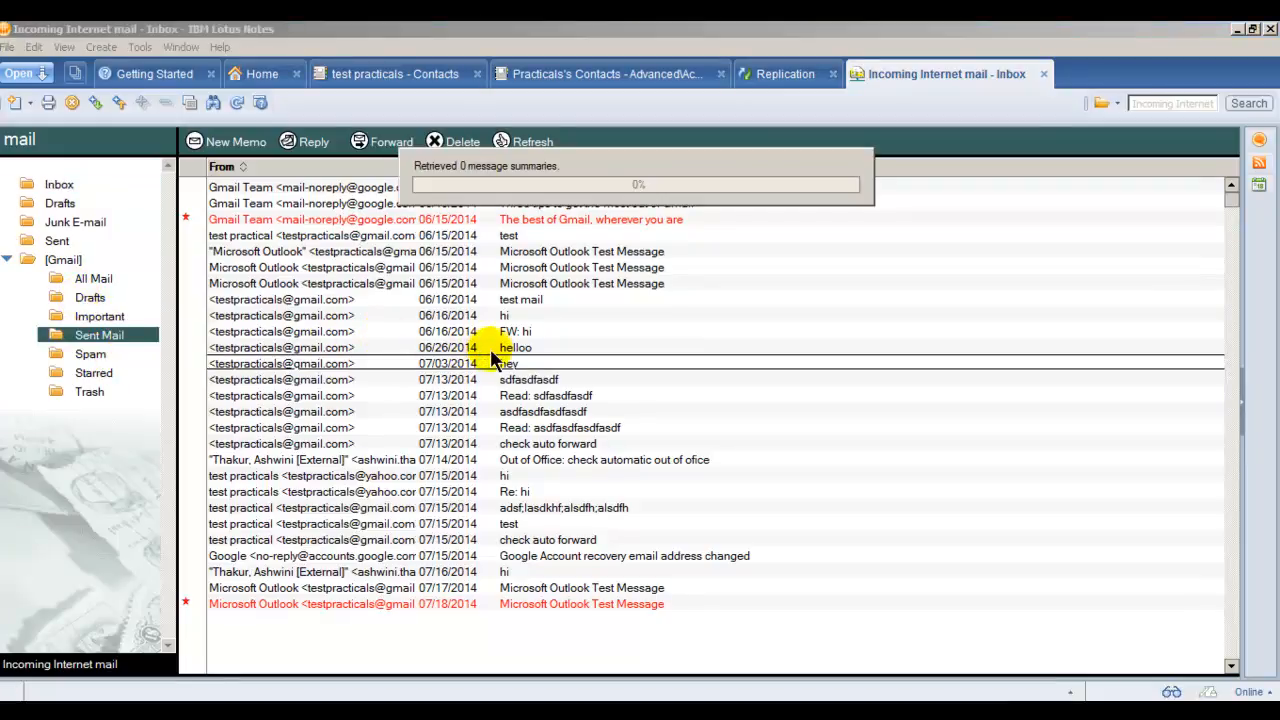
{"action": "left_click", "coordinate": [430, 166]}
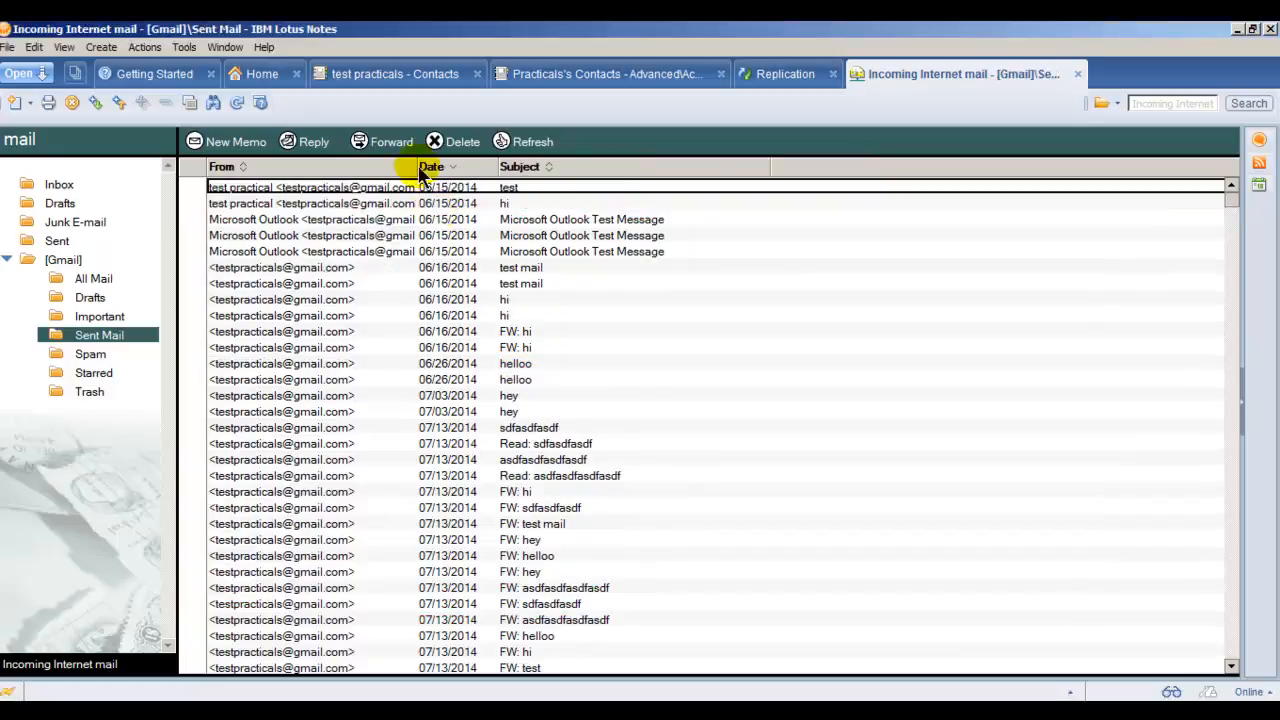
{"action": "left_click", "coordinate": [432, 166]}
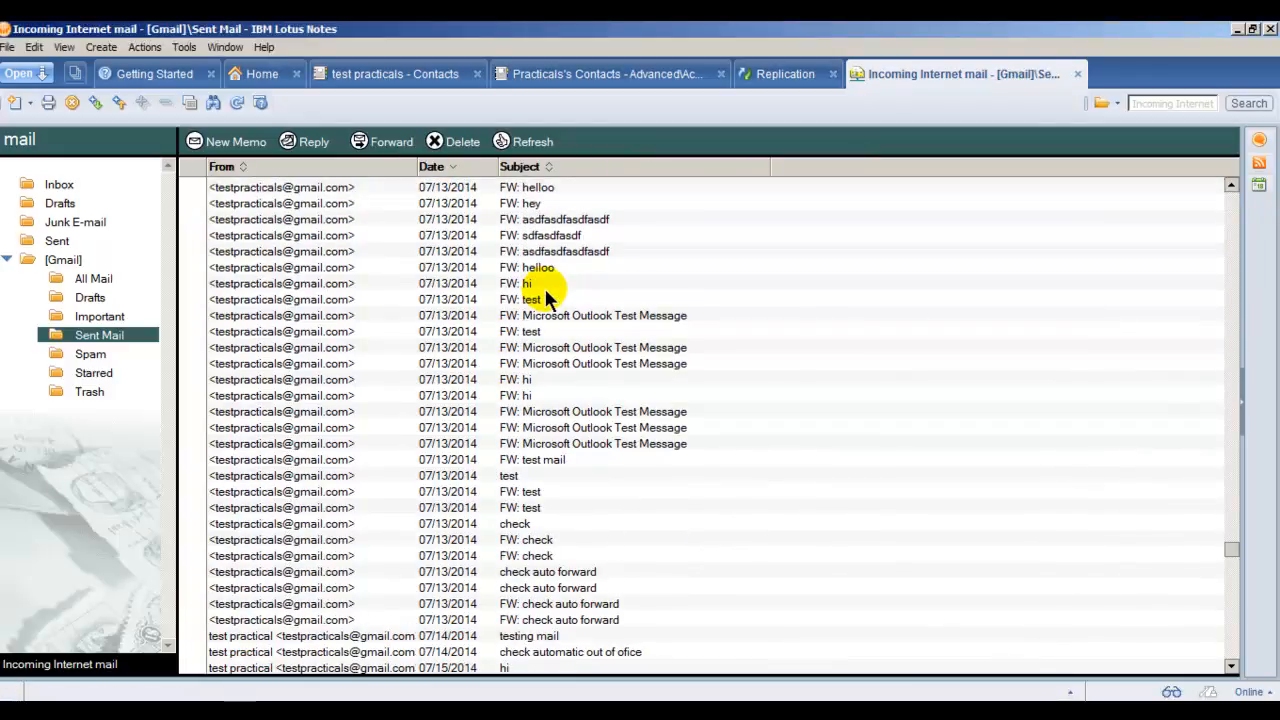
- Return to the Incoming Internet mail Inbox messages
{"action": "left_click", "coordinate": [58, 184]}
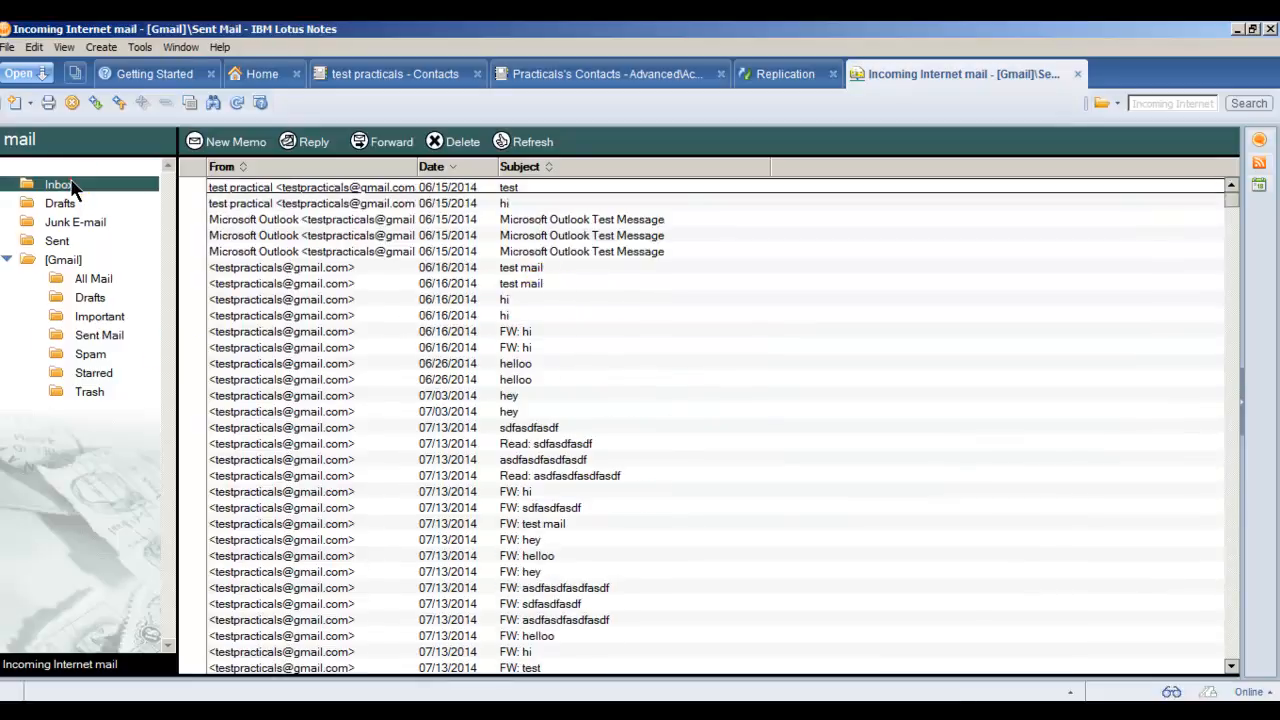
{"action": "left_click", "coordinate": [60, 184]}
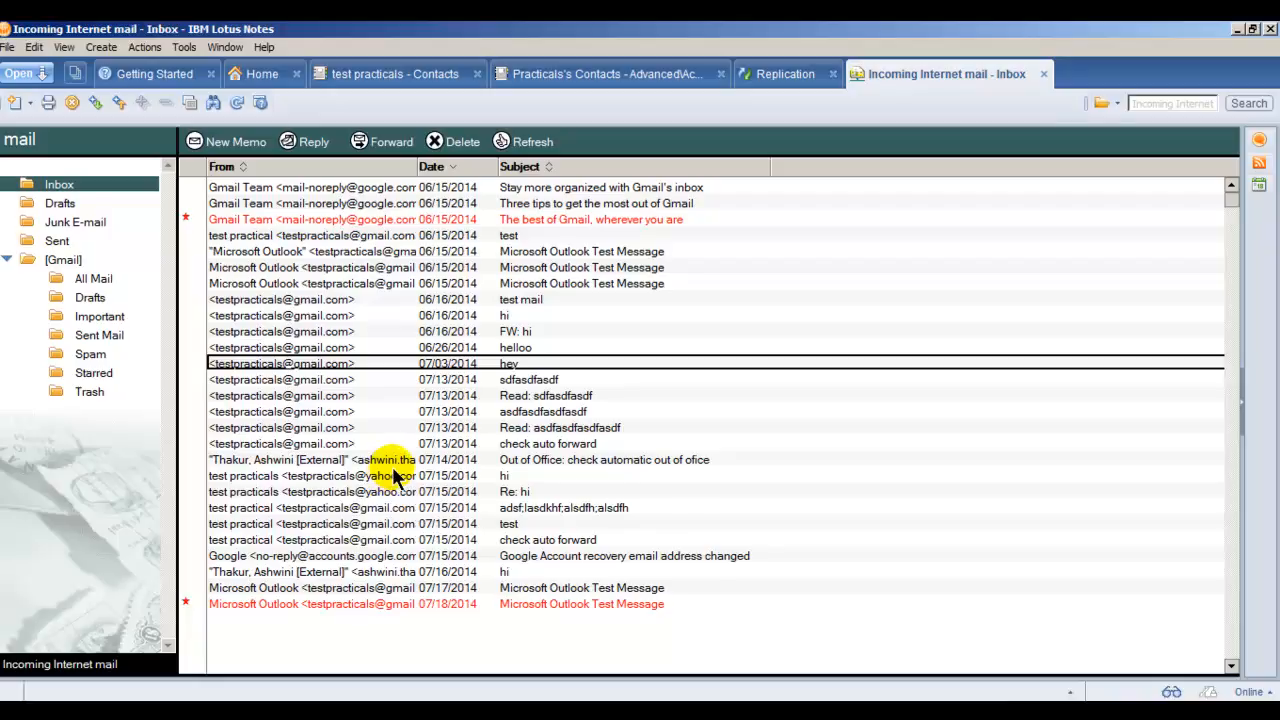
{"action": "mouse_move", "coordinate": [432, 470]}
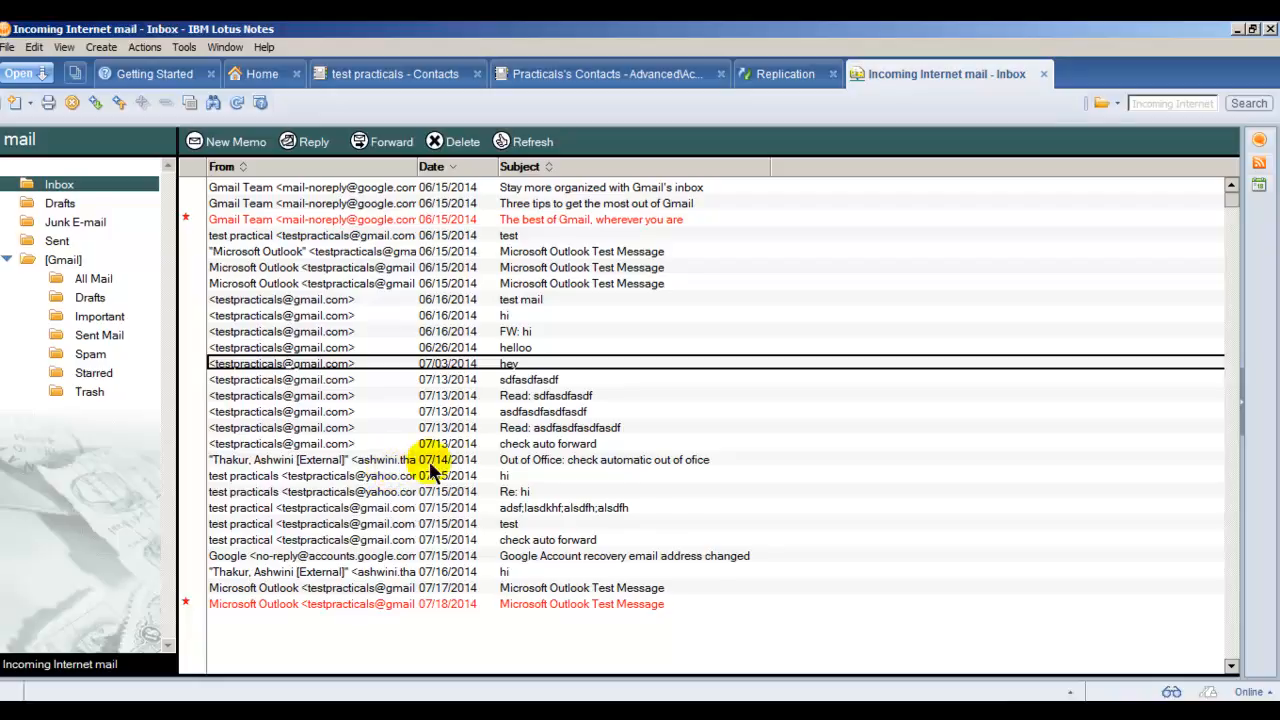
{"action": "mouse_move", "coordinate": [604, 476]}
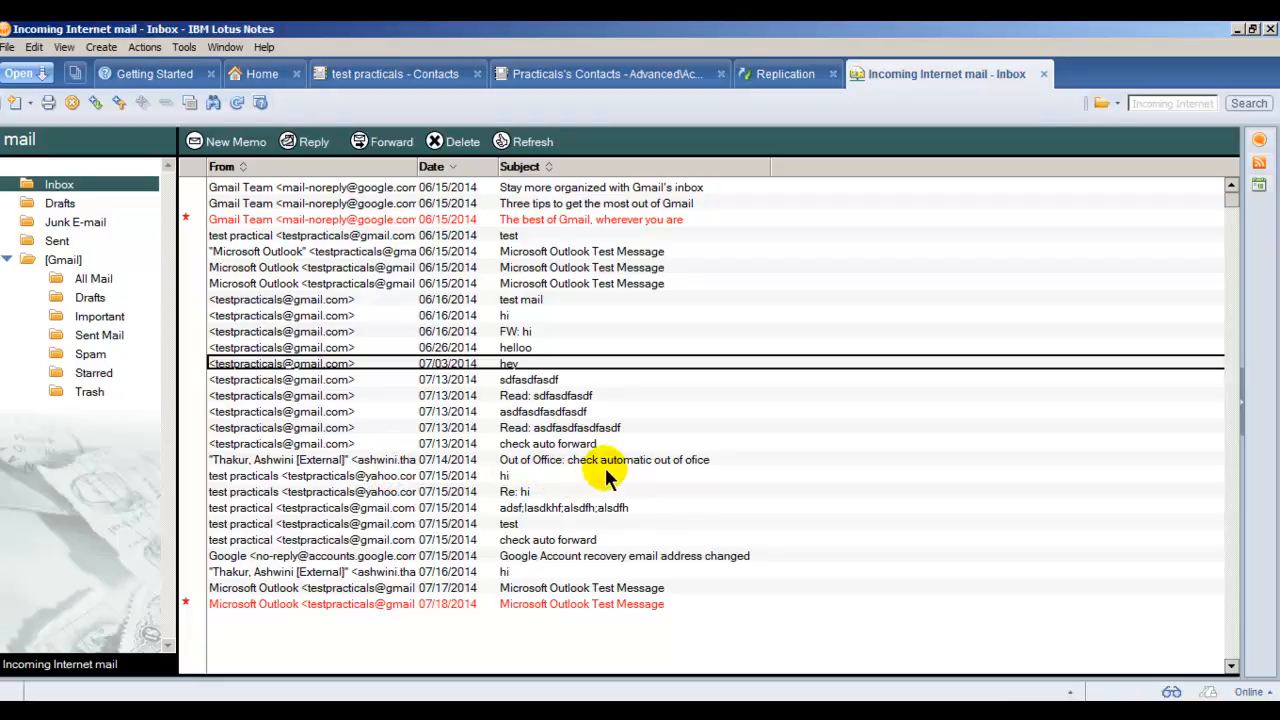
{"action": "mouse_move", "coordinate": [604, 470]}
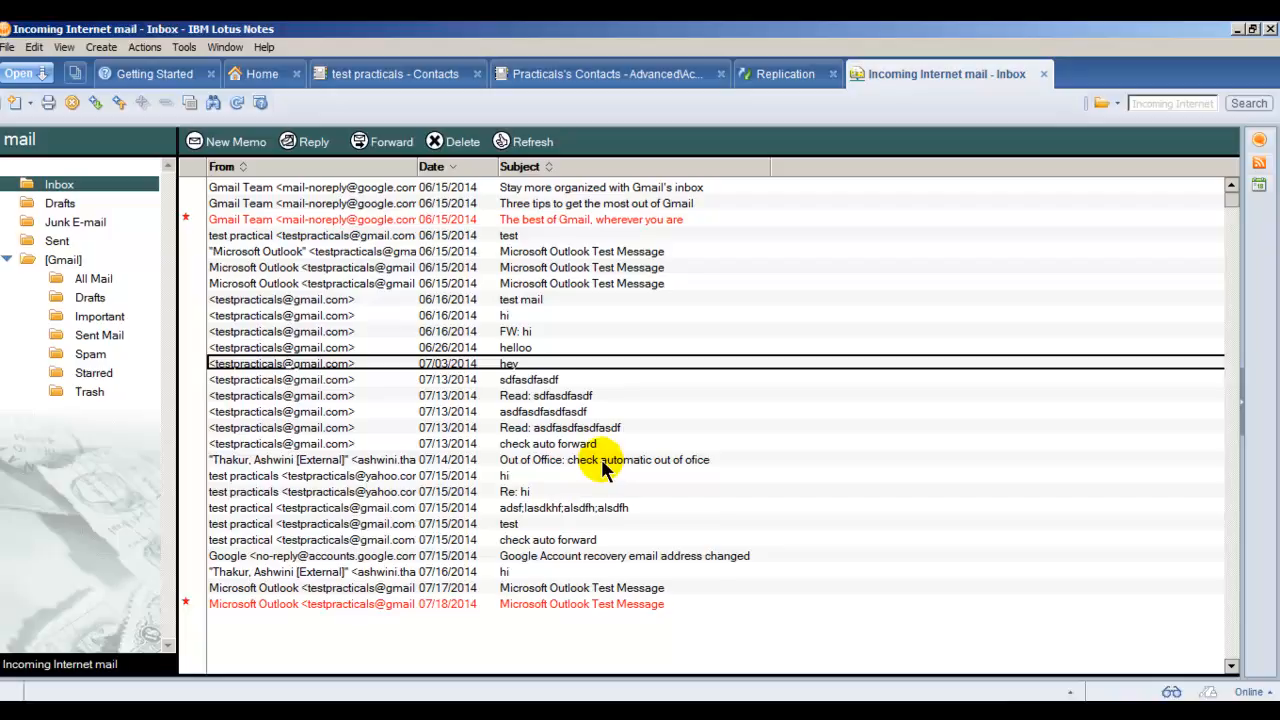